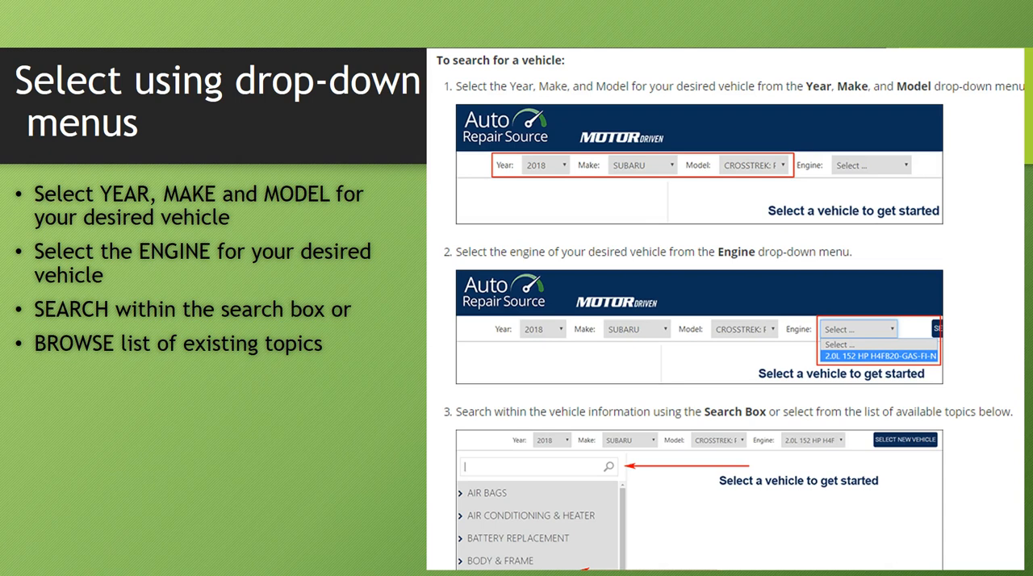
mouse_move(519, 313)
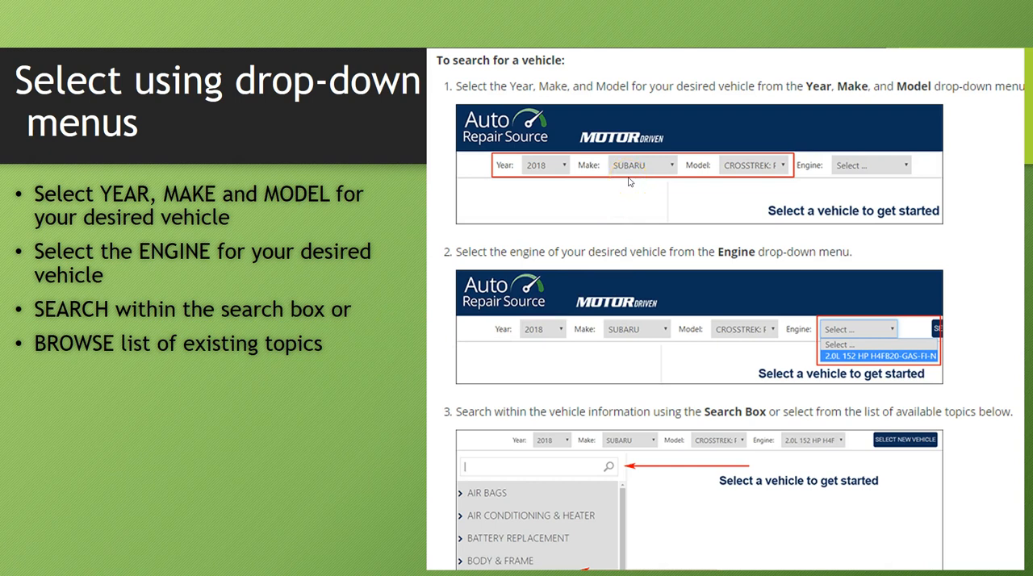
mouse_move(629, 181)
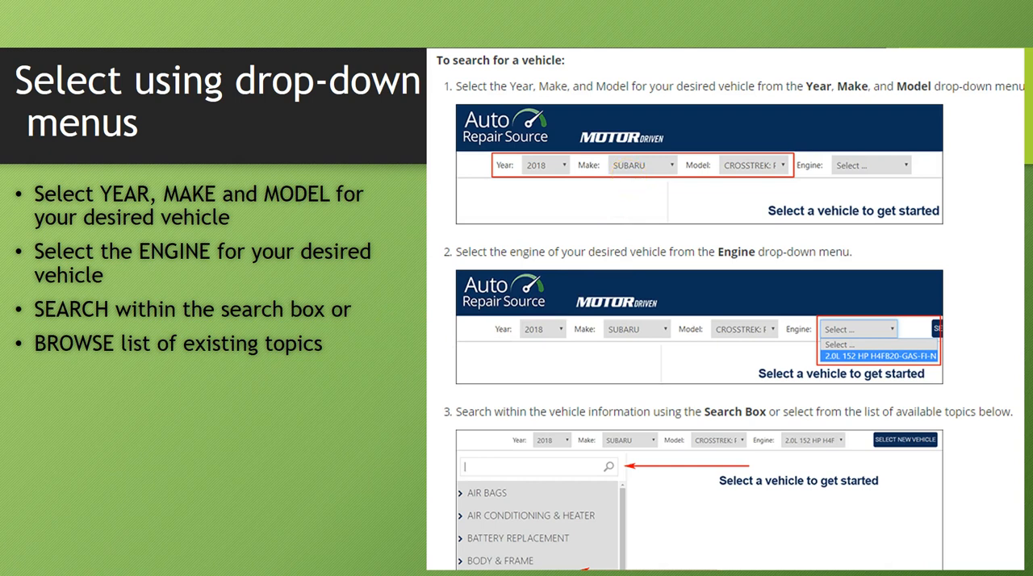
mouse_move(637, 176)
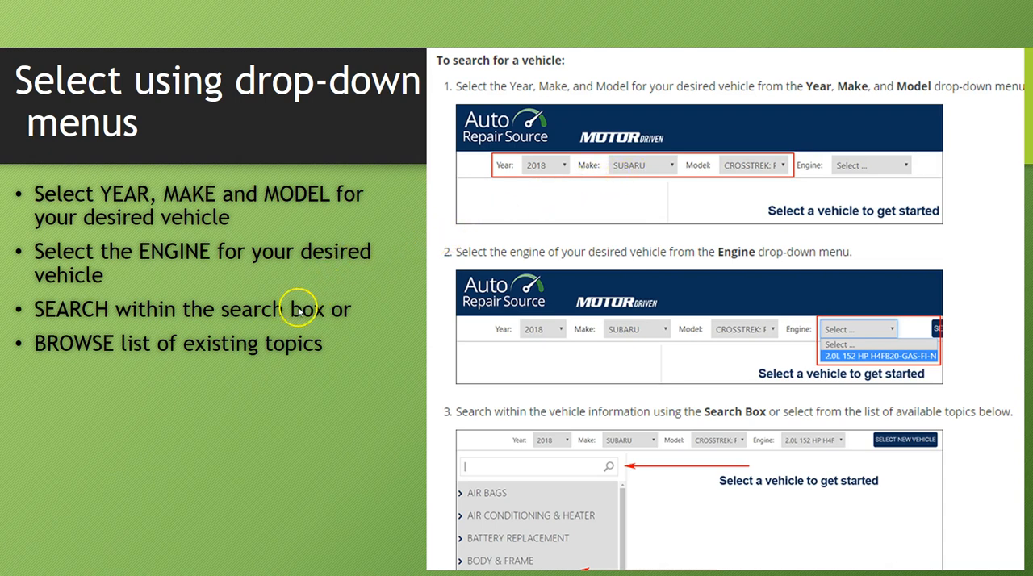
mouse_move(496, 354)
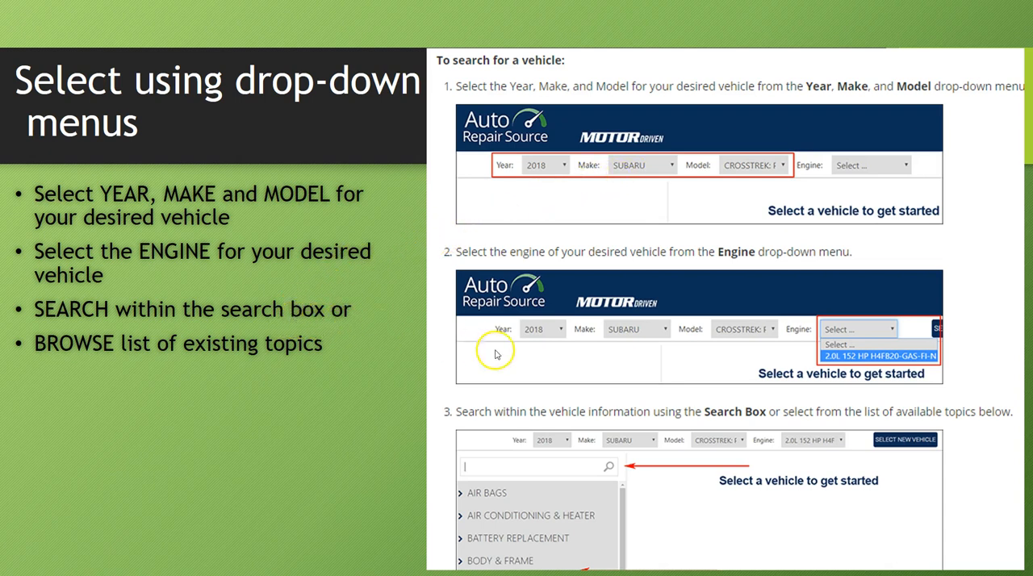
mouse_move(732, 369)
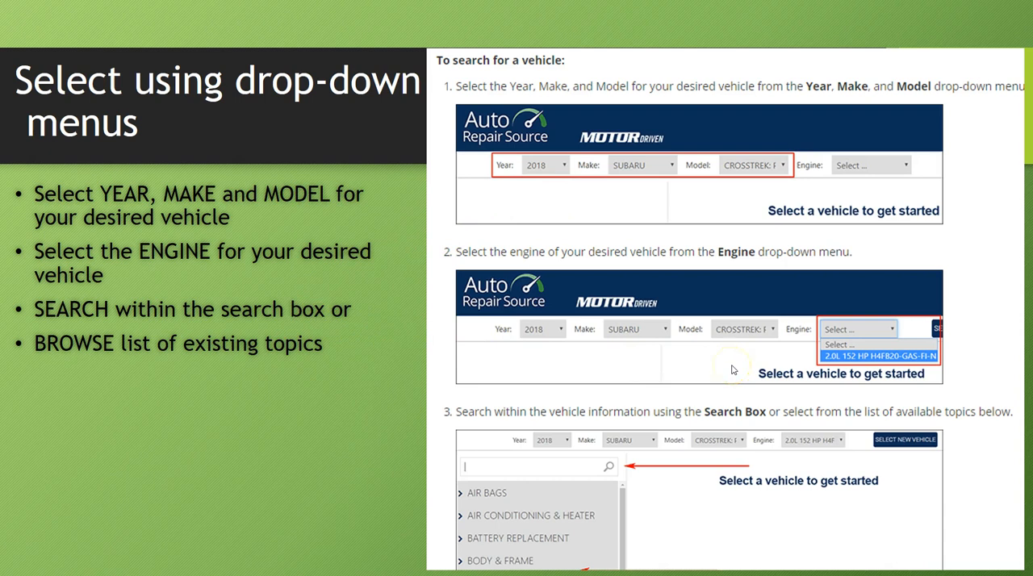
mouse_move(713, 412)
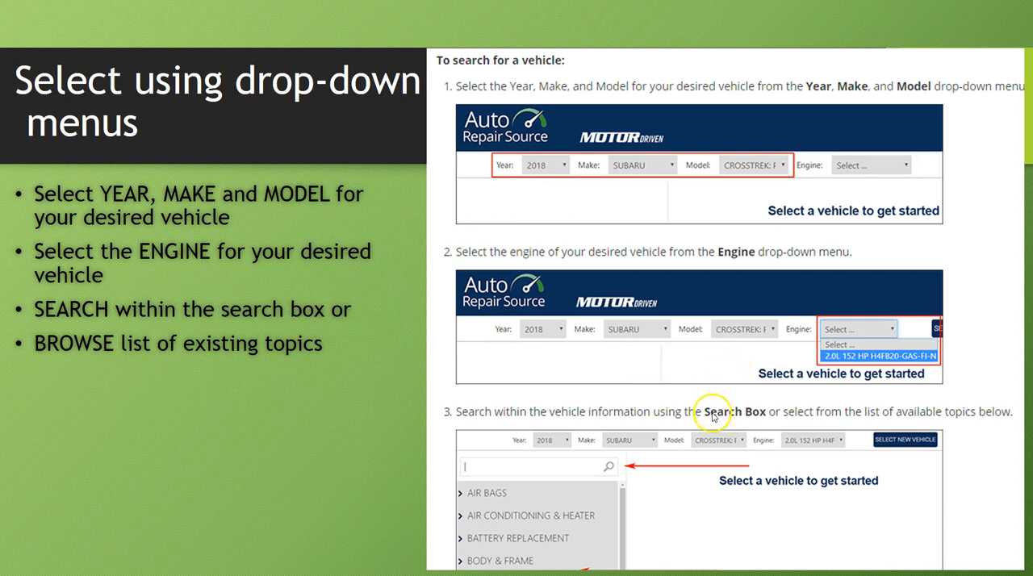
mouse_move(643, 476)
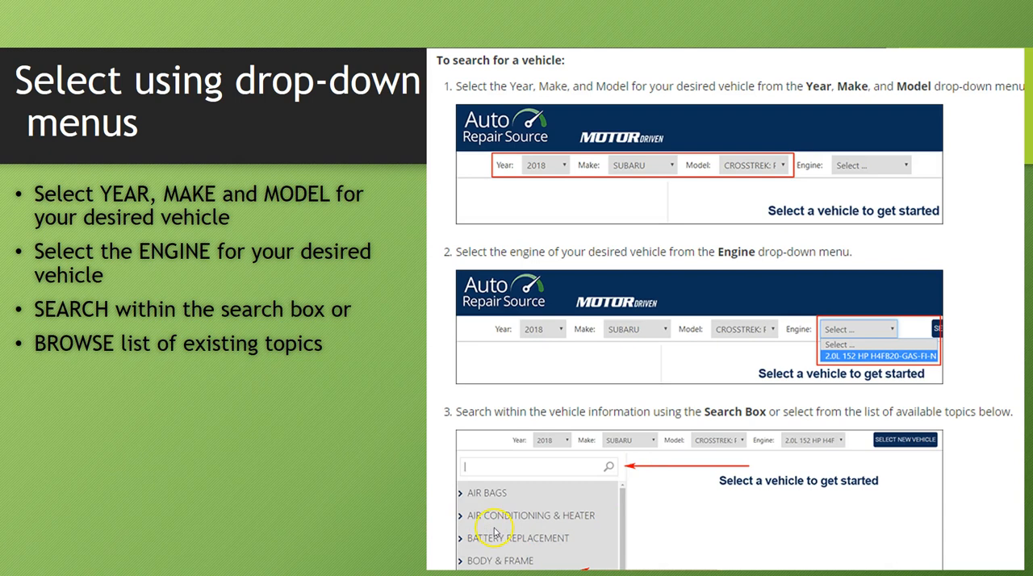
mouse_move(495, 543)
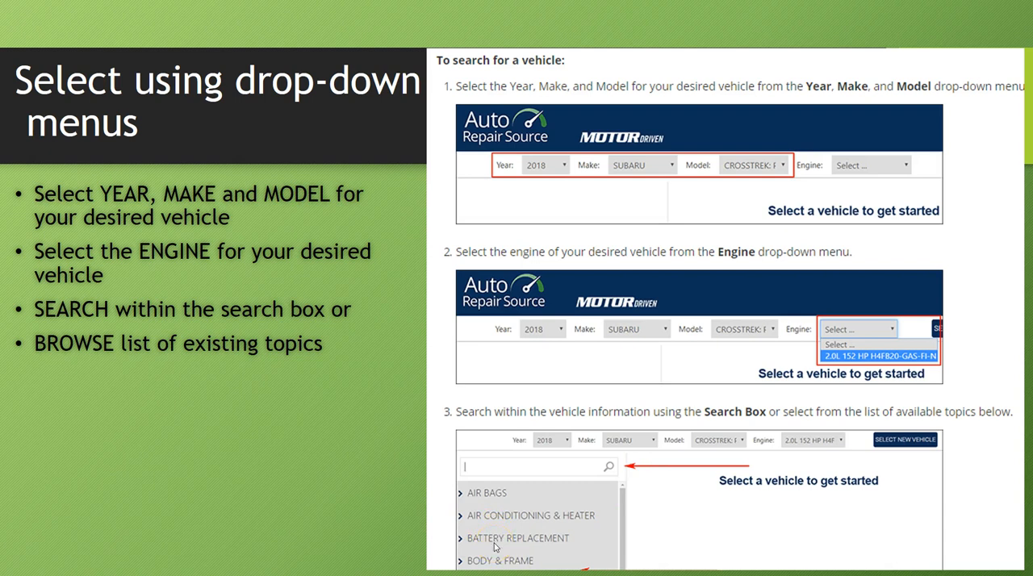
mouse_move(495, 548)
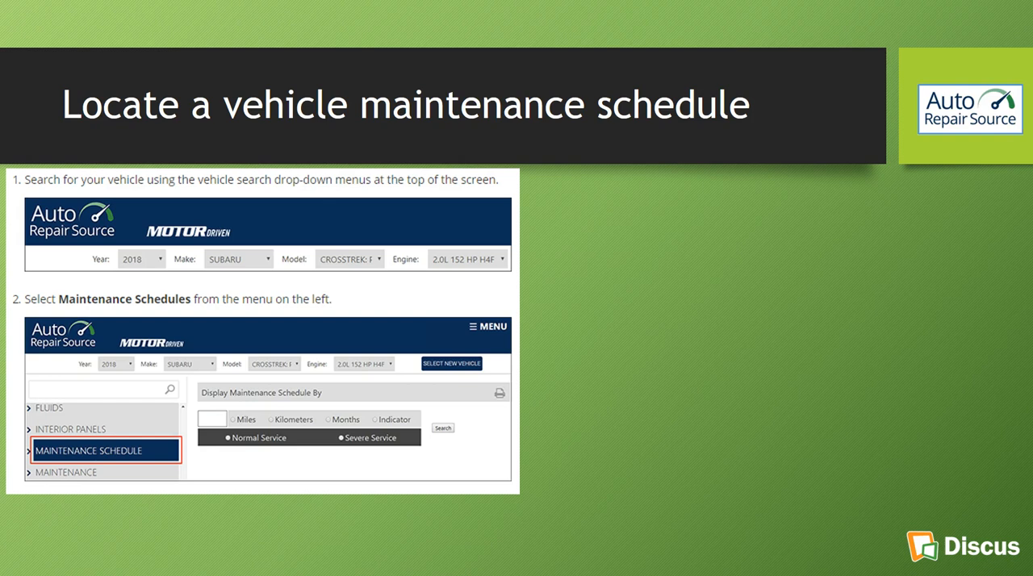
mouse_move(188, 312)
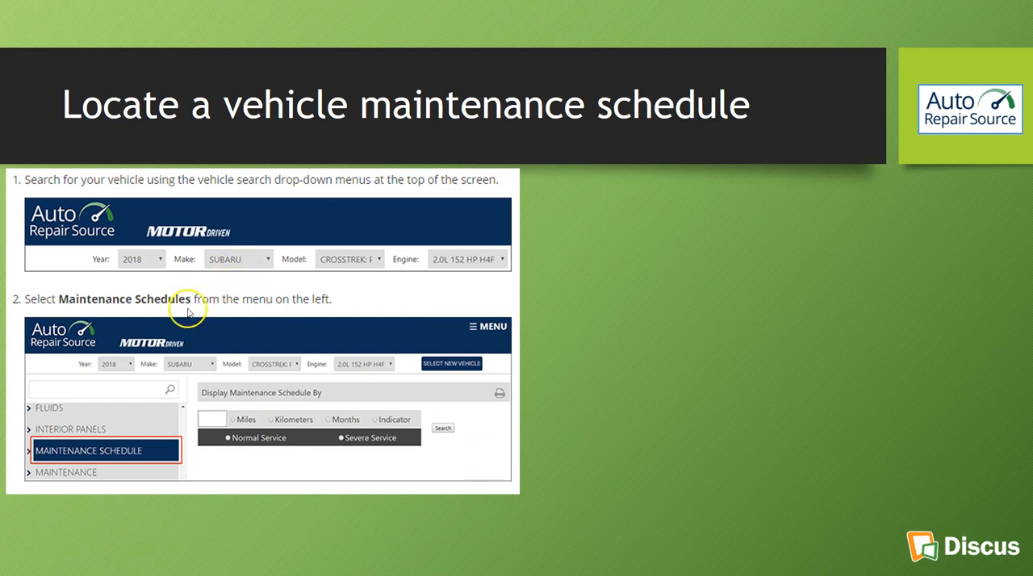
mouse_move(121, 460)
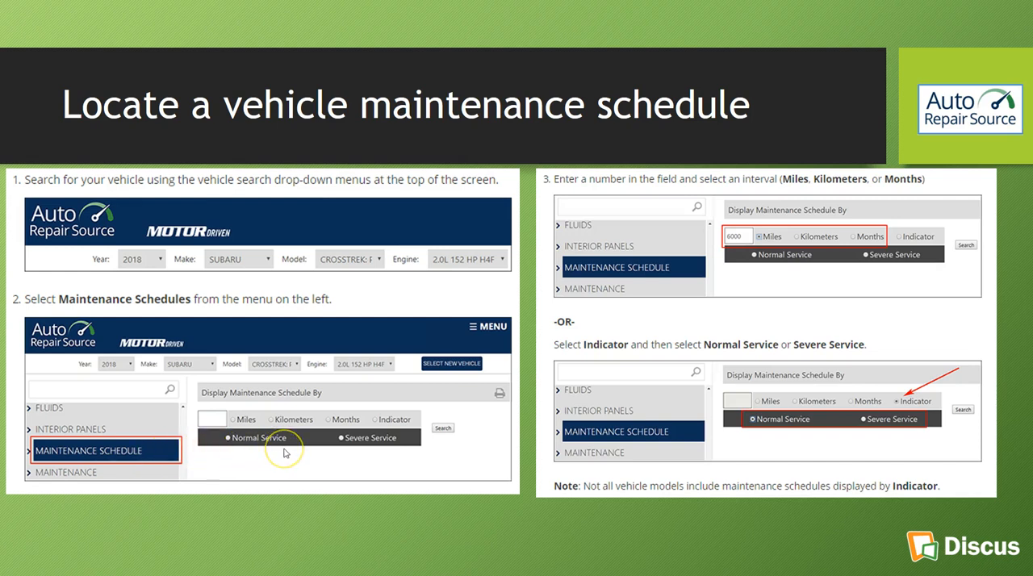
mouse_move(585, 321)
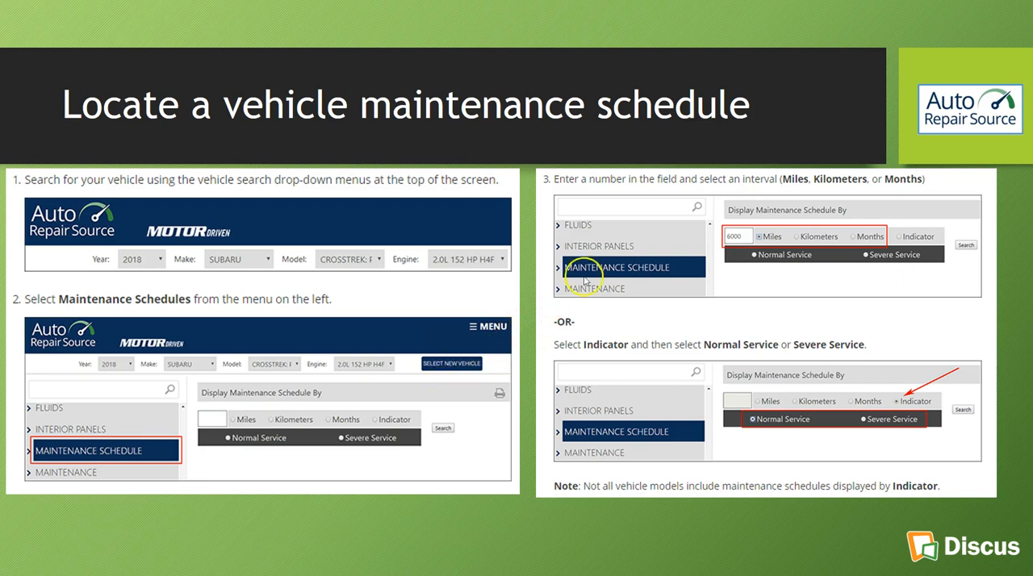
mouse_move(761, 299)
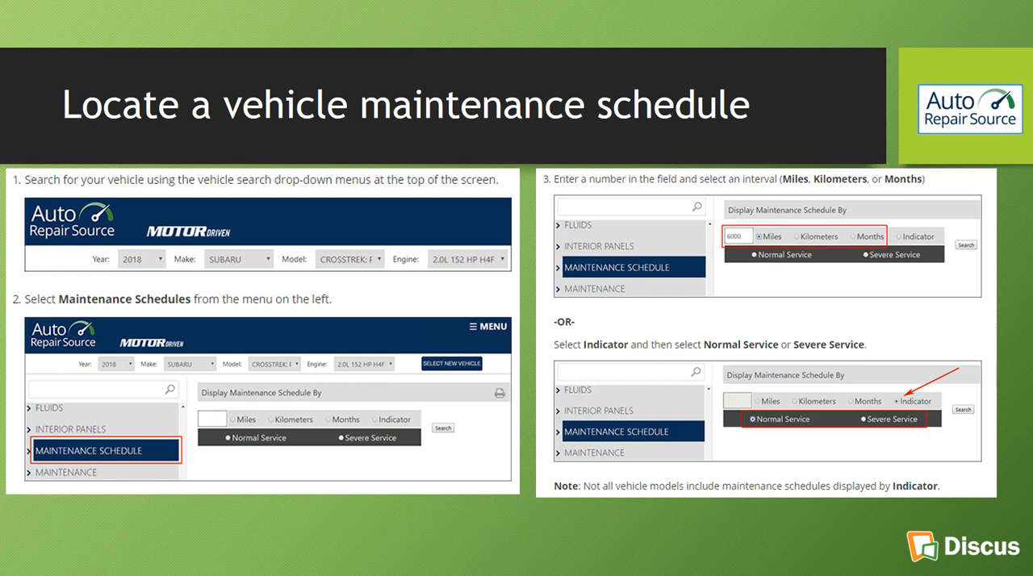
mouse_move(757, 421)
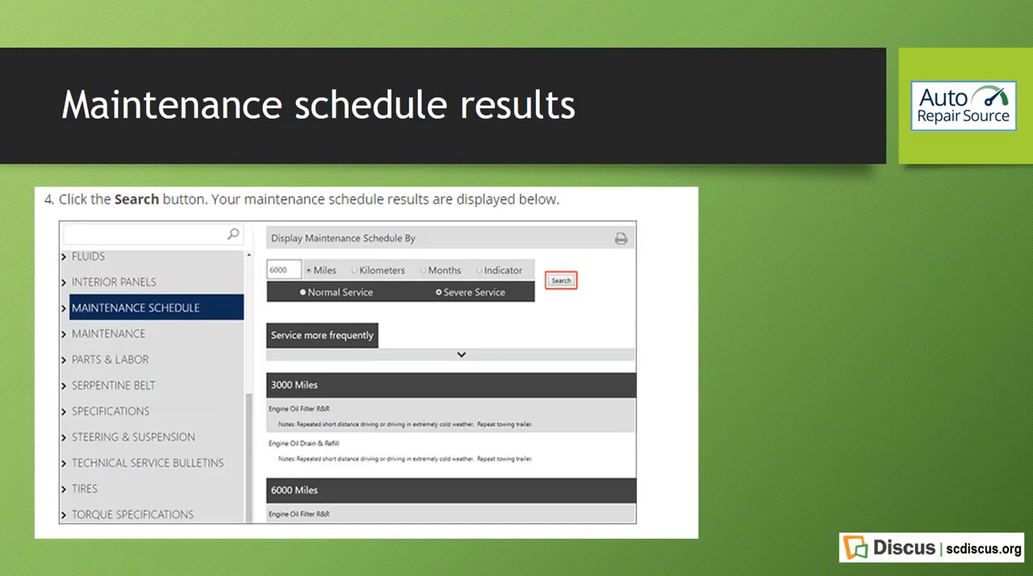
mouse_move(343, 335)
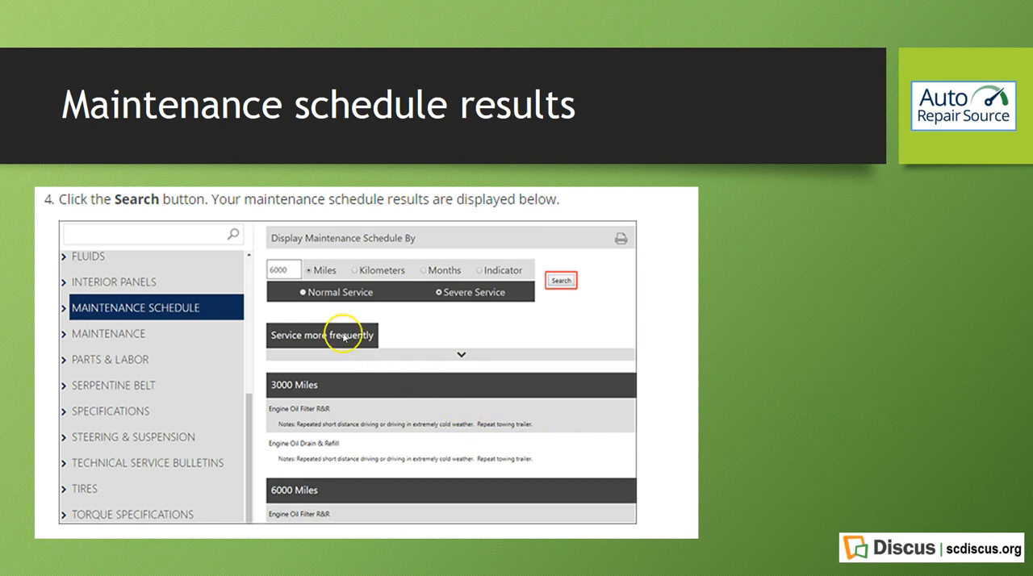
mouse_move(305, 429)
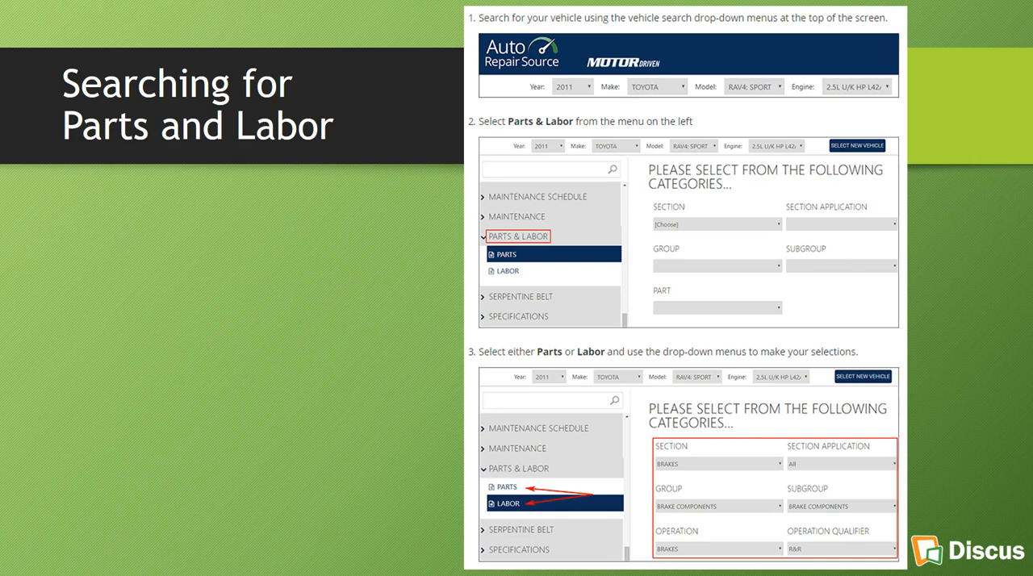
mouse_move(313, 436)
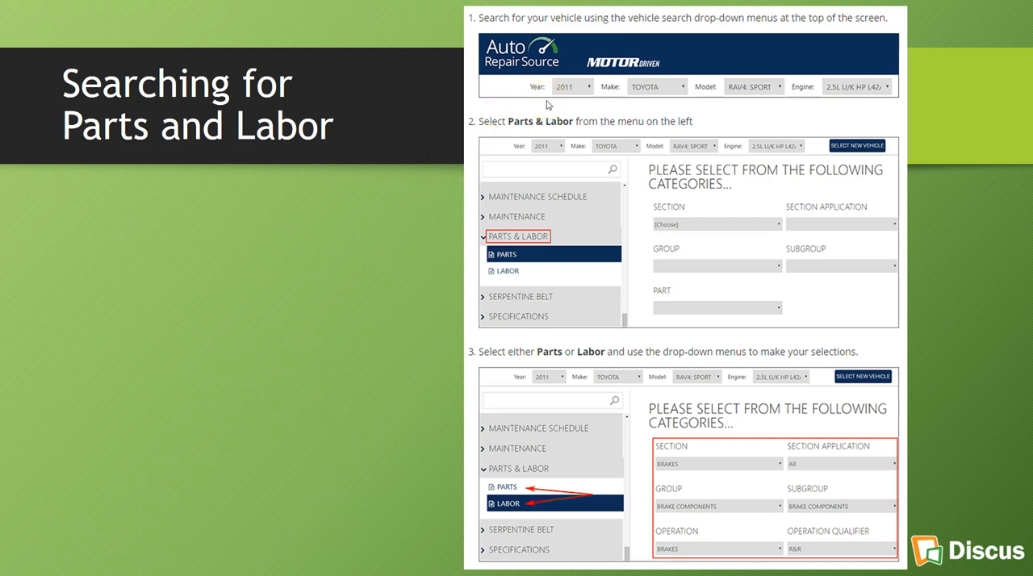
mouse_move(562, 119)
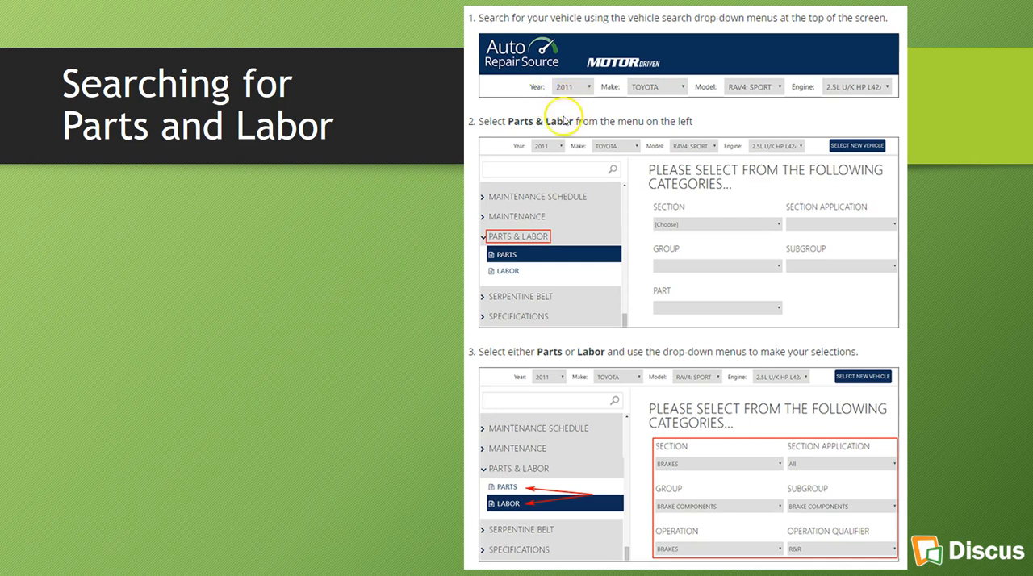
mouse_move(540, 248)
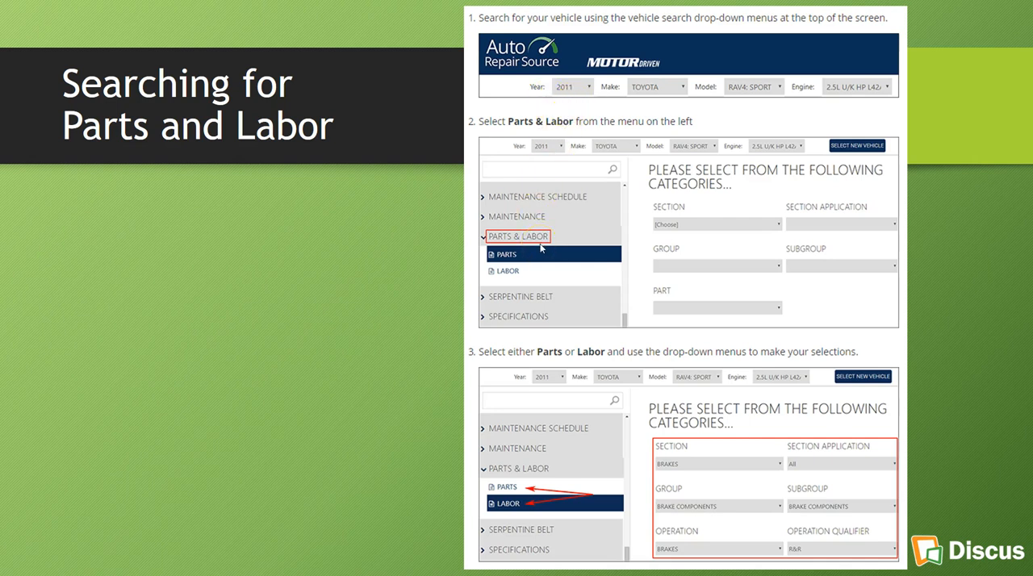
mouse_move(541, 248)
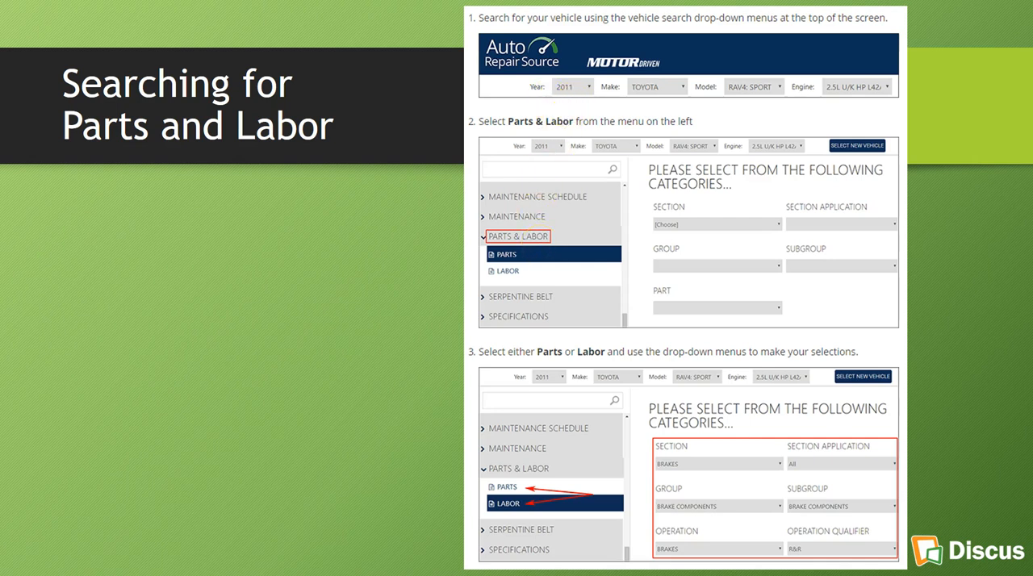
mouse_move(576, 334)
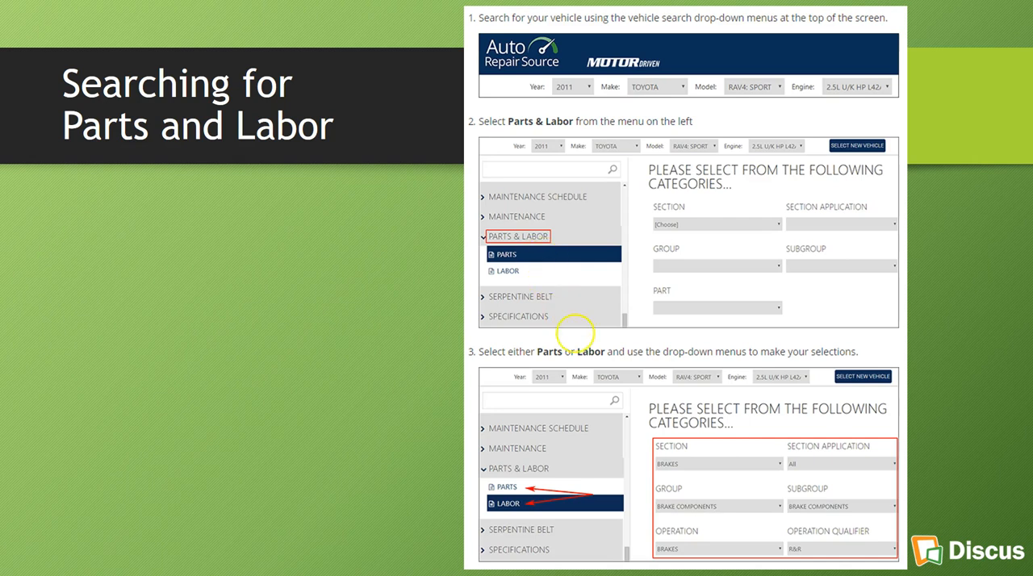
mouse_move(675, 472)
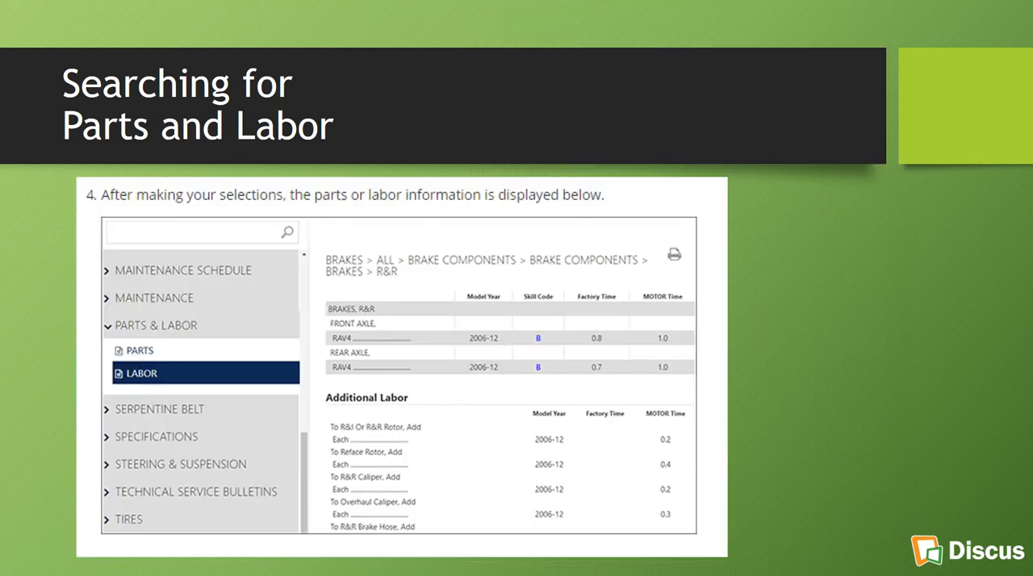
mouse_move(653, 424)
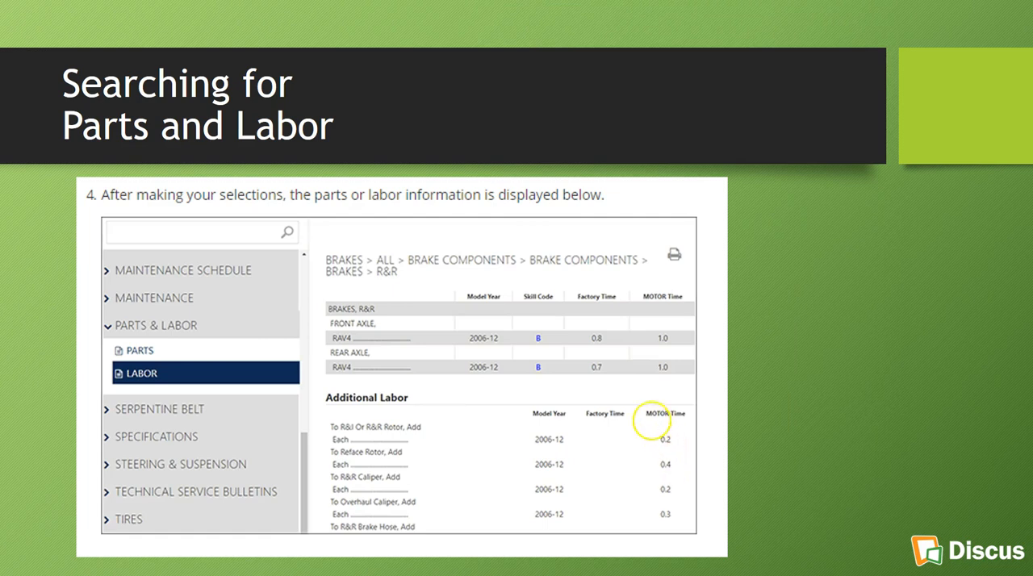
mouse_move(578, 388)
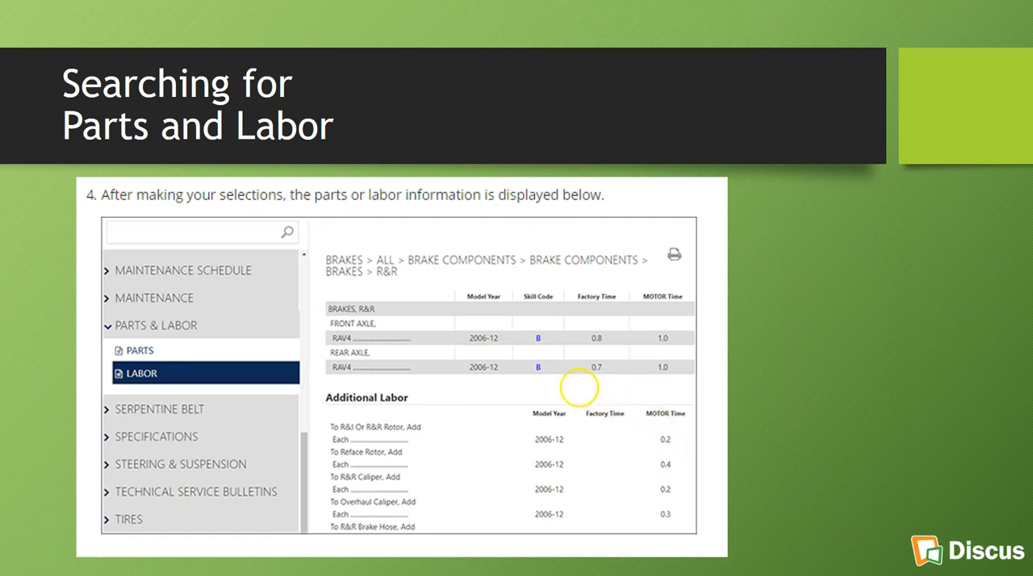
mouse_move(579, 389)
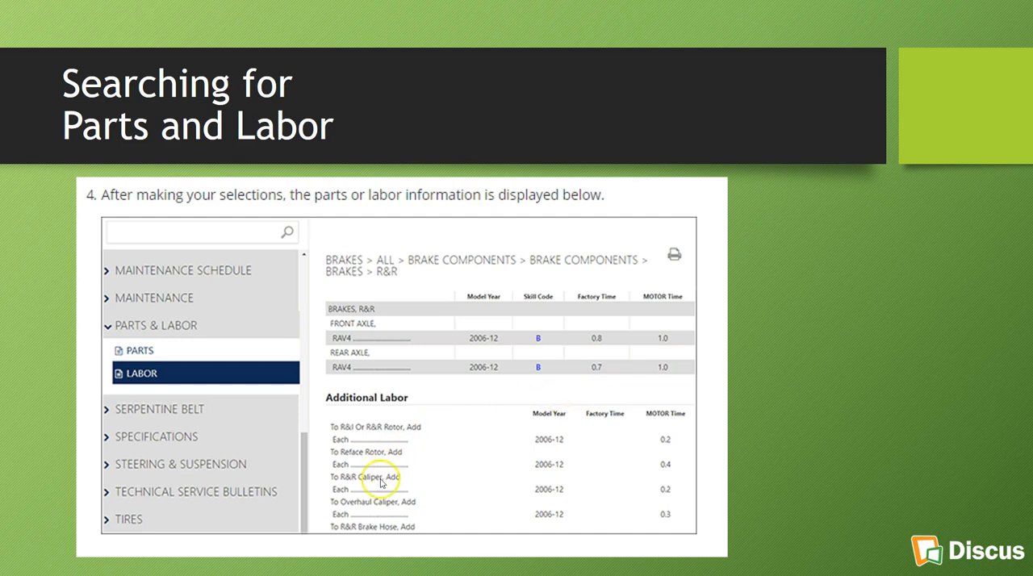
mouse_move(488, 368)
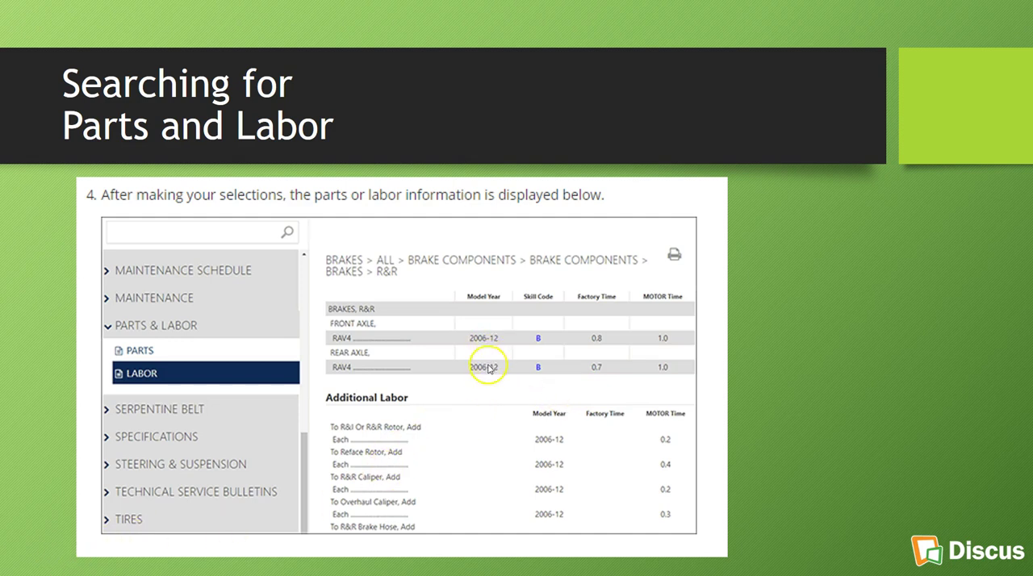
mouse_move(476, 365)
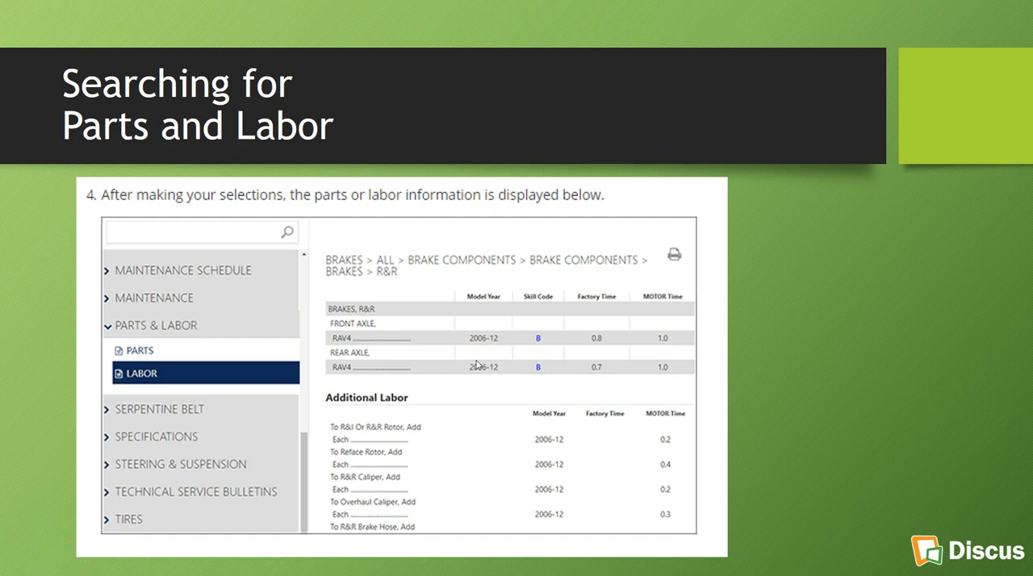
mouse_move(486, 361)
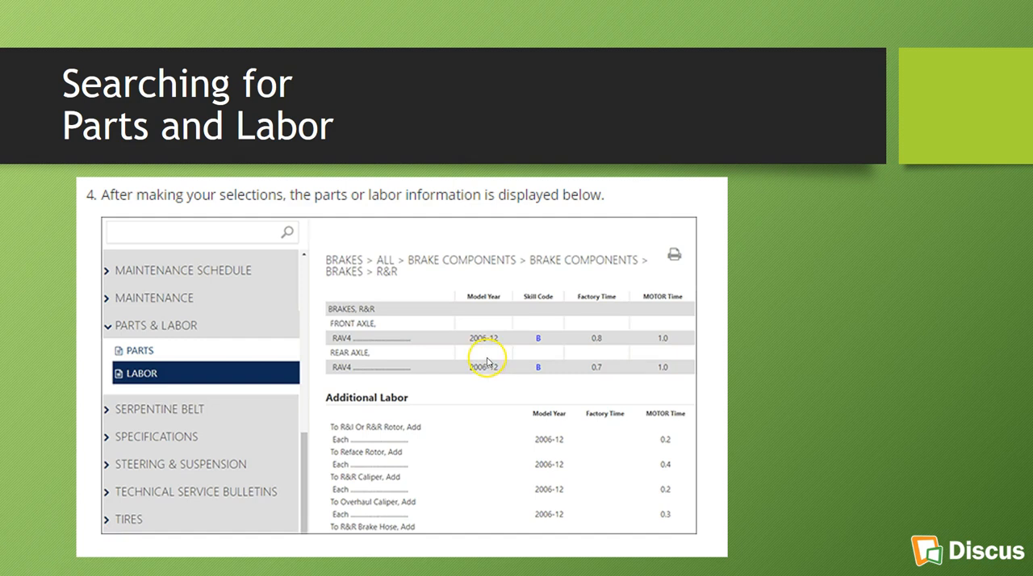
mouse_move(659, 355)
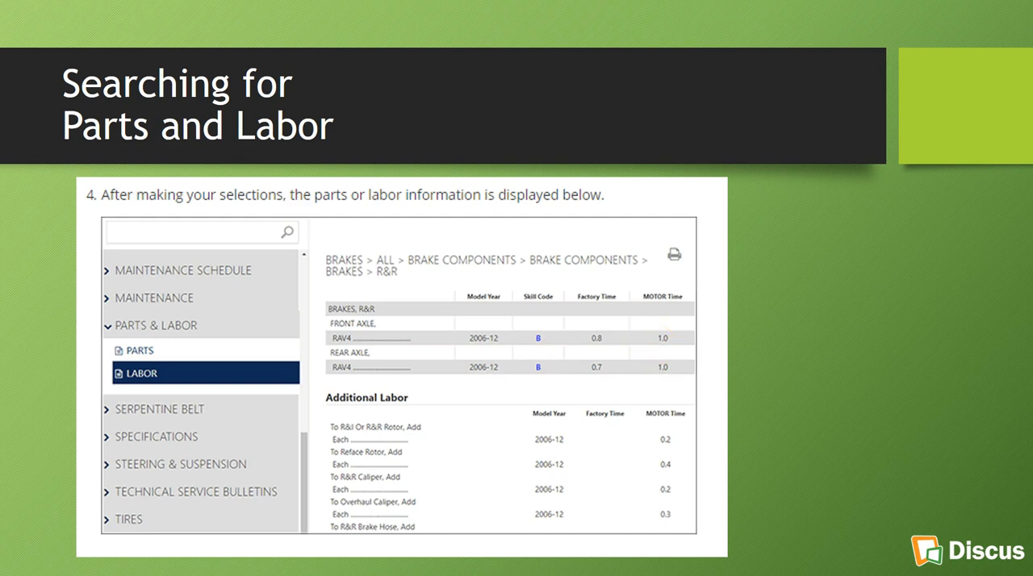
mouse_move(563, 322)
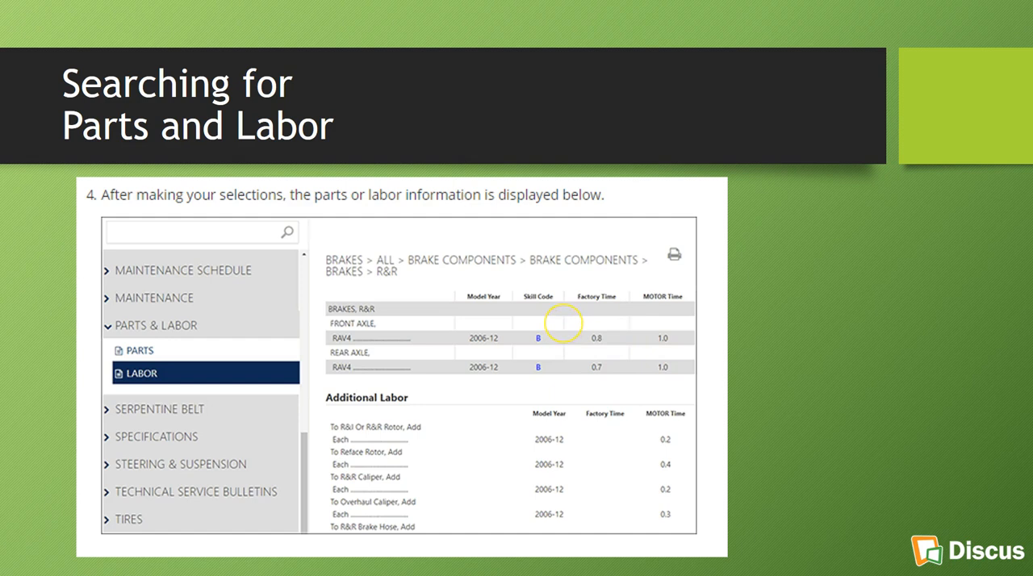
mouse_move(539, 322)
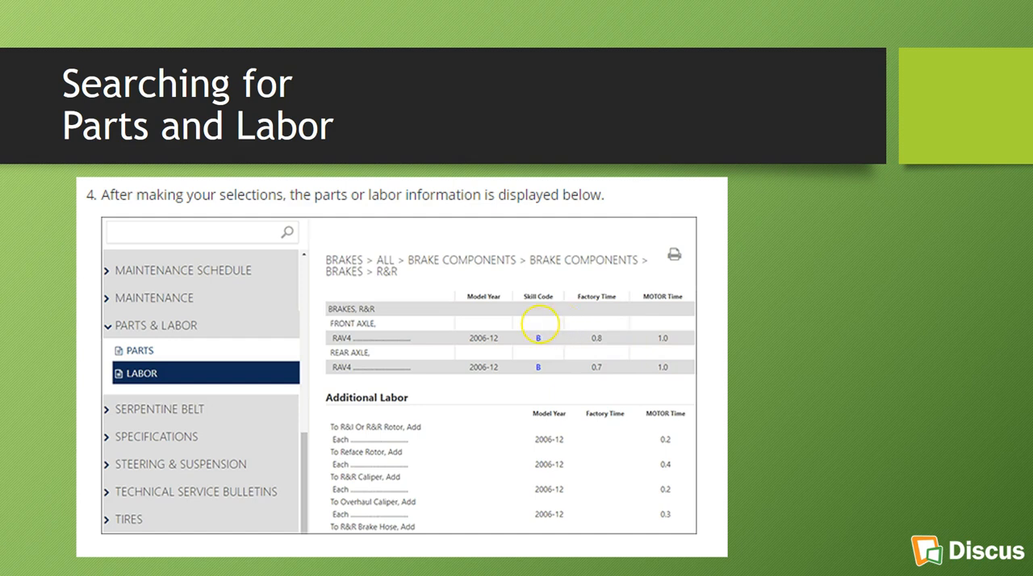
mouse_move(532, 327)
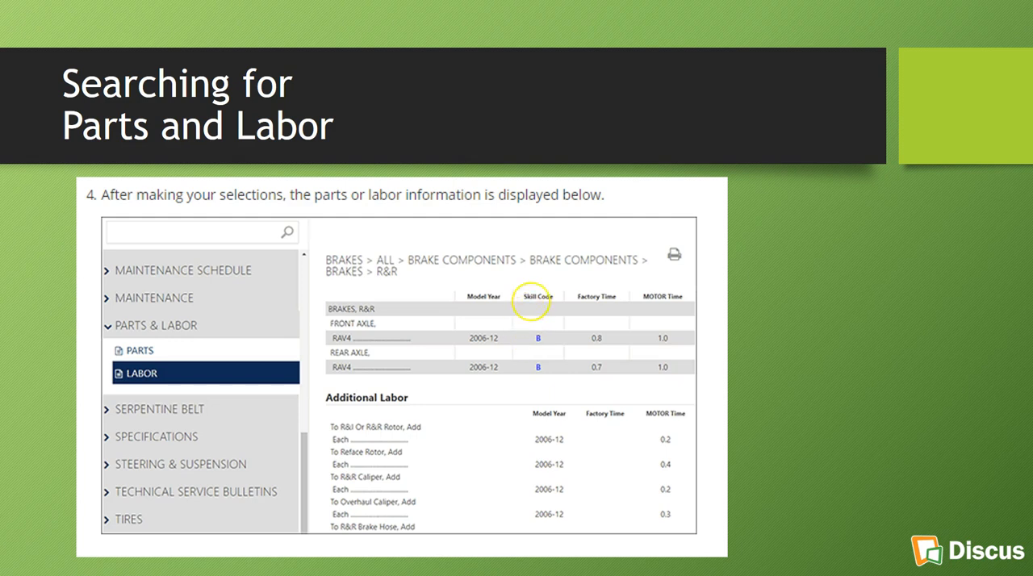
mouse_move(530, 300)
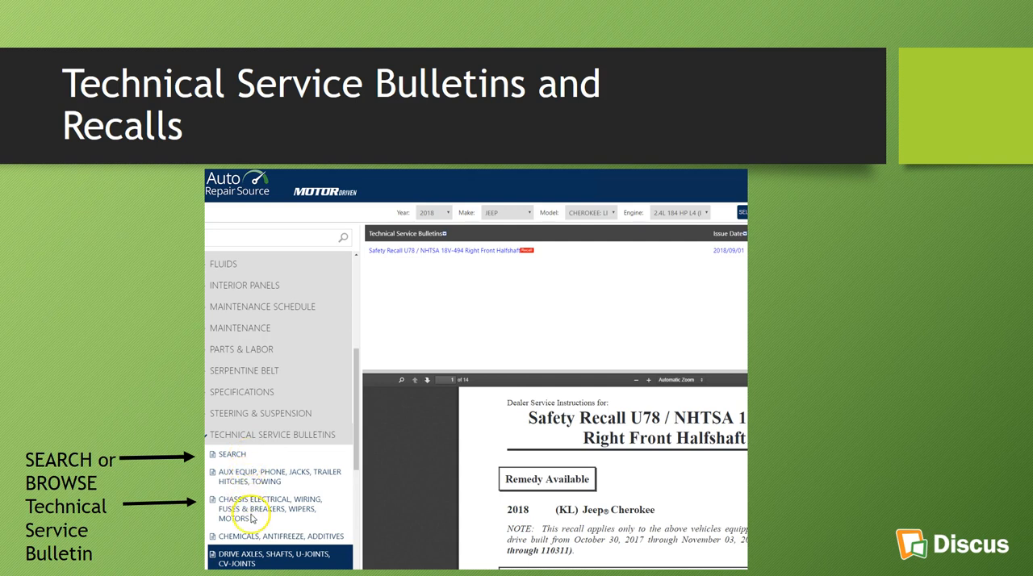
mouse_move(688, 342)
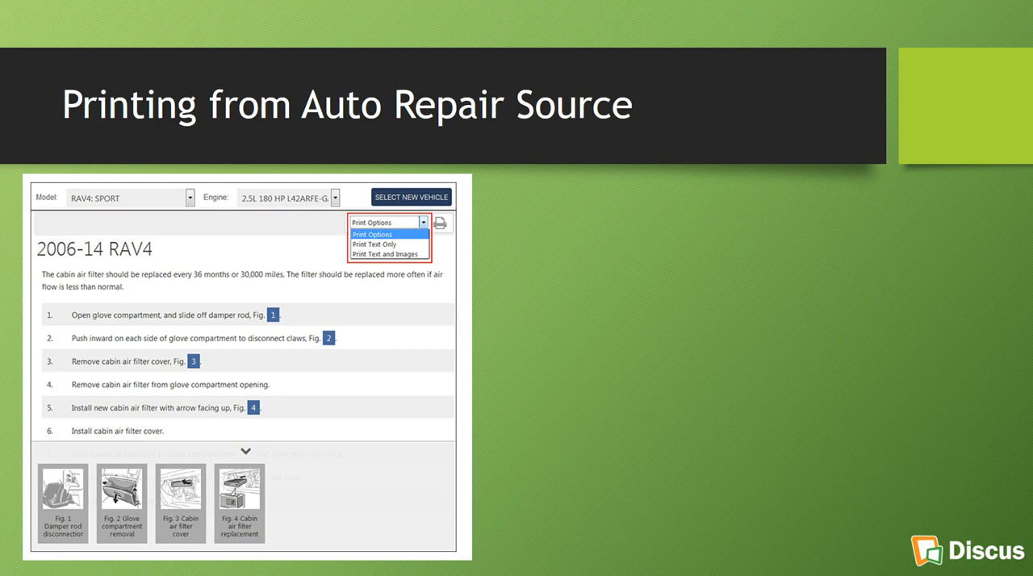
mouse_move(370, 263)
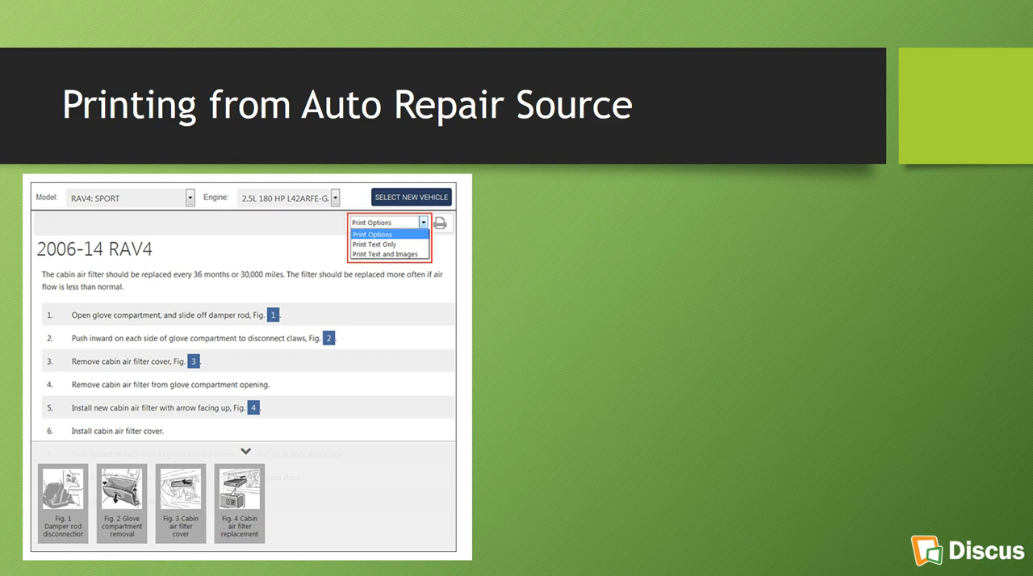
mouse_move(258, 492)
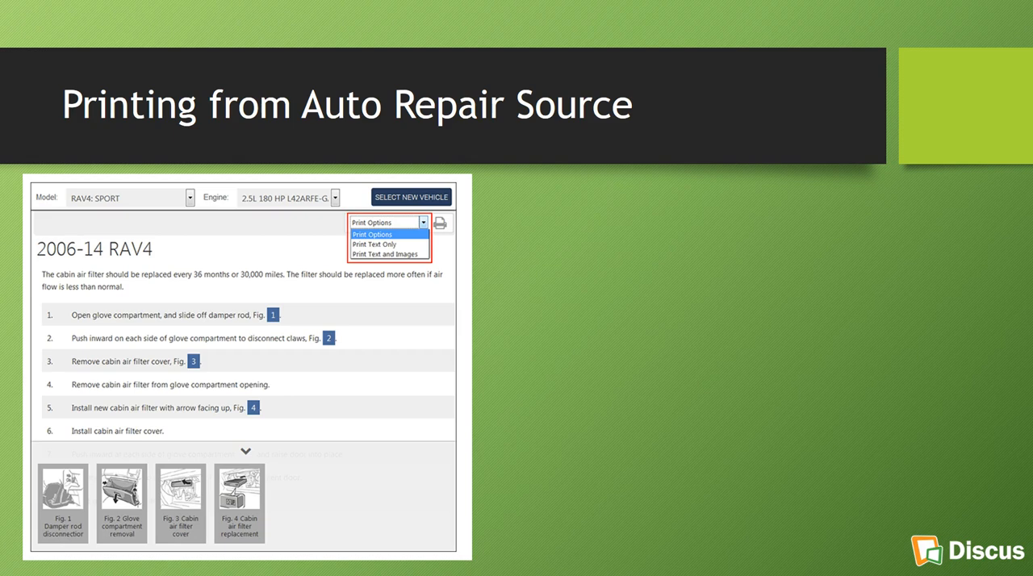
mouse_move(347, 435)
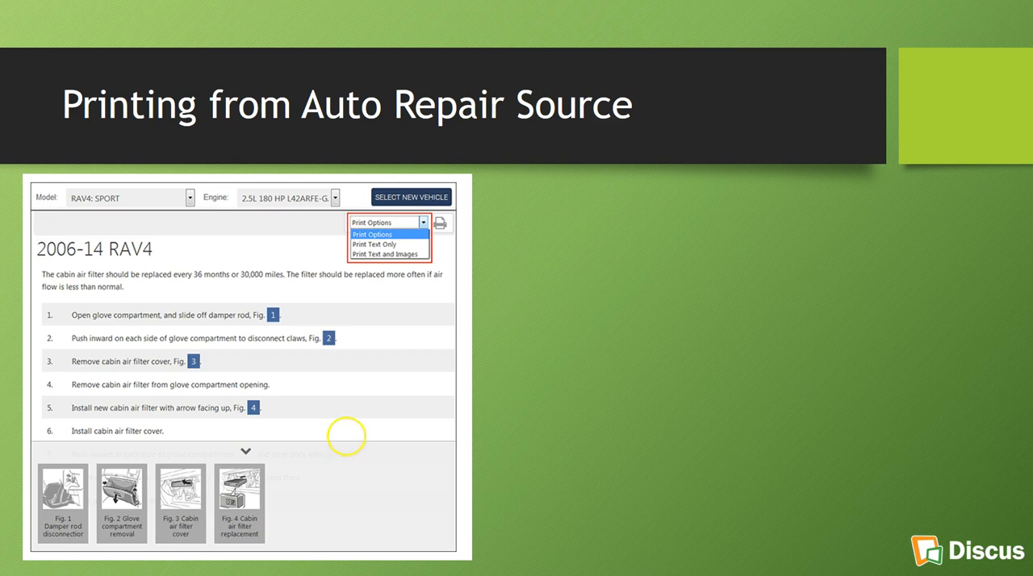
mouse_move(347, 436)
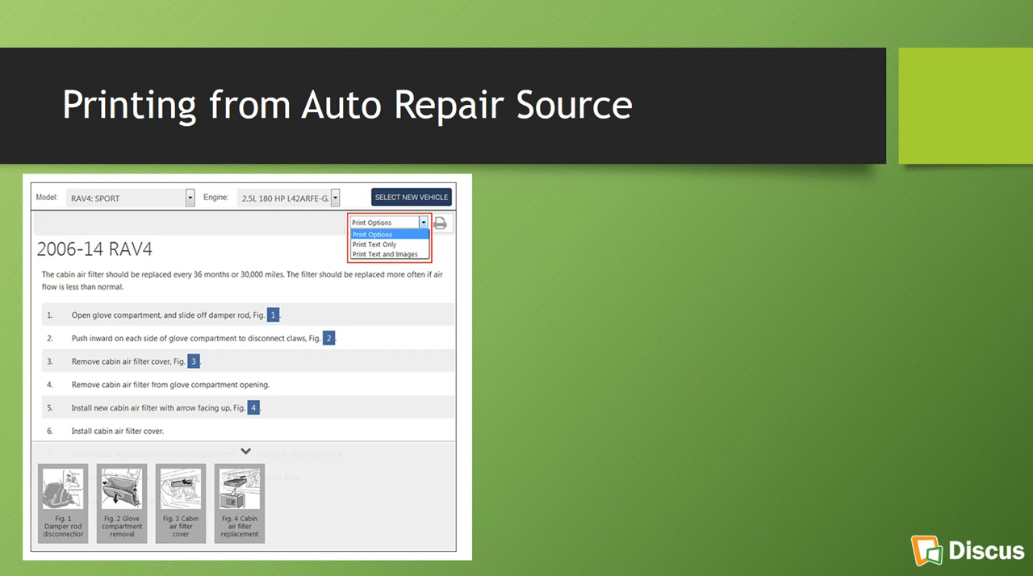
Reveal the example printed page showing Text and Images and the browser OK note.
click(386, 253)
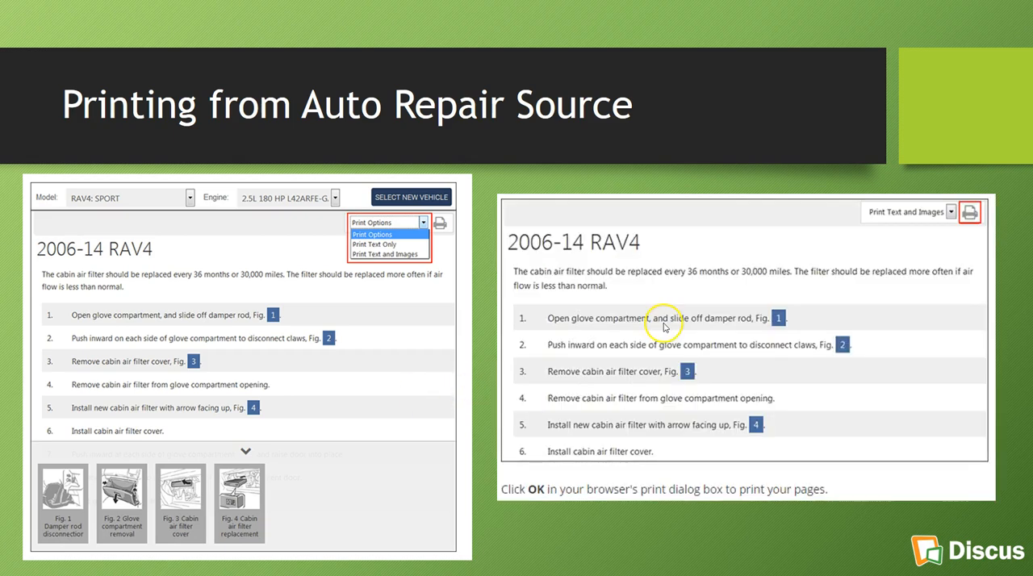
mouse_move(656, 393)
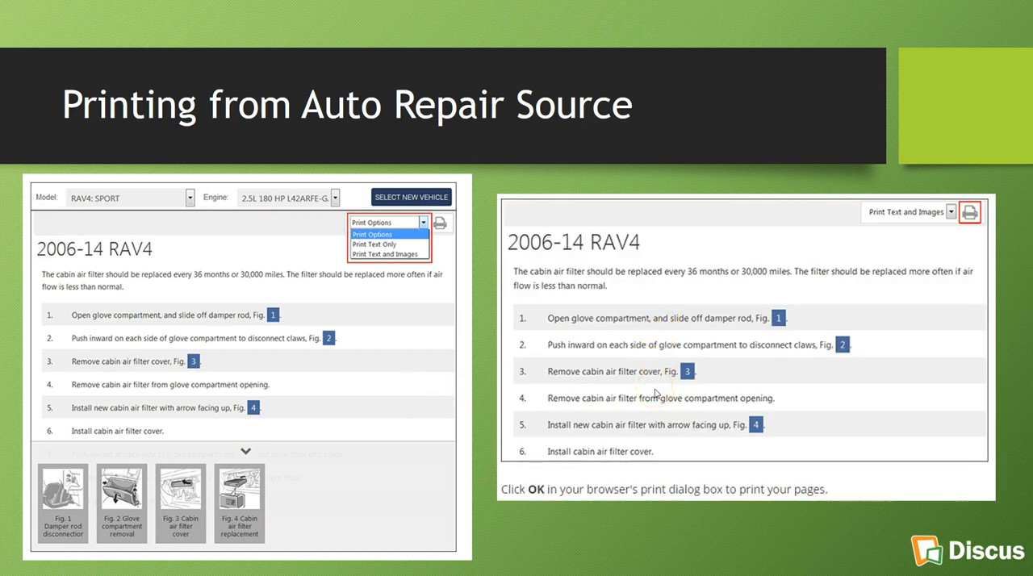
mouse_move(518, 314)
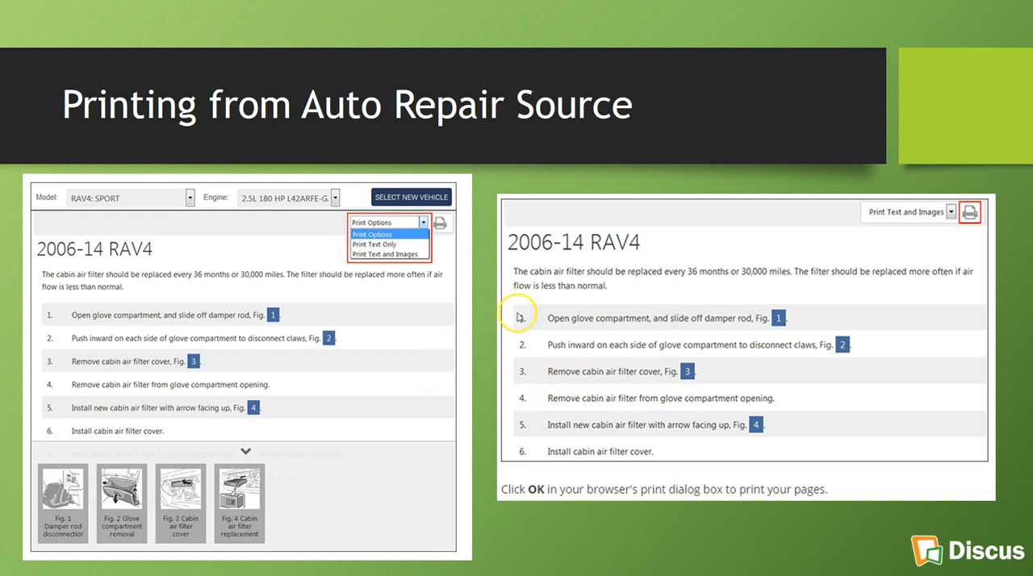
mouse_move(597, 388)
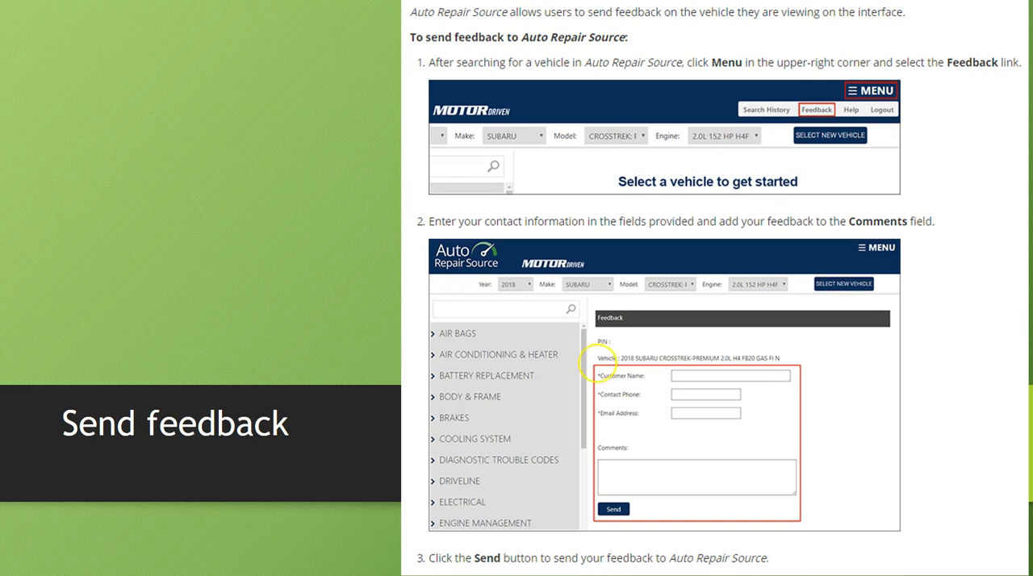
mouse_move(795, 359)
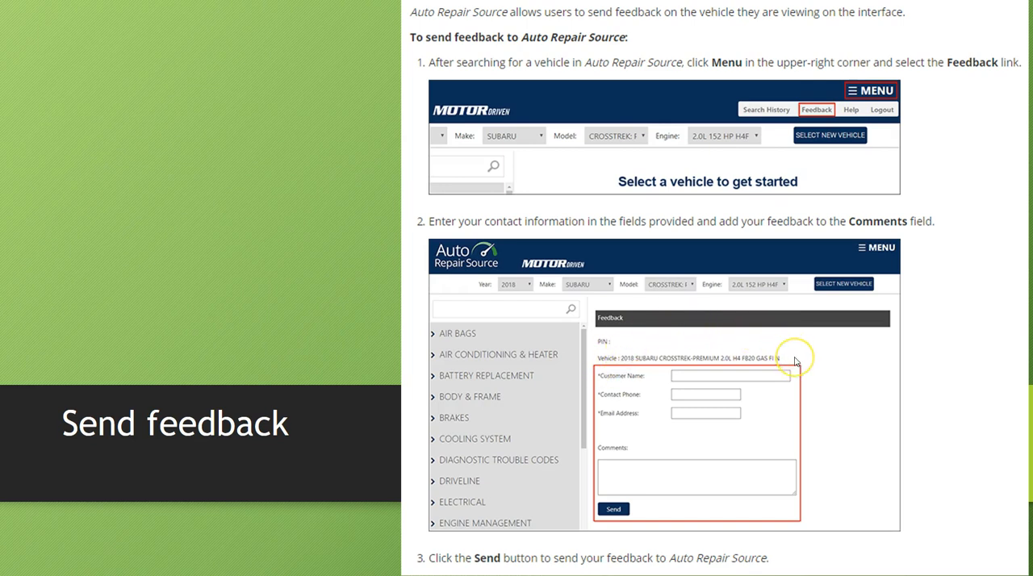
mouse_move(794, 360)
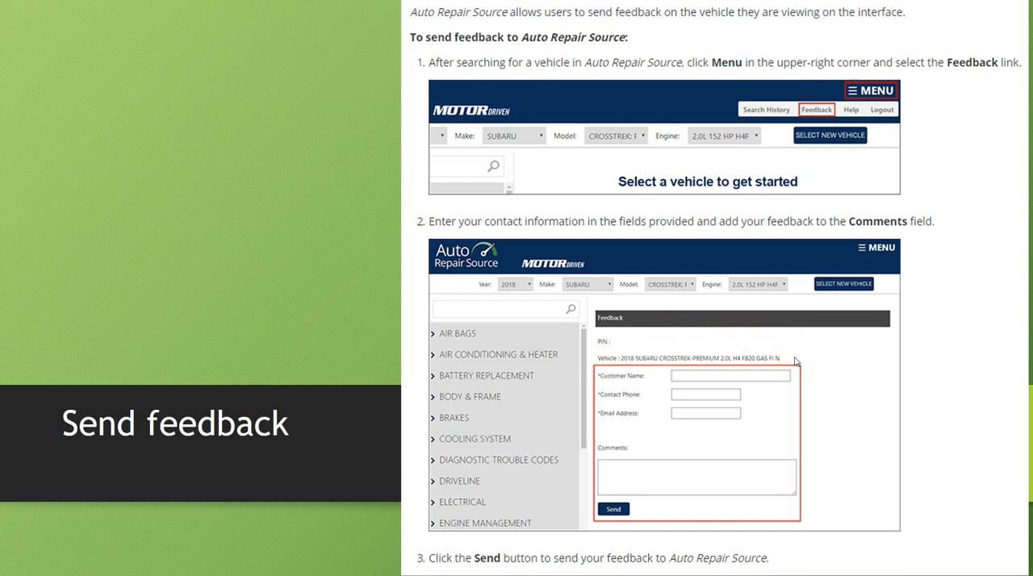
mouse_move(794, 361)
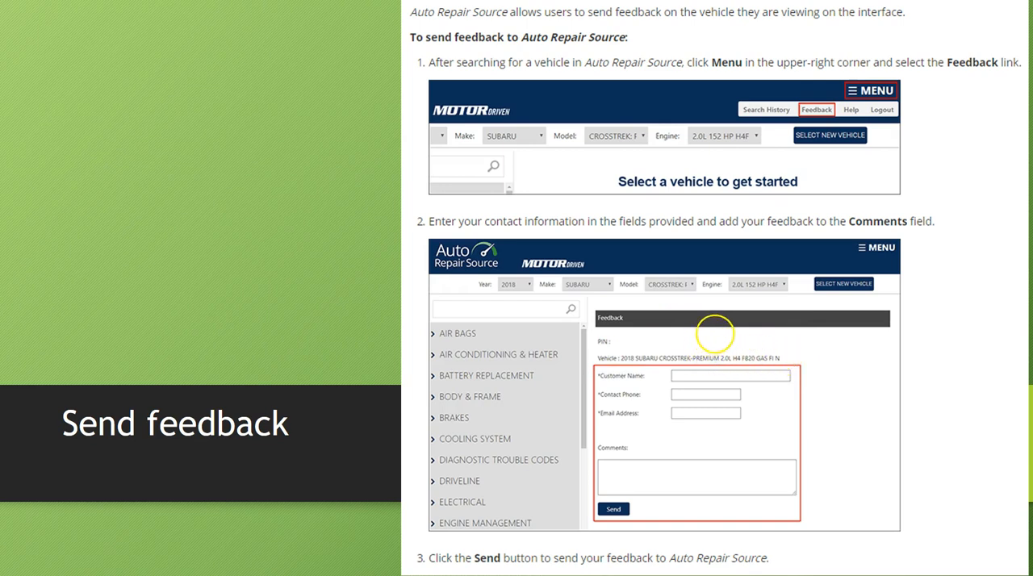
mouse_move(882, 246)
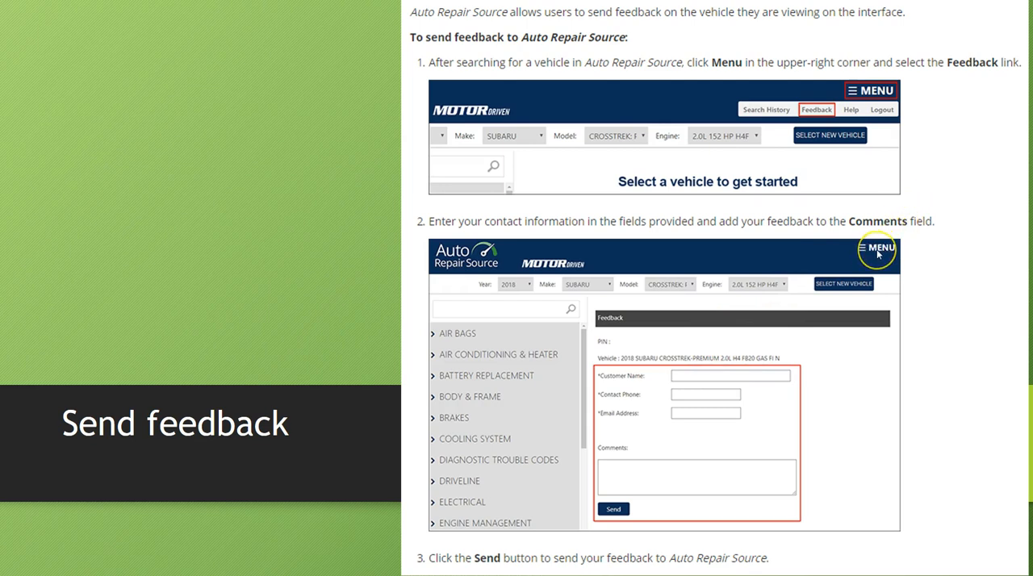
mouse_move(877, 252)
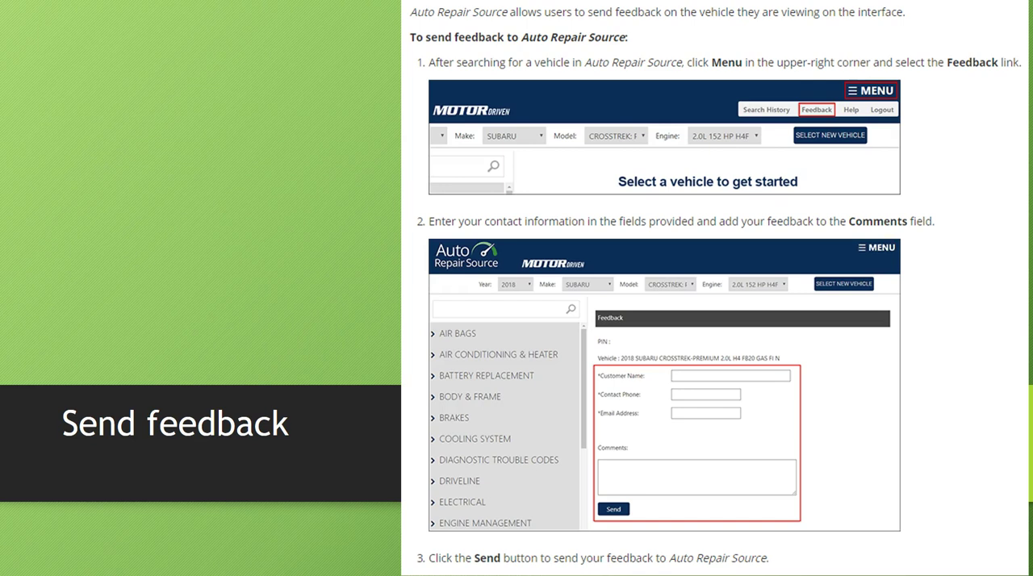
mouse_move(821, 115)
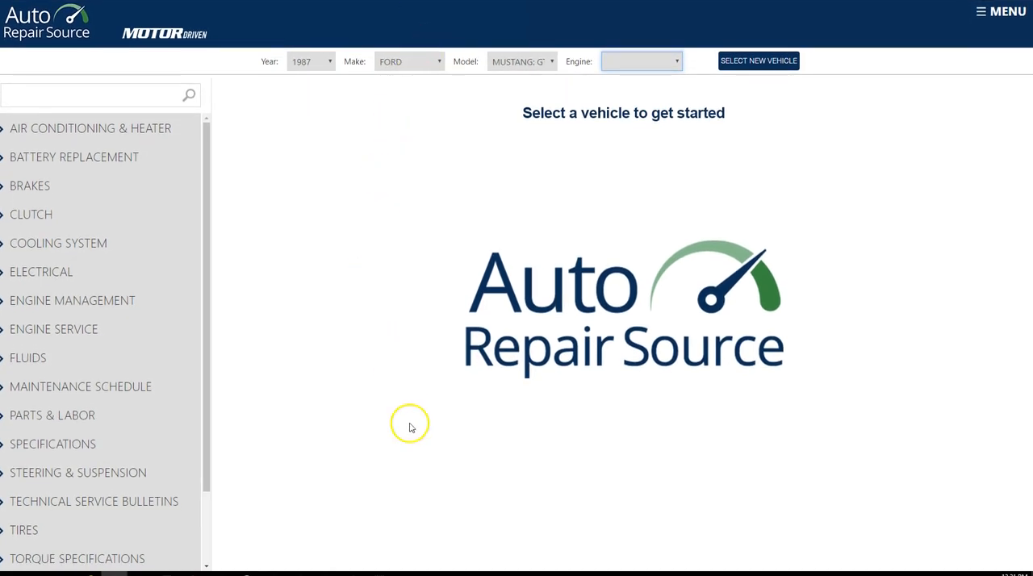
mouse_move(440, 514)
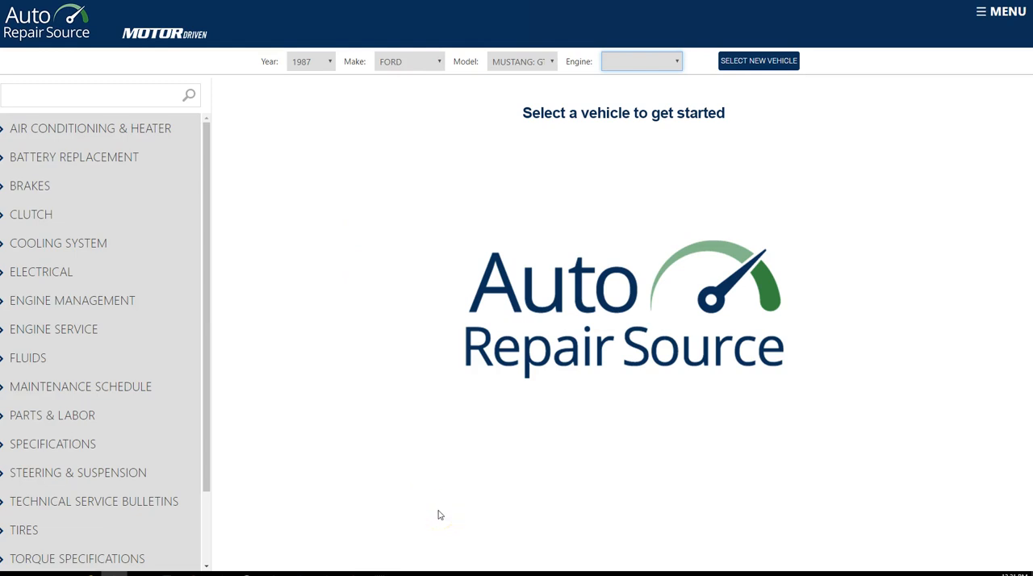
mouse_move(328, 141)
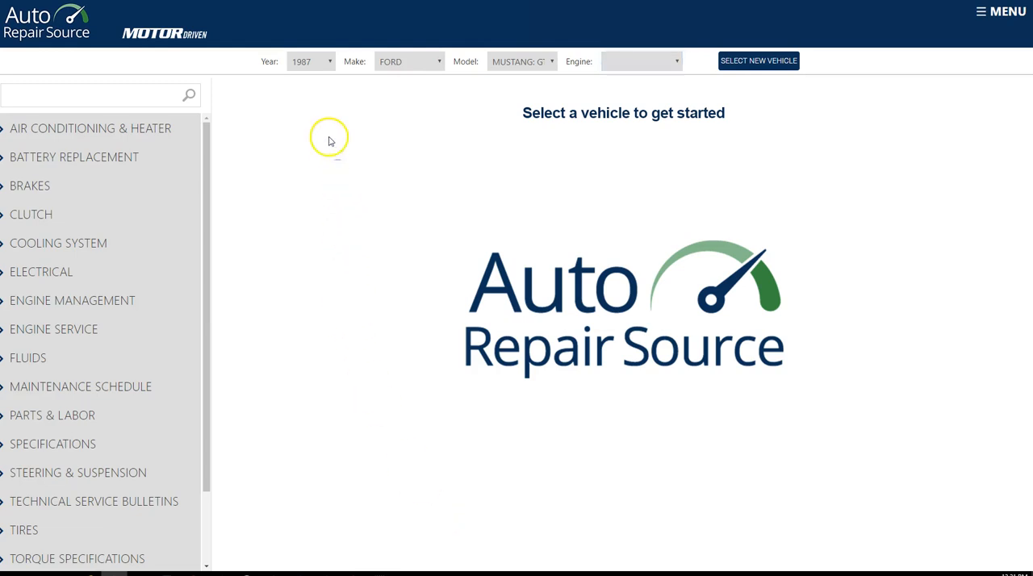
Pick 2016, Subaru and Legacy 2.5i (2.5L 175 HP H4F) from the vehicle dropdowns.
click(310, 61)
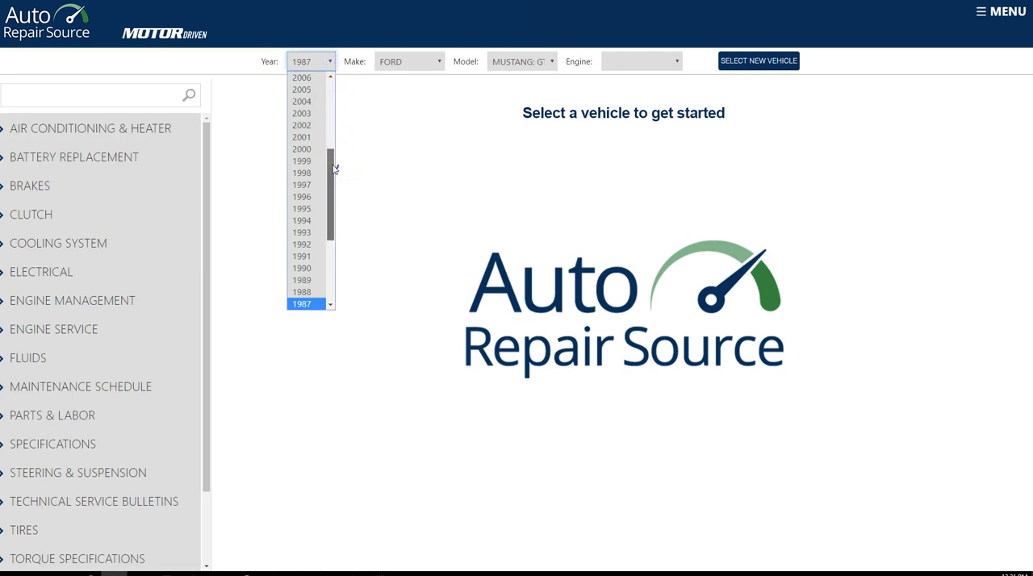
scroll(up, 3)
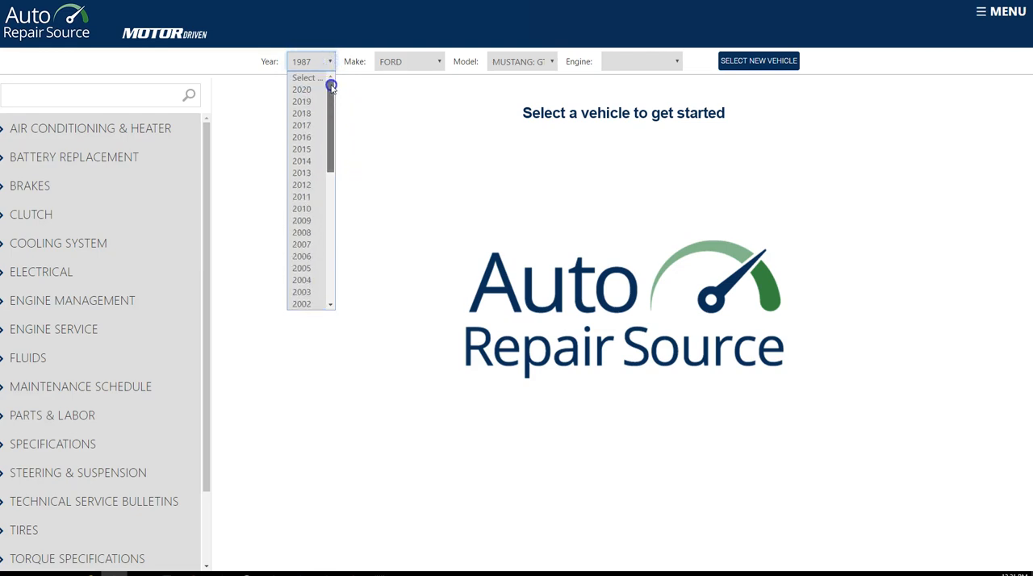
click(301, 137)
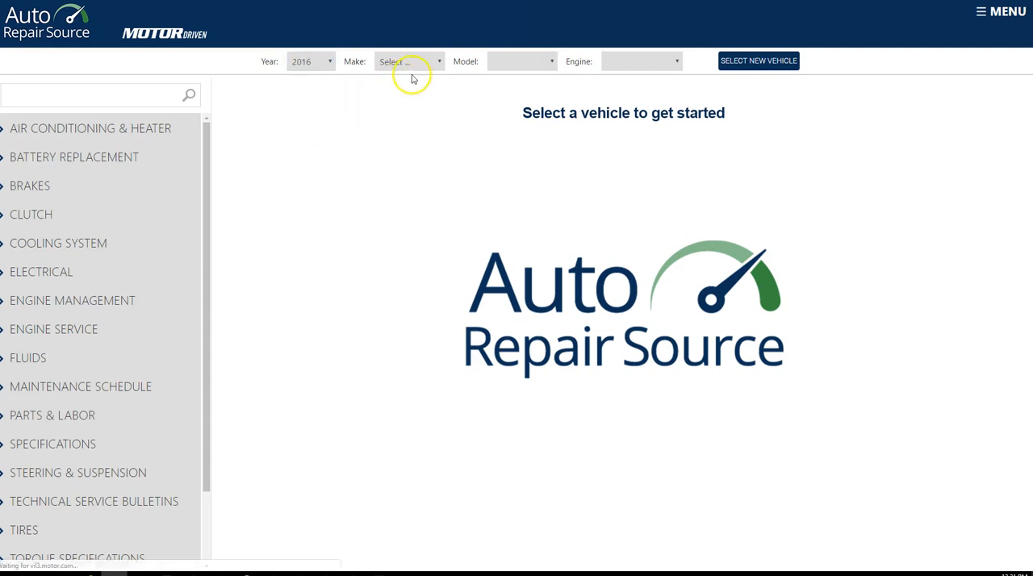
click(408, 62)
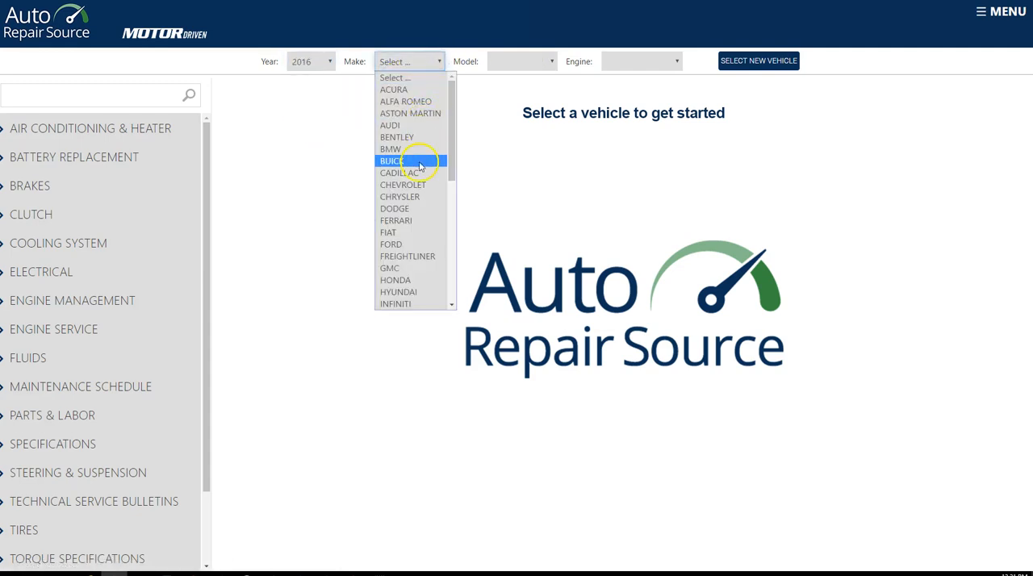
mouse_move(401, 173)
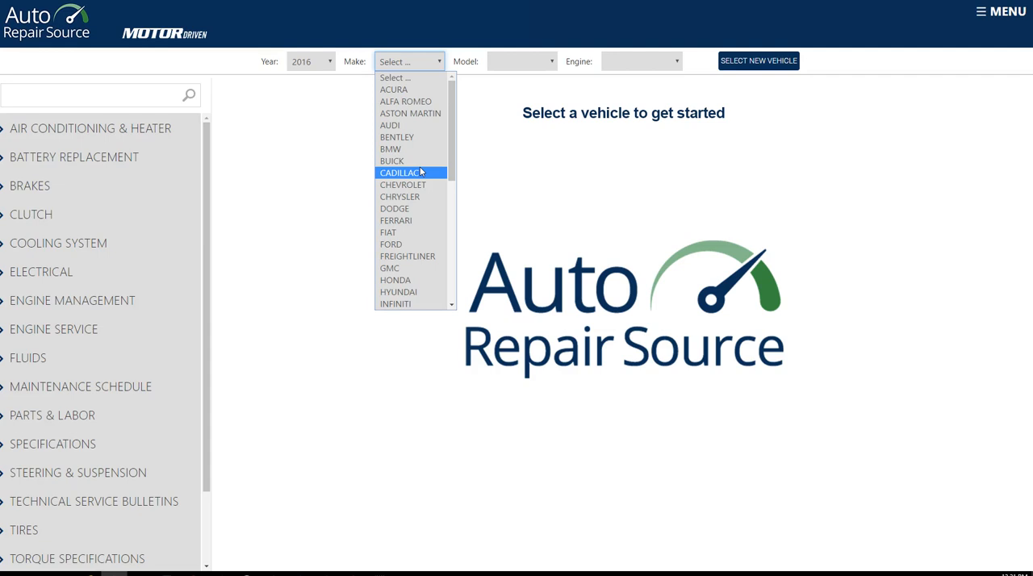
mouse_move(392, 160)
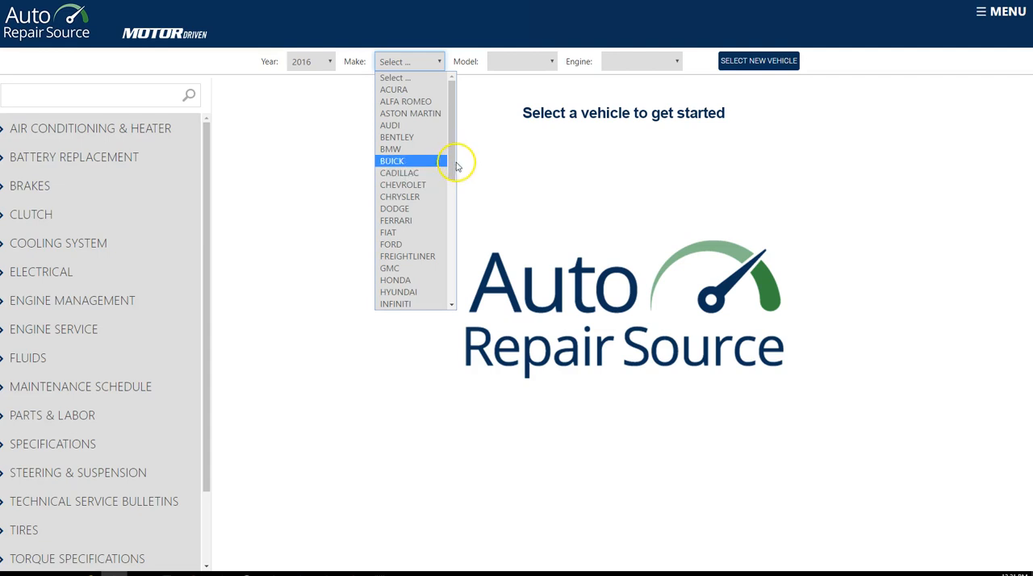
scroll(down, 3)
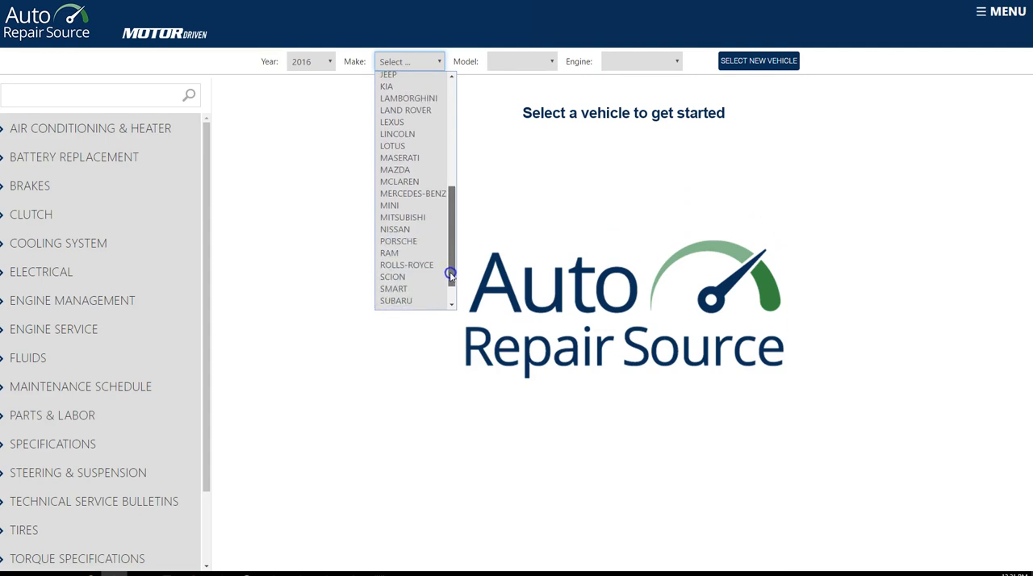
click(395, 300)
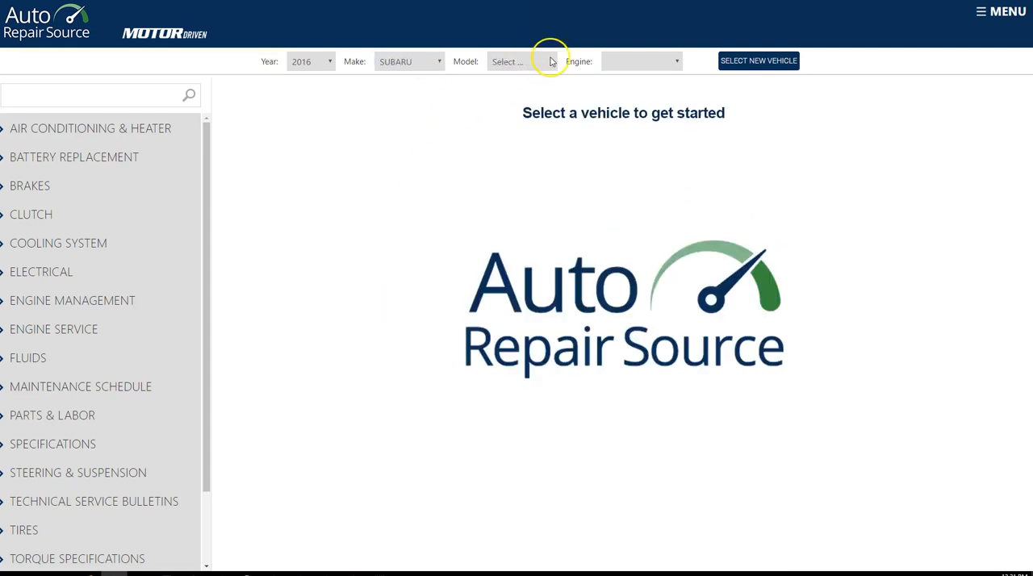
click(520, 60)
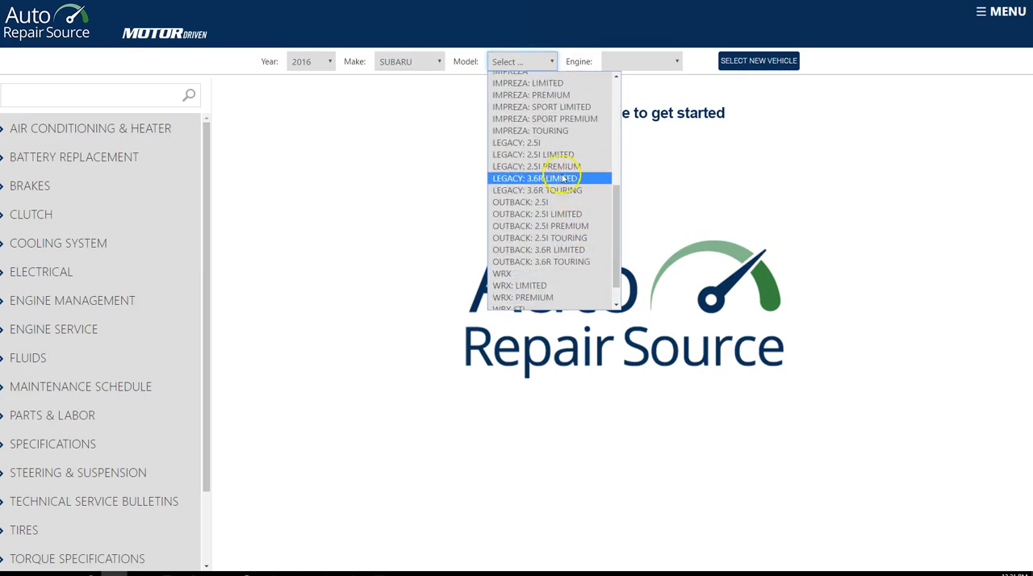
click(515, 142)
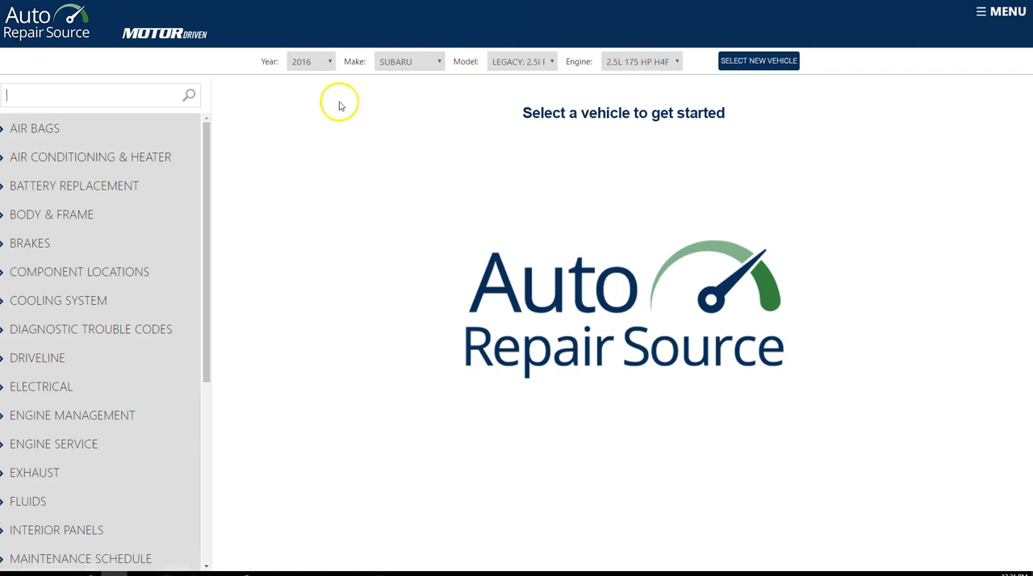
mouse_move(48, 284)
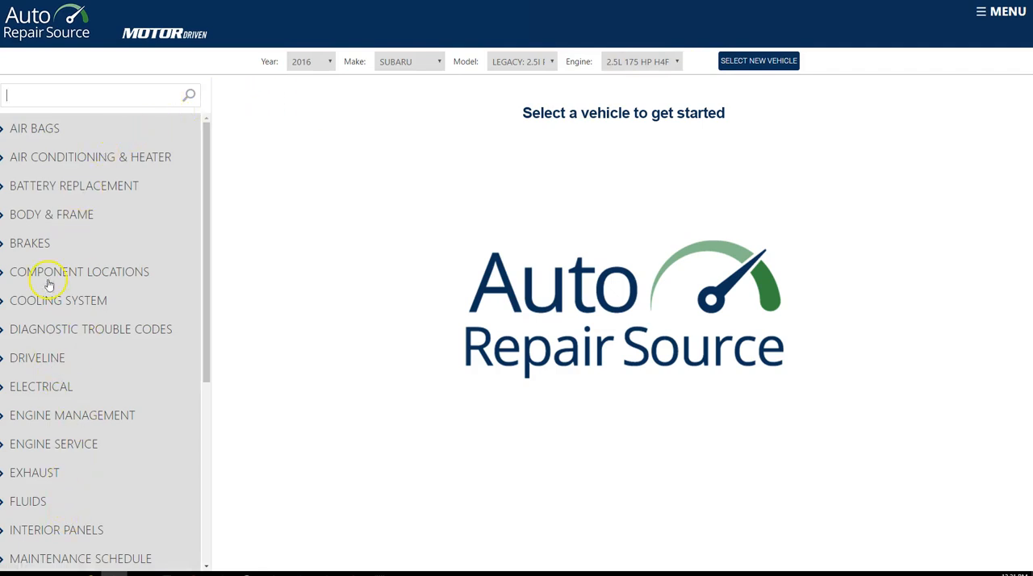
mouse_move(43, 192)
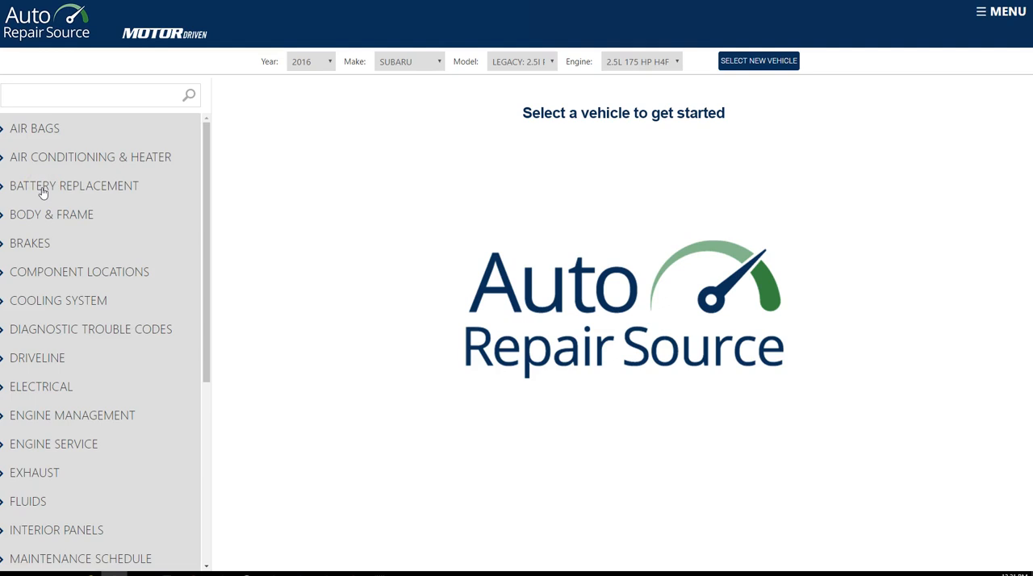
mouse_move(47, 472)
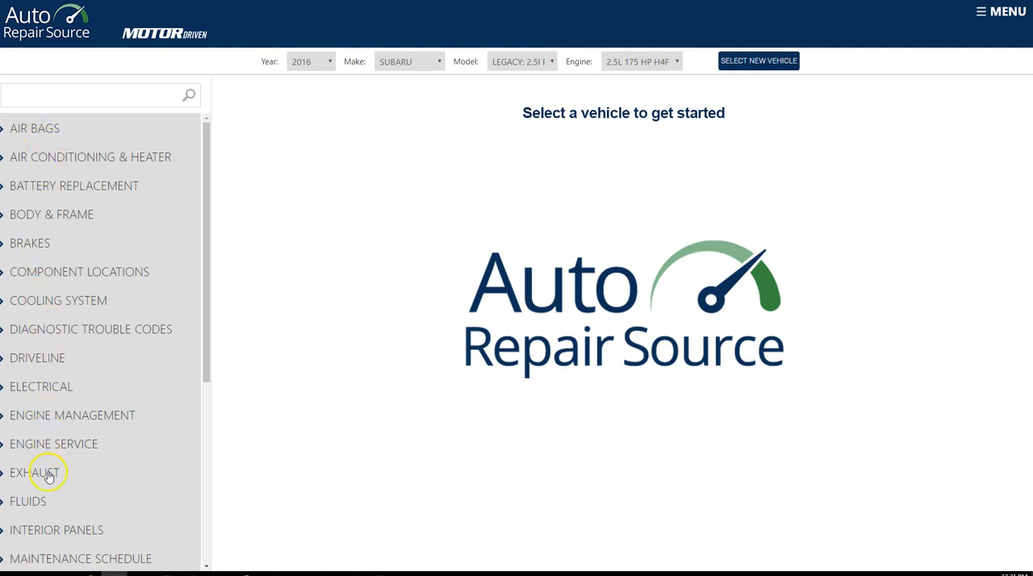
Expand the Fluids topics and open the Cooling System Capacity page.
scroll(down, 3)
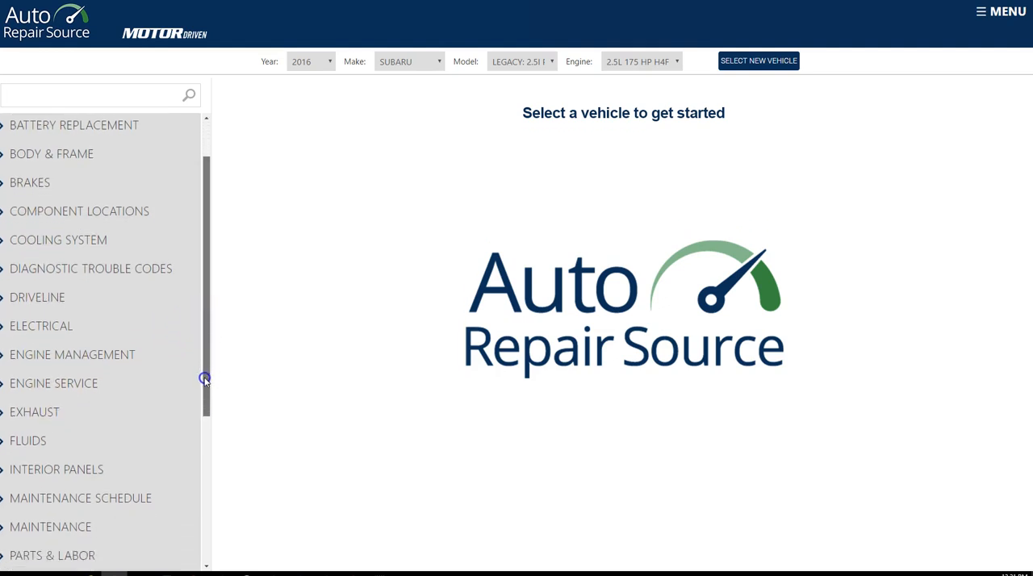
scroll(down, 3)
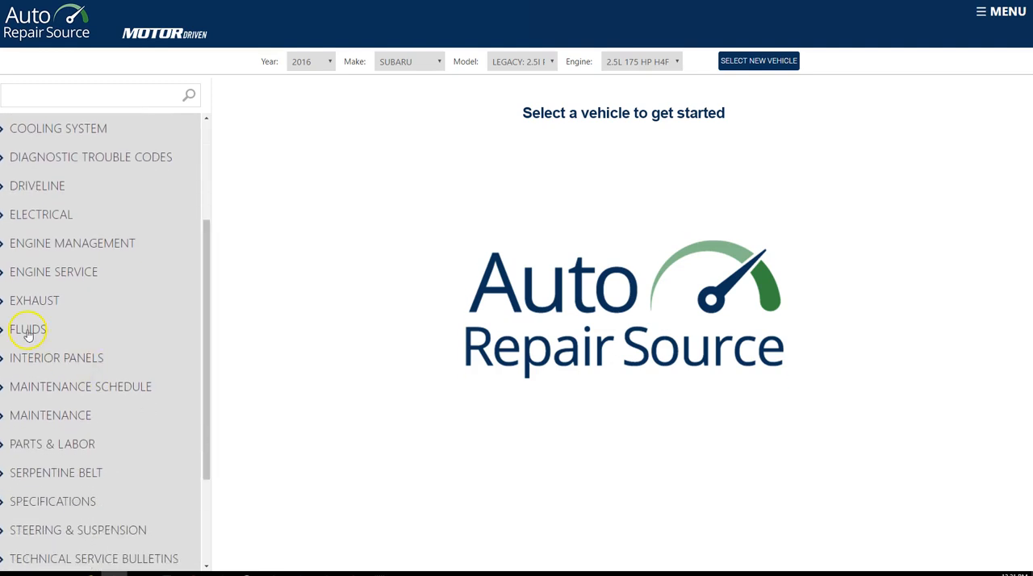
click(28, 329)
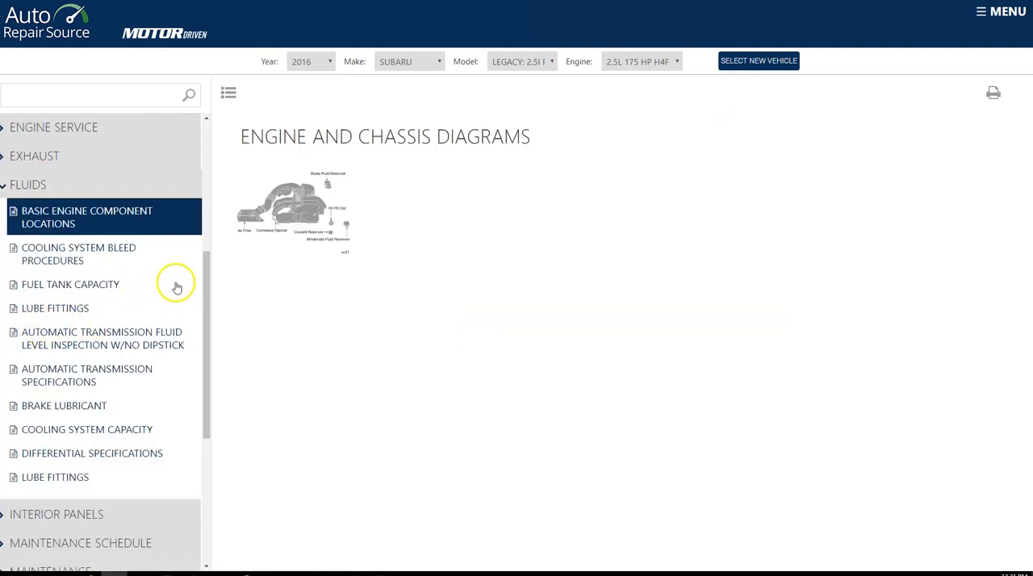
mouse_move(207, 284)
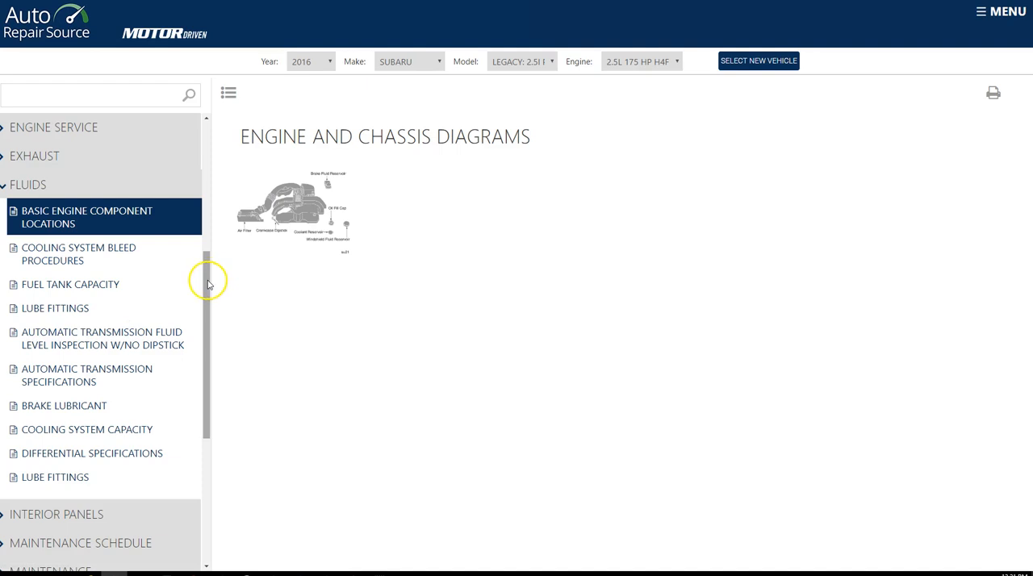
scroll(down, 3)
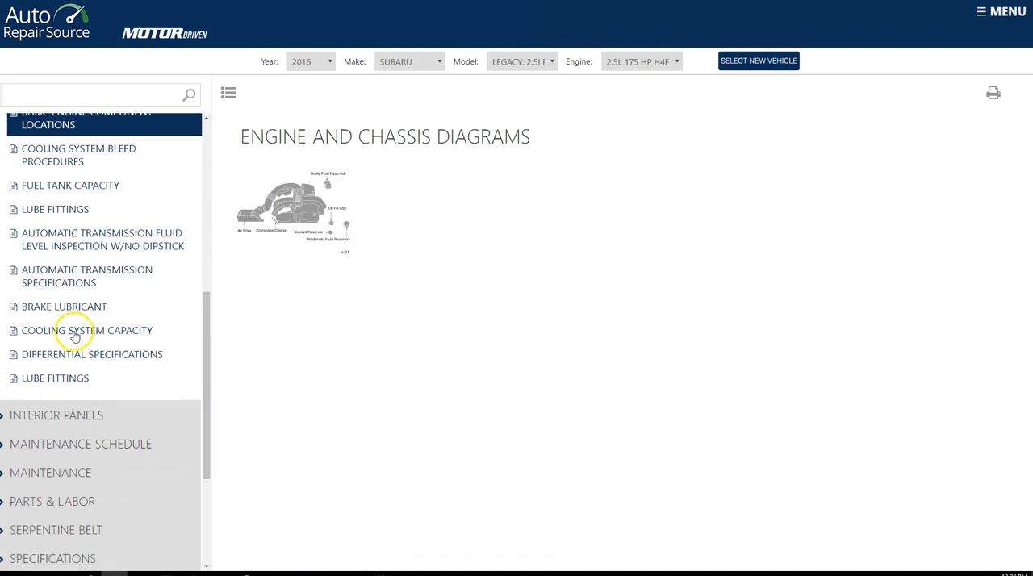
click(87, 330)
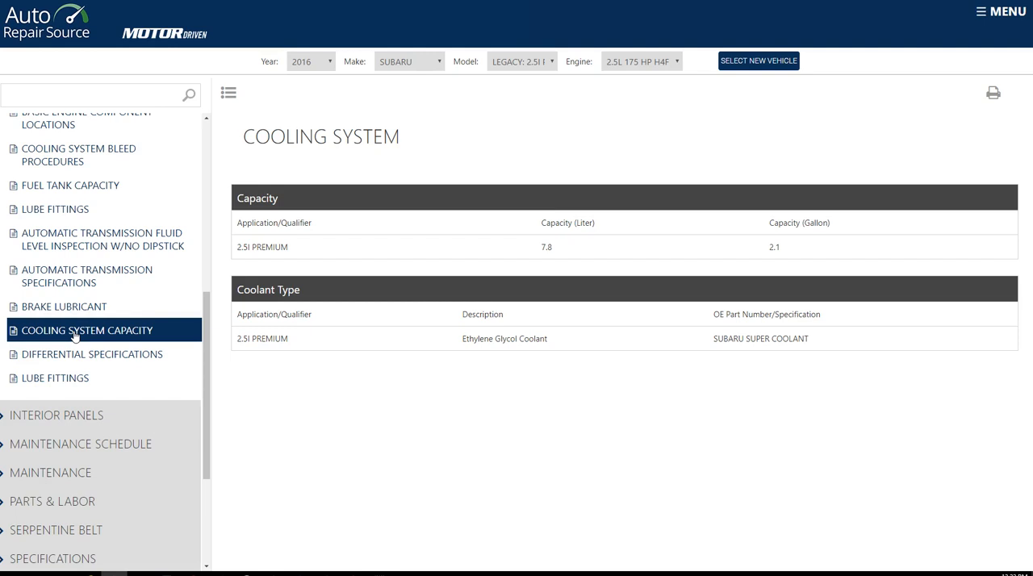
mouse_move(362, 351)
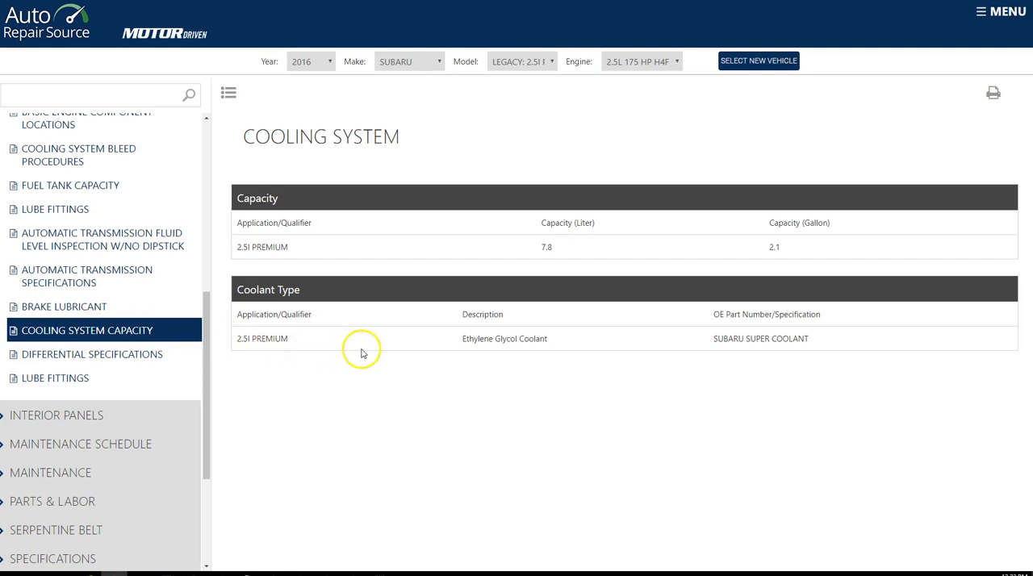
mouse_move(464, 342)
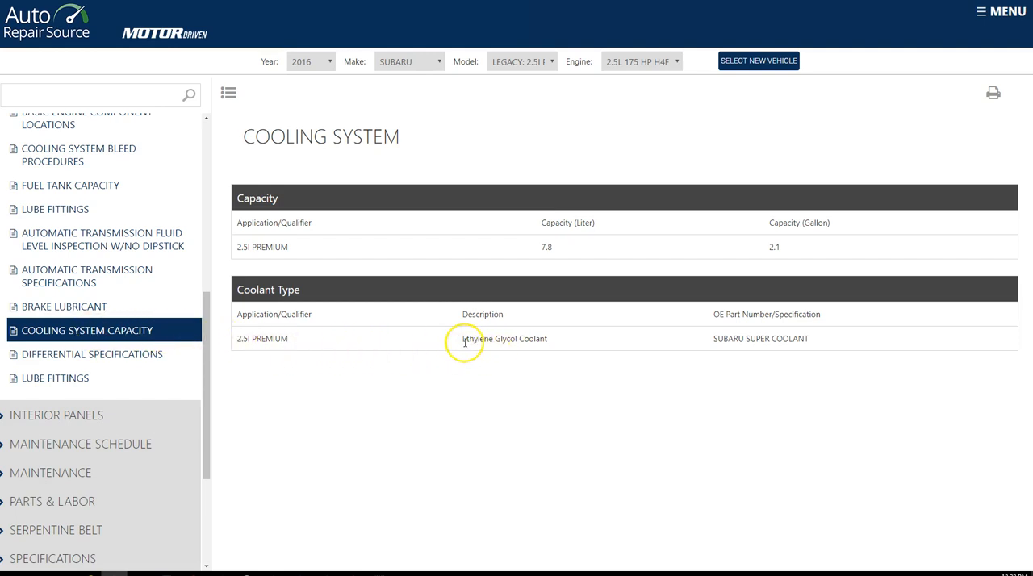
Highlight the coolant type and 2.1 gallon capacity, then select Fuel Tank Capacity.
double_click(496, 338)
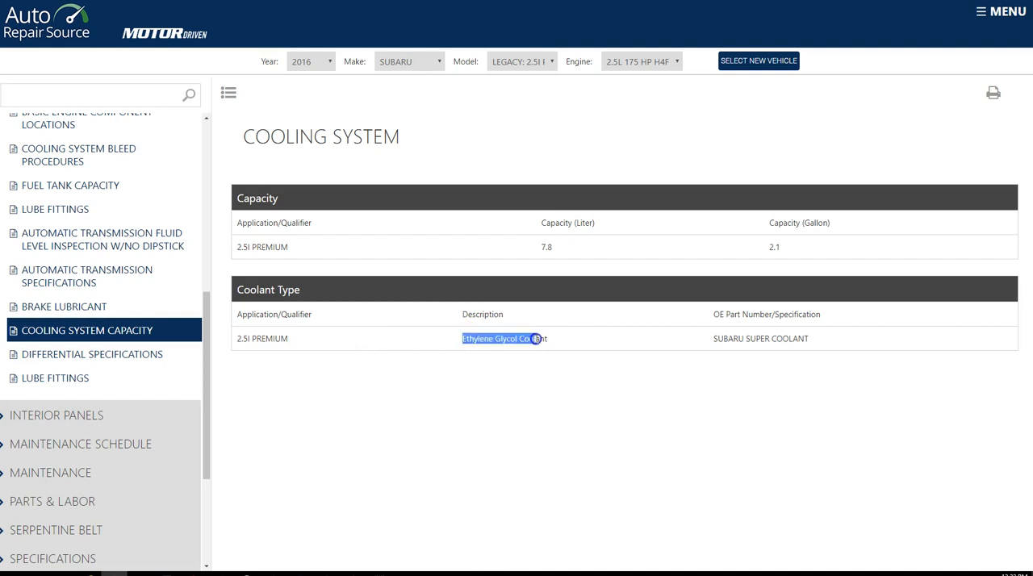
click(548, 338)
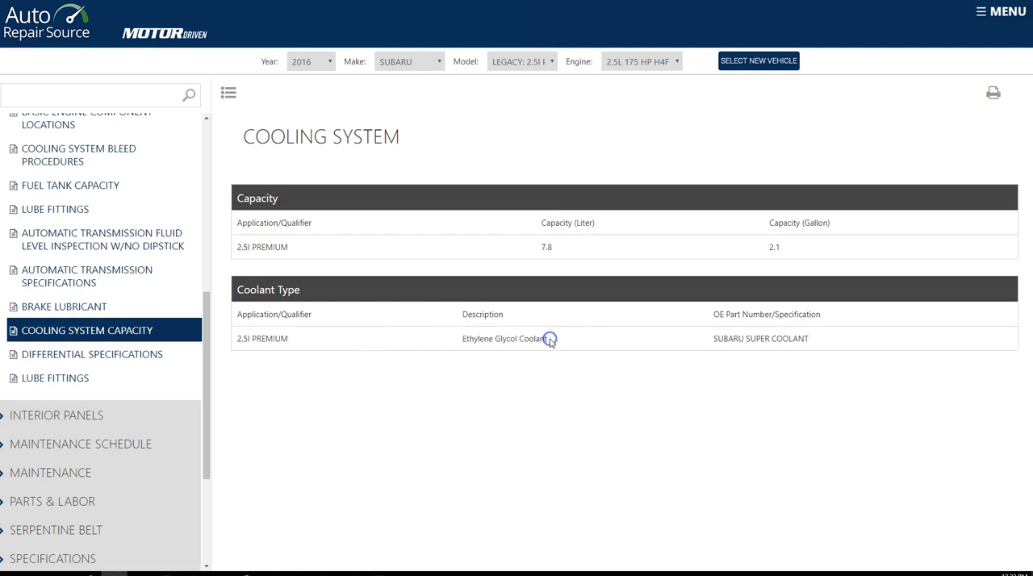
mouse_move(764, 252)
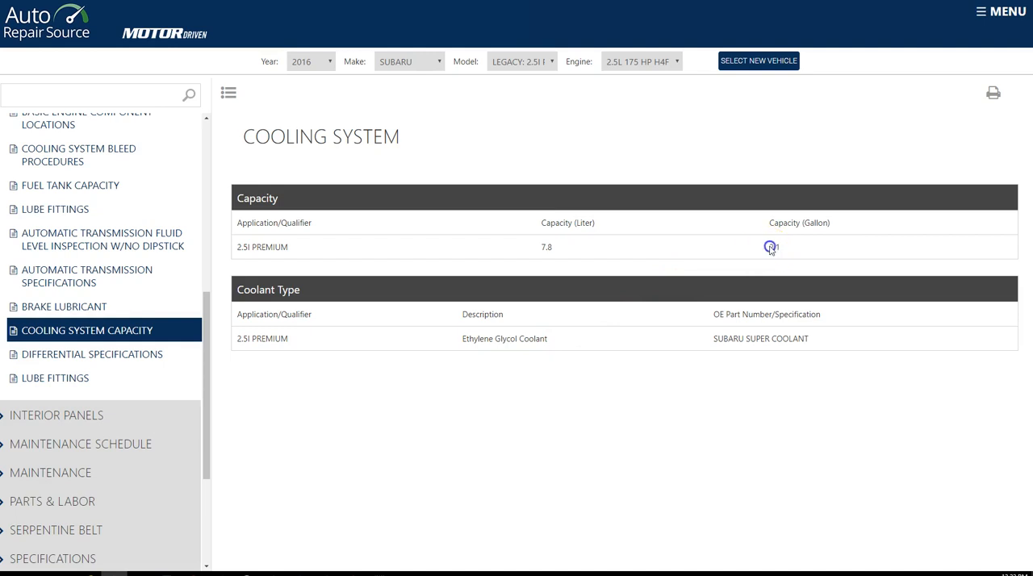
double_click(772, 247)
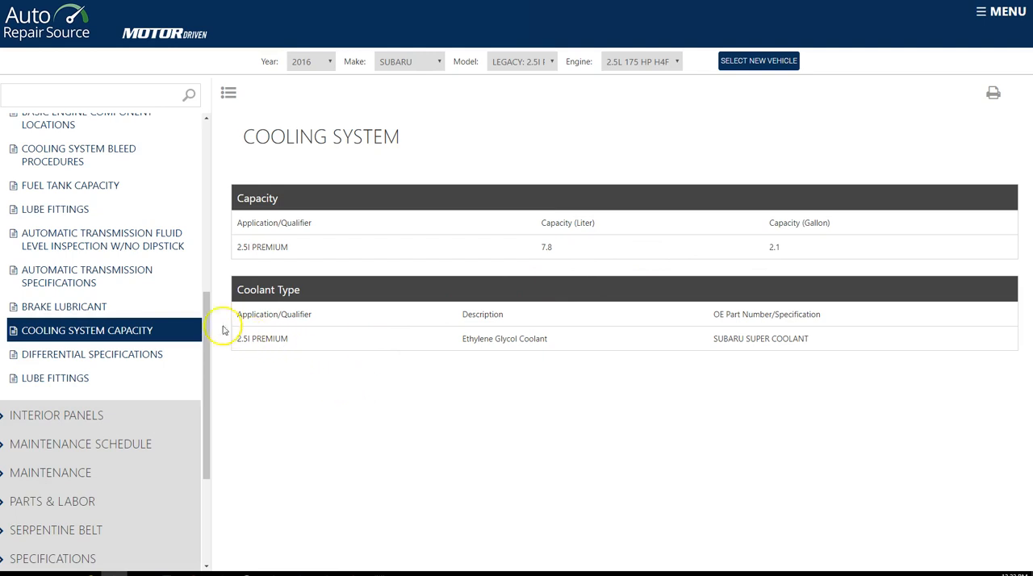
click(71, 185)
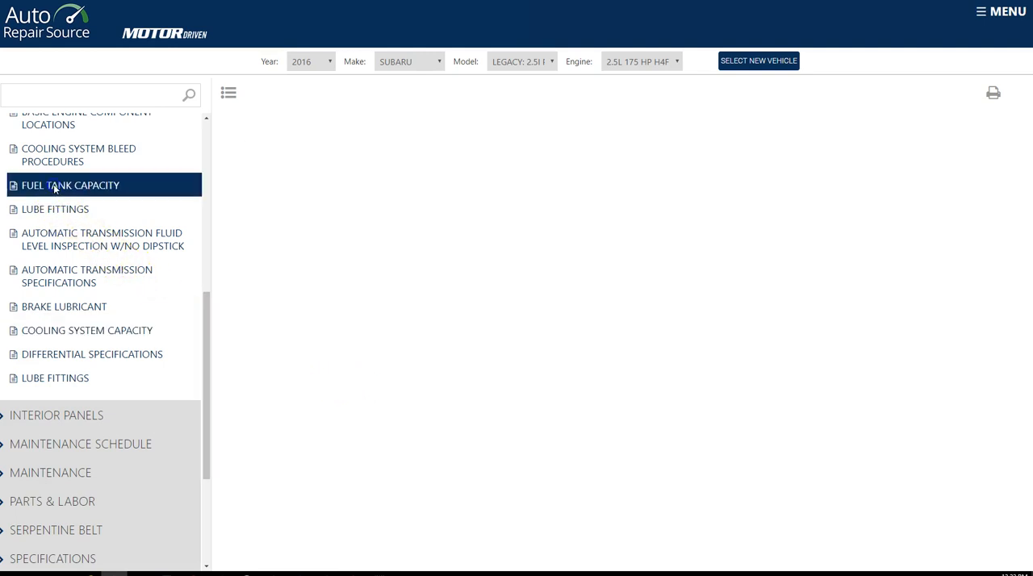
Show the 70 L (18.5 gal) fuel tank capacity and scroll the topic list.
click(70, 184)
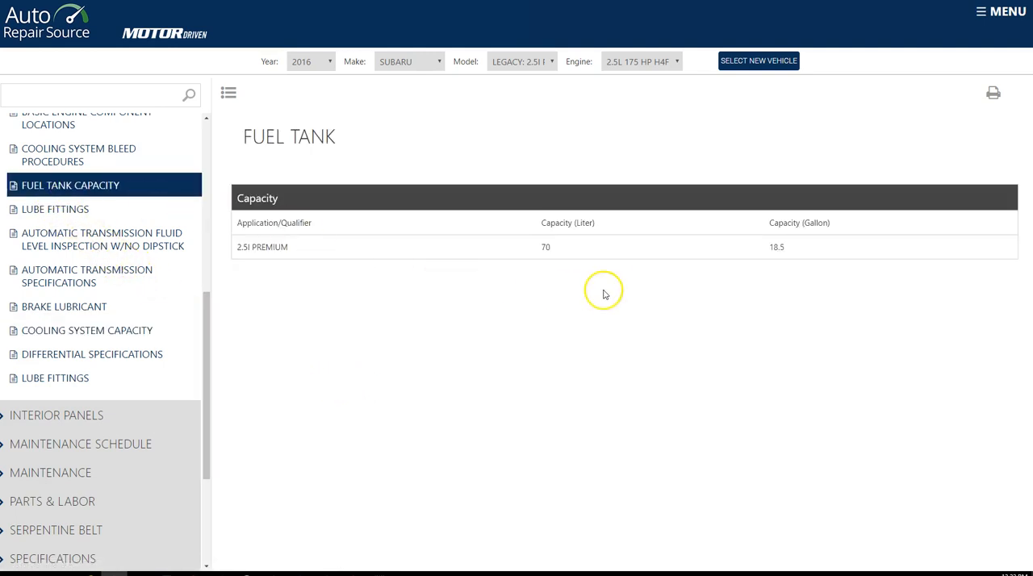
mouse_move(771, 247)
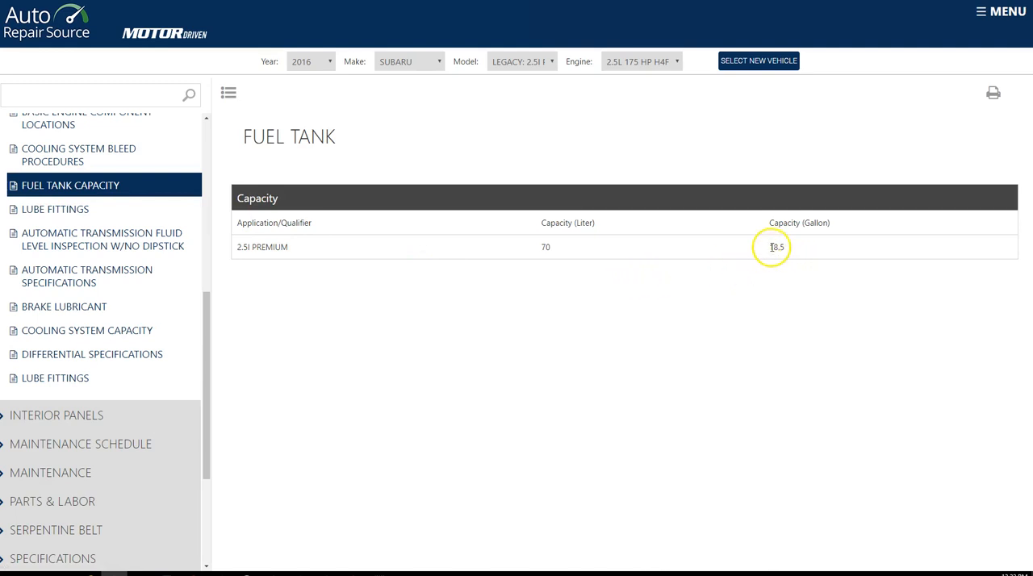
mouse_move(778, 258)
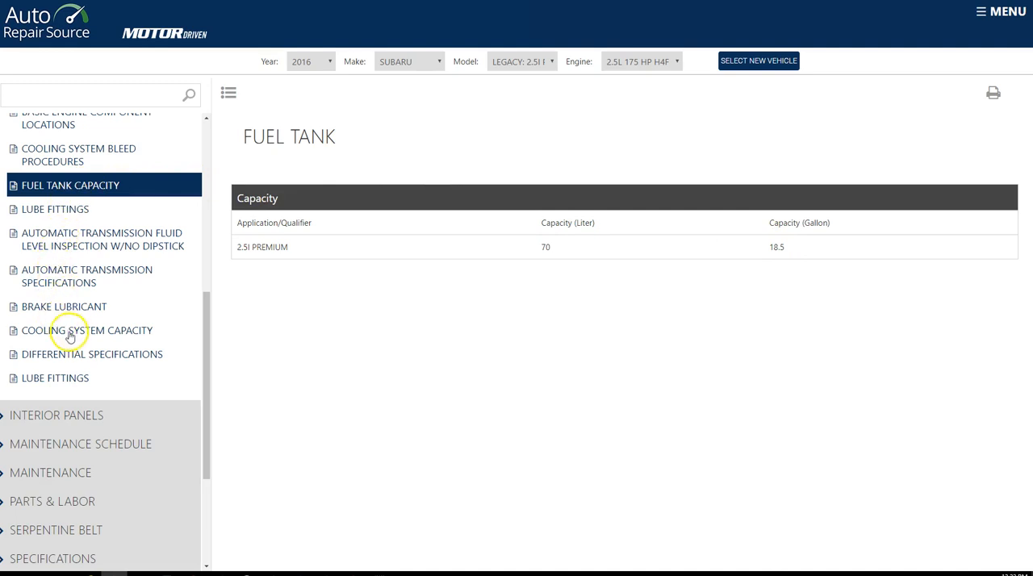
mouse_move(683, 315)
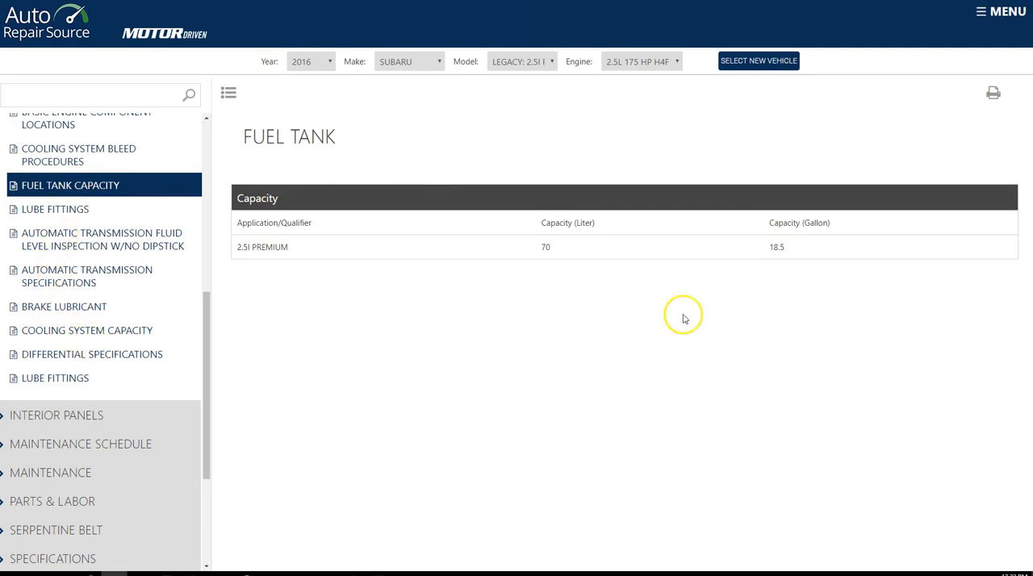
mouse_move(710, 259)
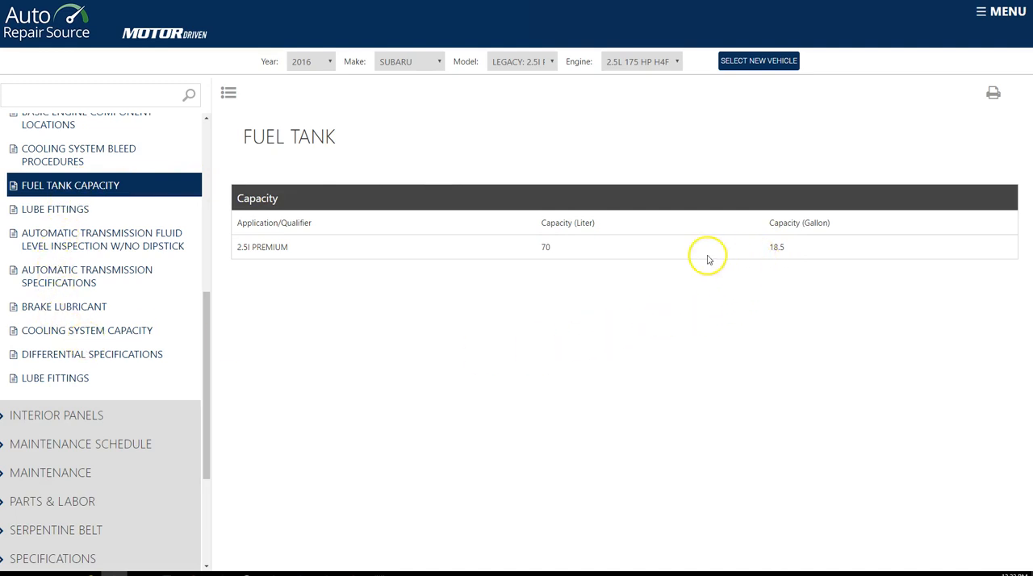
mouse_move(160, 335)
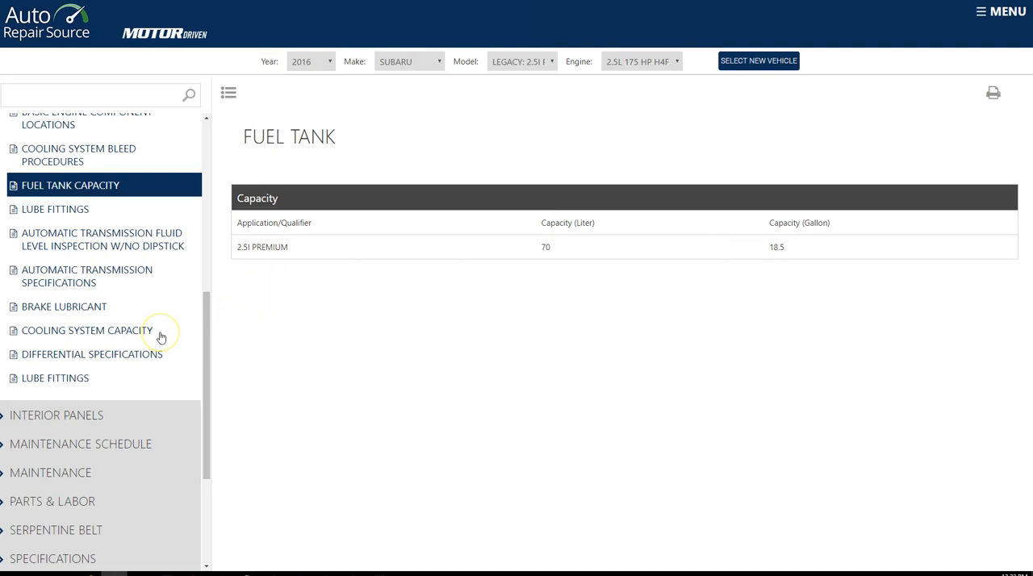
mouse_move(161, 336)
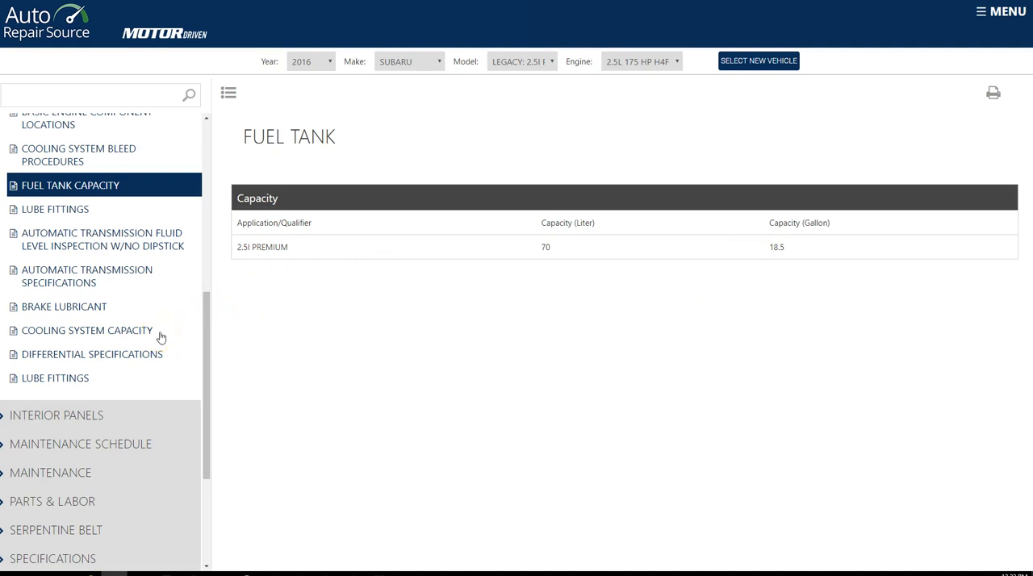
scroll(down, 3)
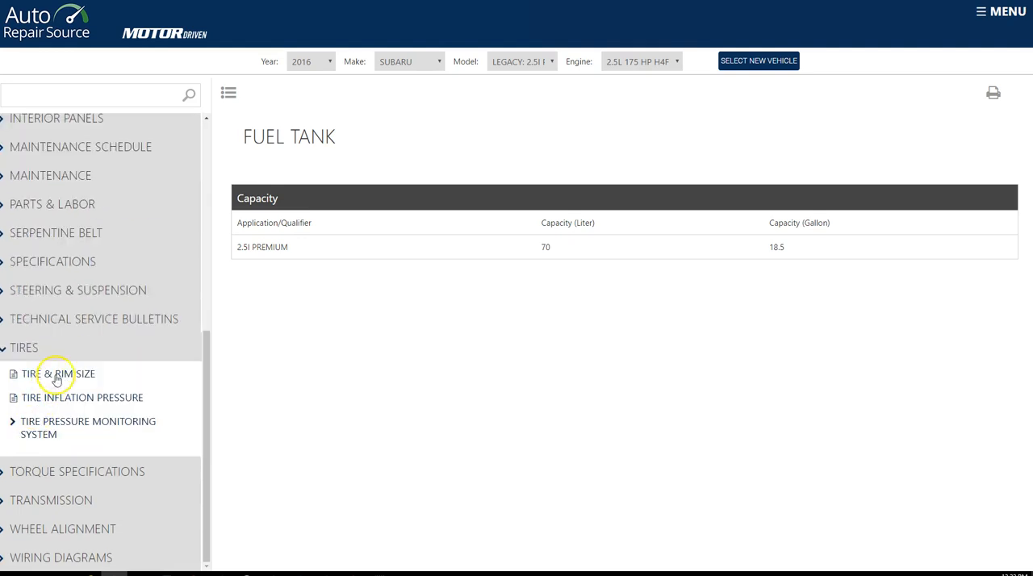
View tire and rim sizes and 33/32 psi inflation pressures, then expand Maintenance.
click(58, 373)
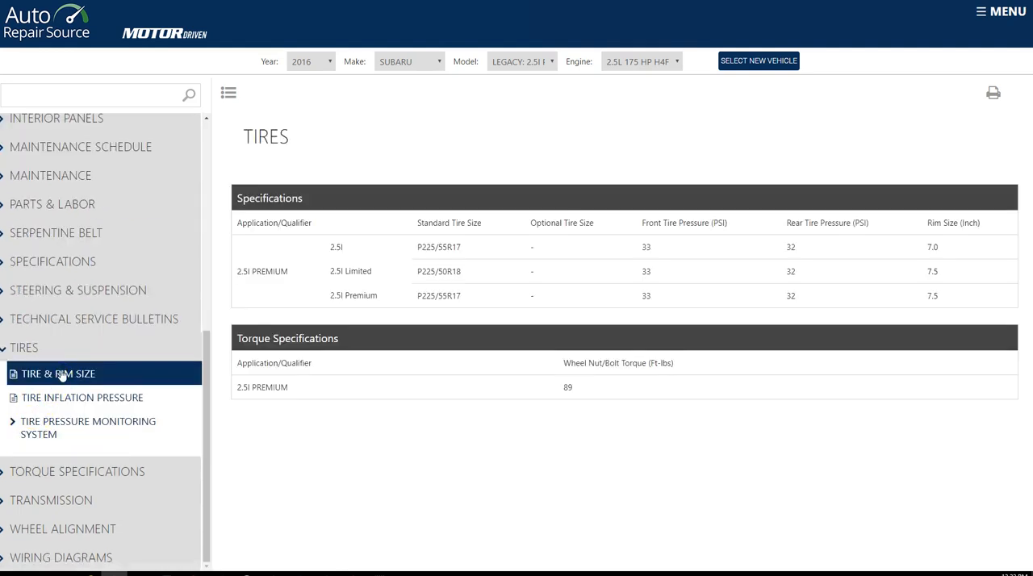
mouse_move(57, 397)
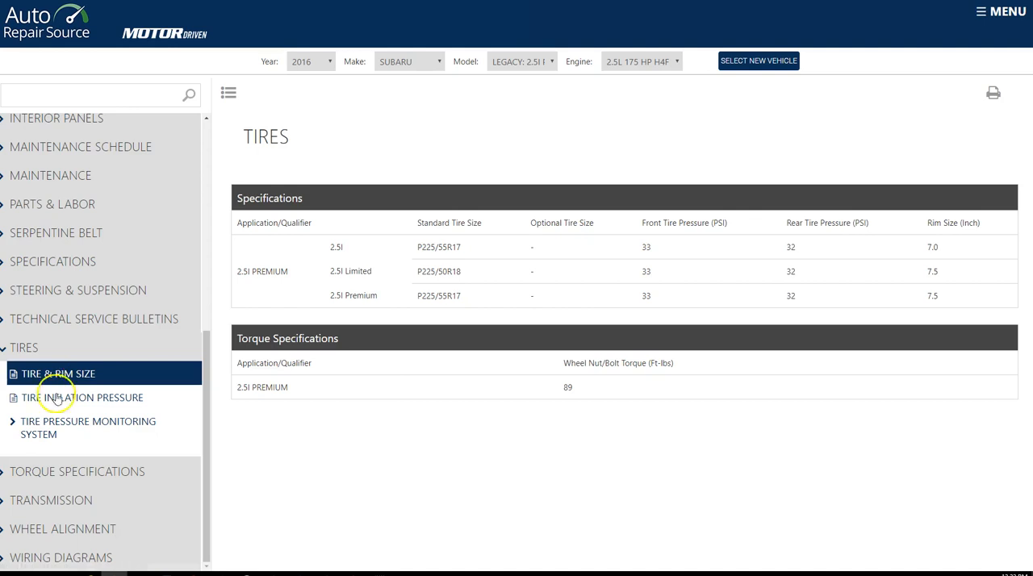
click(82, 397)
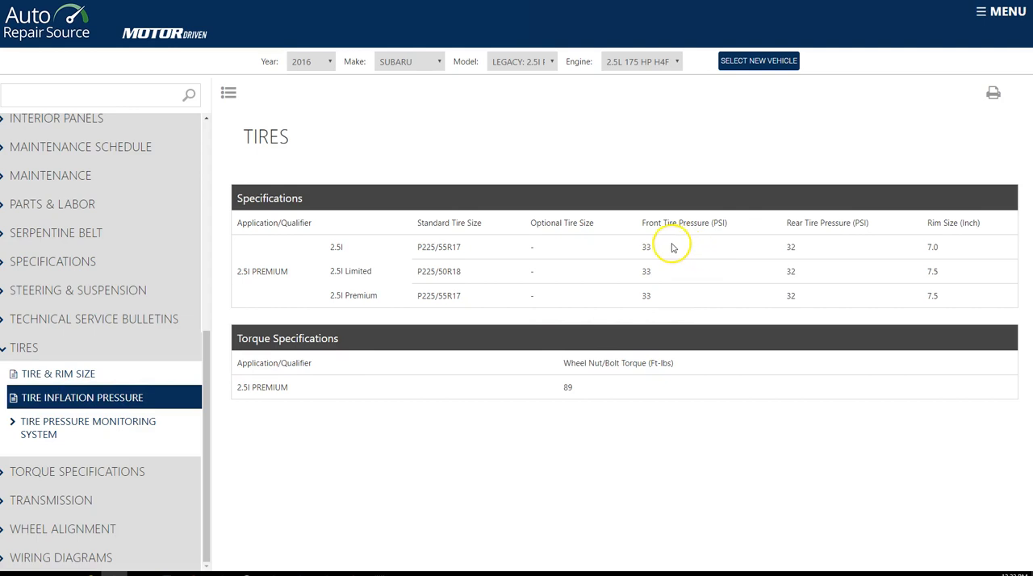
mouse_move(751, 292)
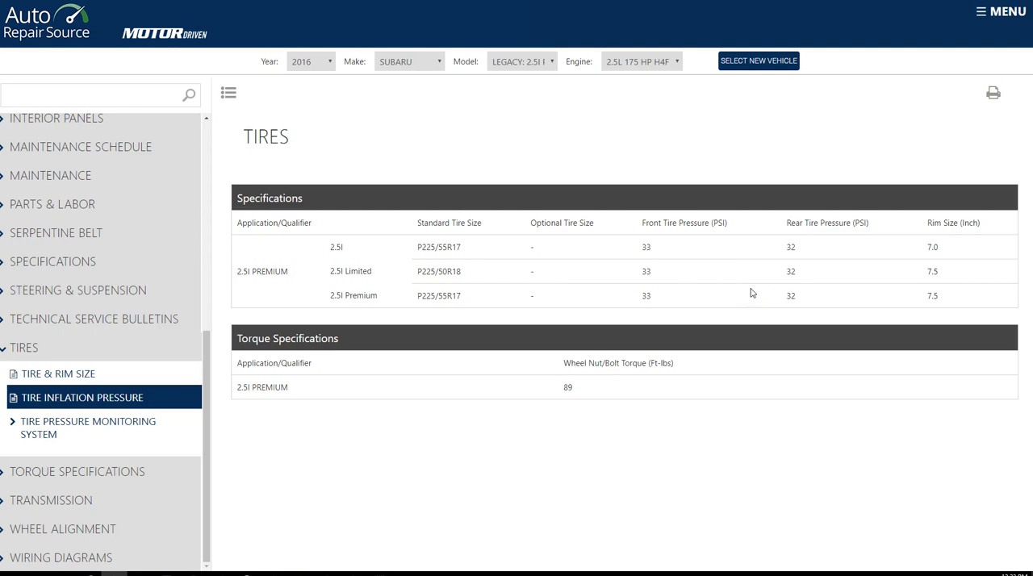
mouse_move(112, 180)
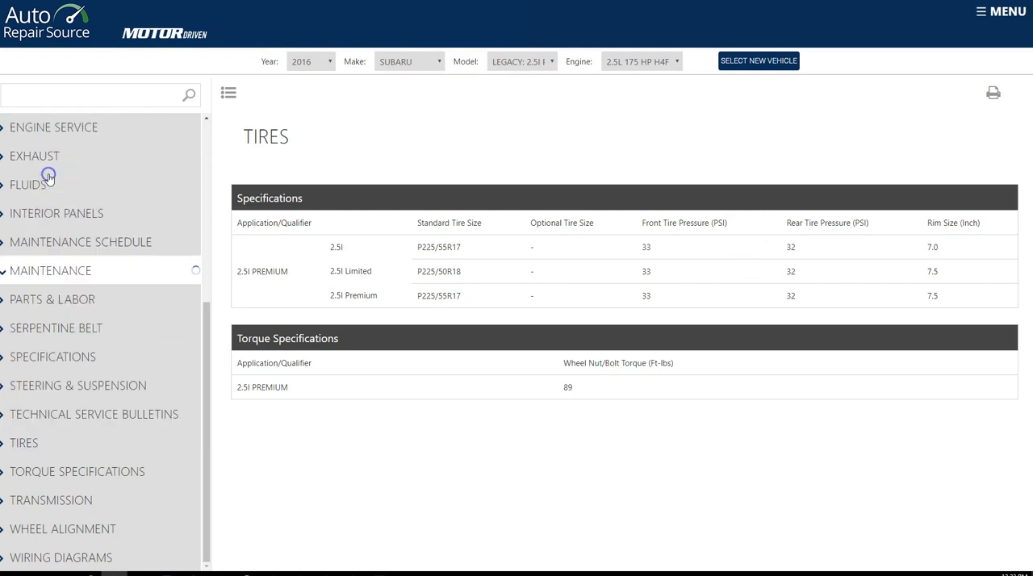
click(50, 270)
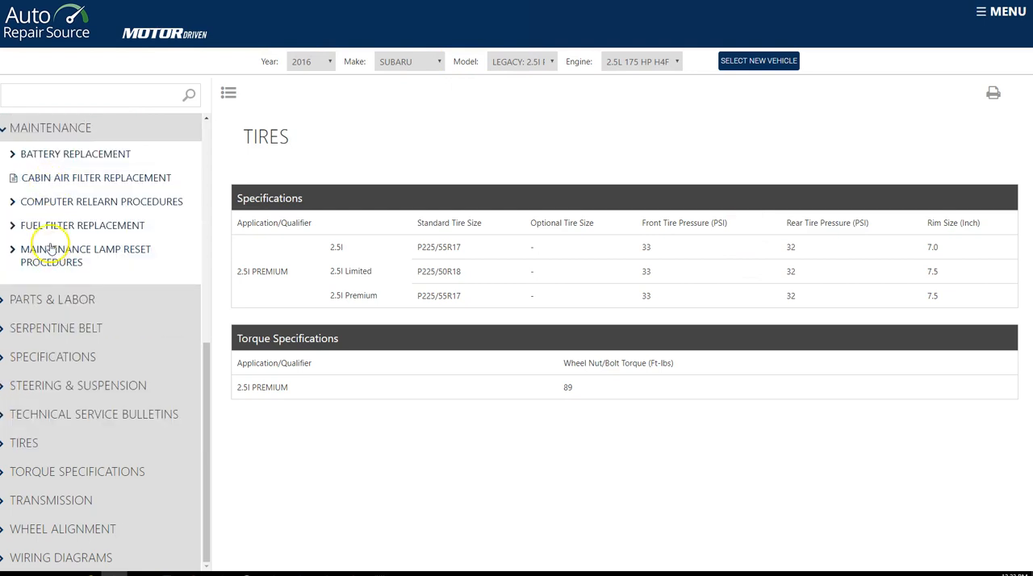
scroll(up, 3)
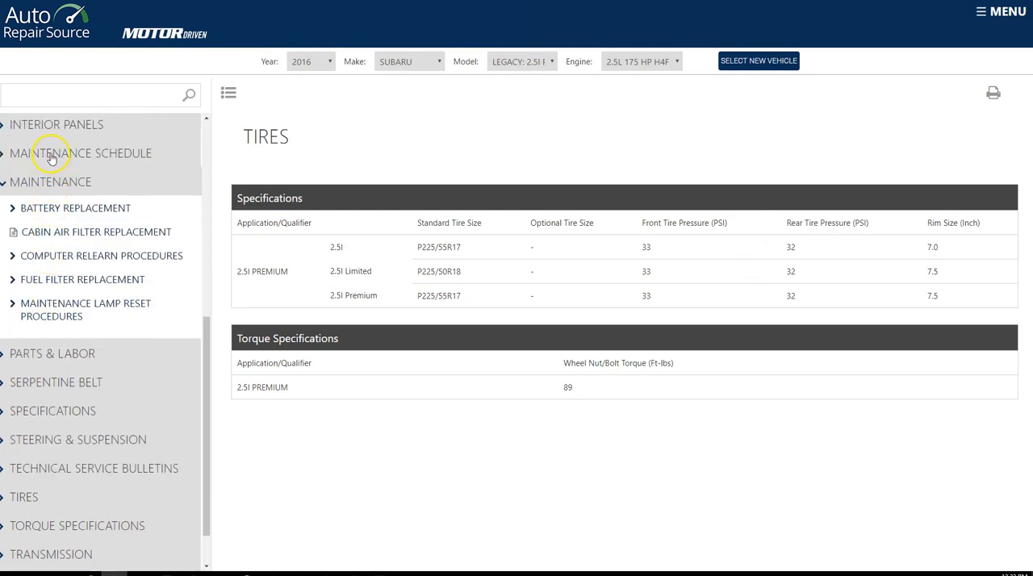
Search the Normal Service maintenance schedule at 12000 miles and browse the results.
click(80, 153)
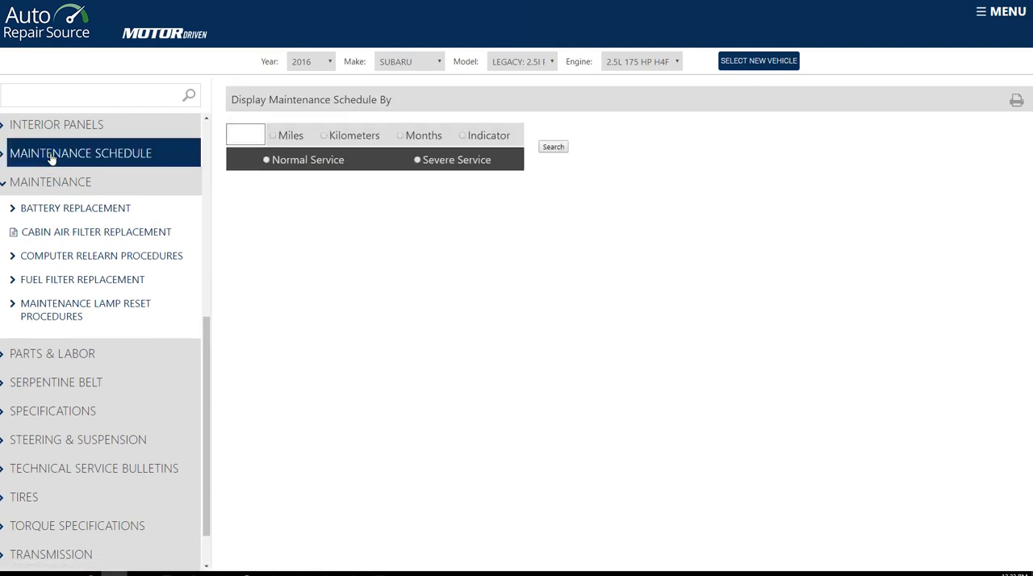
click(244, 134)
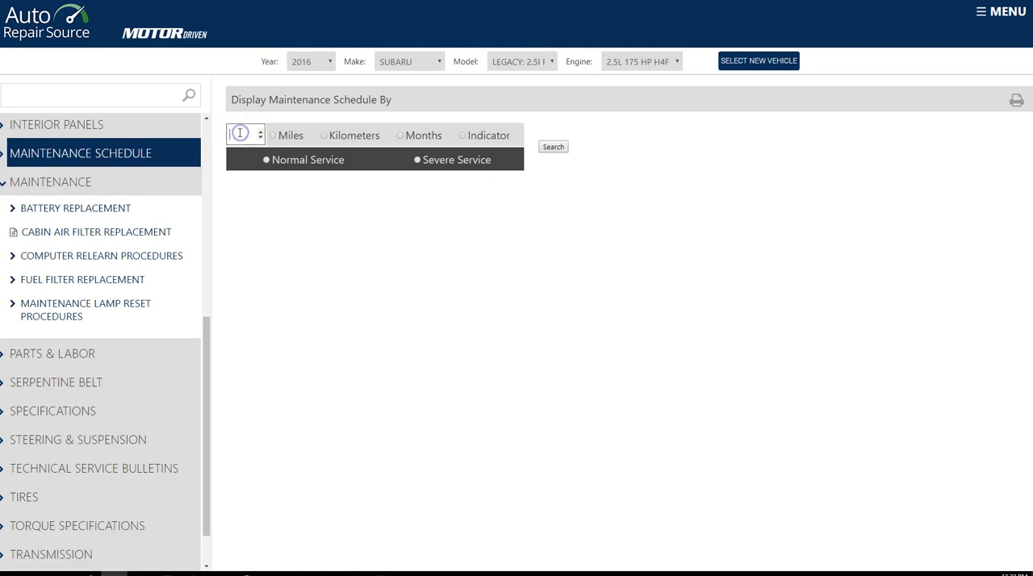
text(12000)
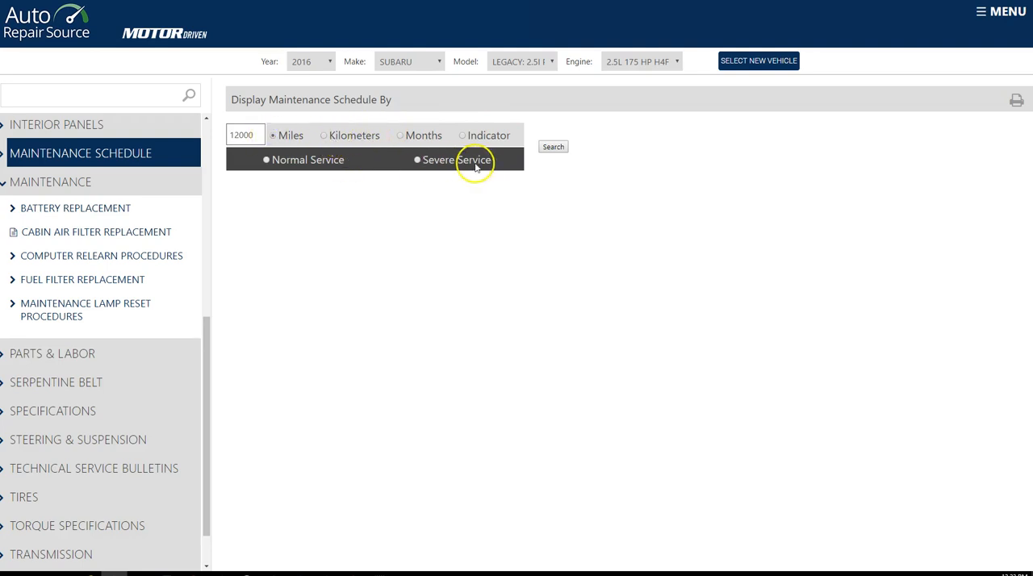
click(552, 147)
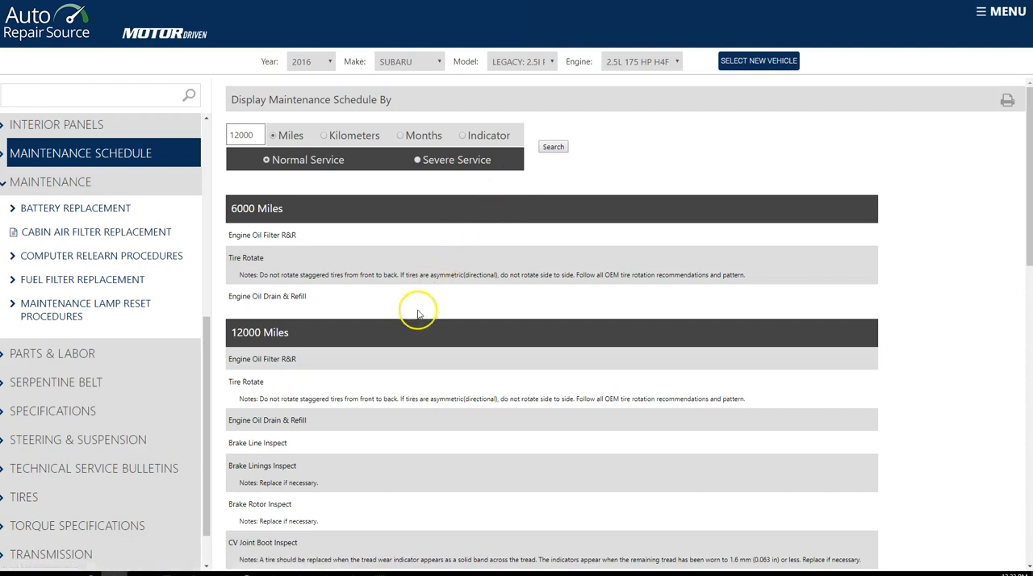
scroll(down, 3)
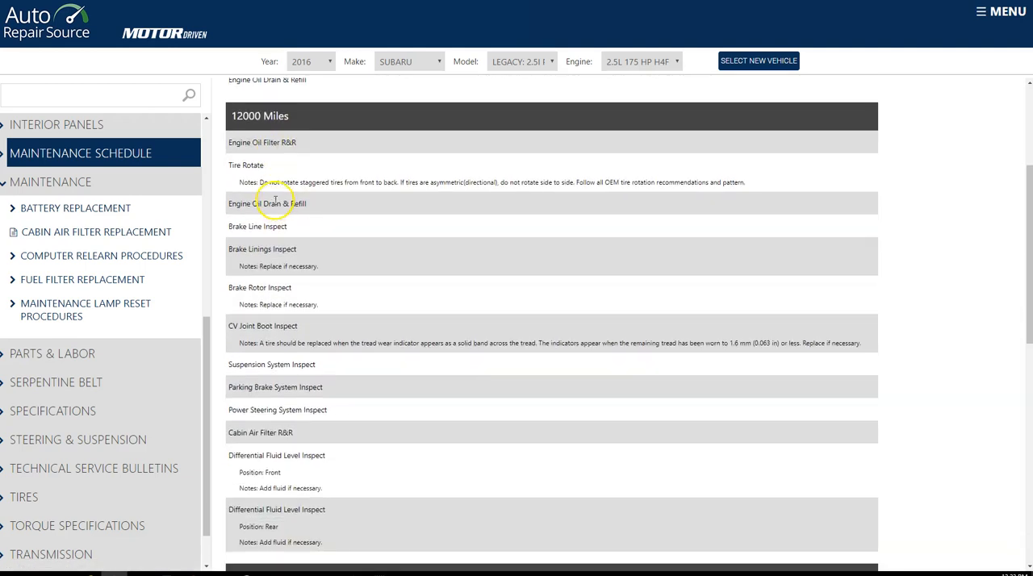
scroll(down, 3)
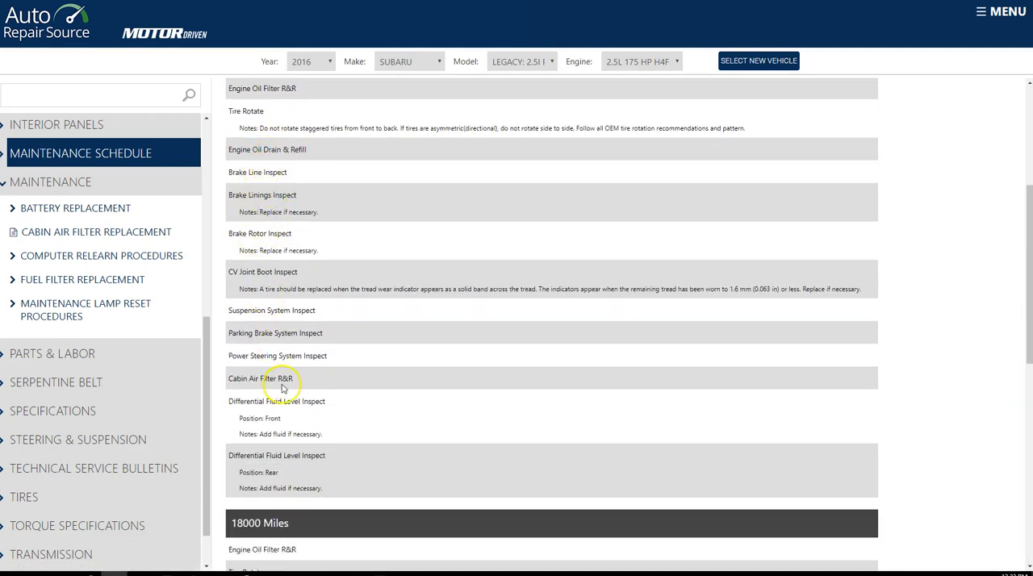
scroll(up, 3)
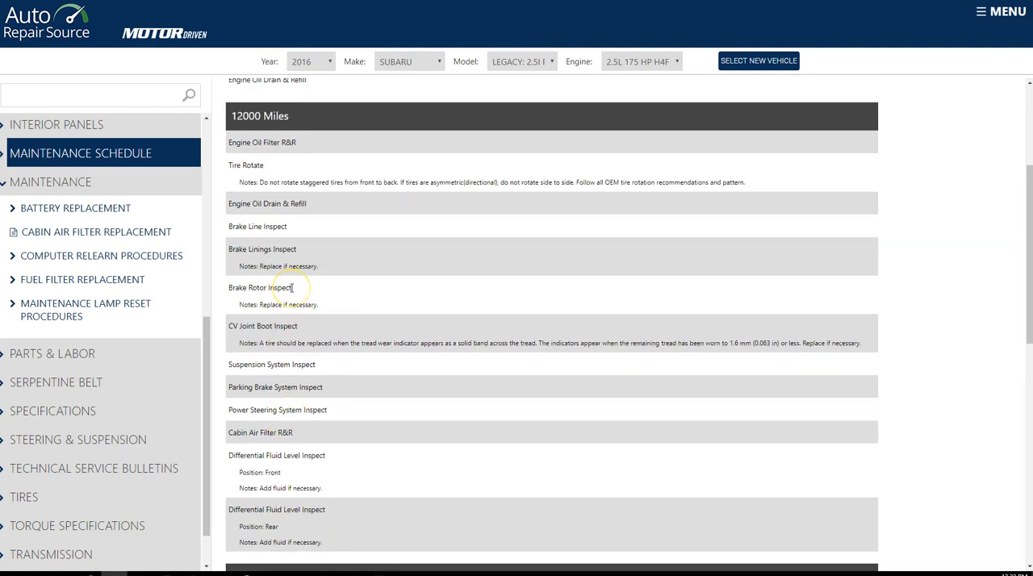
mouse_move(308, 384)
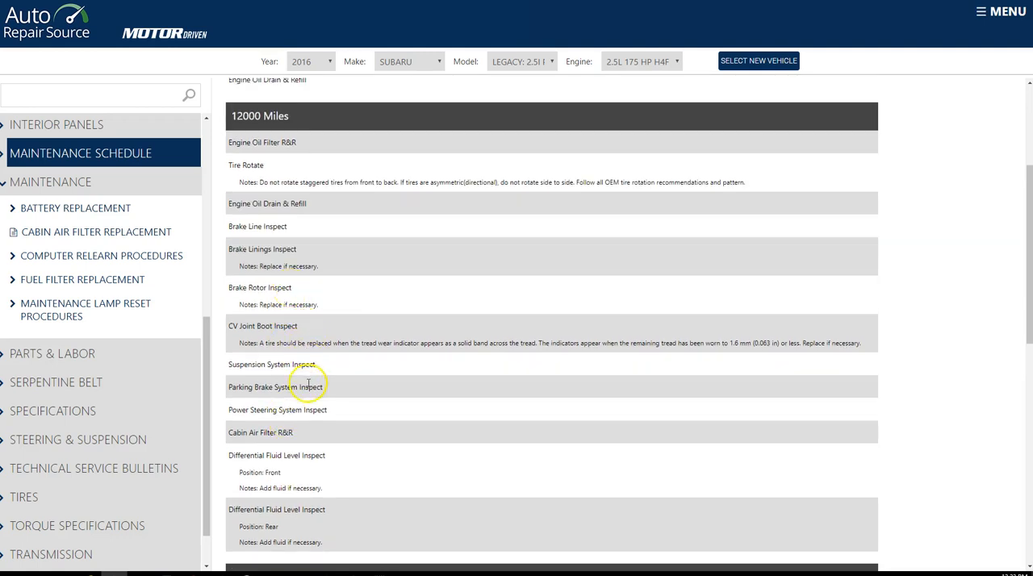
scroll(up, 3)
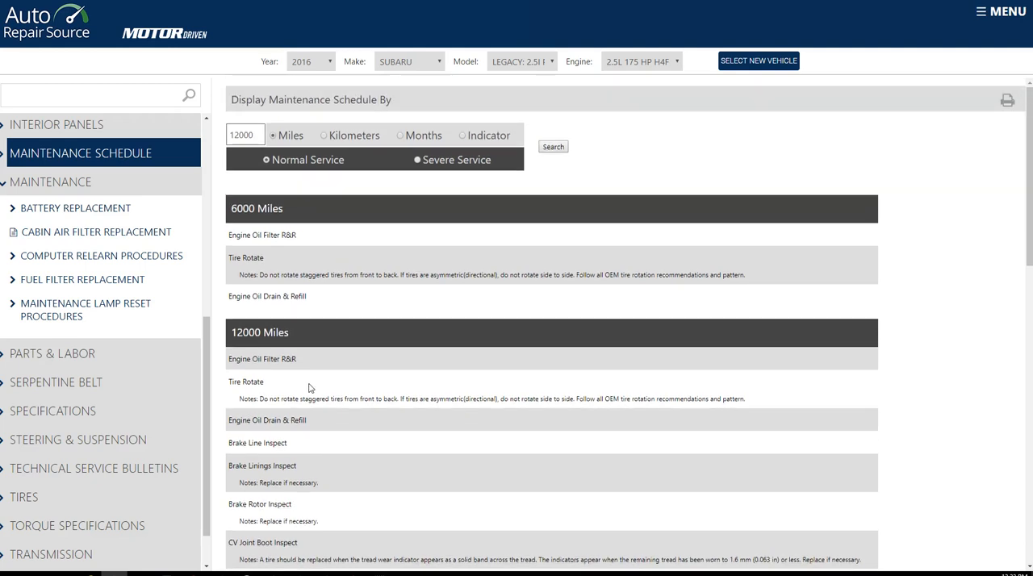
mouse_move(820, 109)
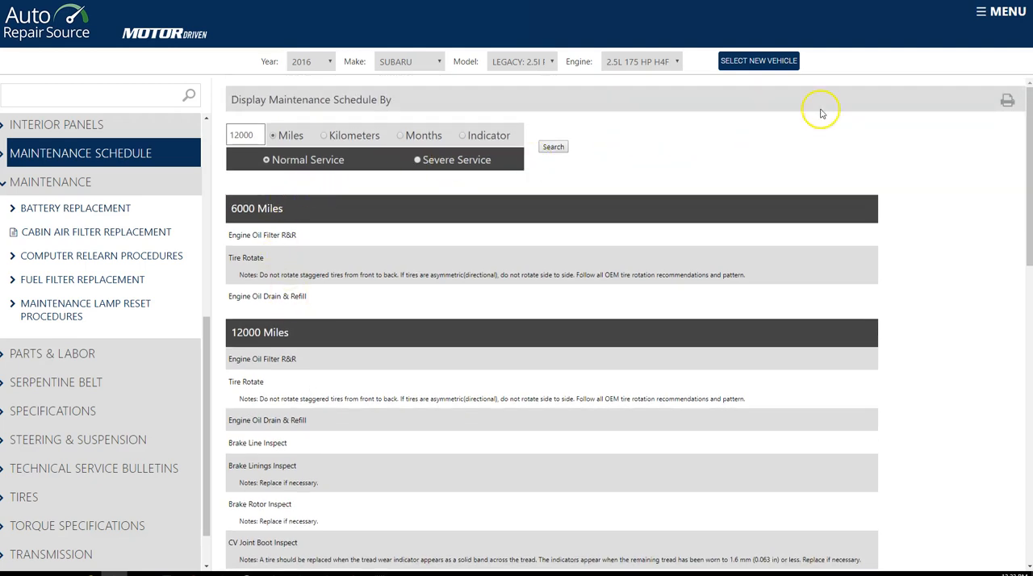
mouse_move(1006, 100)
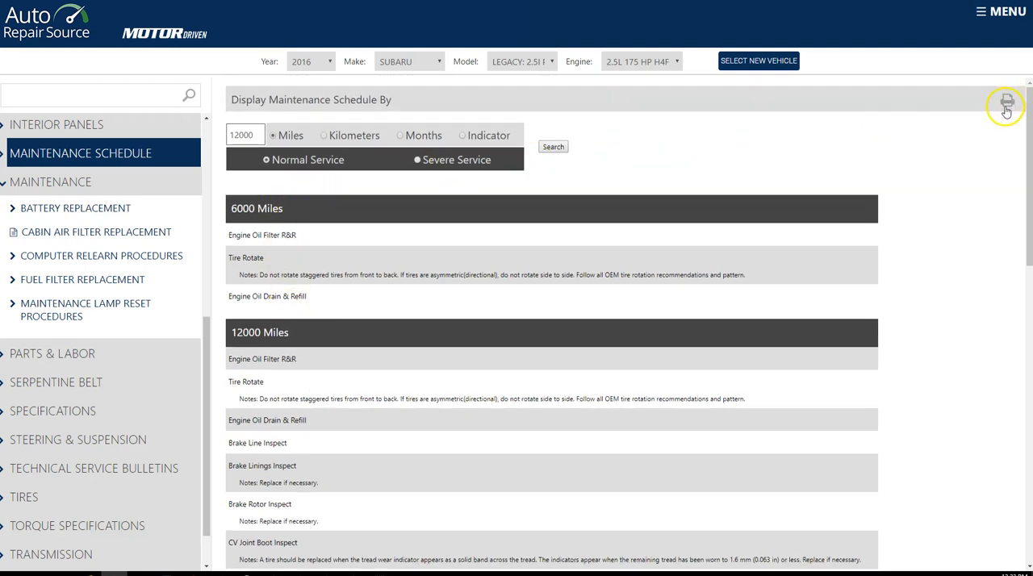
click(1006, 102)
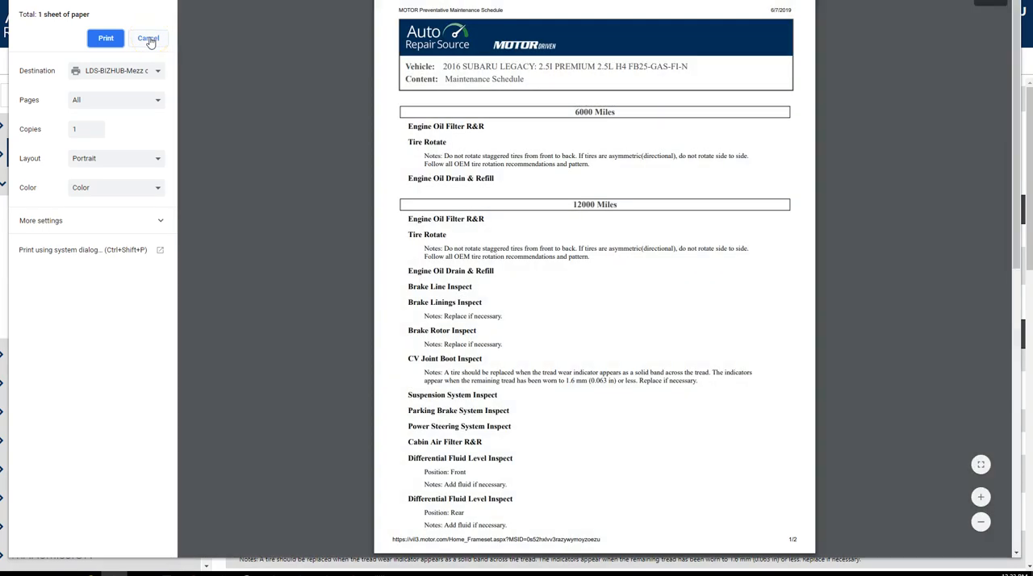
click(148, 37)
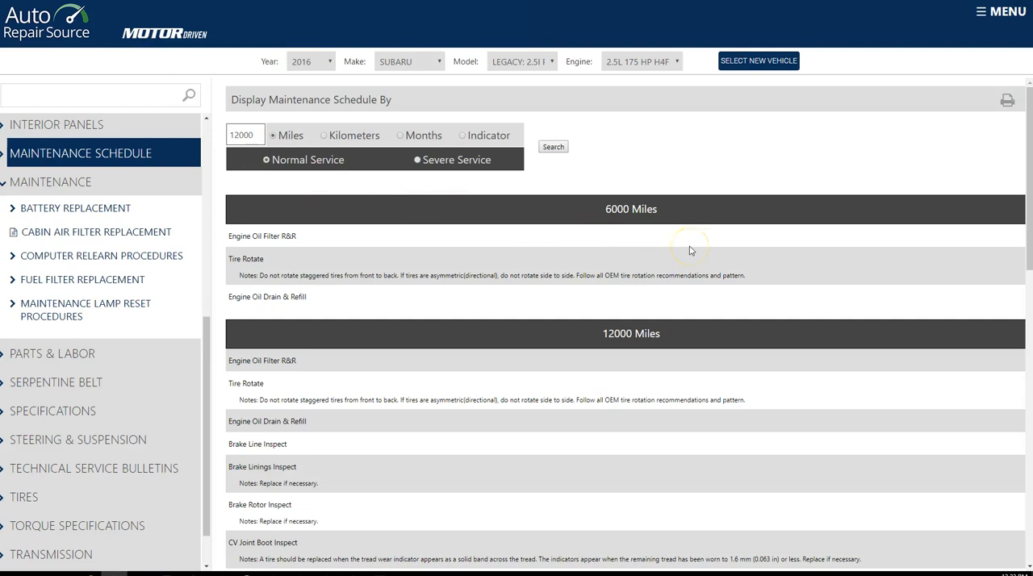
mouse_move(309, 208)
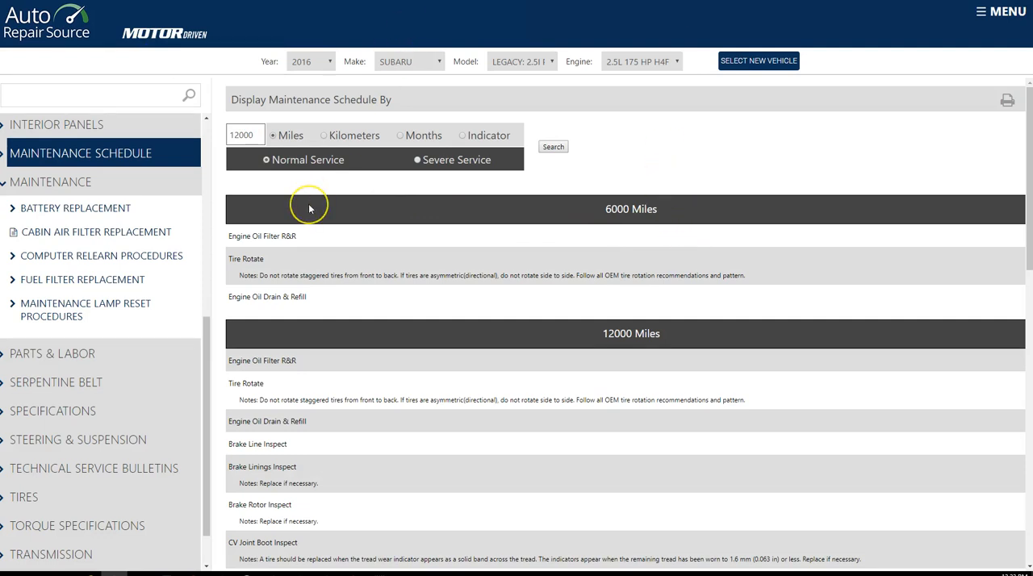
mouse_move(309, 208)
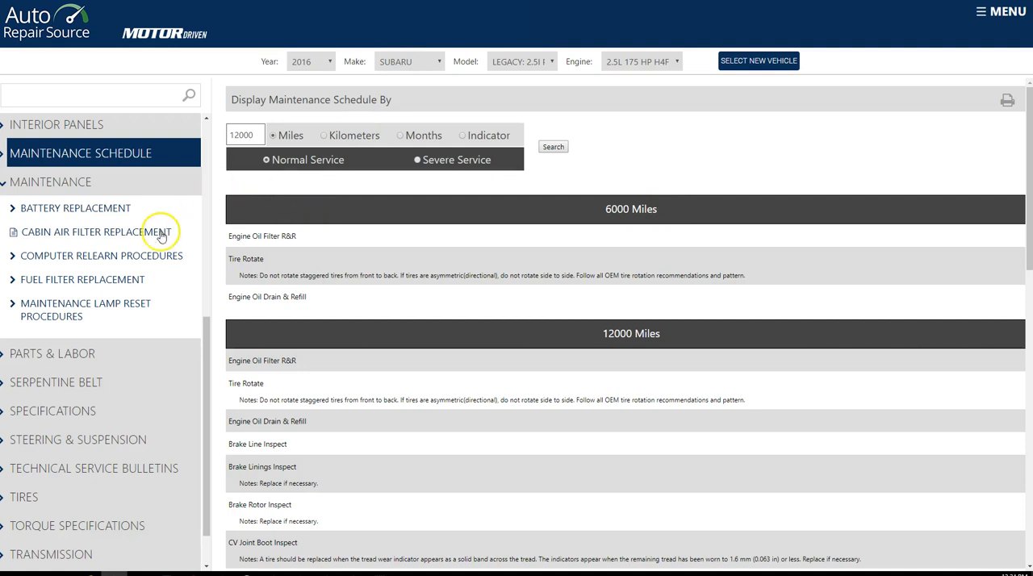
Browse brake bulletins and read the Proper Grease Application during Brake Pad Installation bulletin.
scroll(down, 3)
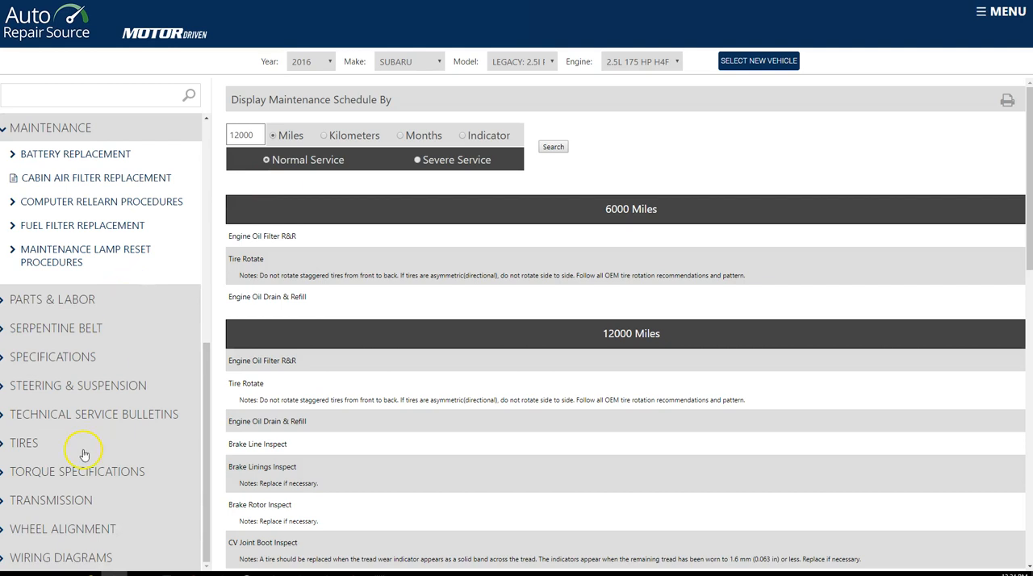
mouse_move(90, 420)
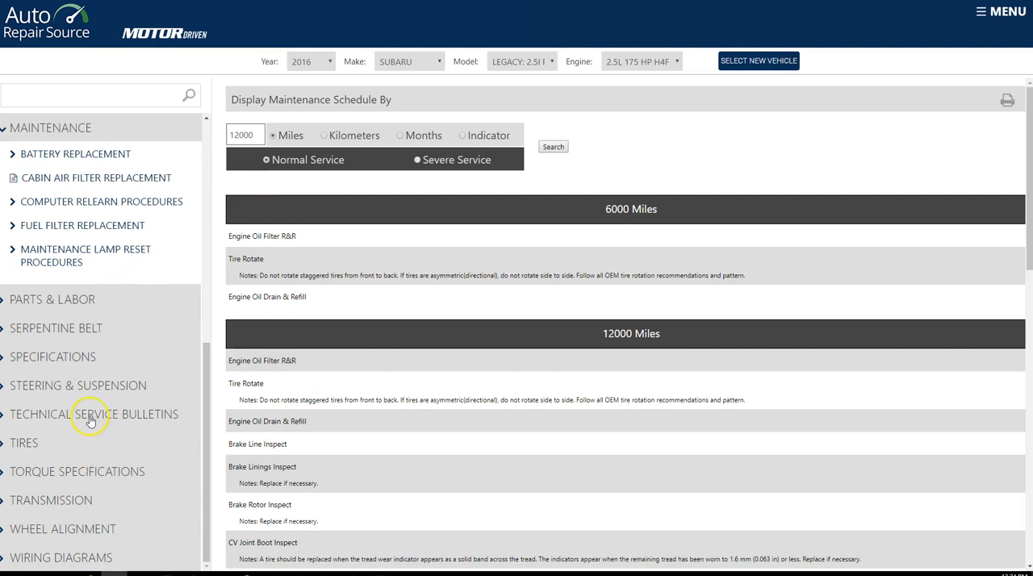
click(94, 414)
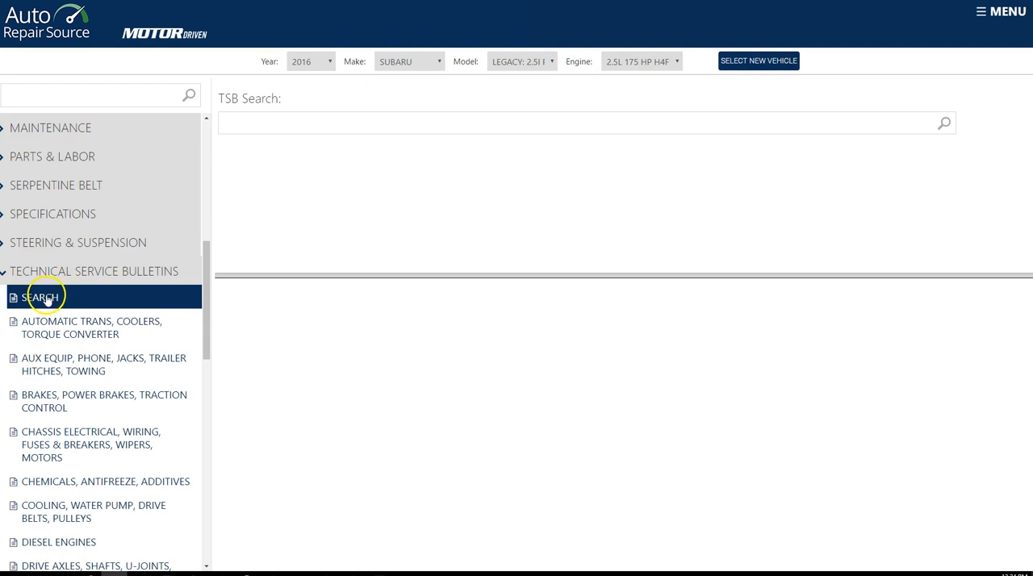
click(581, 123)
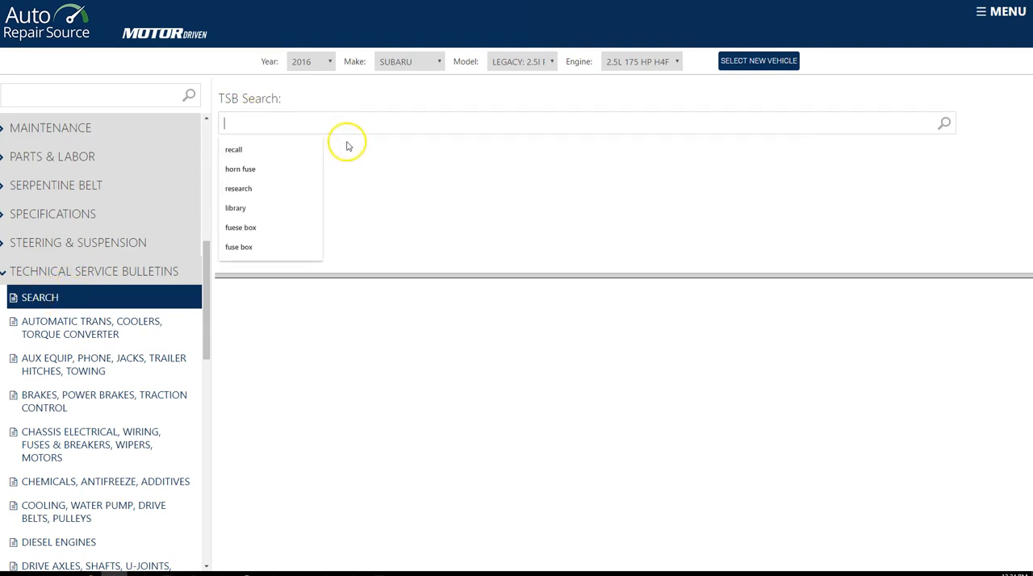
mouse_move(208, 347)
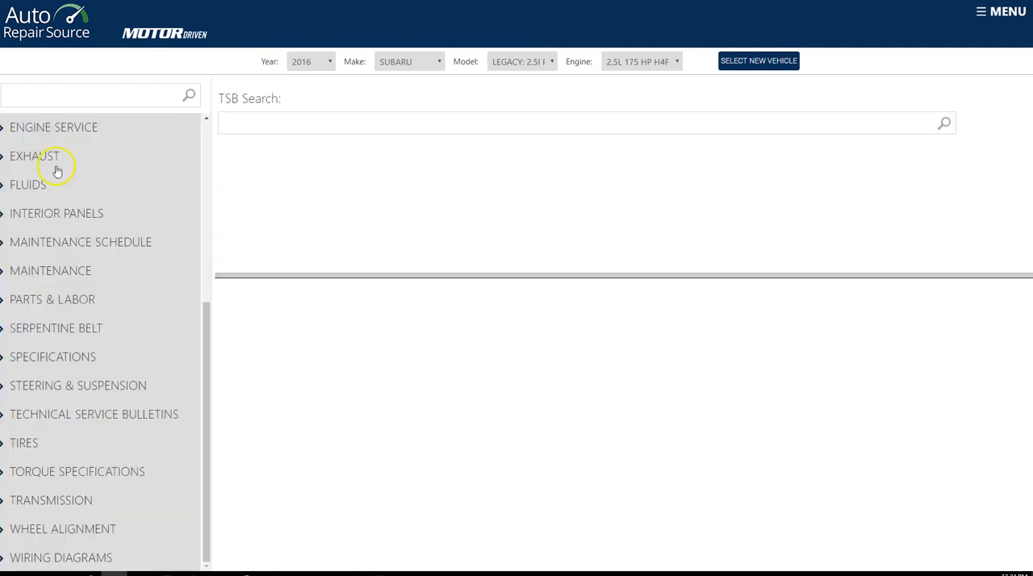
click(94, 414)
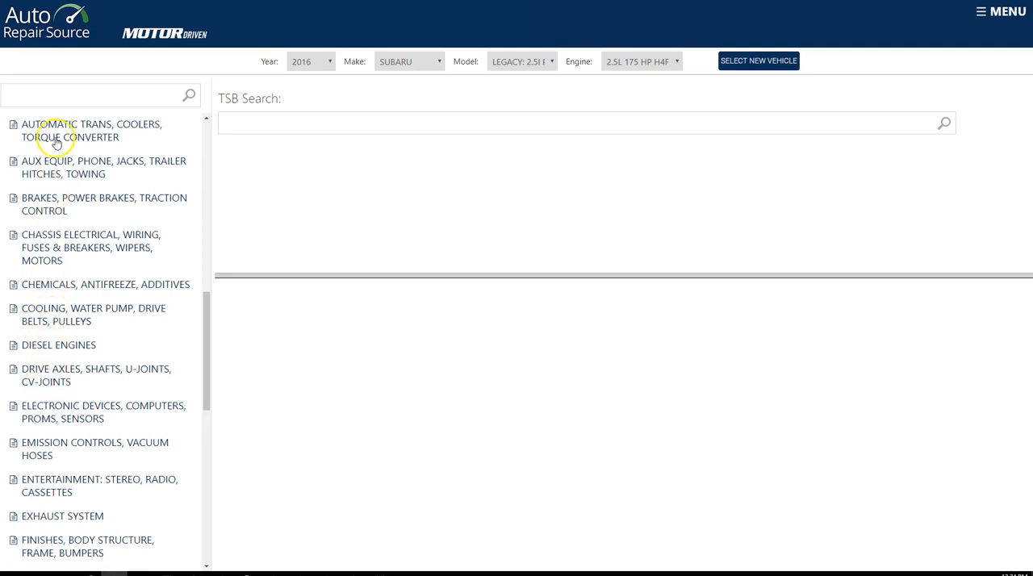
mouse_move(45, 419)
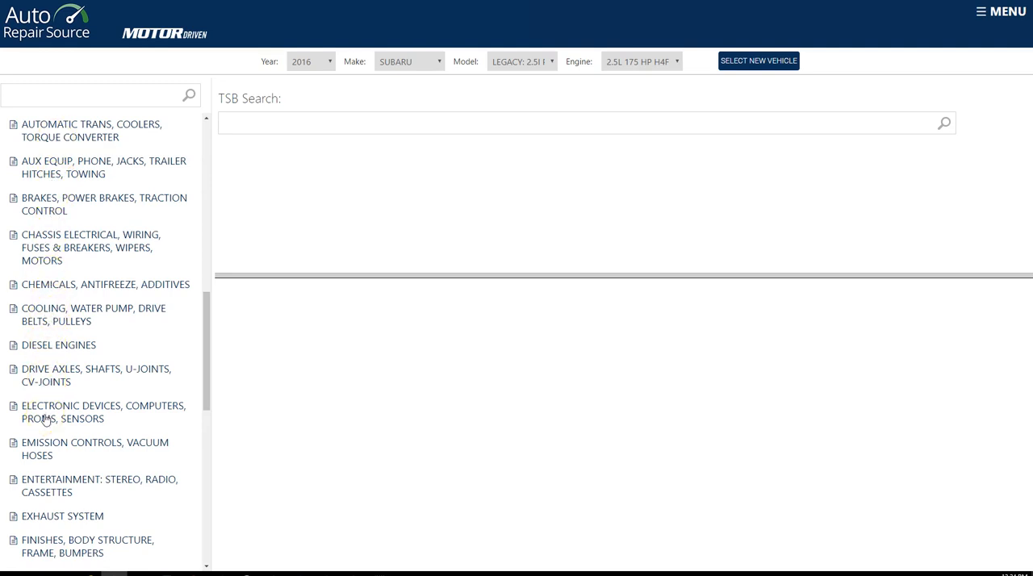
mouse_move(47, 199)
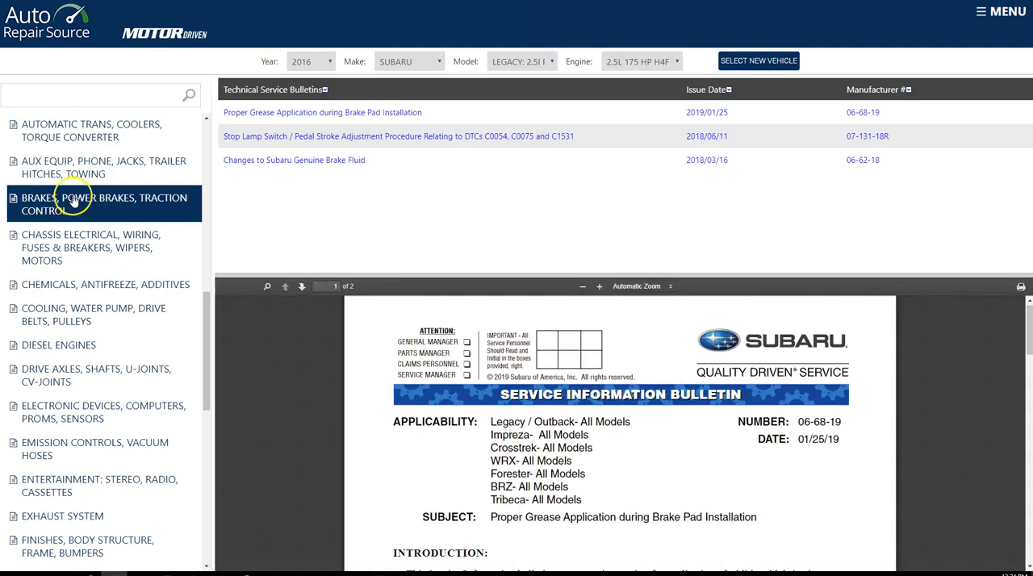
mouse_move(266, 172)
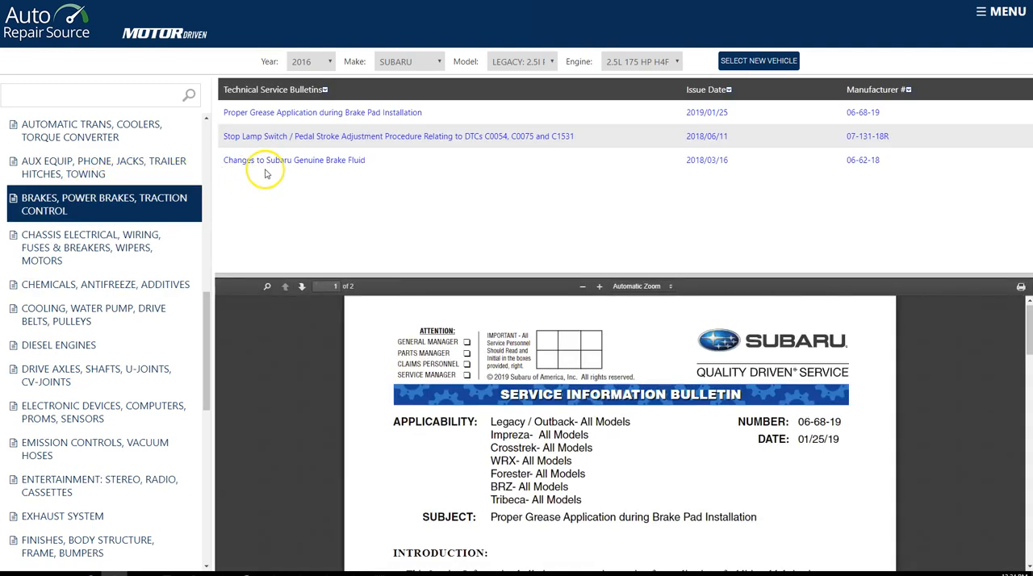
mouse_move(280, 135)
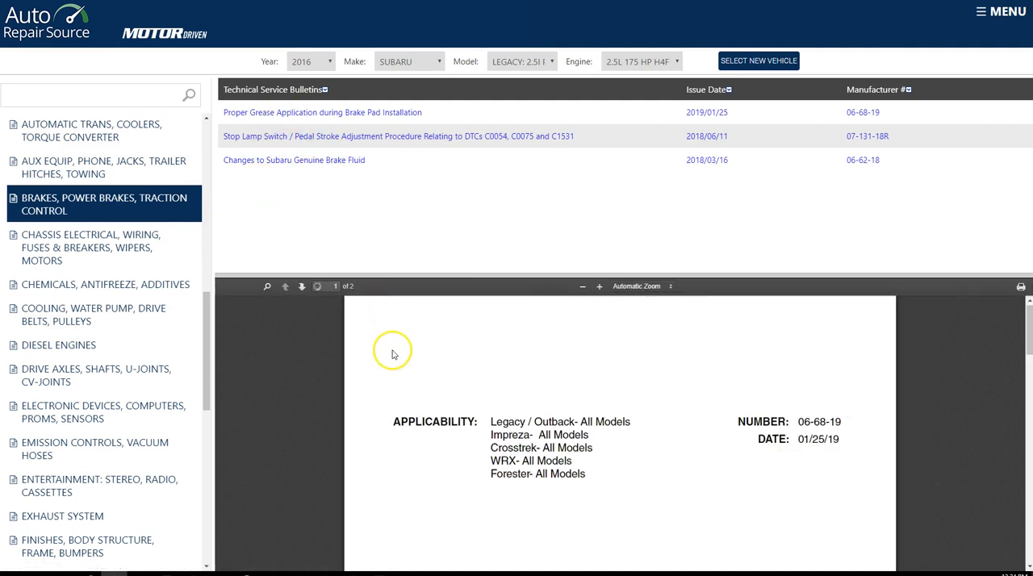
scroll(down, 3)
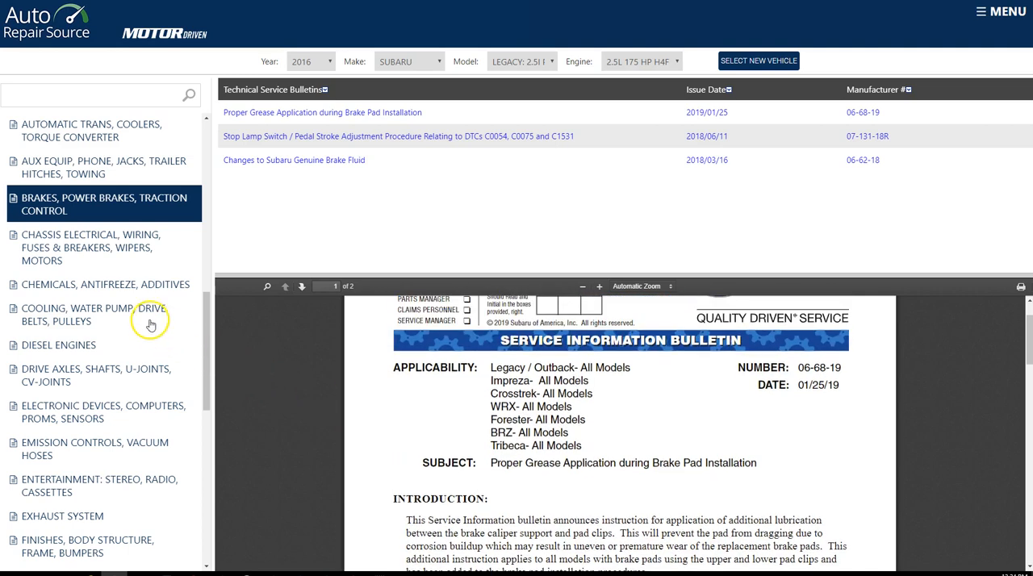
scroll(up, 3)
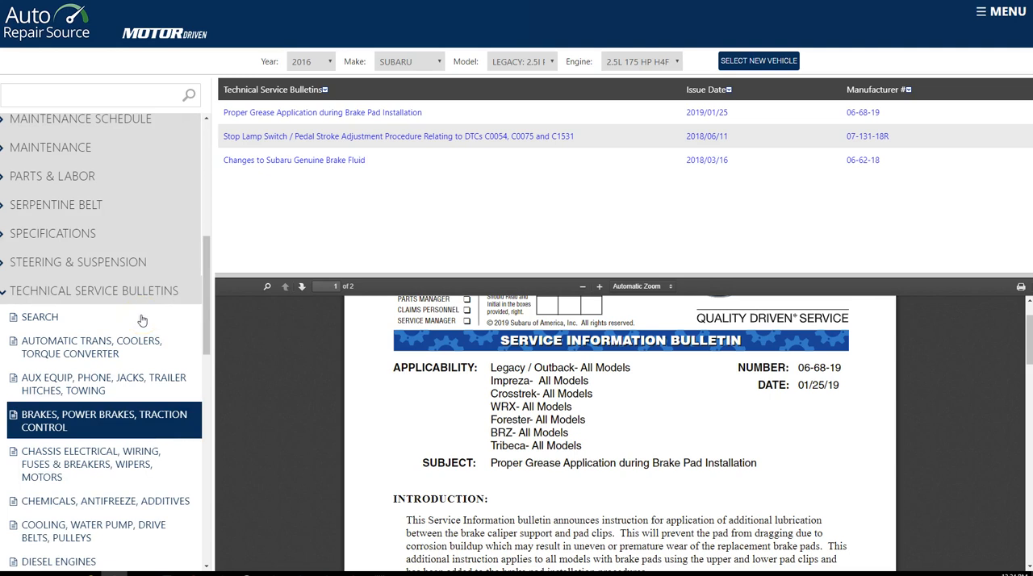
mouse_move(47, 323)
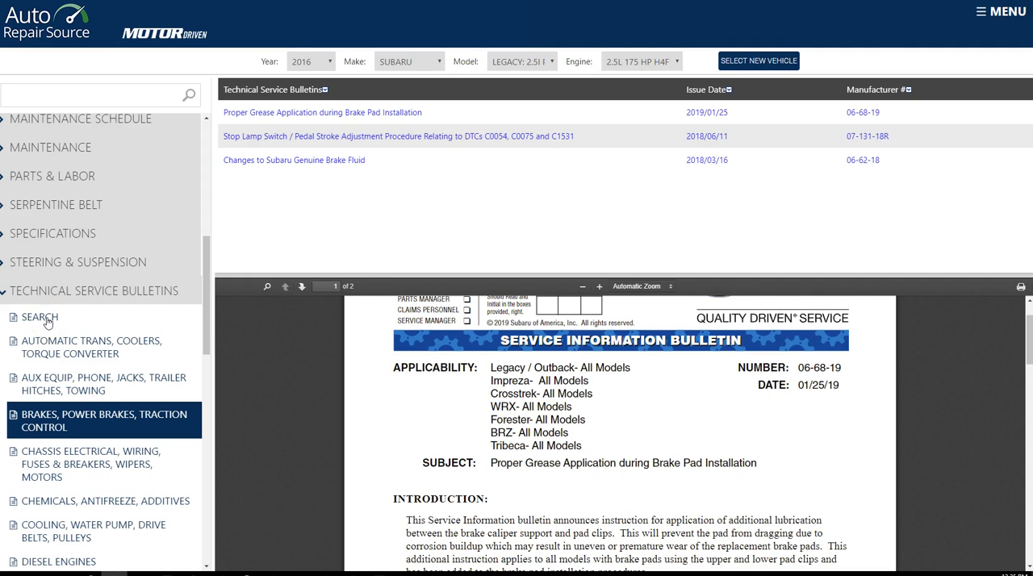
Search bulletins by the keyword 'wind' and scroll the five results.
click(39, 316)
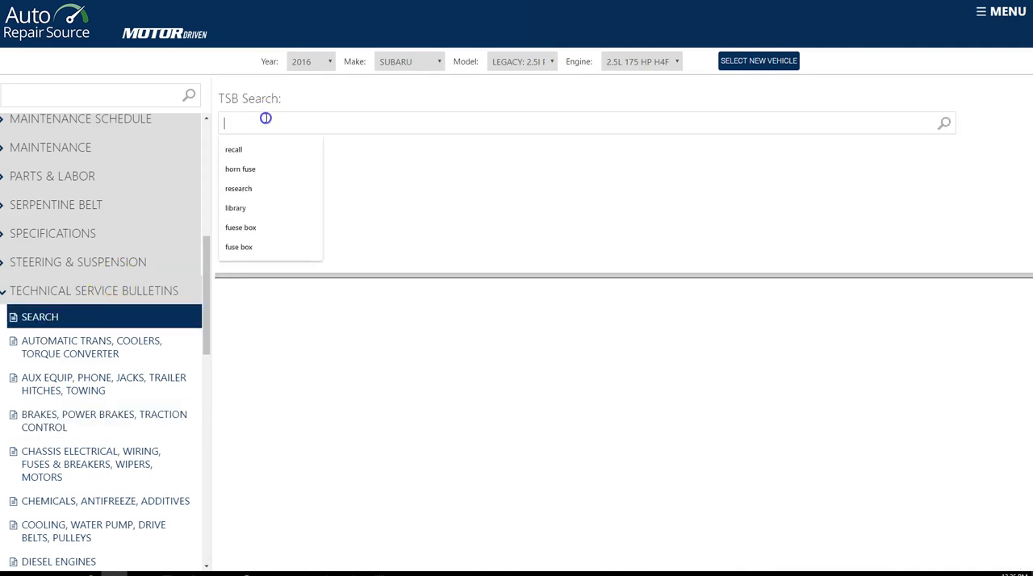
mouse_move(266, 122)
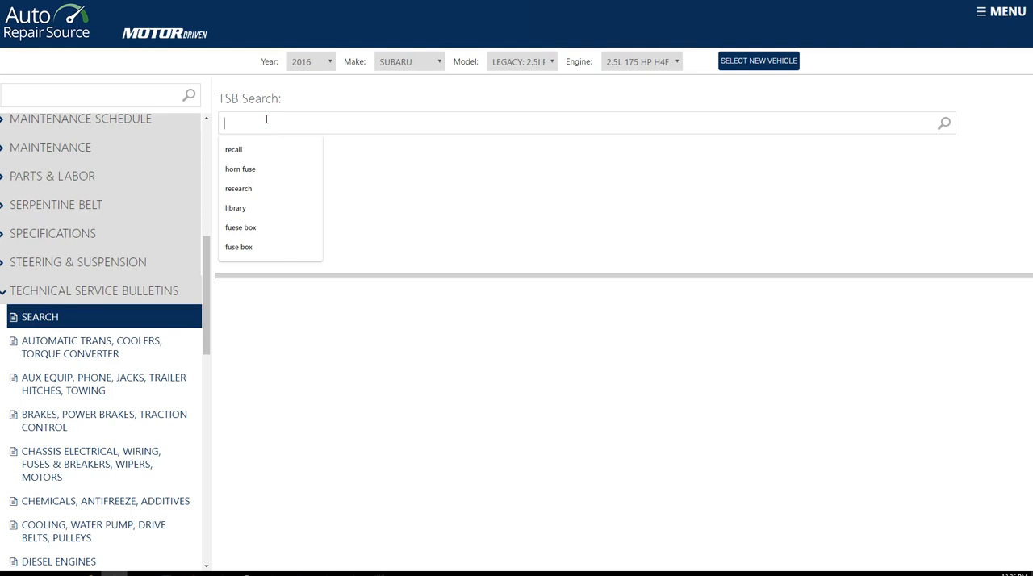
text(wind)
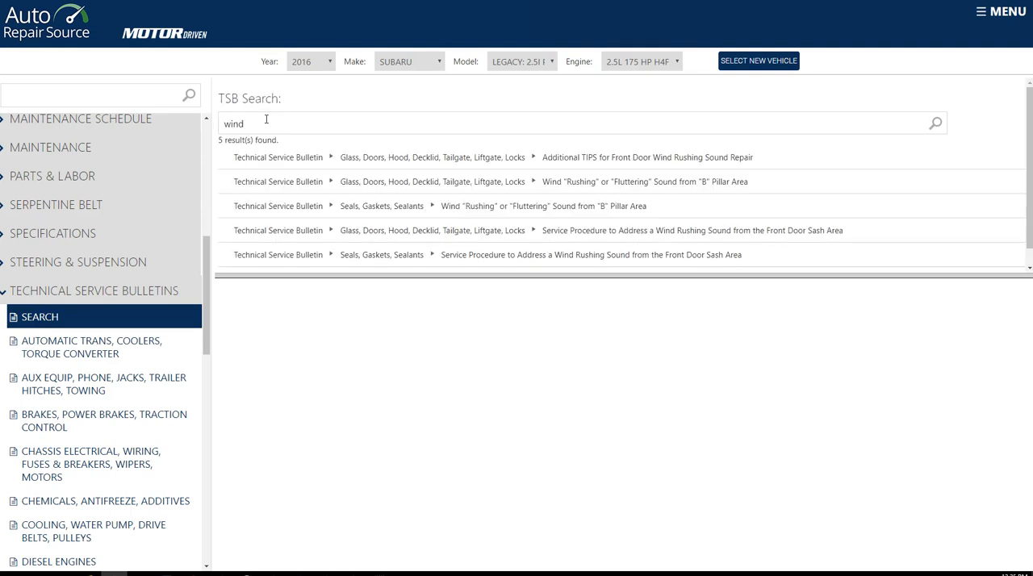
mouse_move(390, 176)
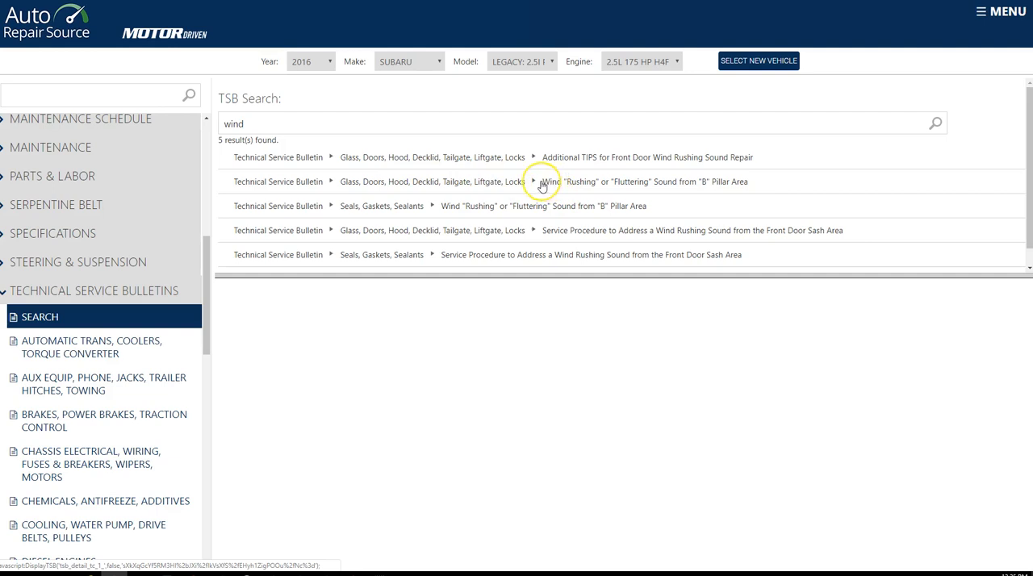
mouse_move(626, 178)
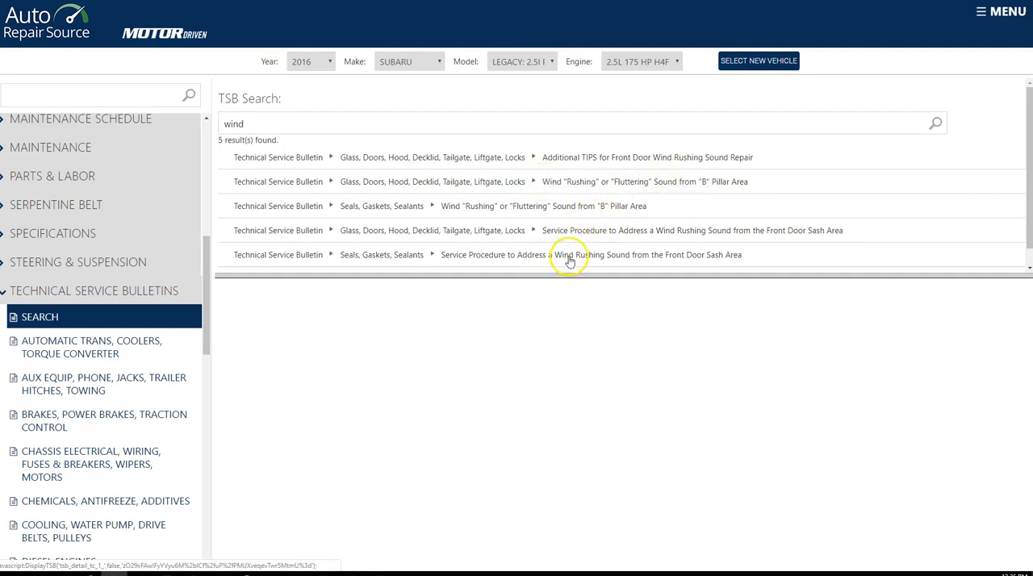
mouse_move(416, 262)
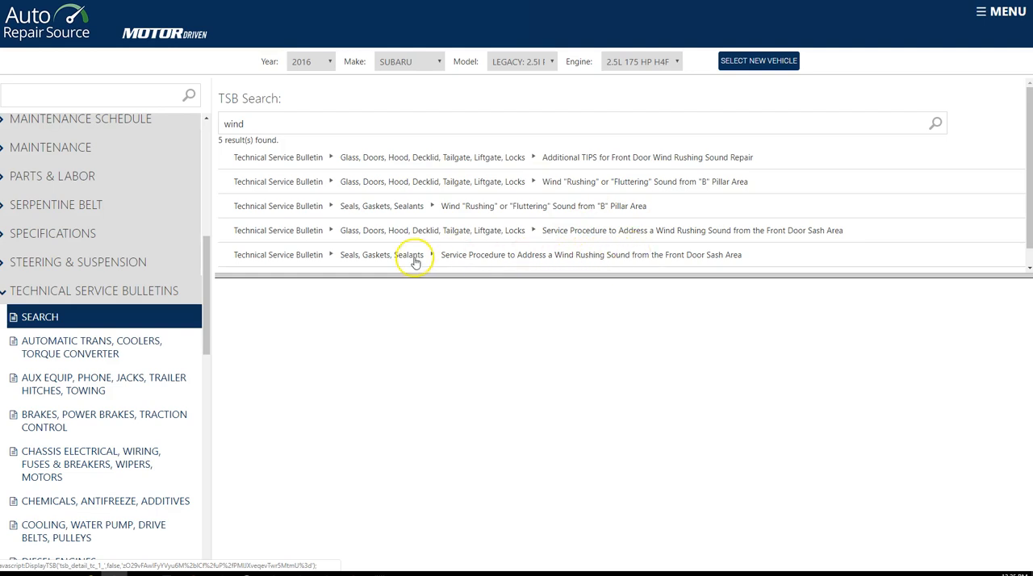
mouse_move(550, 260)
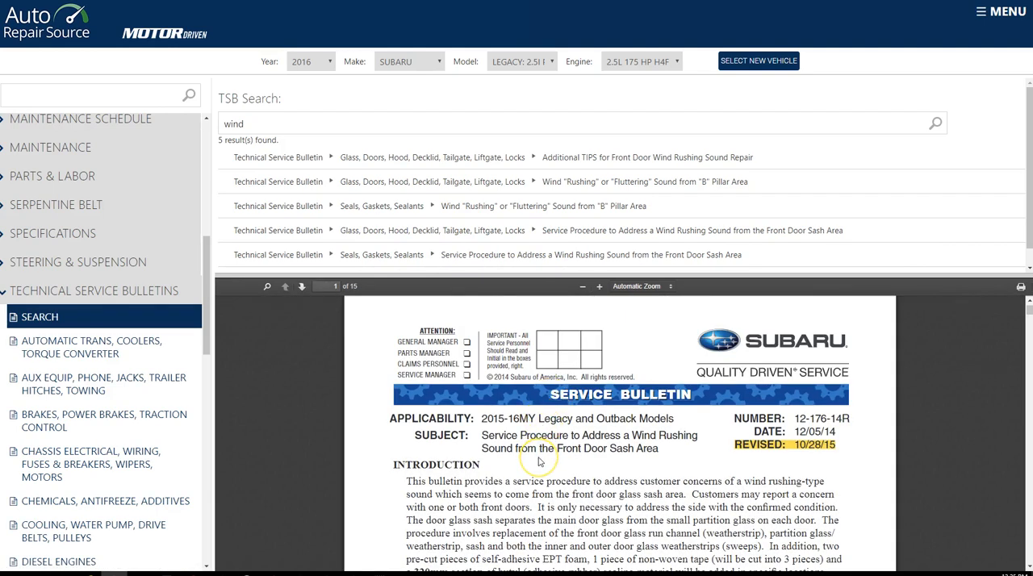
scroll(down, 3)
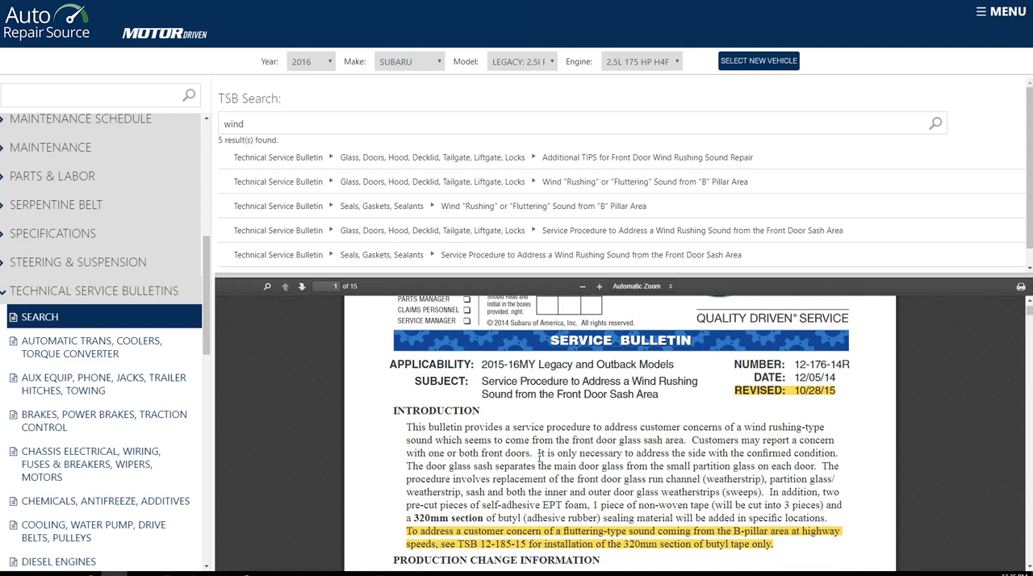
scroll(down, 3)
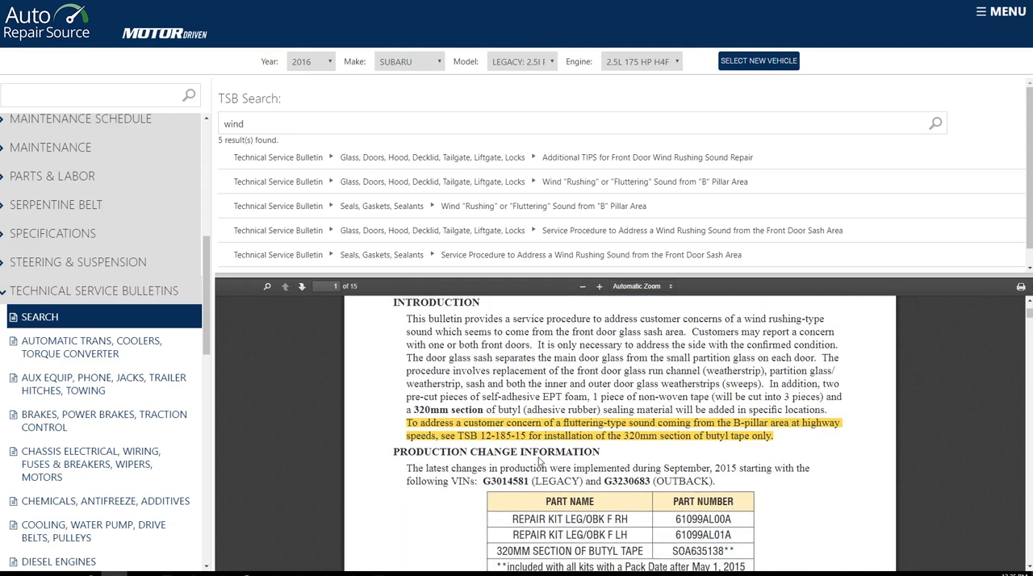
scroll(down, 3)
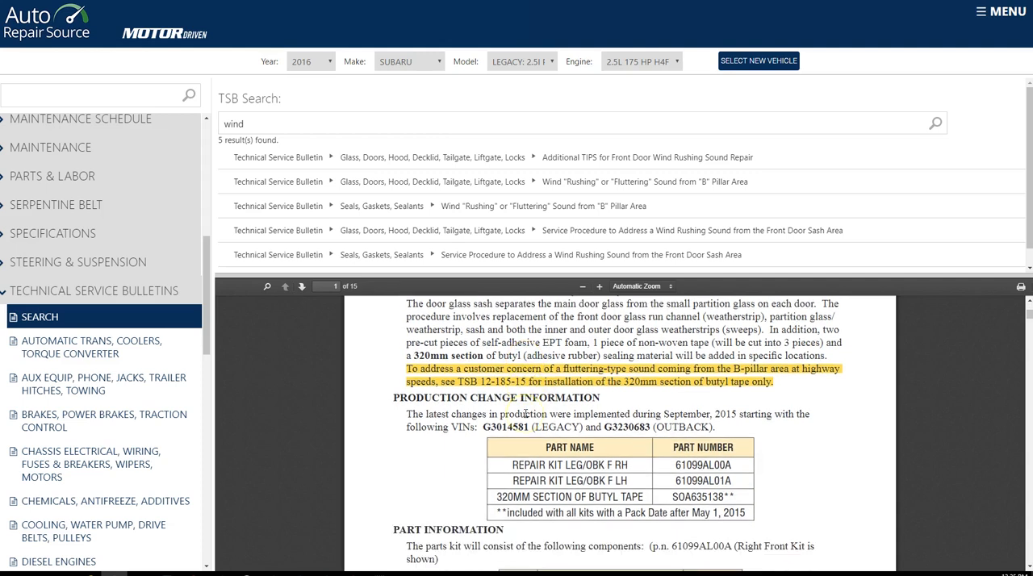
scroll(down, 3)
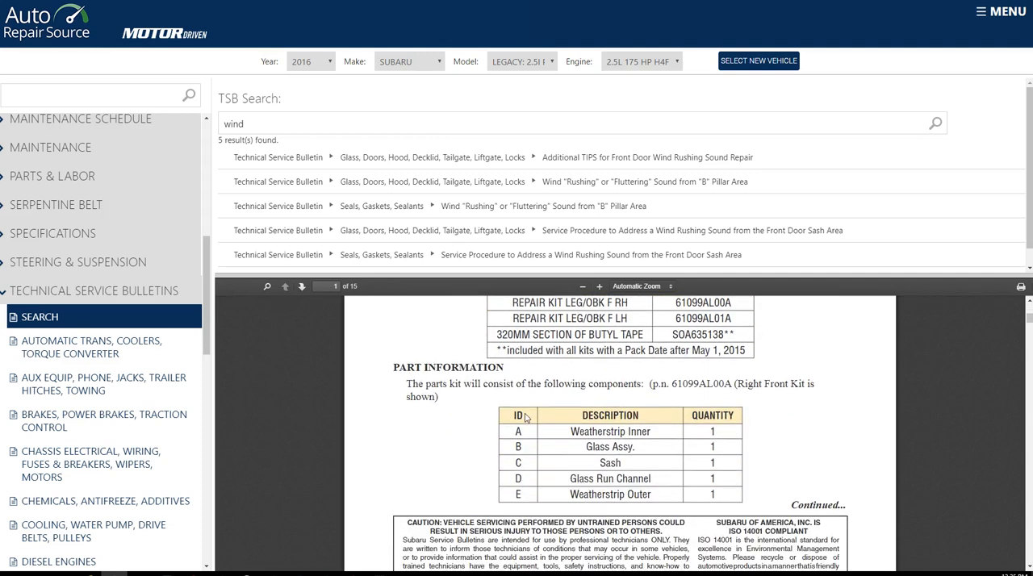
scroll(down, 3)
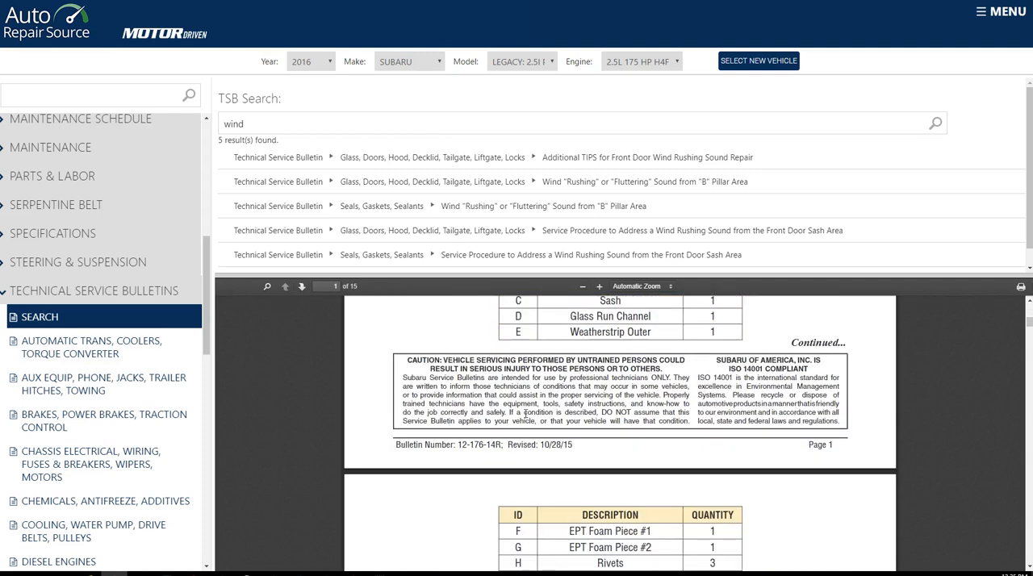
Open the front door sash wind rushing sound bulletin and scroll through it.
click(301, 287)
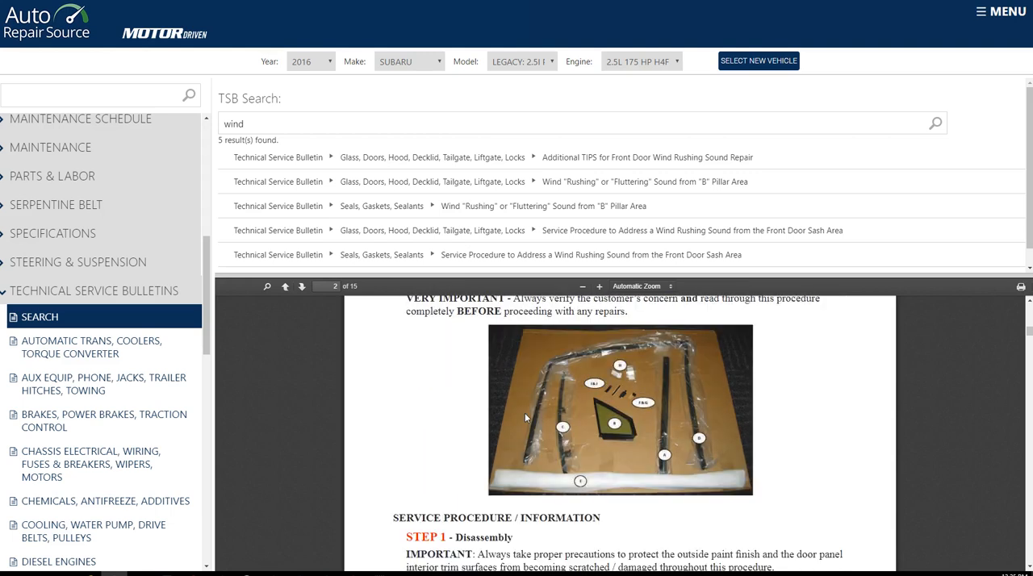
scroll(down, 3)
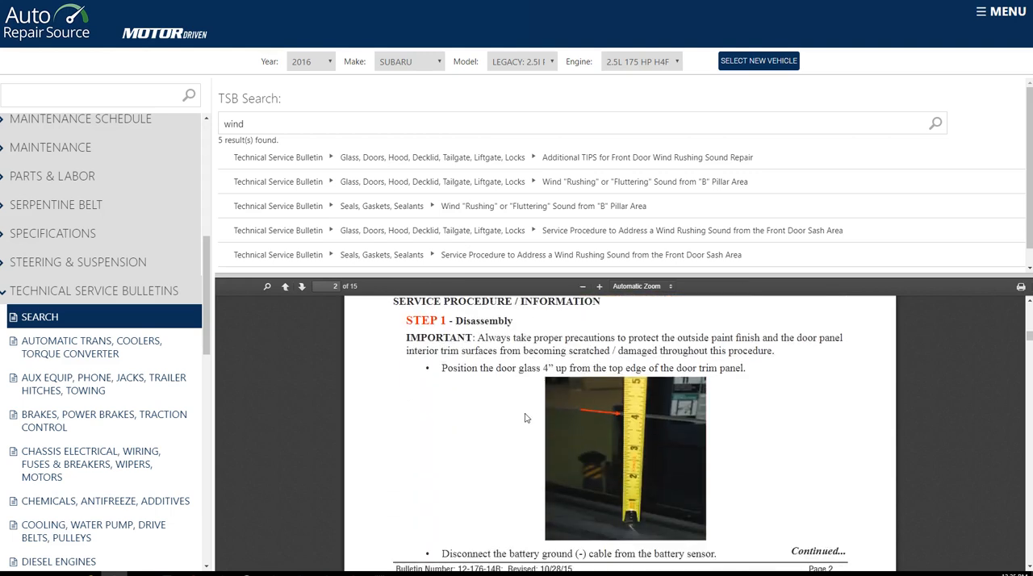
click(285, 286)
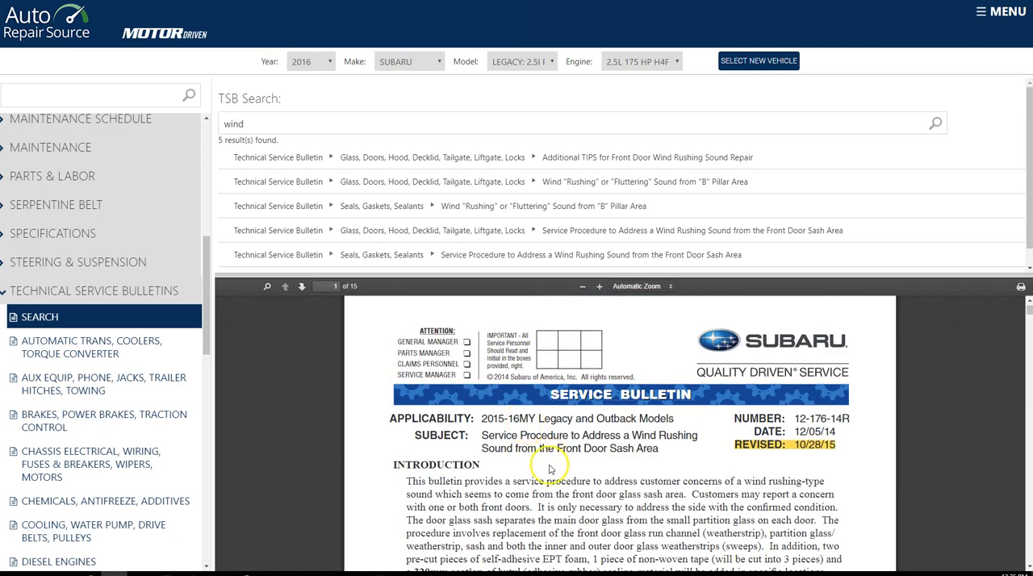
scroll(down, 3)
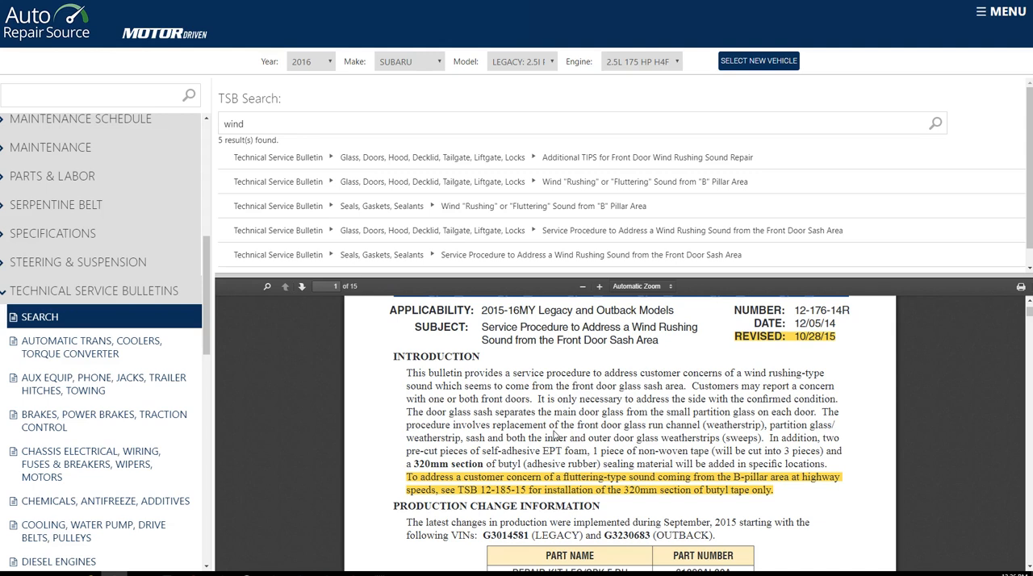
mouse_move(91, 290)
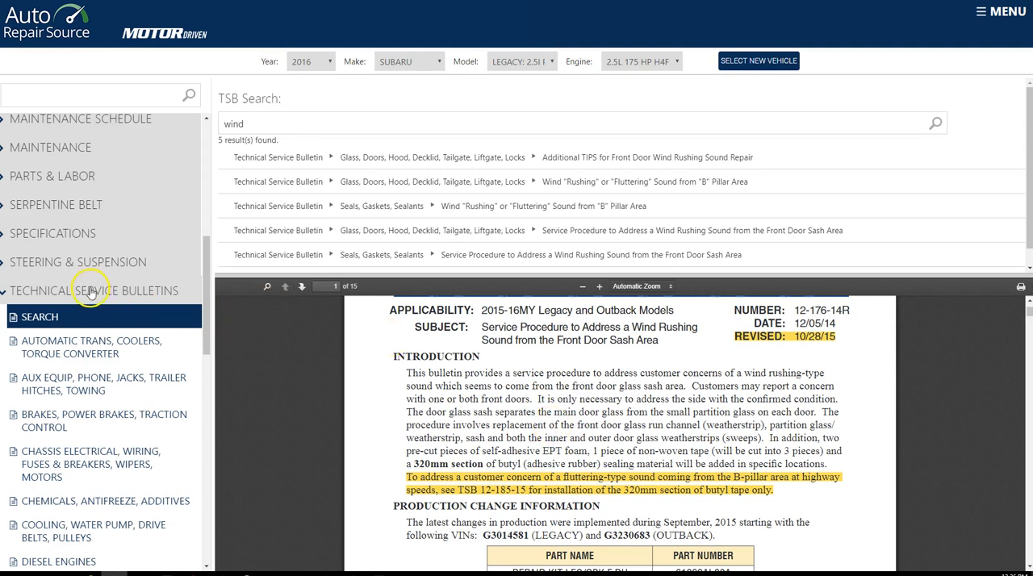
scroll(down, 3)
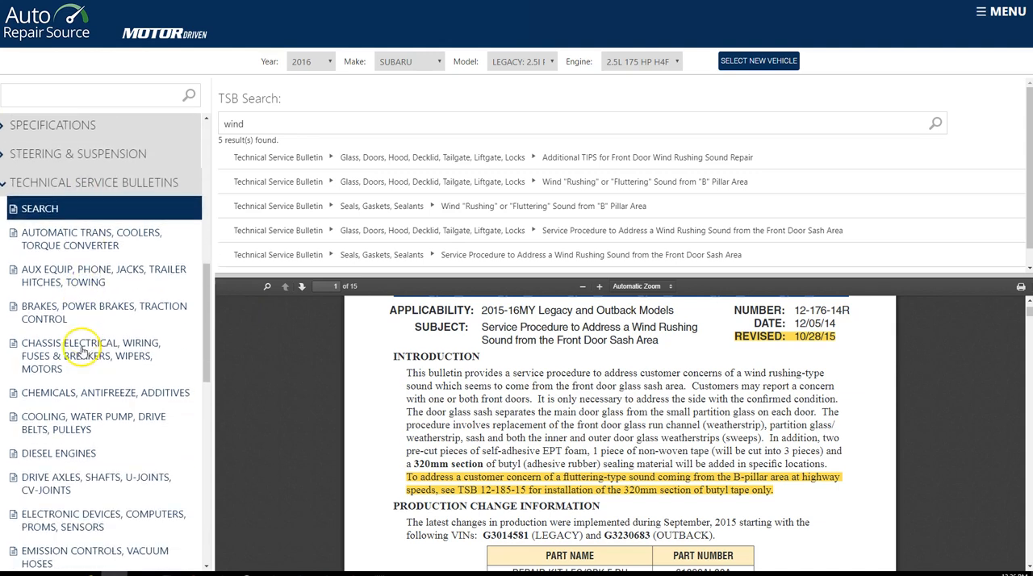
mouse_move(77, 327)
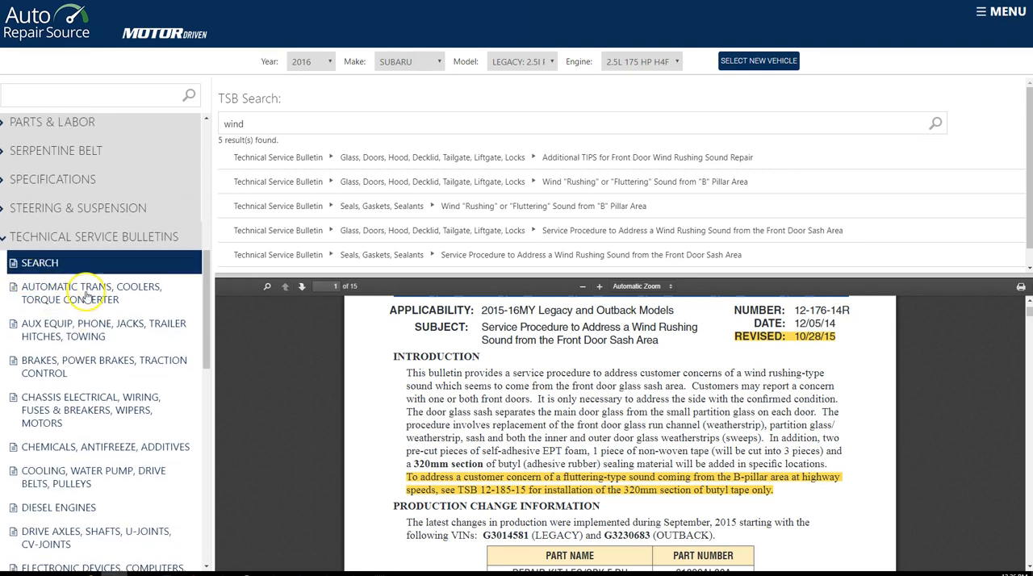
List Automatic Trans, Coolers, Torque Converter bulletins and open the Transmission Oil Leak recall.
click(90, 293)
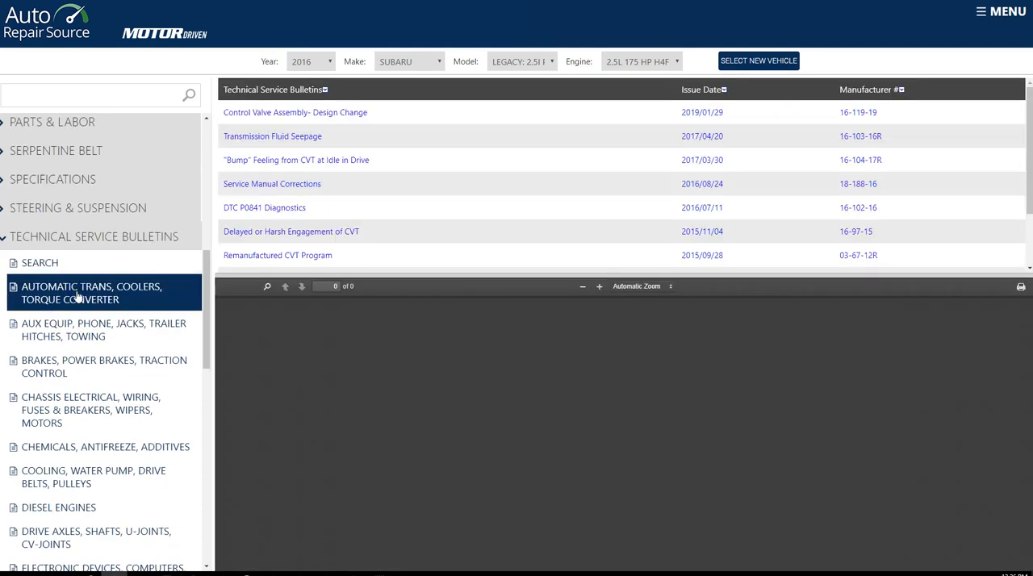
click(295, 112)
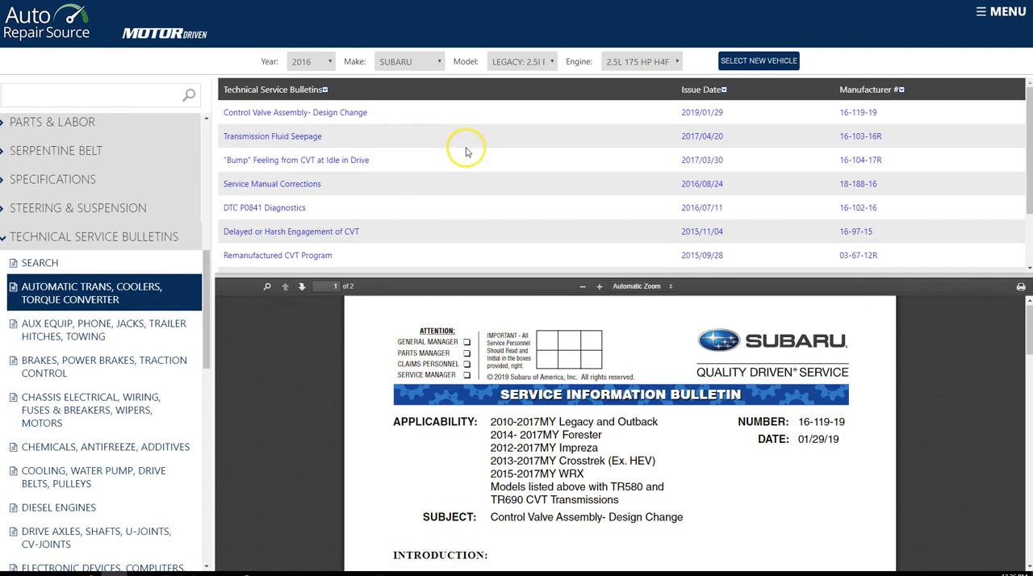
scroll(down, 3)
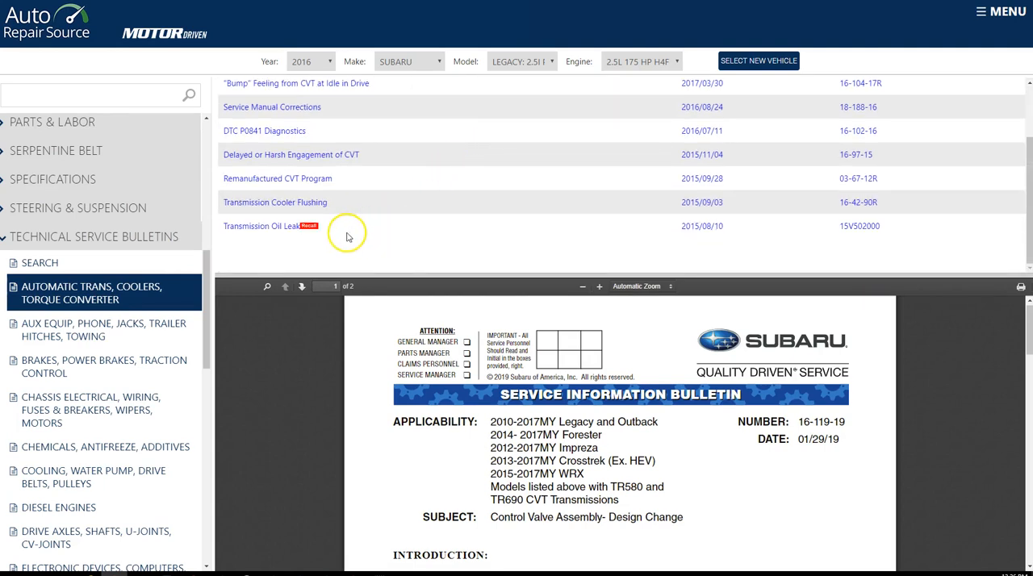
mouse_move(308, 233)
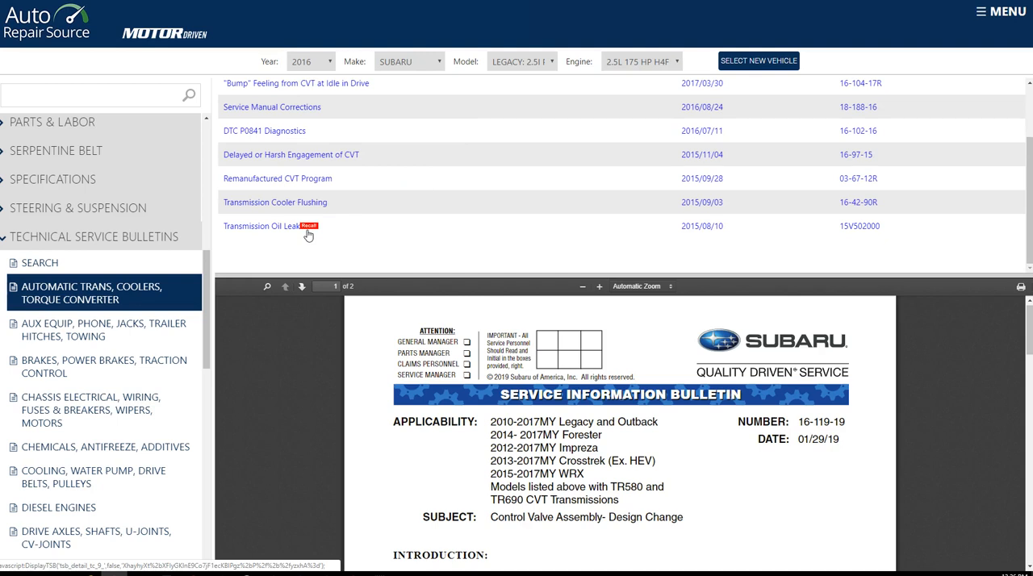
mouse_move(272, 235)
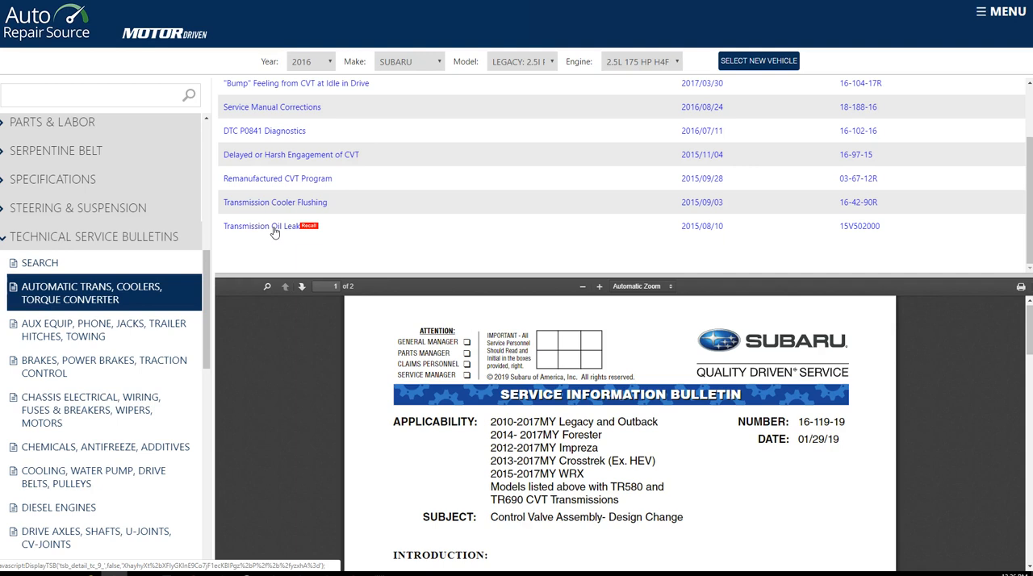
click(309, 226)
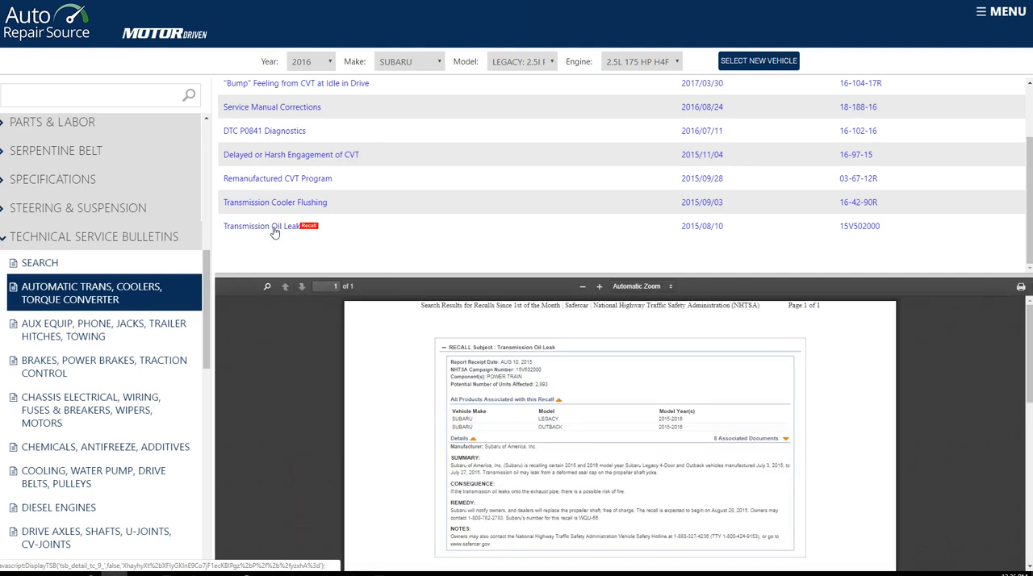
mouse_move(296, 238)
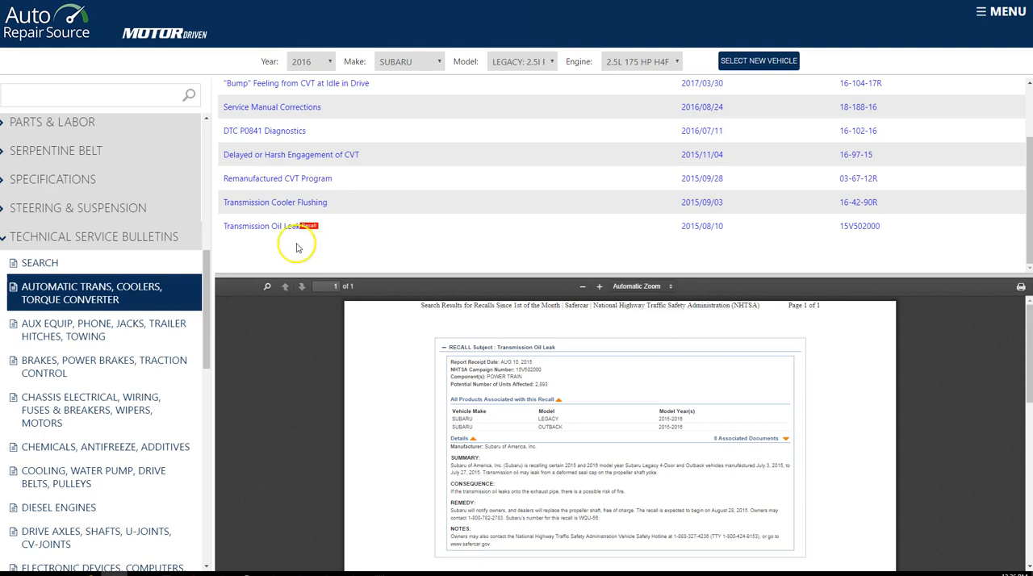
mouse_move(406, 347)
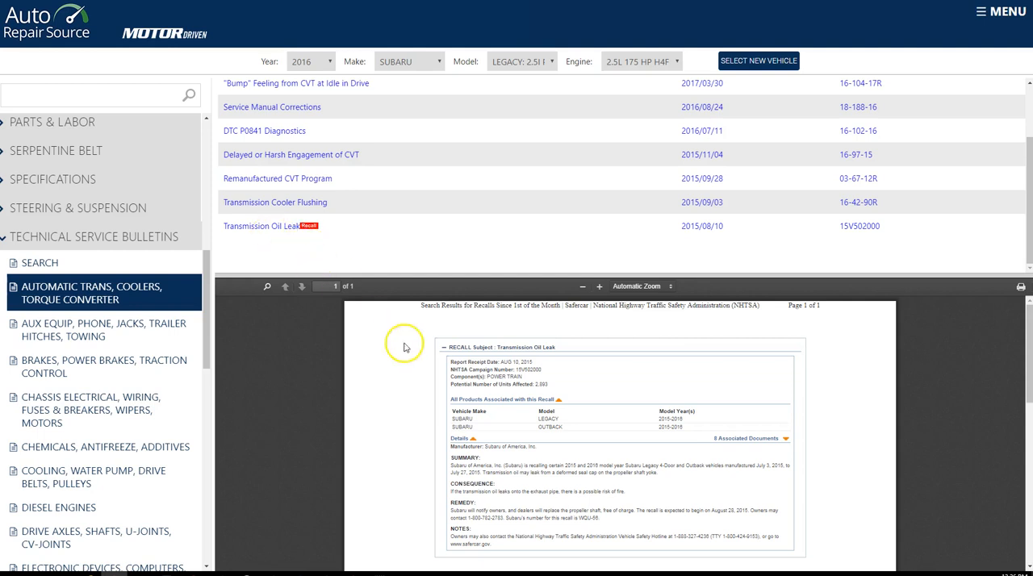
mouse_move(485, 430)
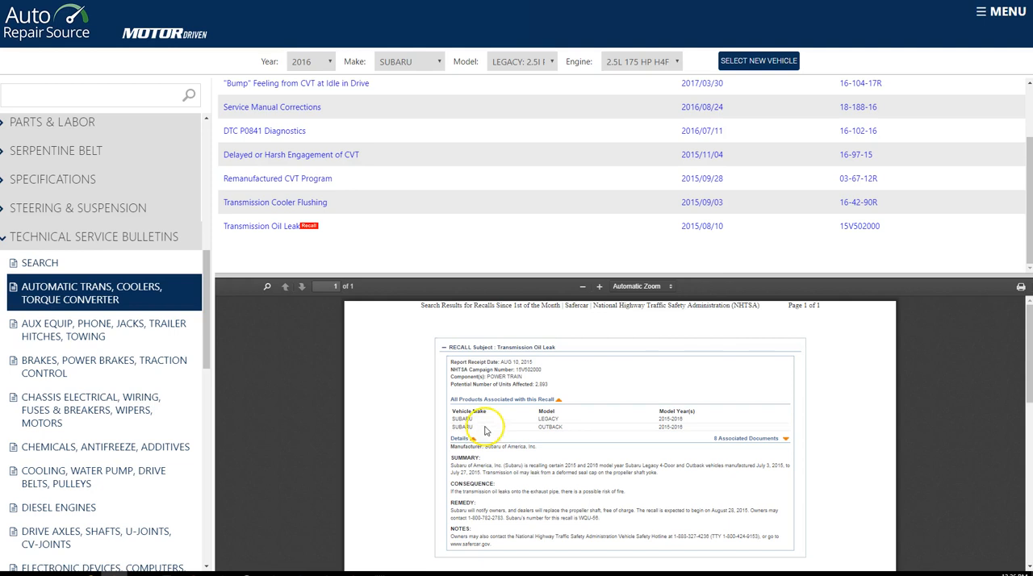
scroll(down, 3)
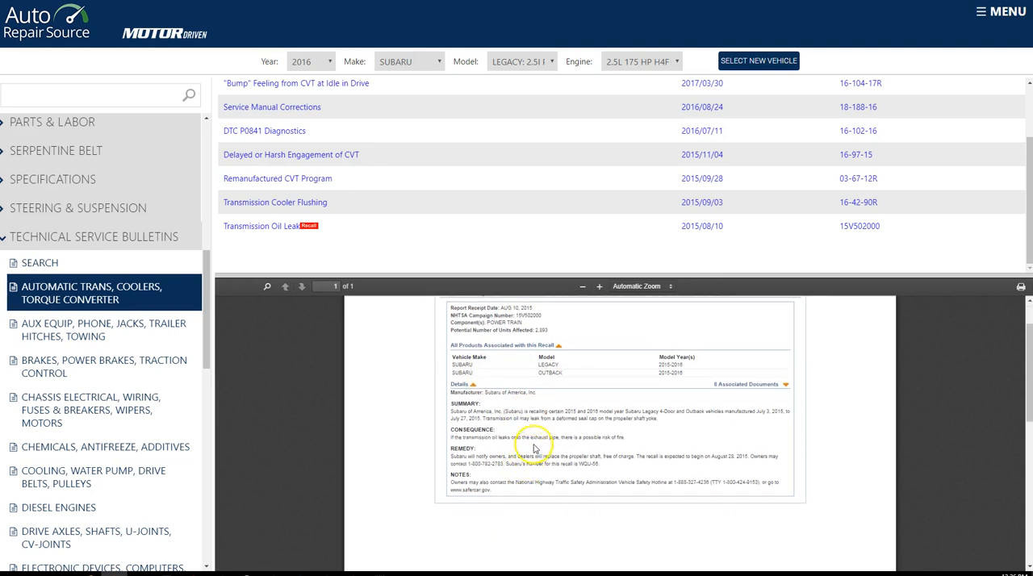
mouse_move(605, 438)
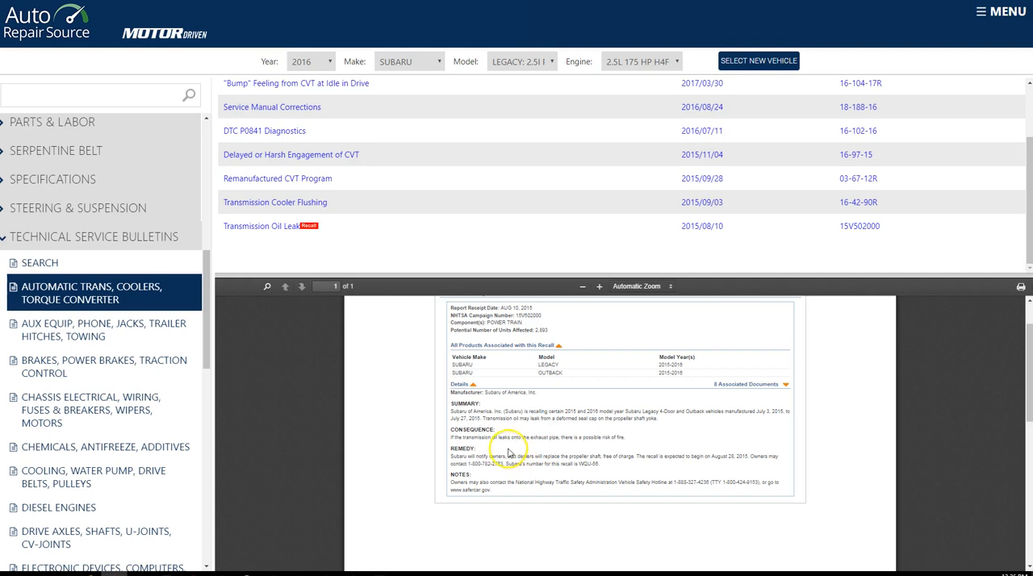
mouse_move(509, 451)
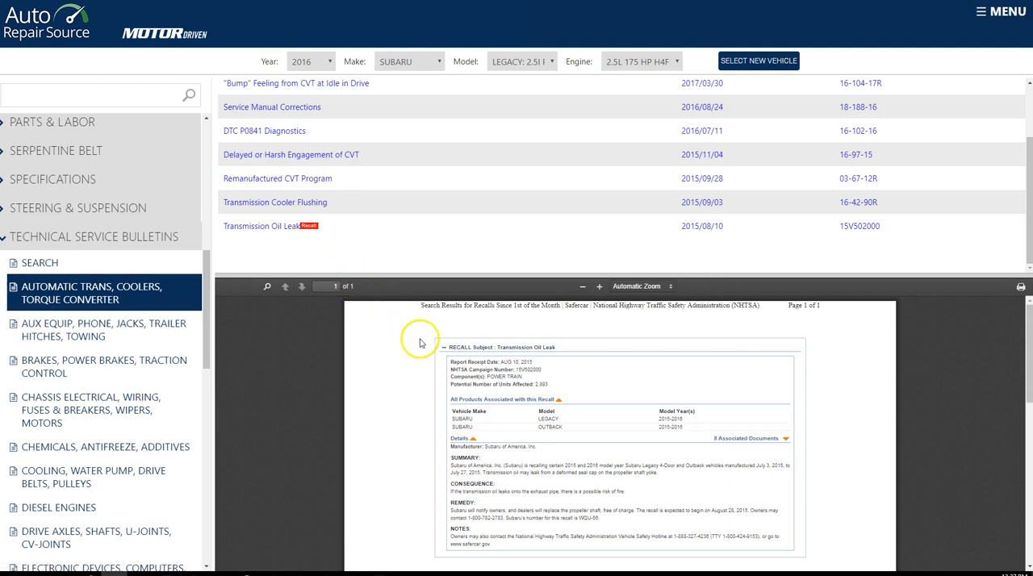
mouse_move(440, 353)
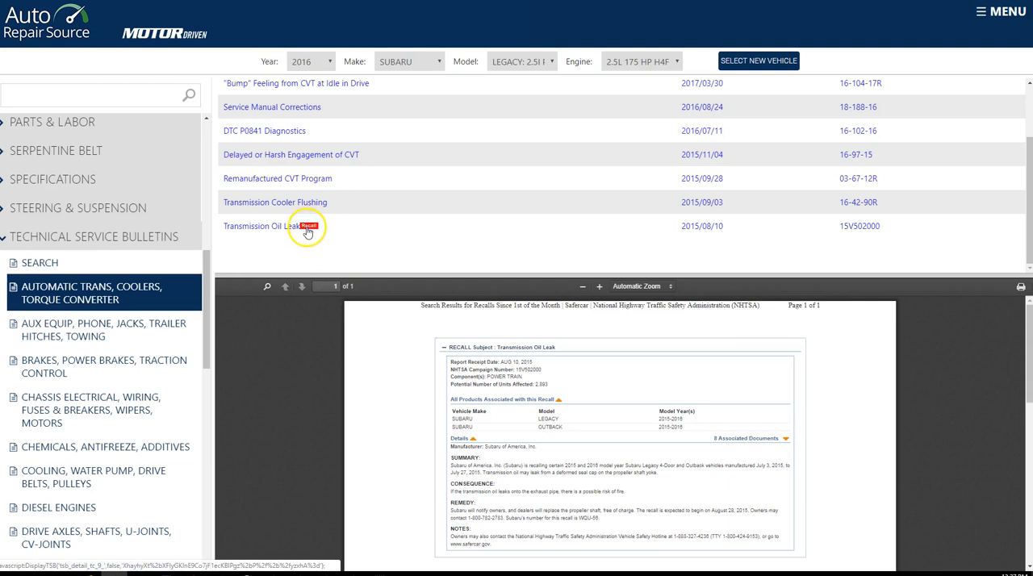
mouse_move(307, 232)
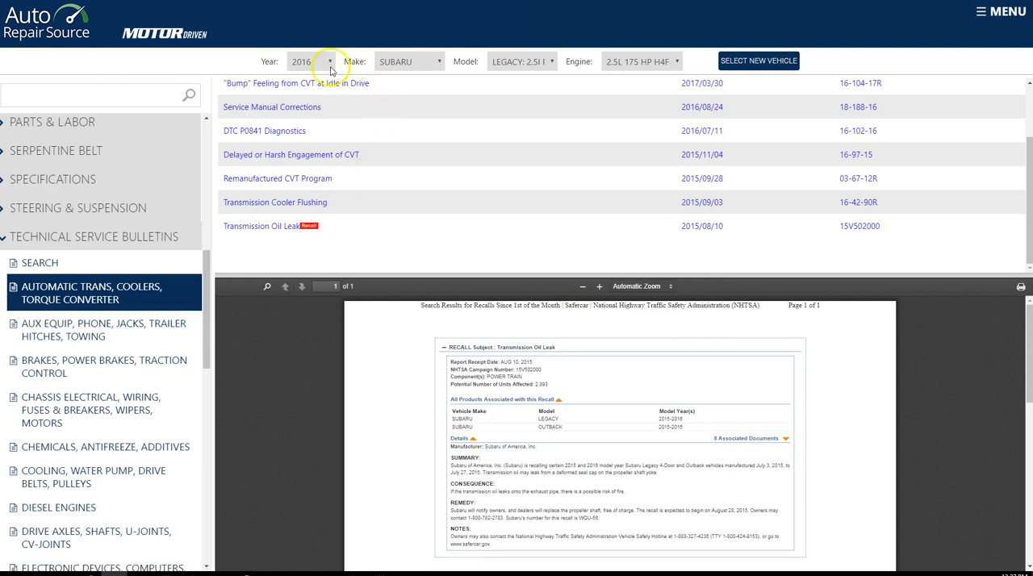
mouse_move(757, 60)
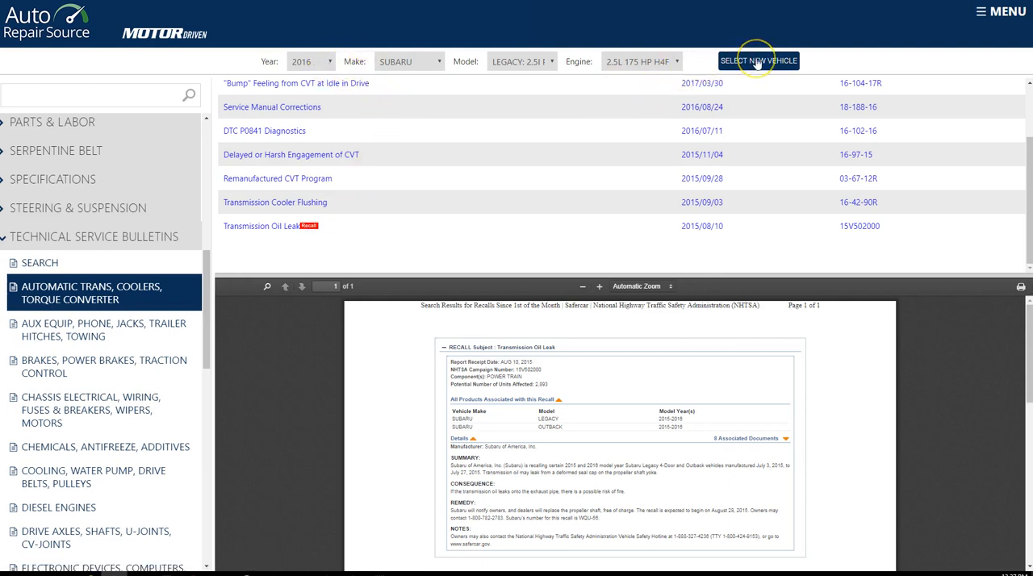
Start over and choose 2018, JEEP, CHEROKEE: LIMITED and the 2.4L 184 HP L4 engine.
click(758, 61)
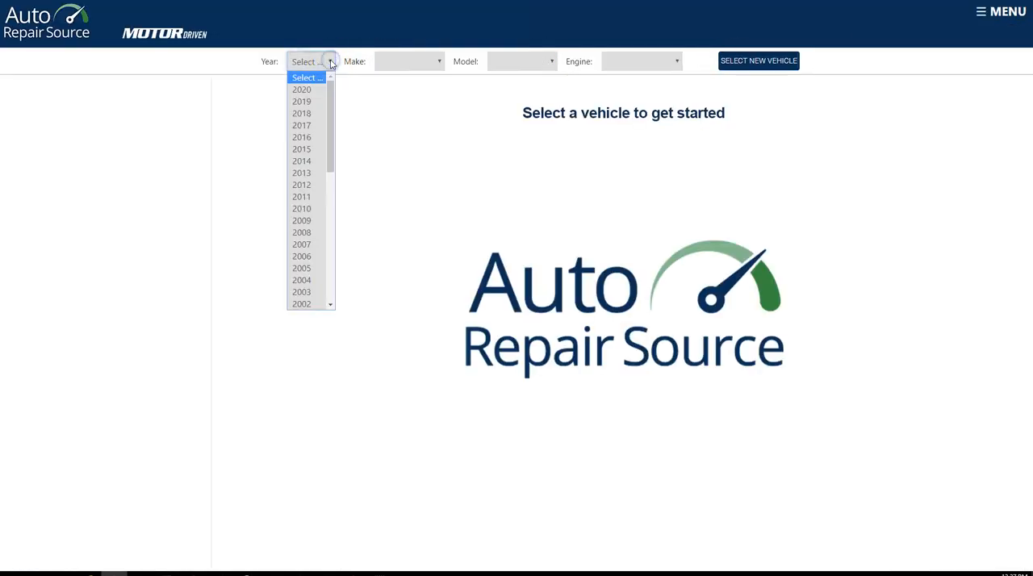
mouse_move(302, 125)
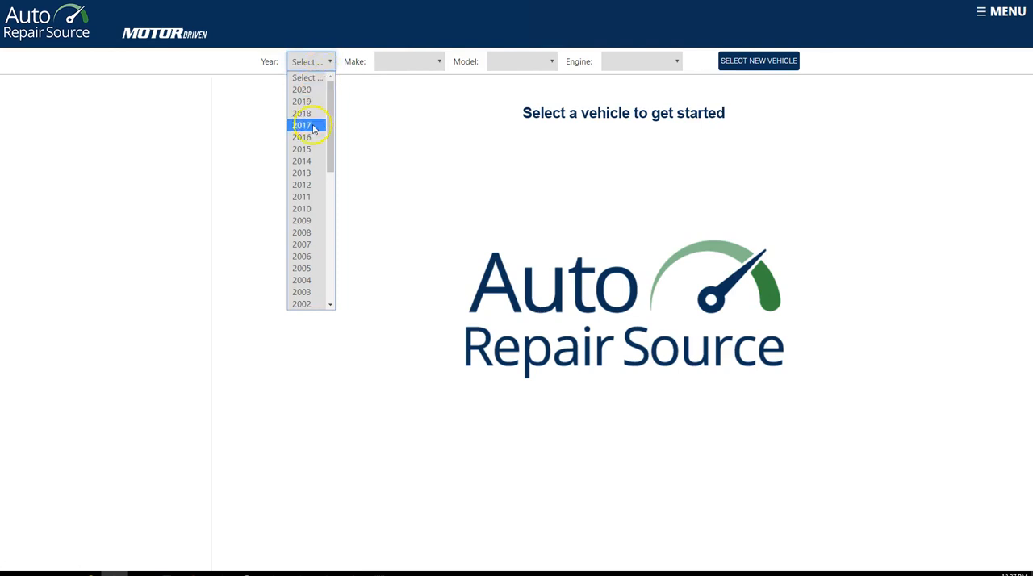
click(301, 112)
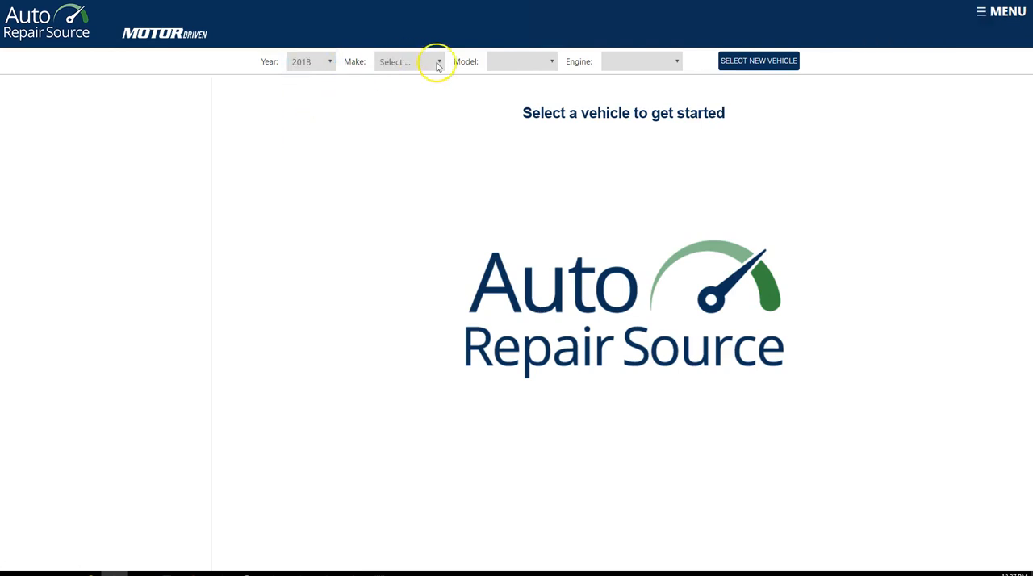
click(438, 62)
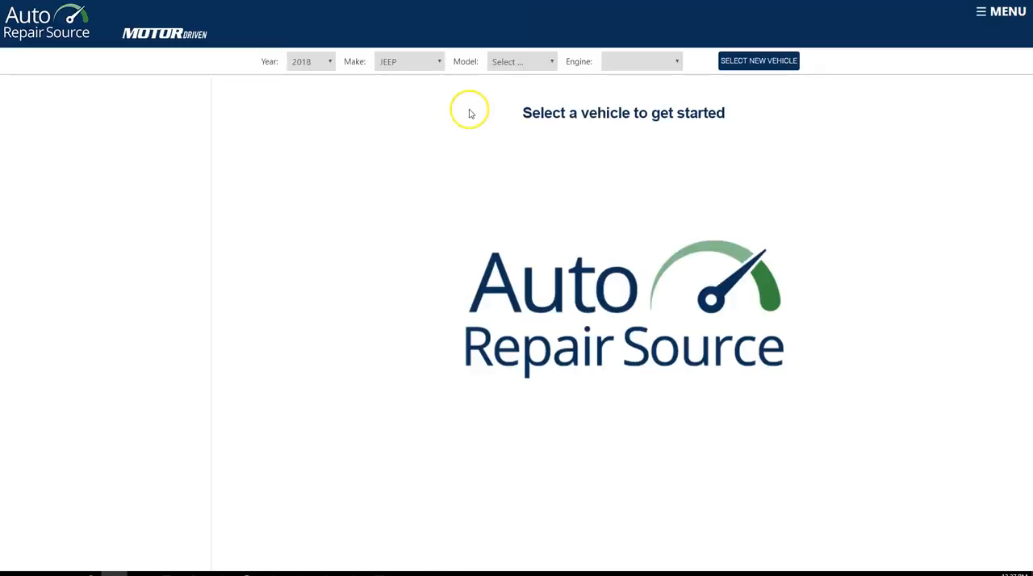
click(520, 60)
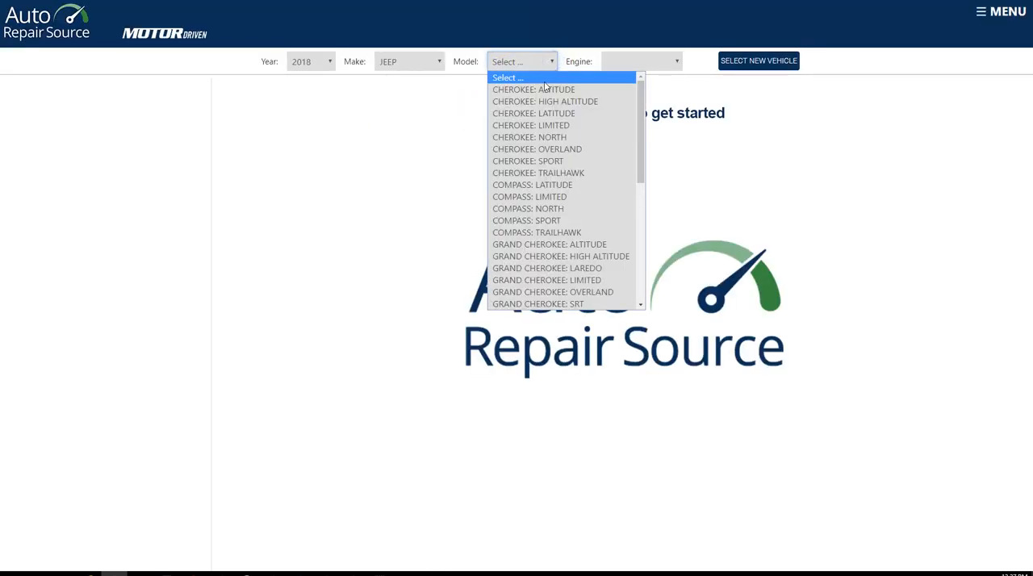
mouse_move(534, 125)
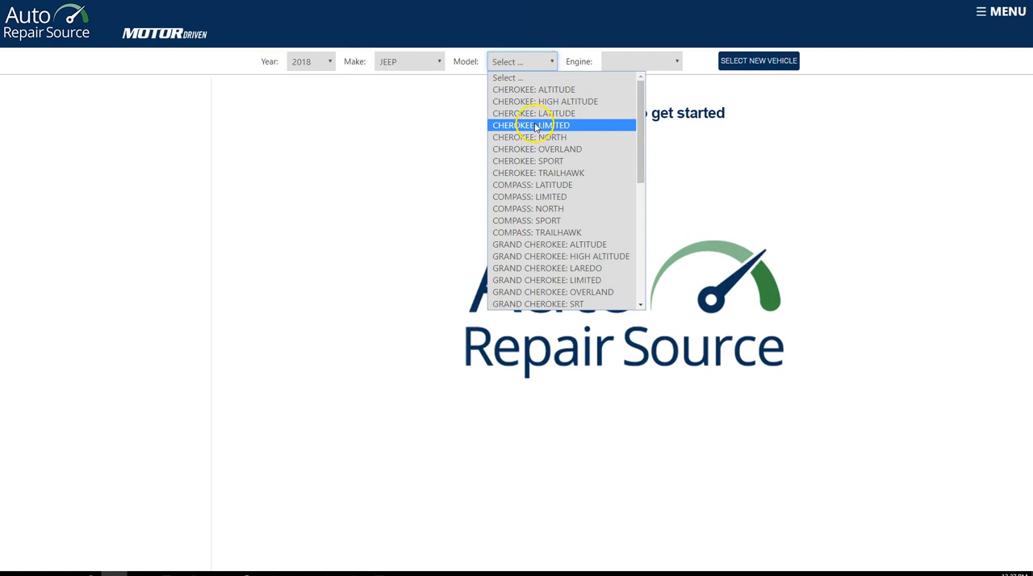
click(531, 125)
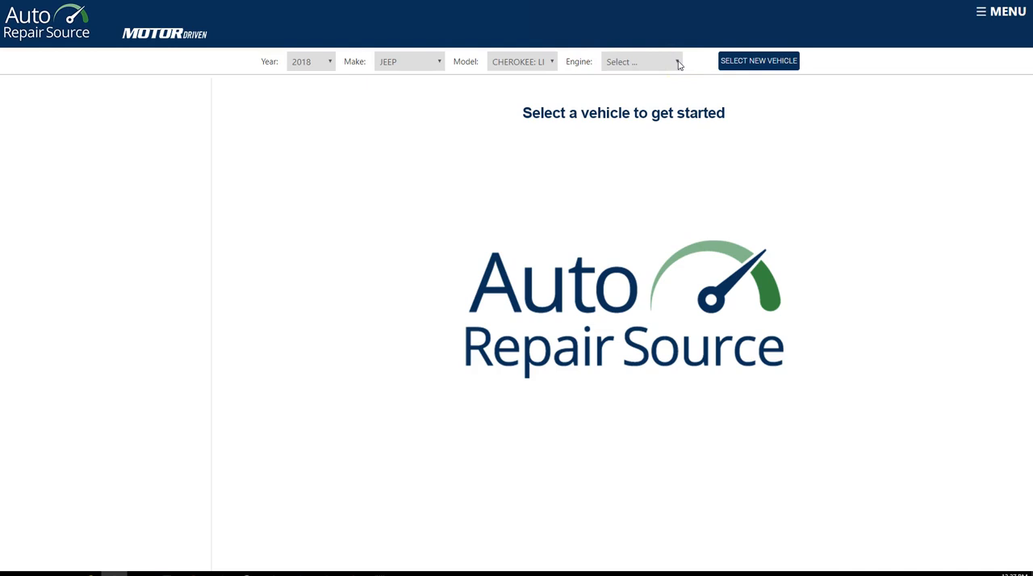
click(641, 61)
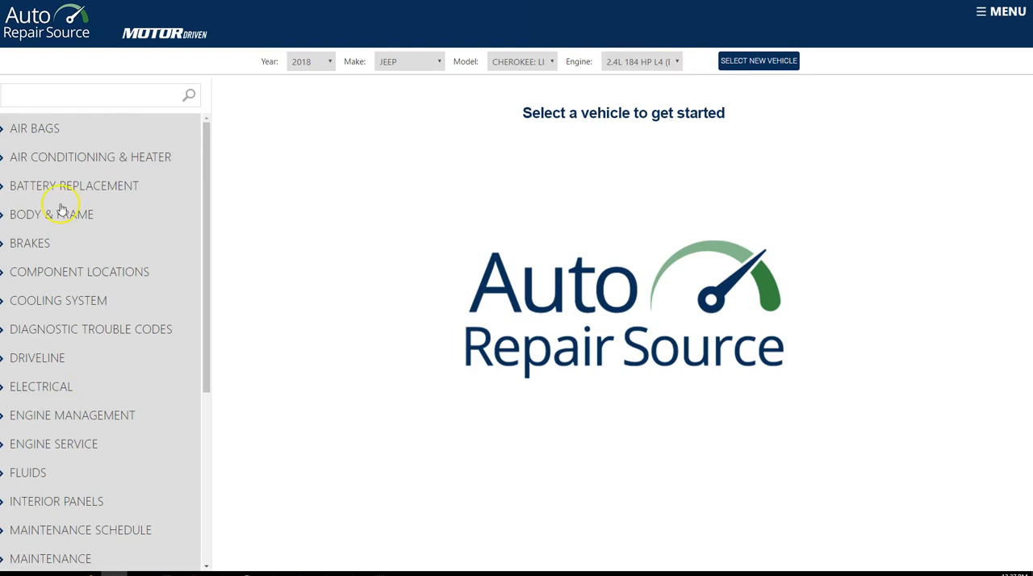
mouse_move(42, 410)
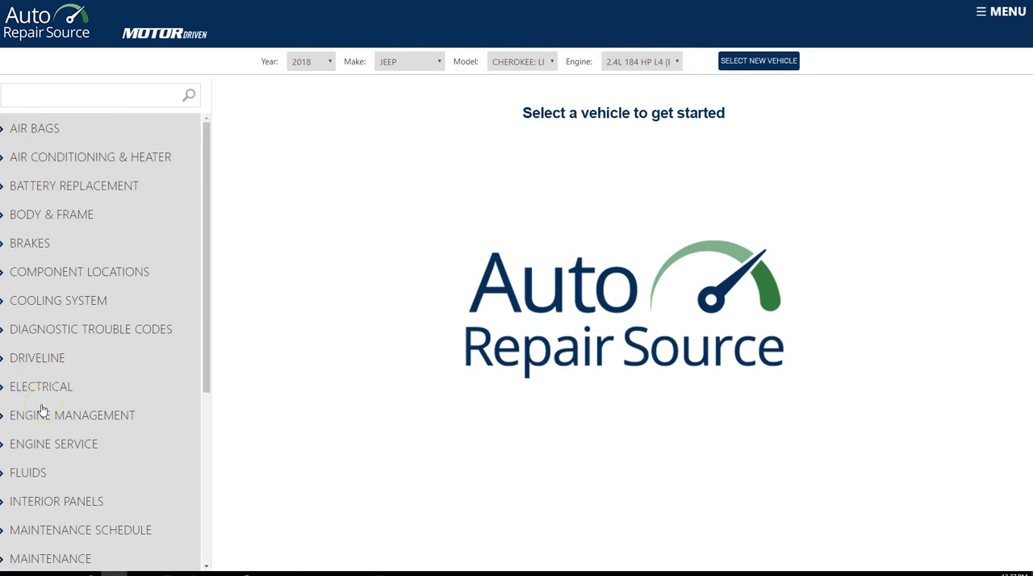
click(97, 94)
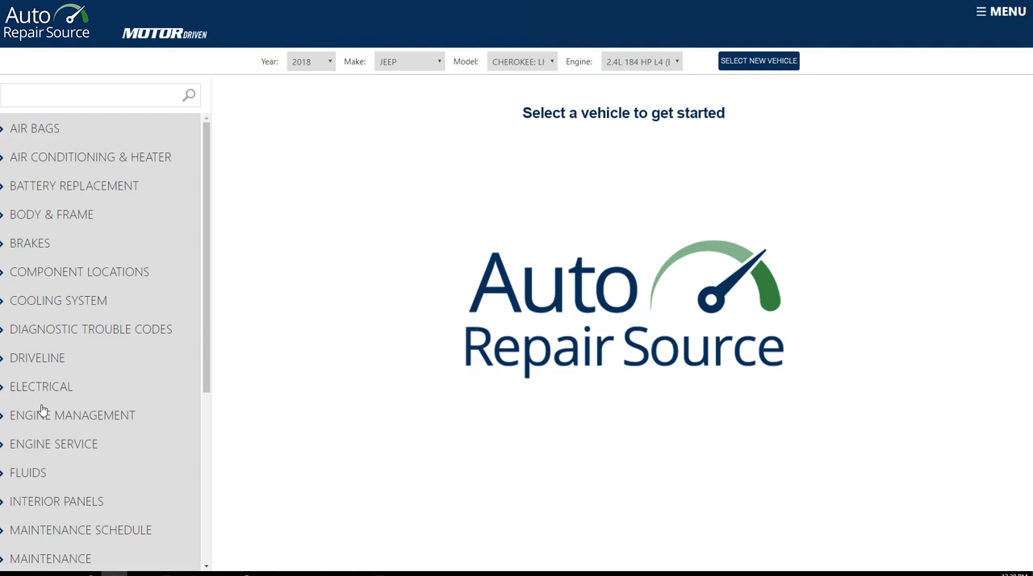
mouse_move(204, 386)
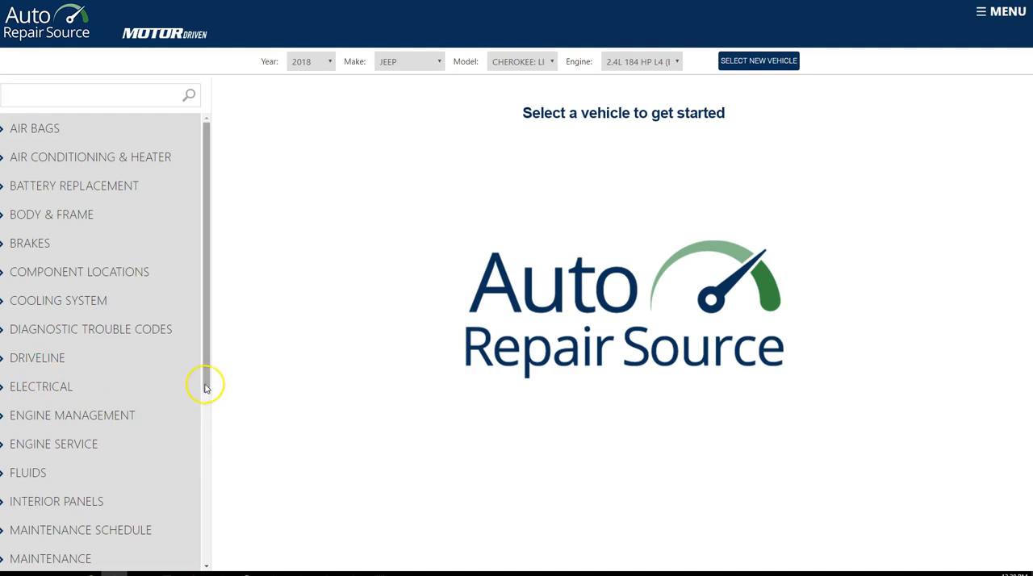
scroll(down, 3)
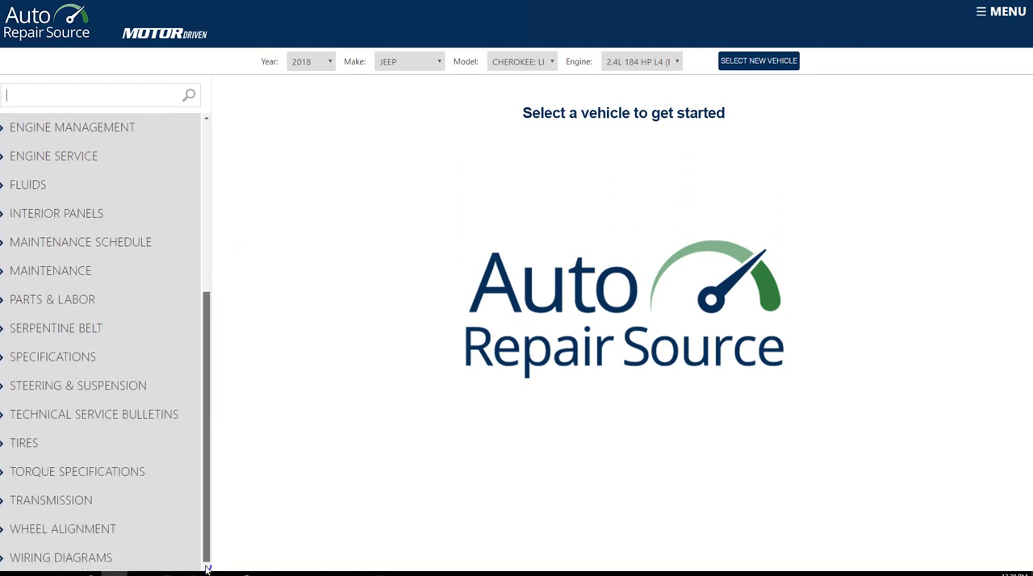
scroll(up, 3)
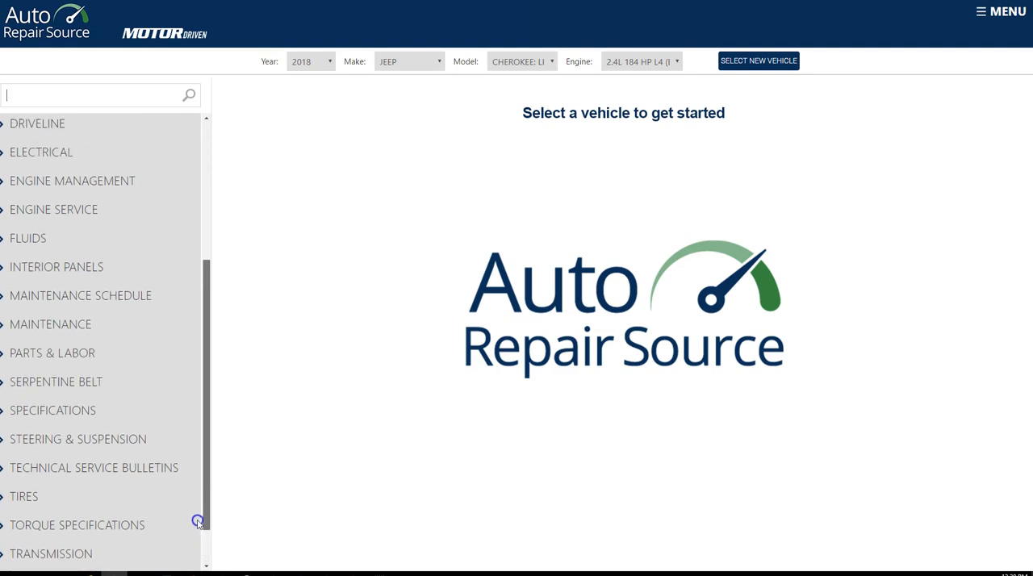
scroll(down, 3)
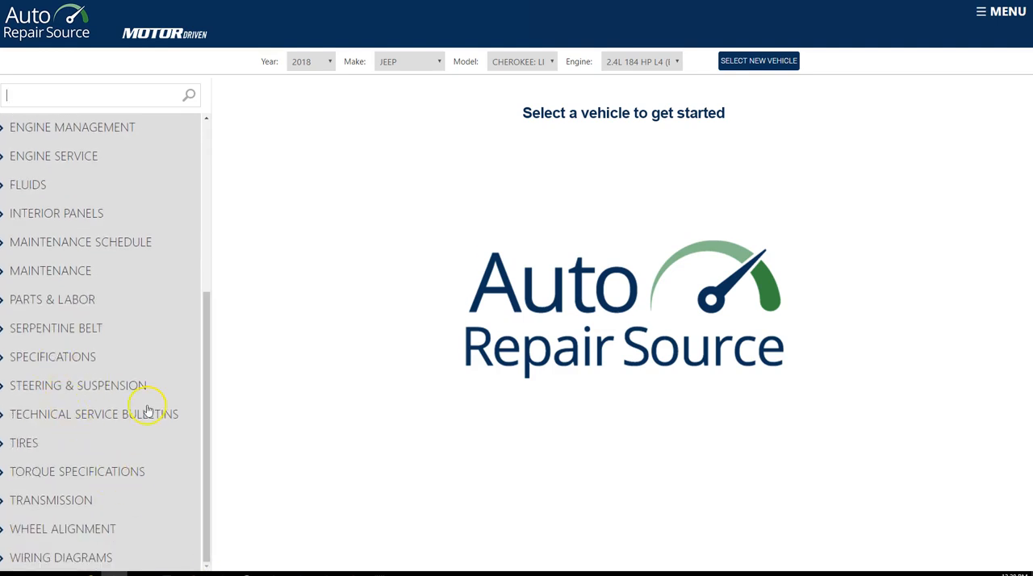
mouse_move(131, 554)
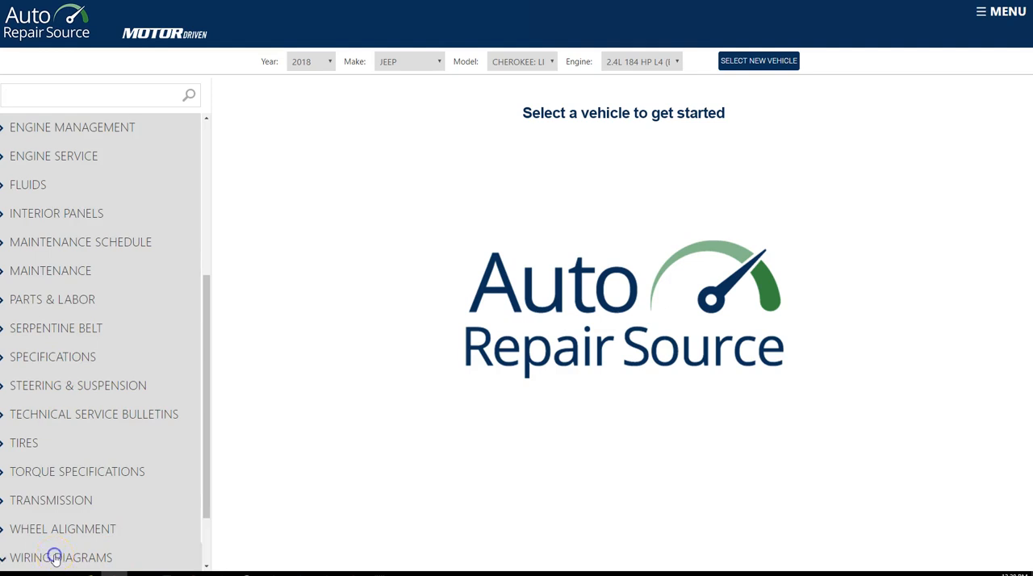
mouse_move(188, 498)
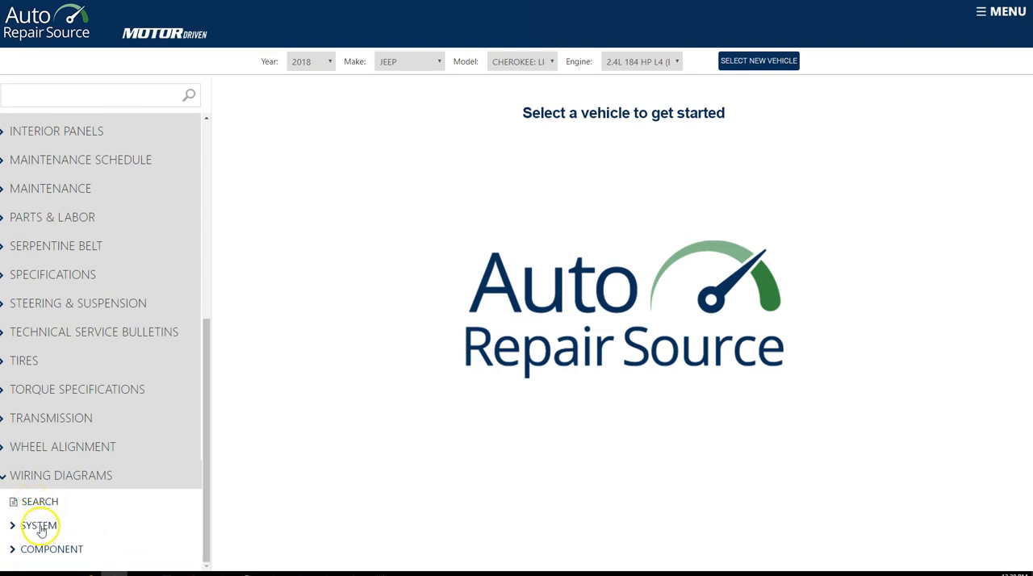
mouse_move(46, 560)
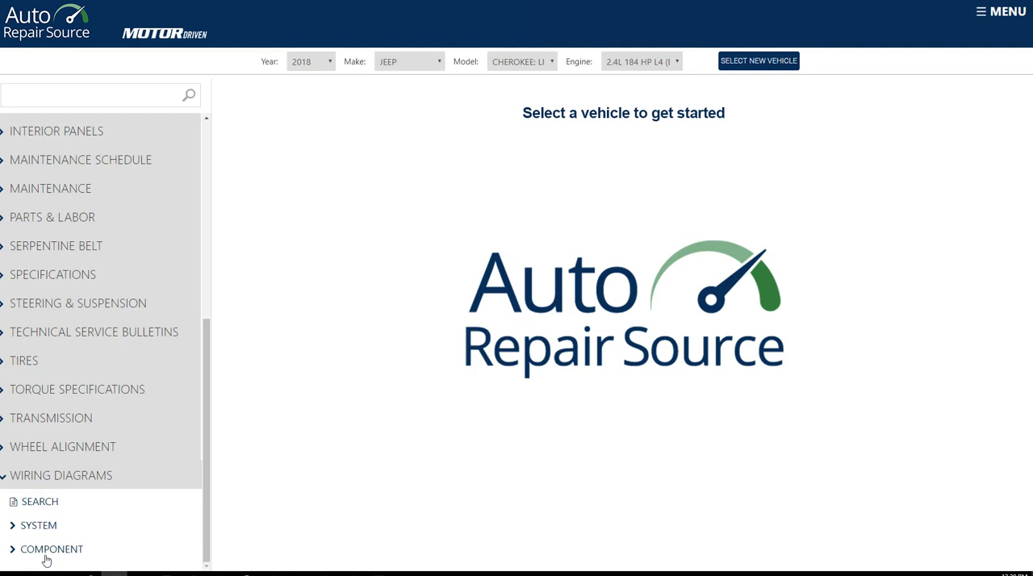
mouse_move(43, 514)
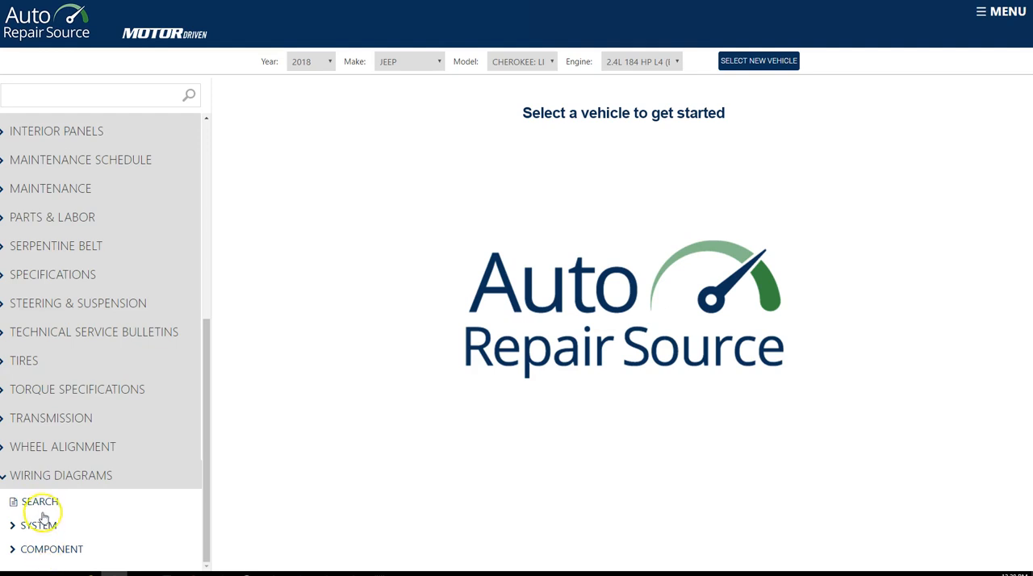
Search wiring diagrams for 'wiper fuse', returning 50 results led by wiper fuse panels.
click(40, 501)
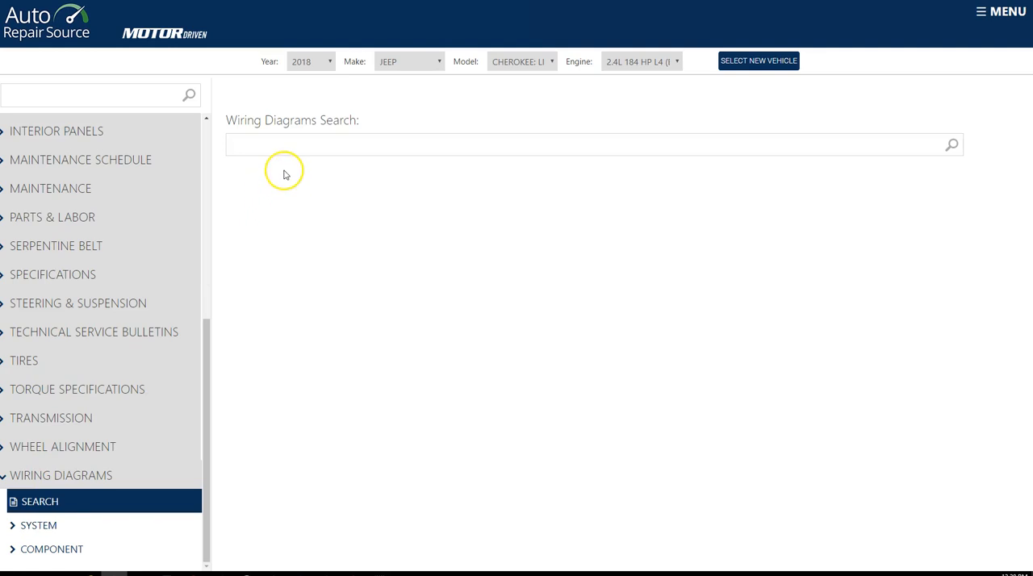
click(593, 145)
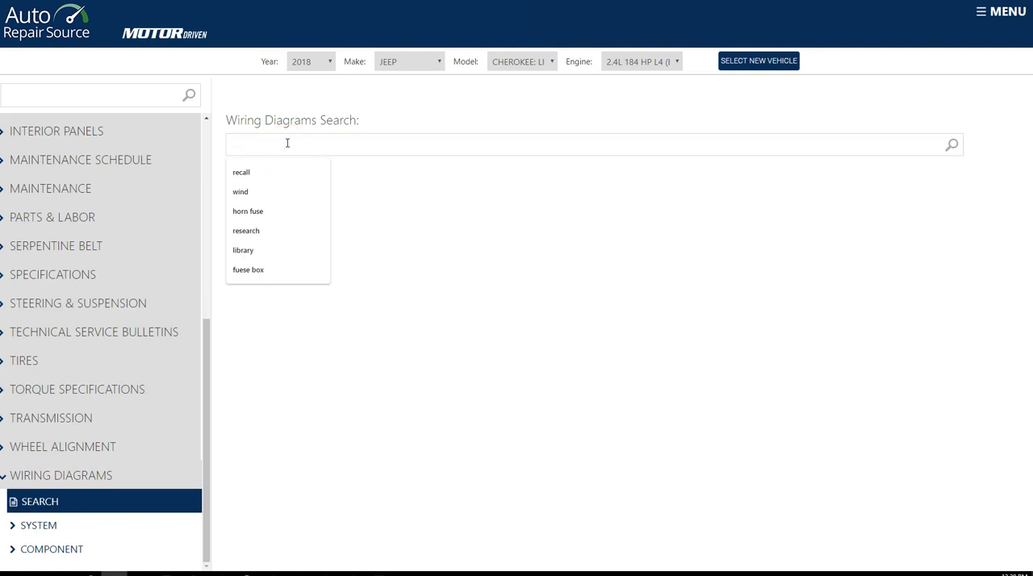
text(rear)
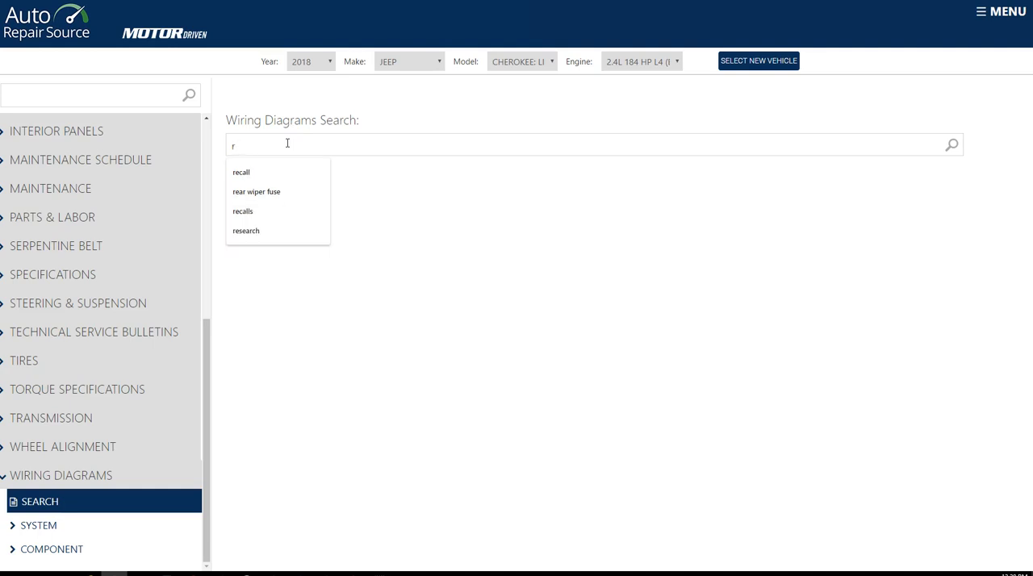
text(wiper fu)
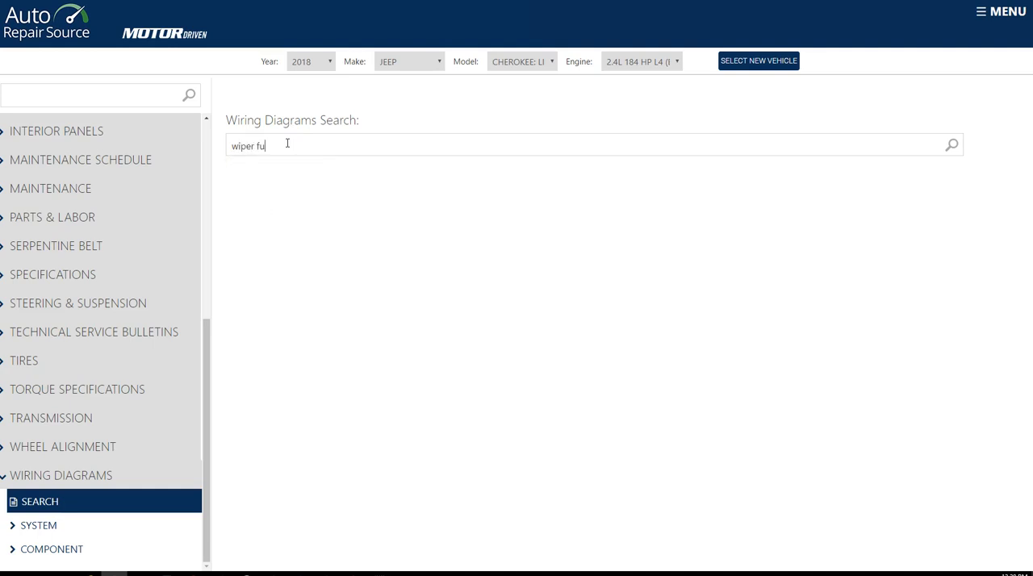
text(se)
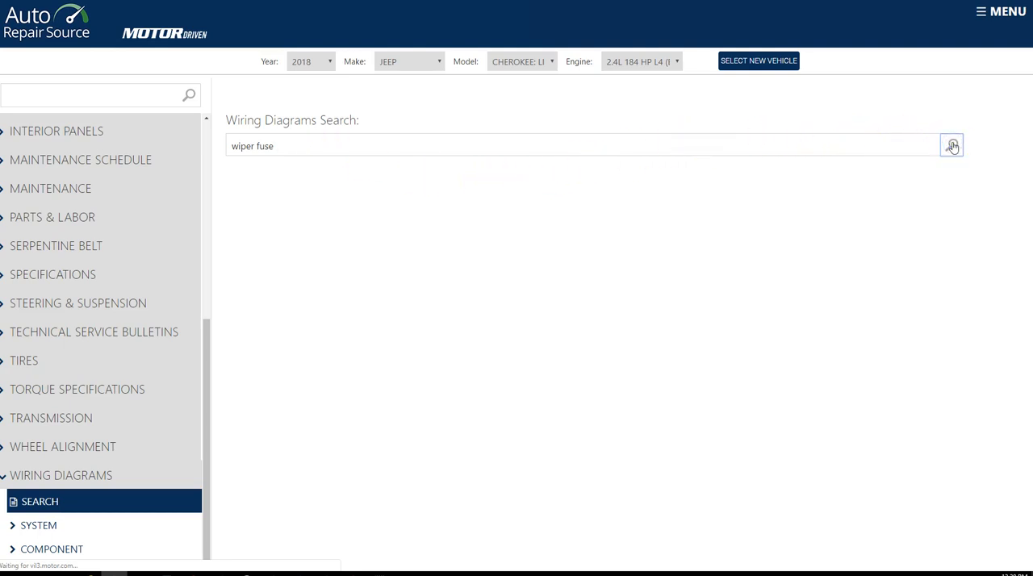
mouse_move(136, 501)
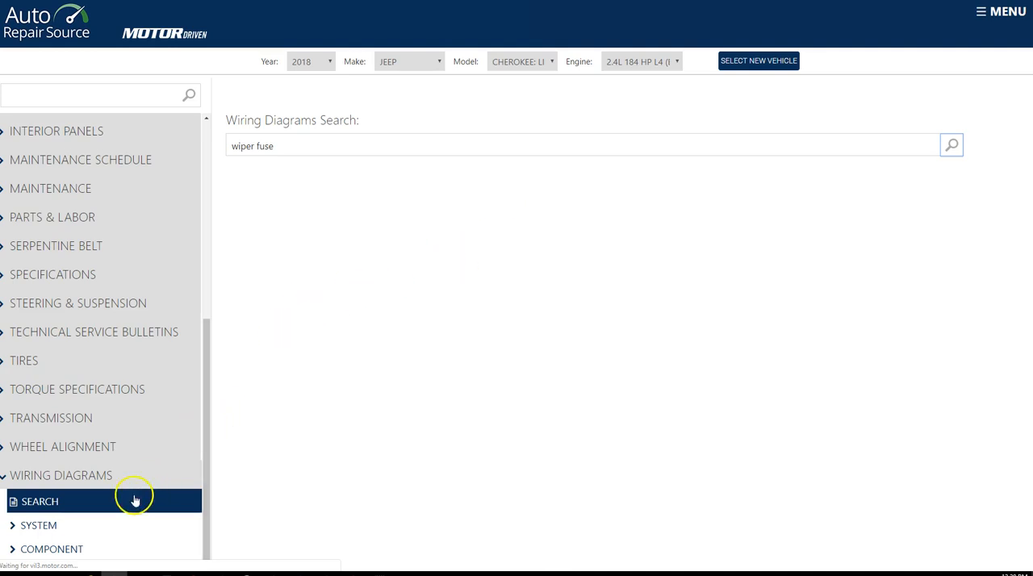
click(951, 145)
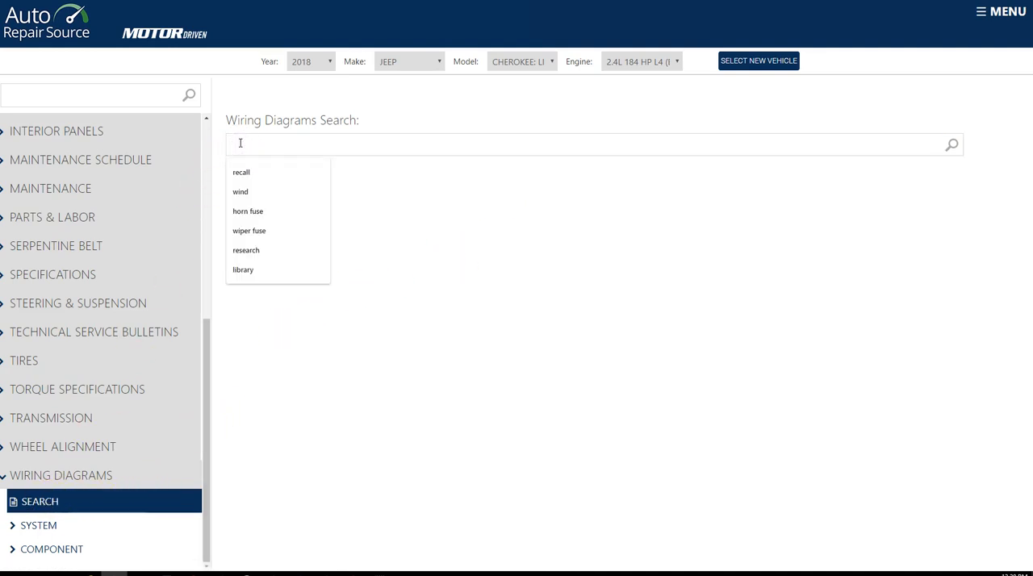
click(249, 231)
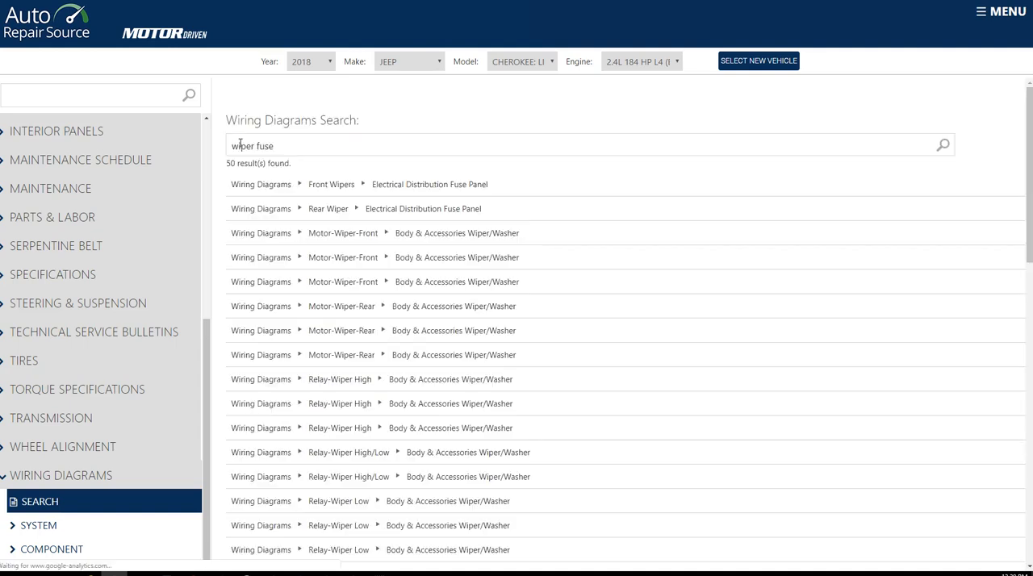
mouse_move(375, 306)
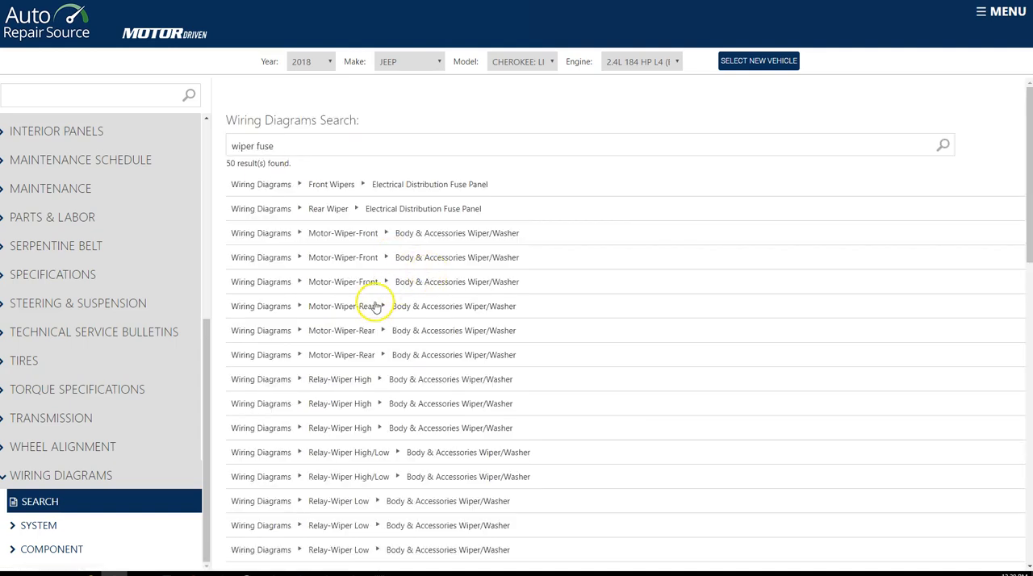
scroll(down, 3)
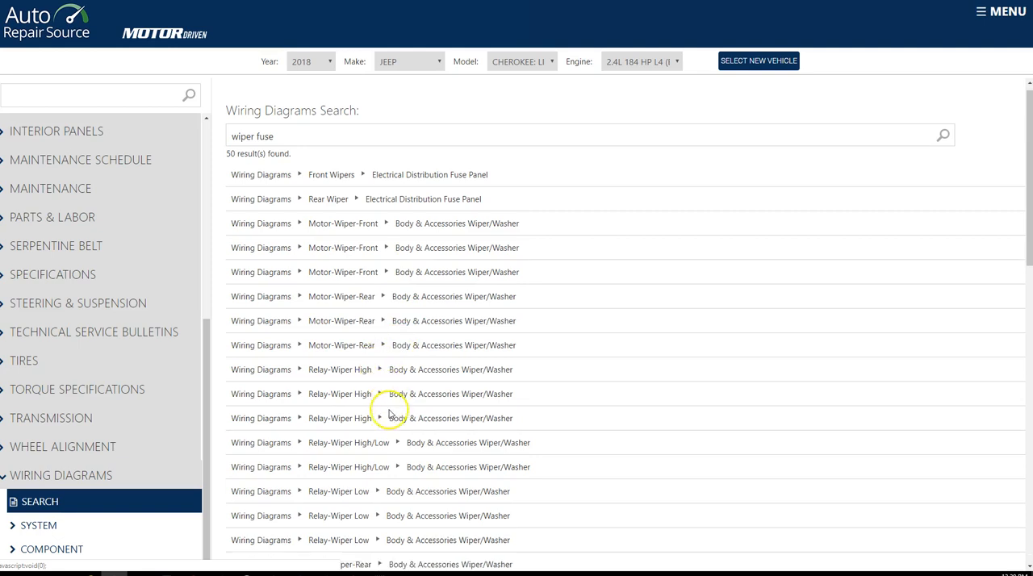
scroll(down, 3)
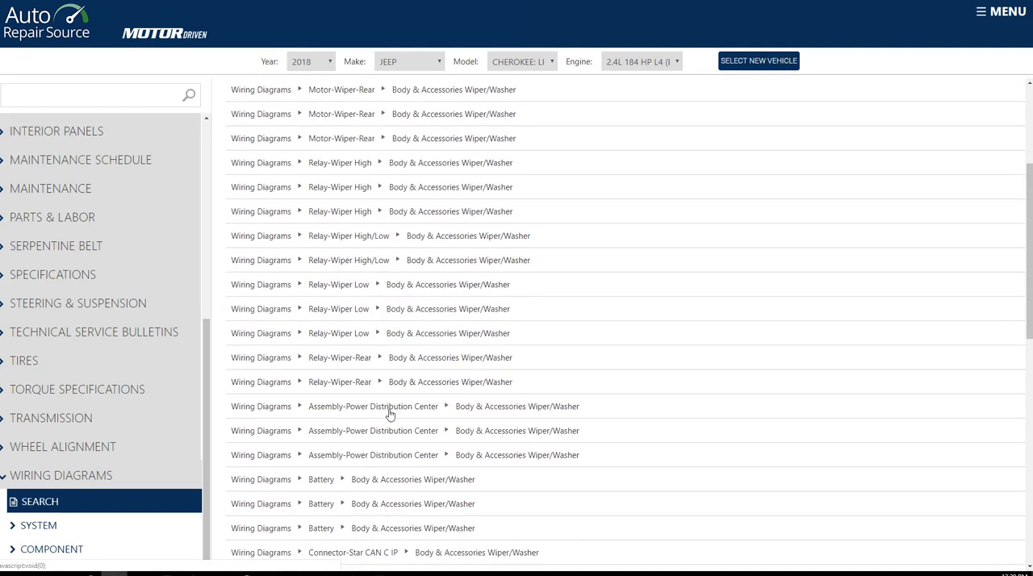
scroll(down, 3)
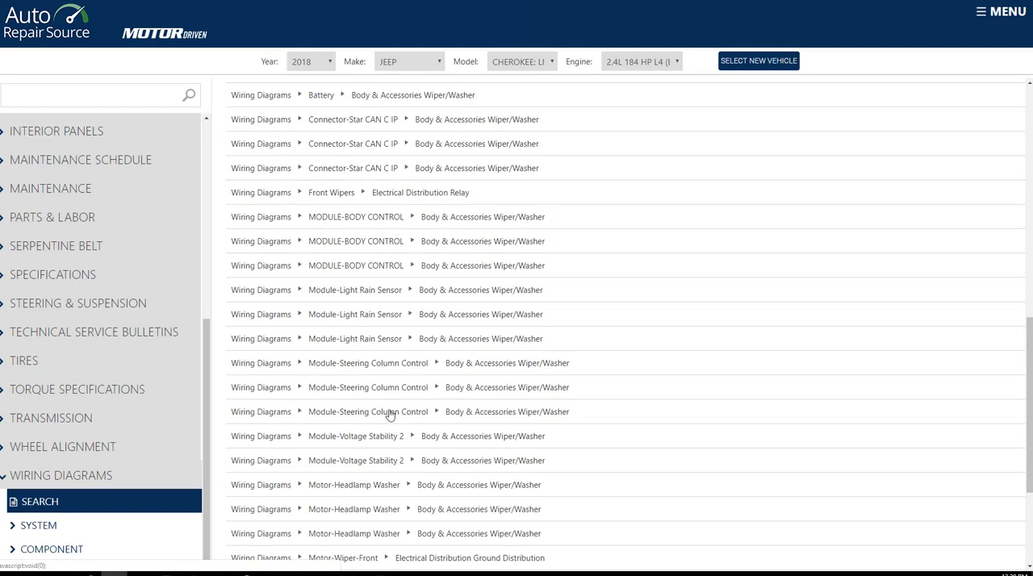
scroll(down, 3)
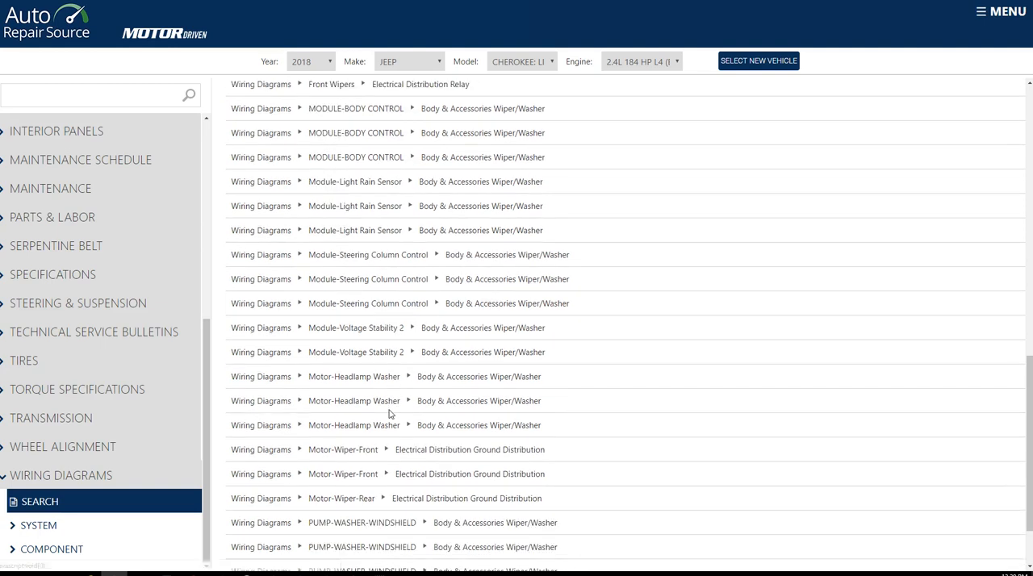
scroll(down, 3)
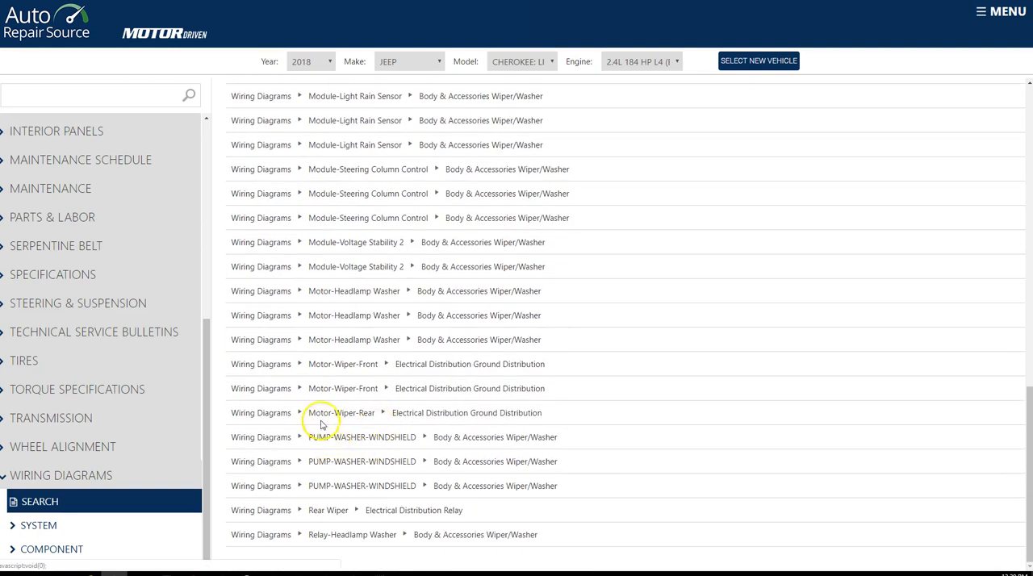
mouse_move(347, 418)
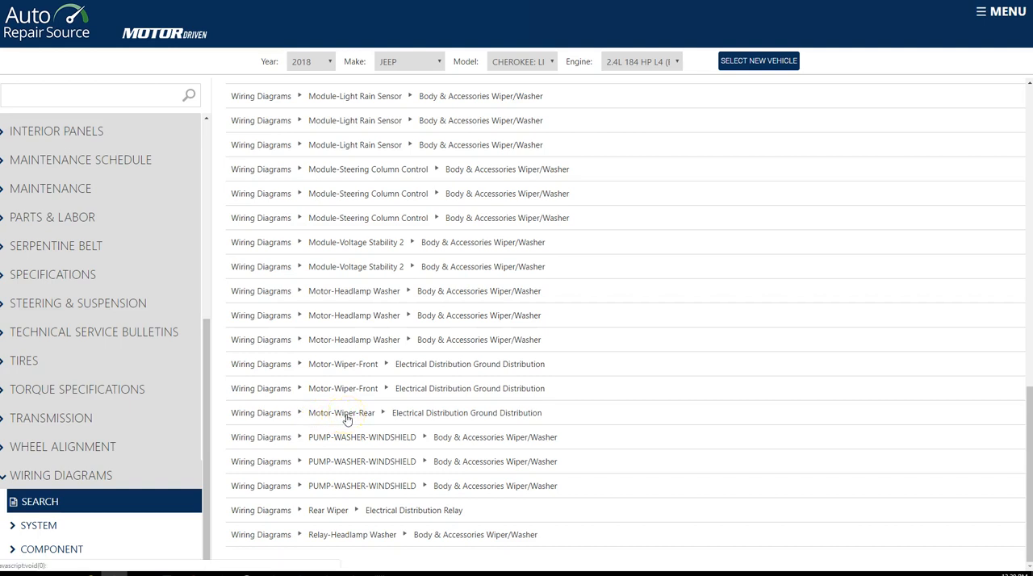
mouse_move(377, 513)
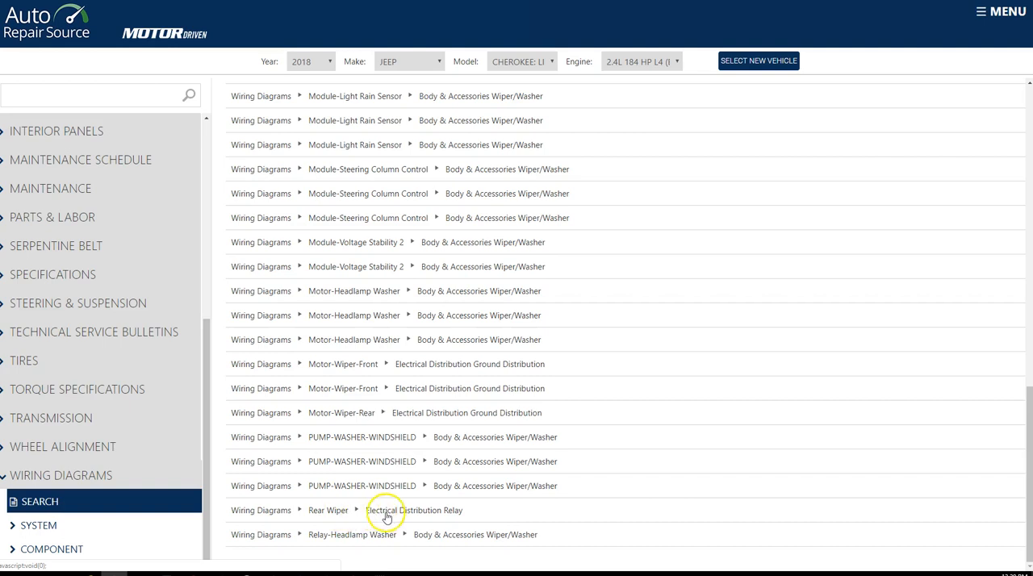
scroll(up, 3)
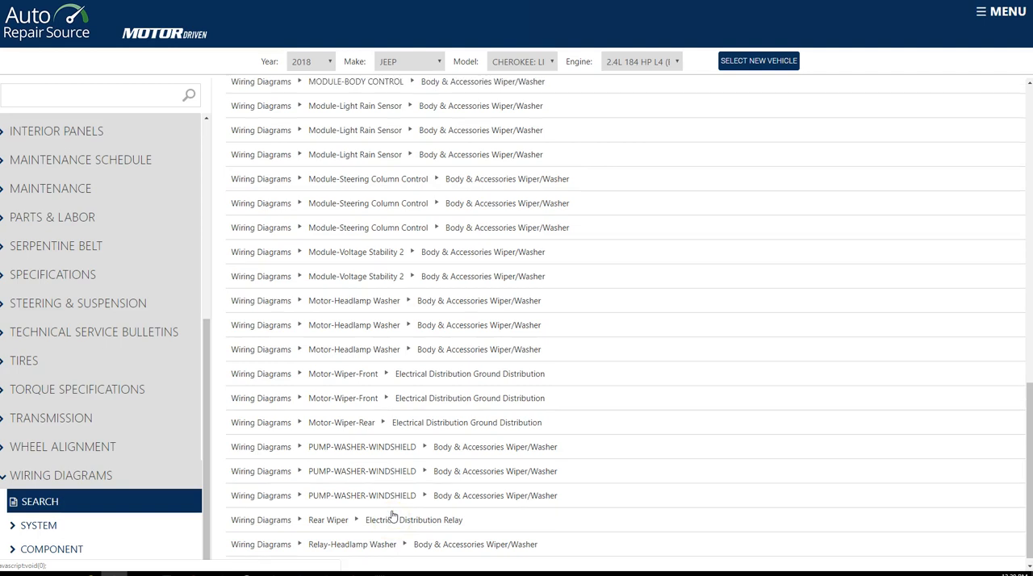
scroll(up, 3)
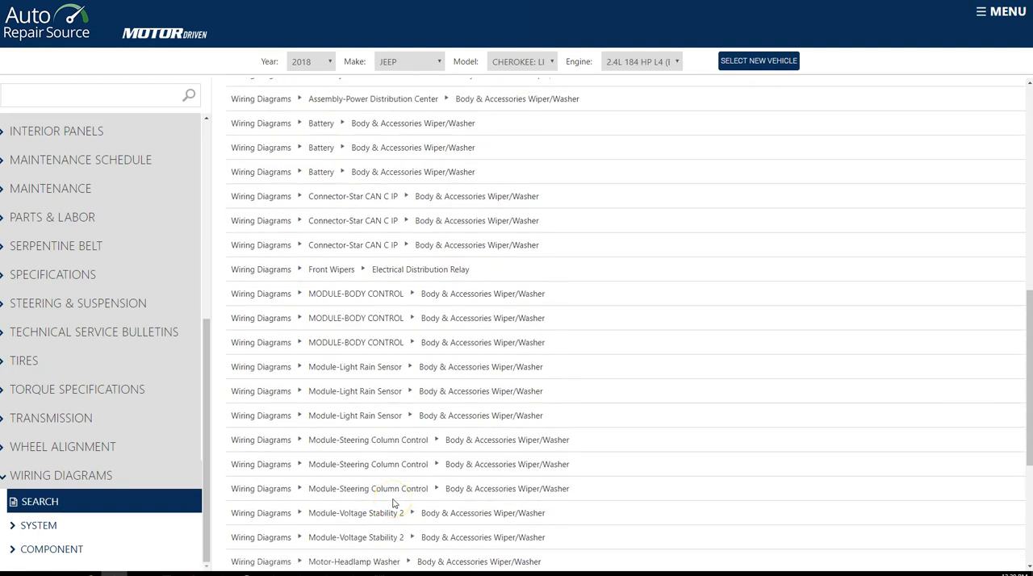
scroll(down, 3)
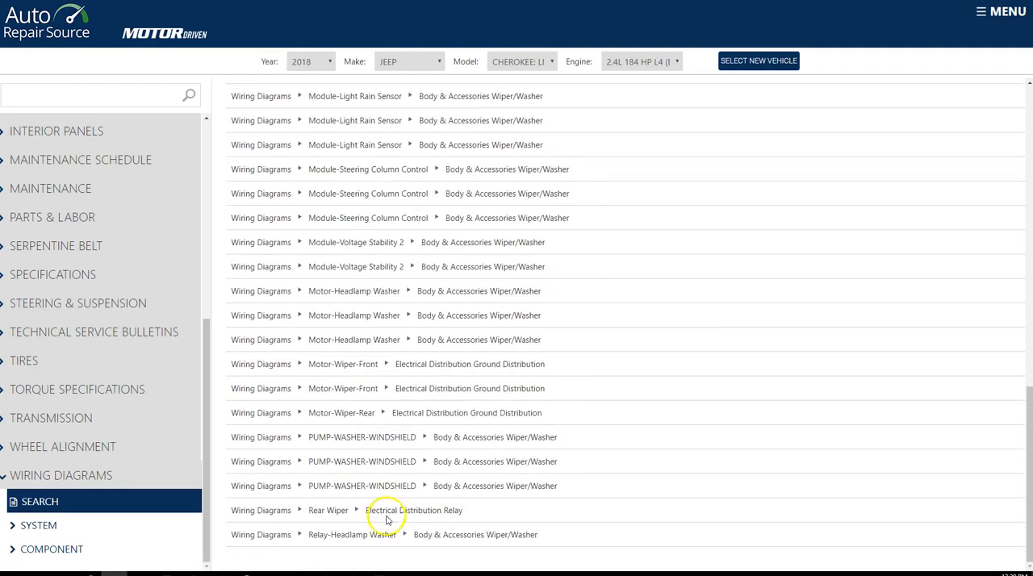
Open the Rear Wiper / Electrical Distribution Relay diagram and zoom in three times.
click(414, 510)
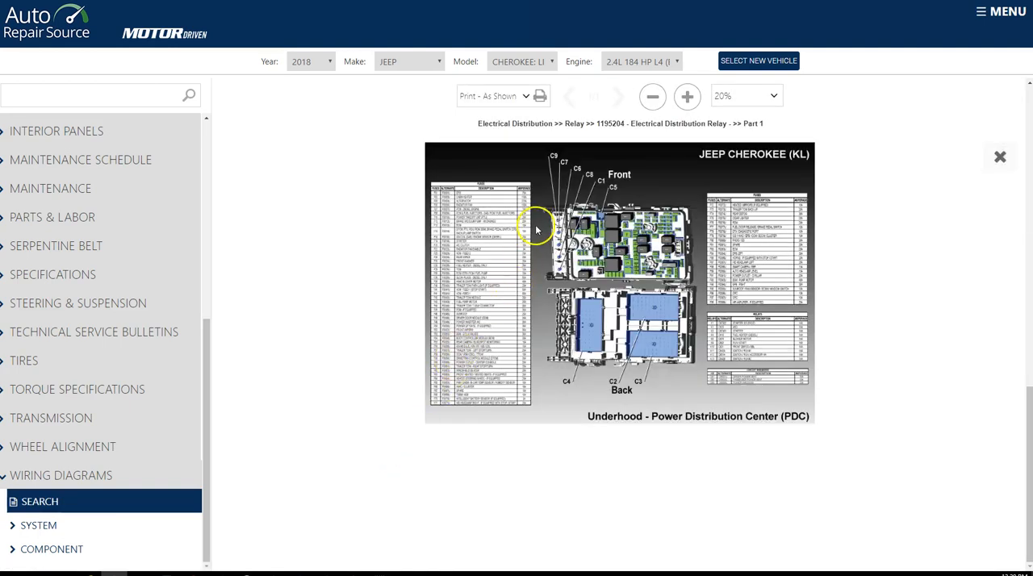
mouse_move(574, 218)
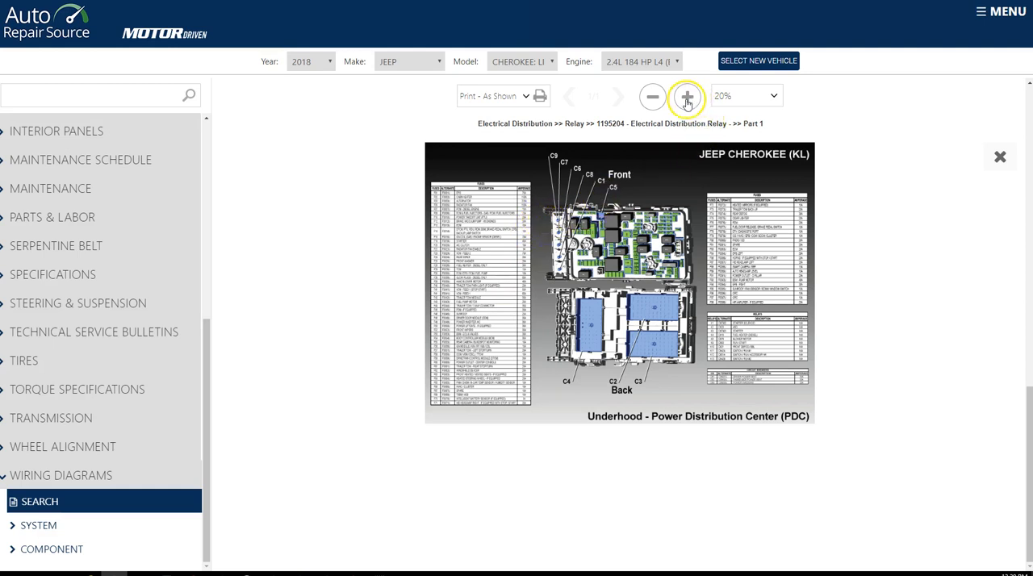
click(685, 97)
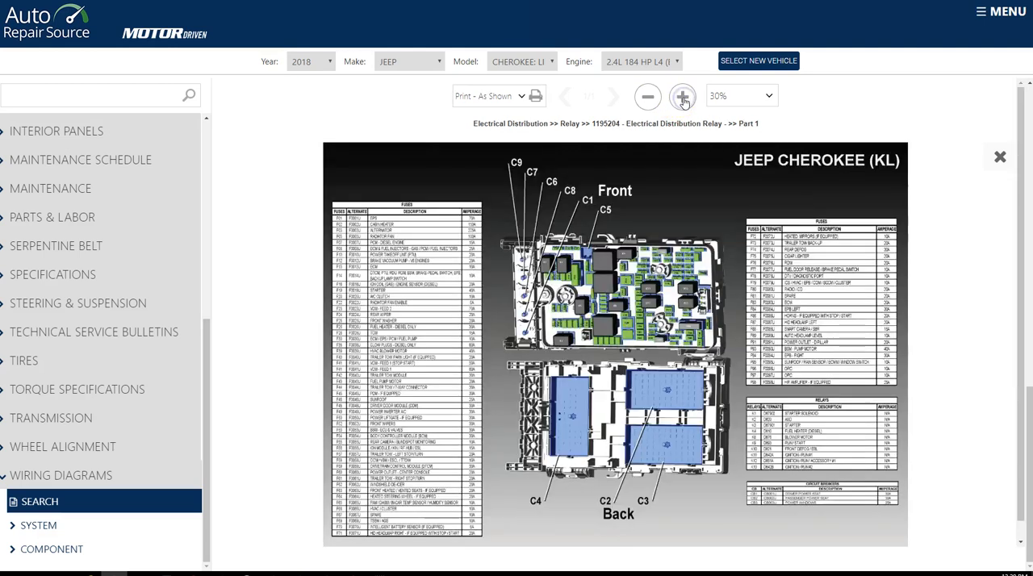
click(681, 96)
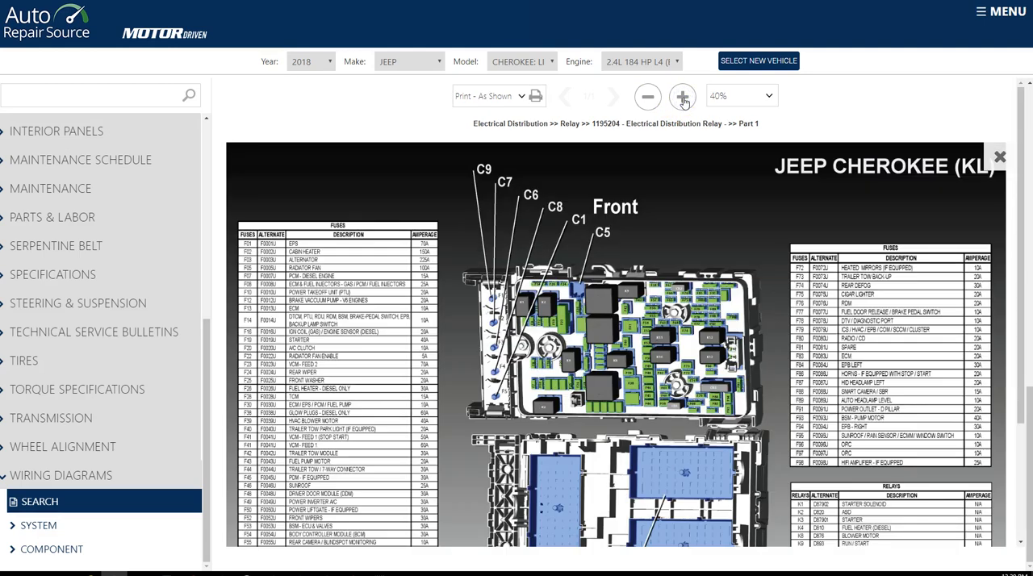
click(682, 97)
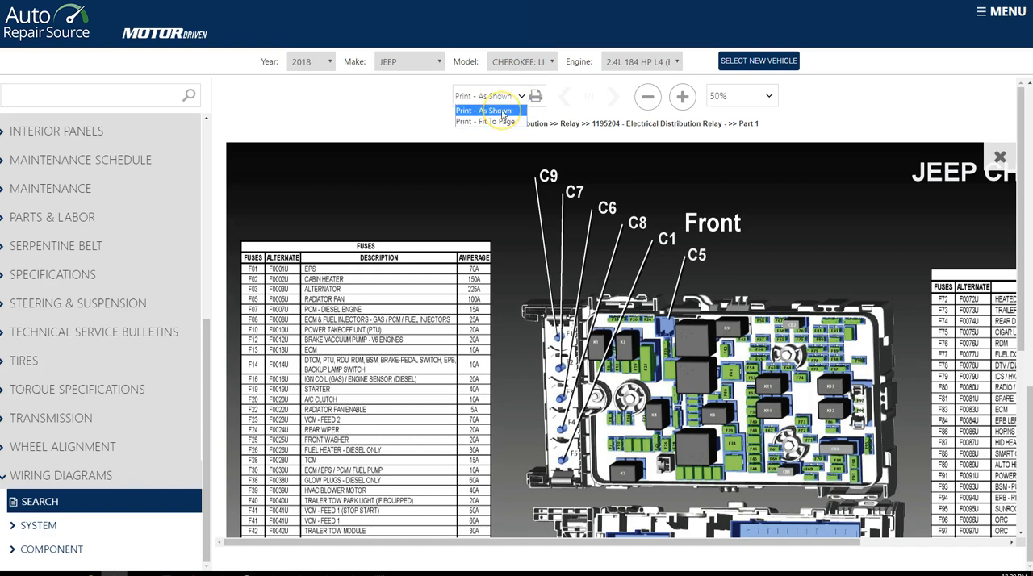
mouse_move(500, 110)
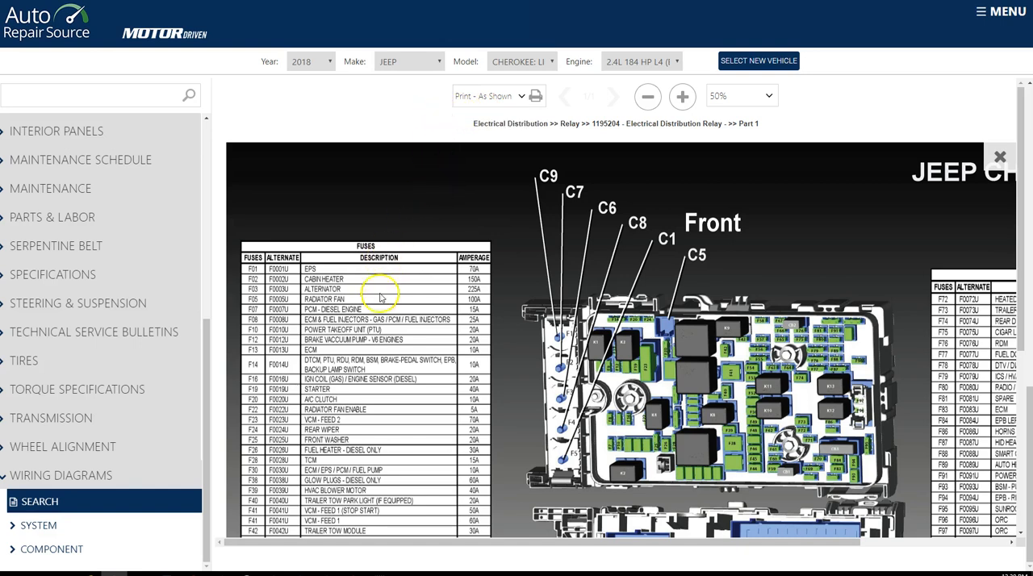
Scroll down the enlarged fuse diagram to reveal fuses through F60 and the relay list.
scroll(down, 3)
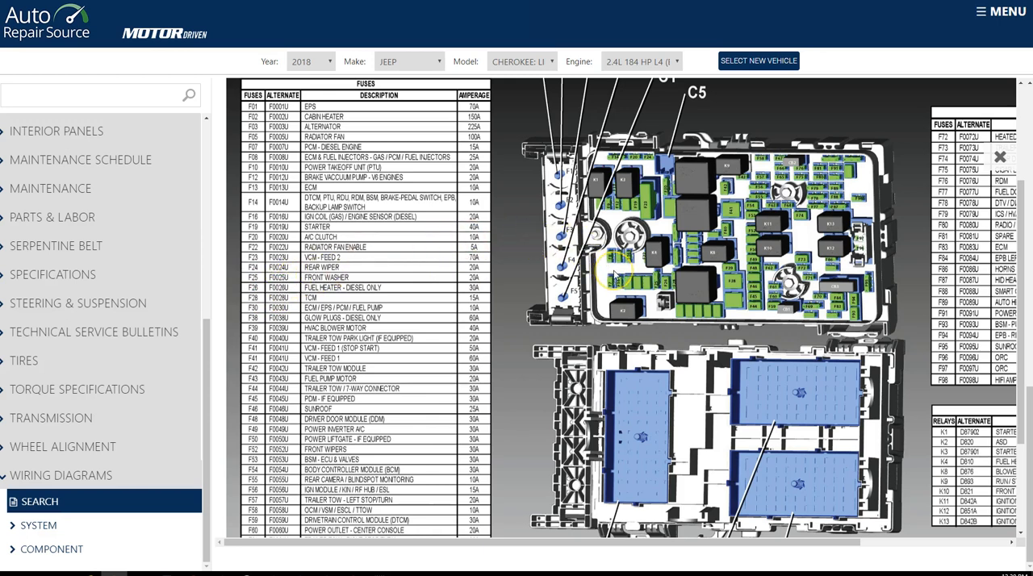
mouse_move(420, 293)
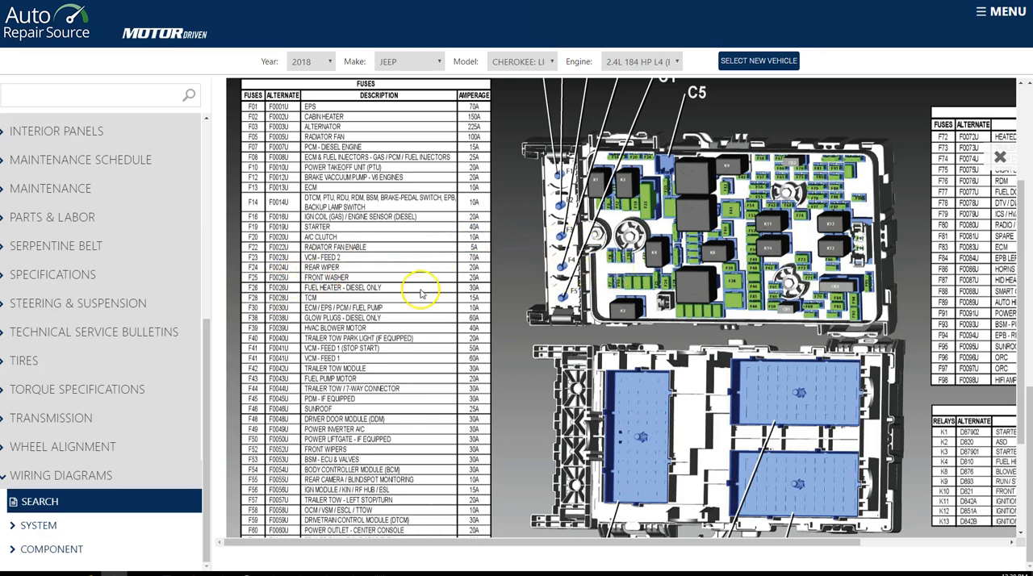
mouse_move(314, 296)
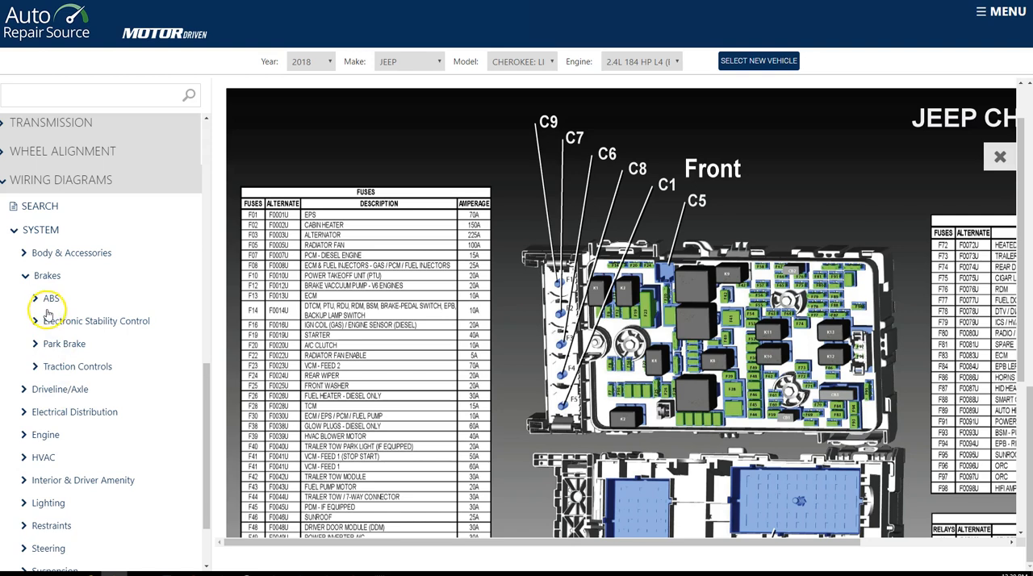
Load the Brakes ABS wiring diagram, Part 1 of 4, from the sidebar.
click(50, 299)
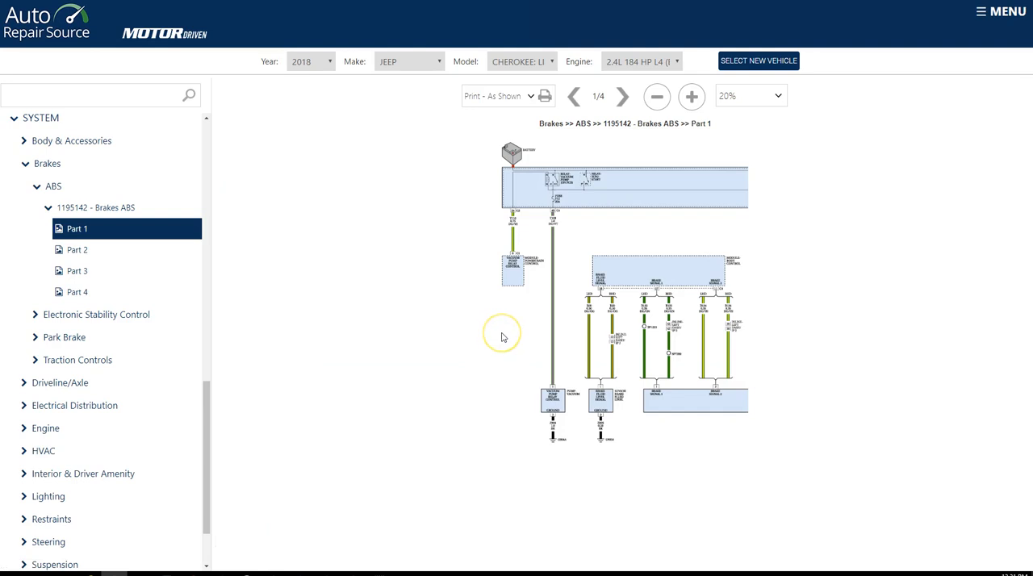
mouse_move(473, 329)
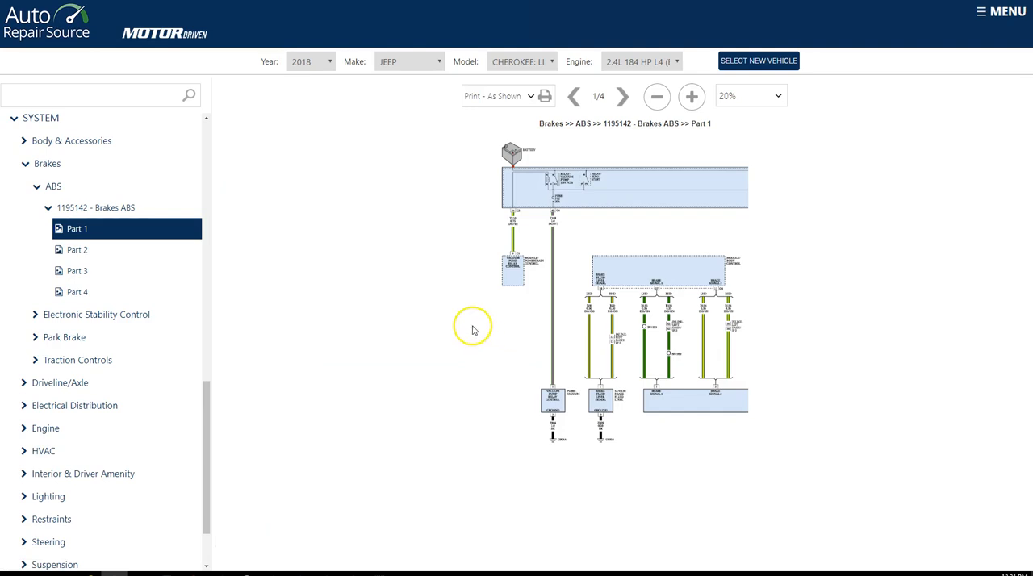
mouse_move(456, 314)
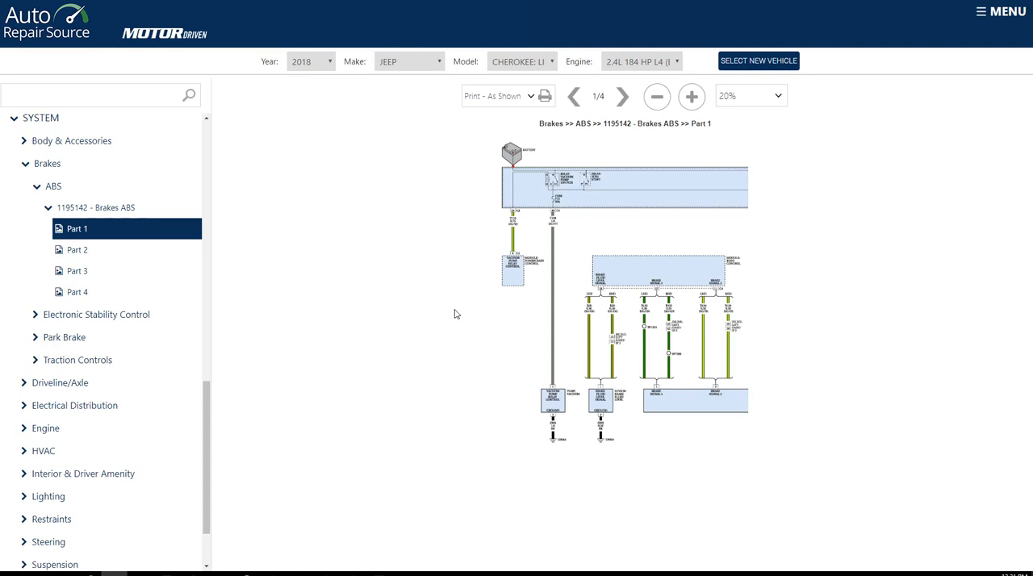
mouse_move(691, 96)
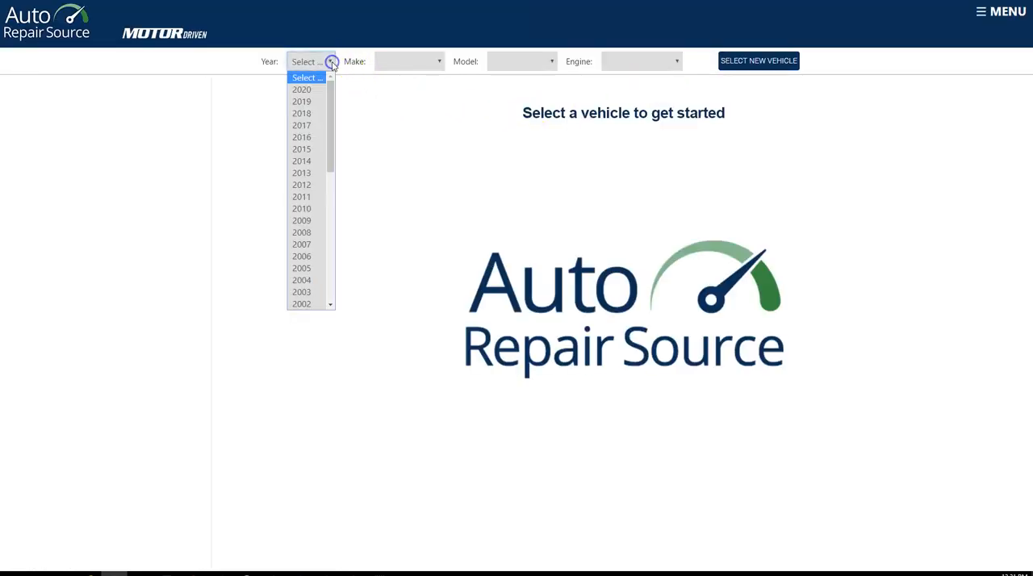
Choose year 1987, make FORD and model MUSTANG: GT as the new vehicle.
scroll(down, 3)
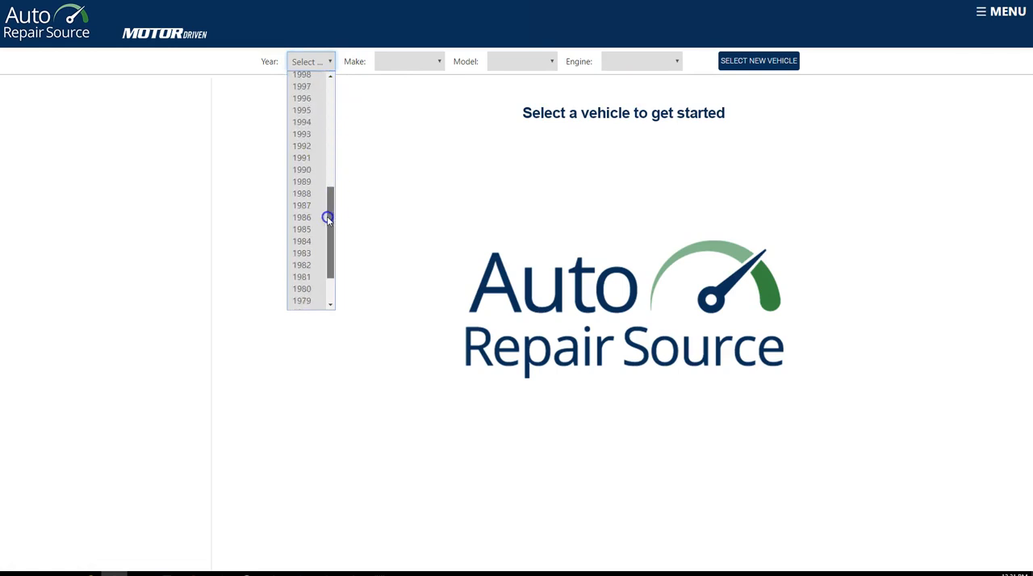
click(301, 204)
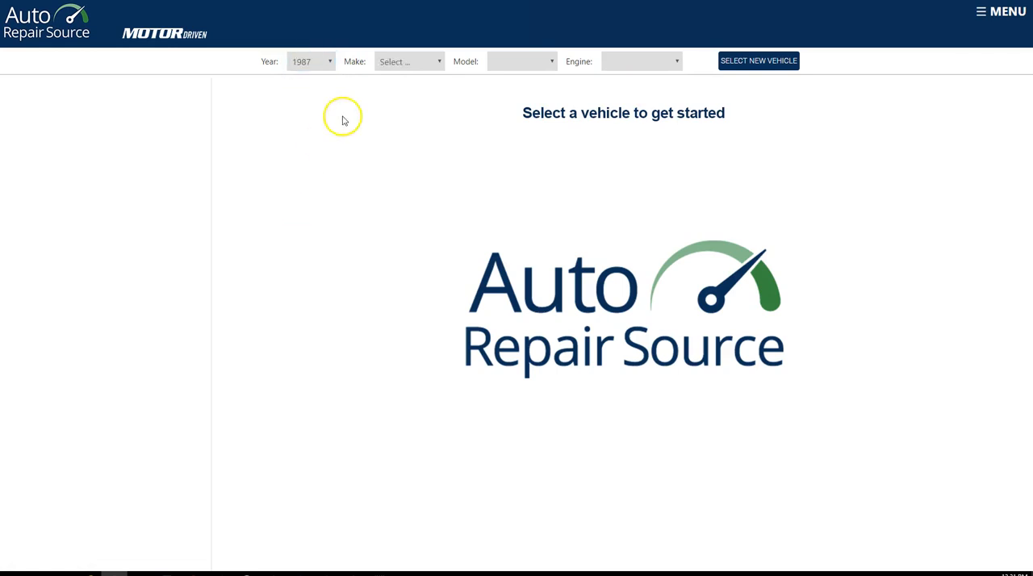
click(407, 60)
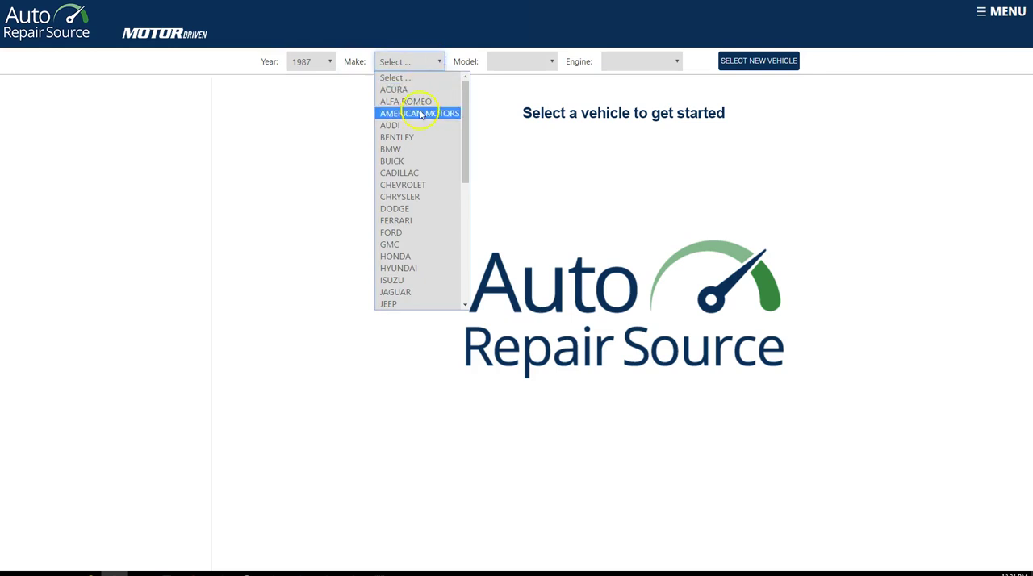
click(391, 233)
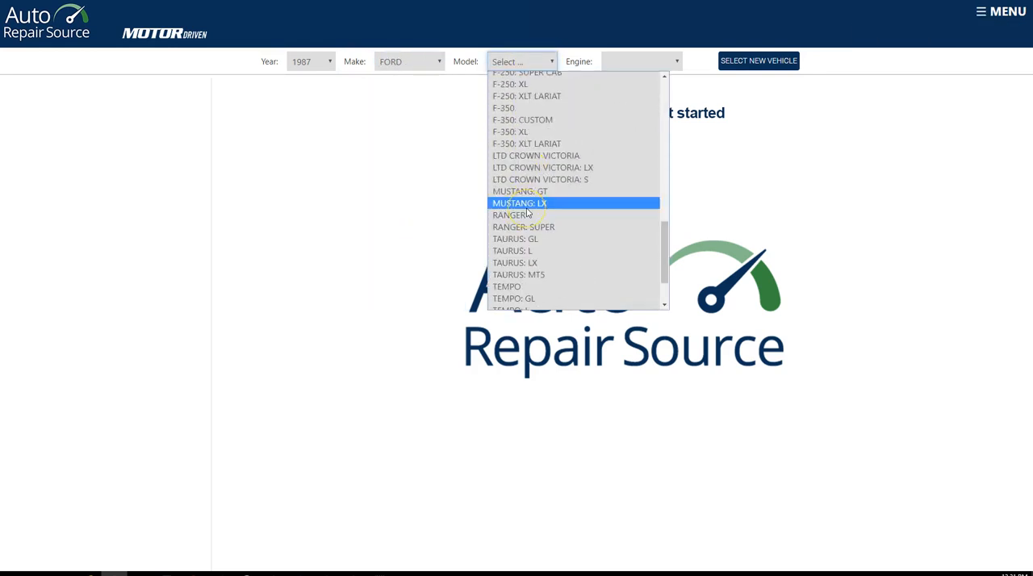
click(519, 191)
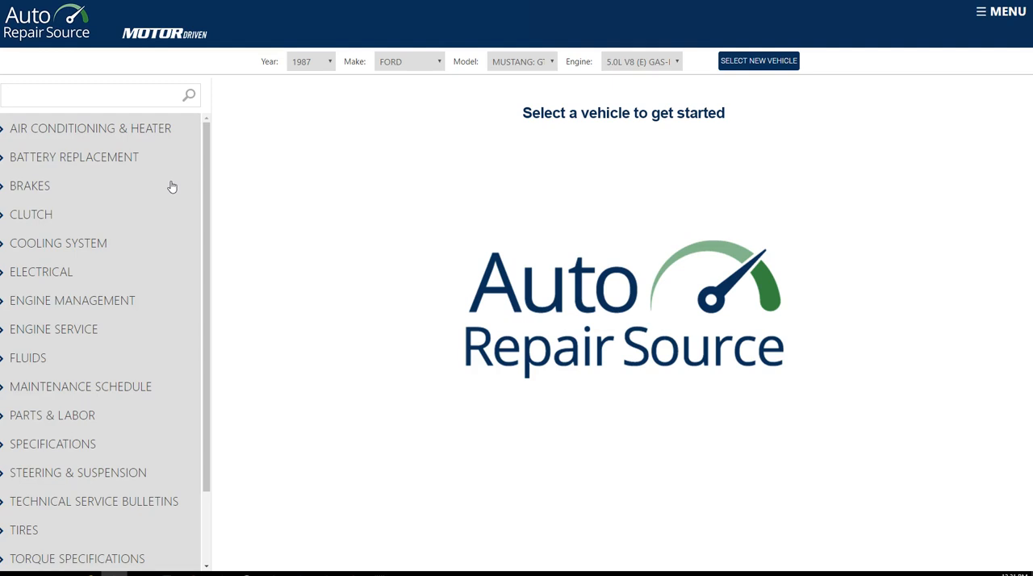
View the Brakes caliper torque specifications, then open the Parts lookup under Parts & Labor.
click(30, 186)
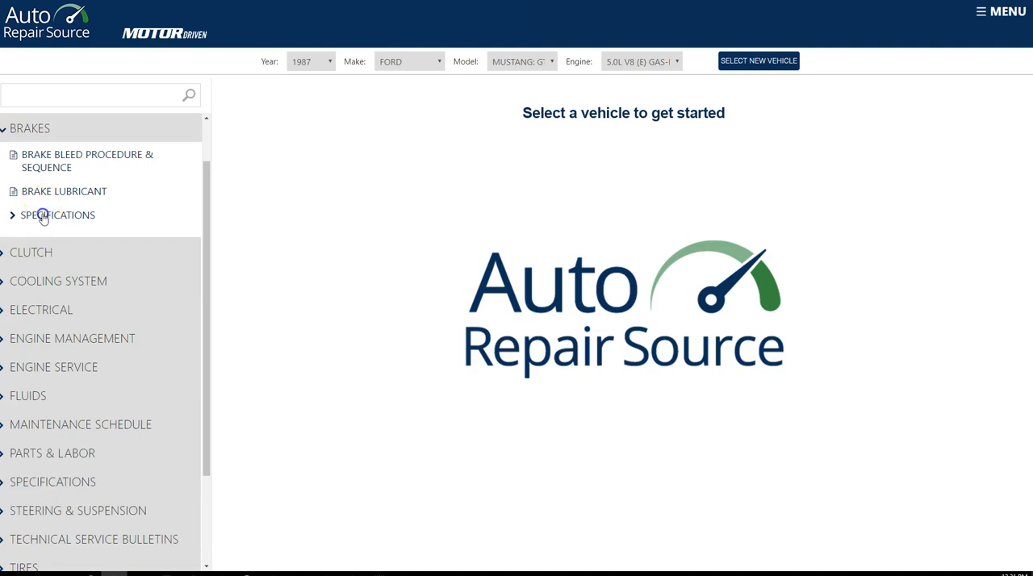
click(57, 214)
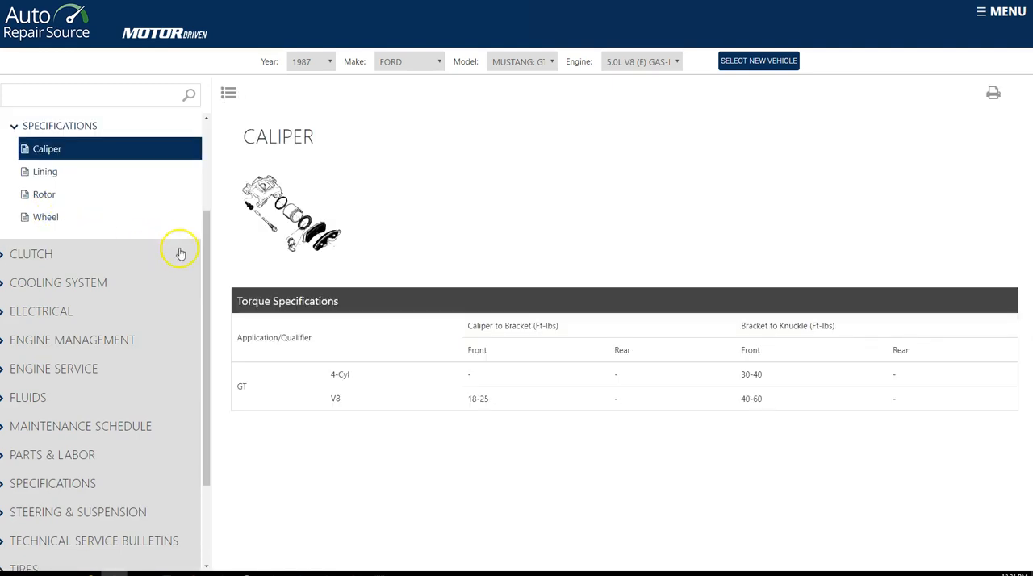
mouse_move(134, 382)
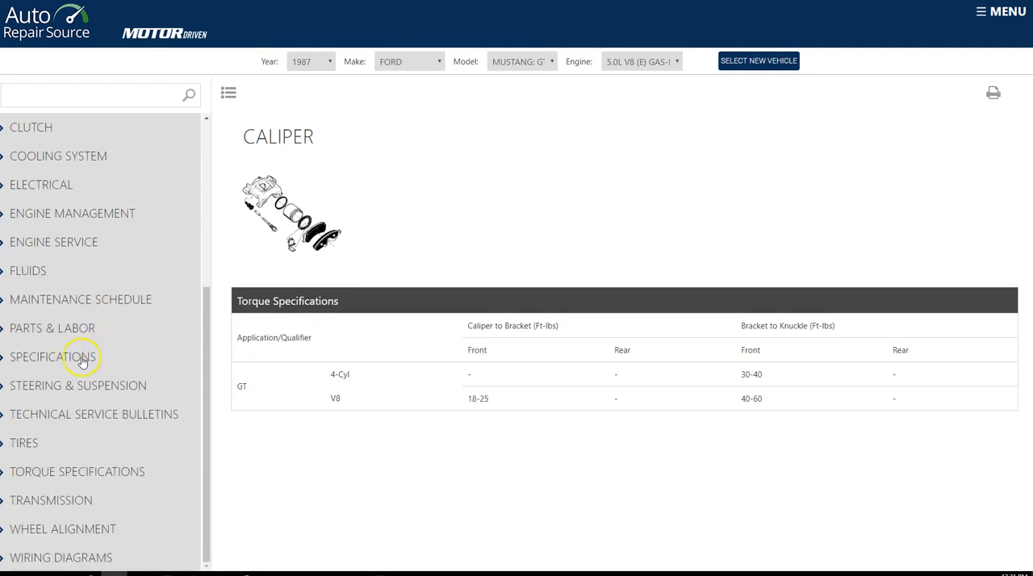
click(52, 328)
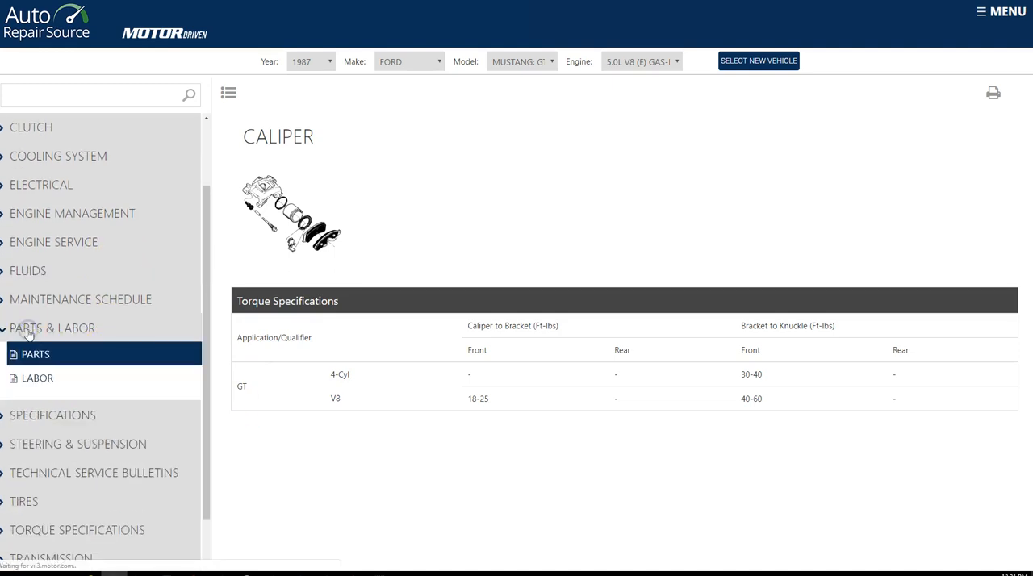
click(36, 353)
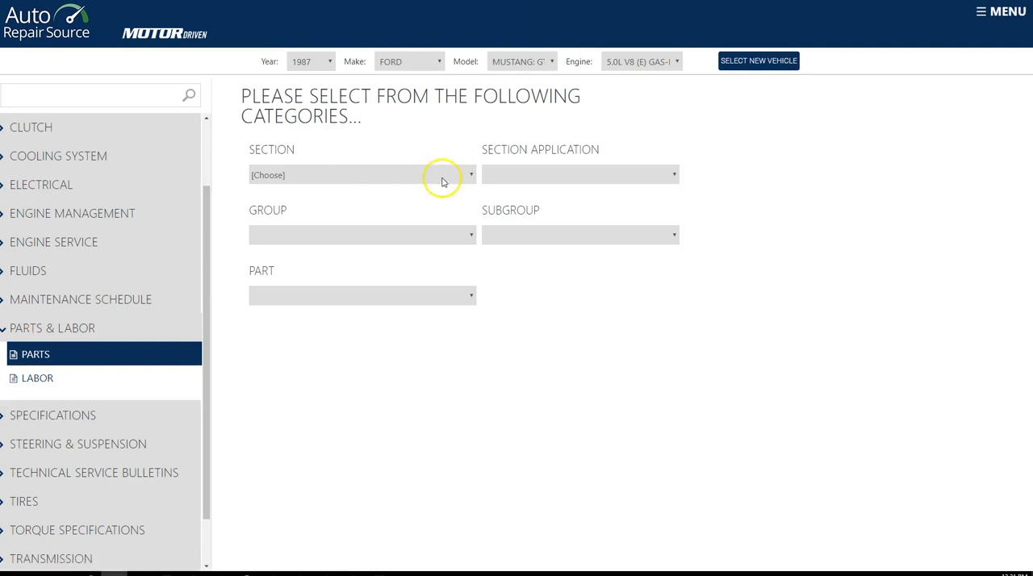
Look up BRAKES > PARKING BRAKE > REAR CABLE, part E5ZZ2B120A, then switch to Labor.
click(361, 174)
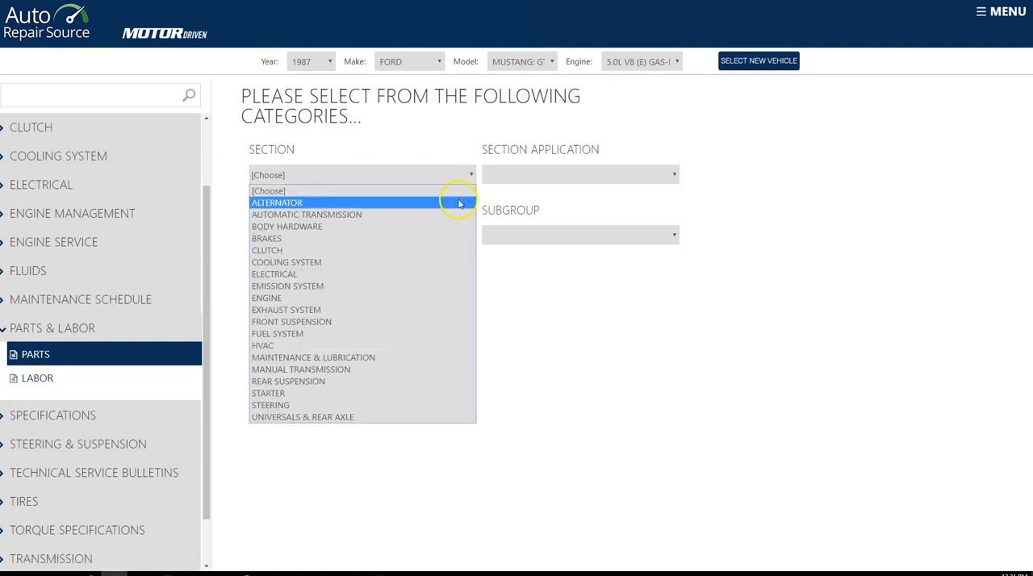
click(266, 237)
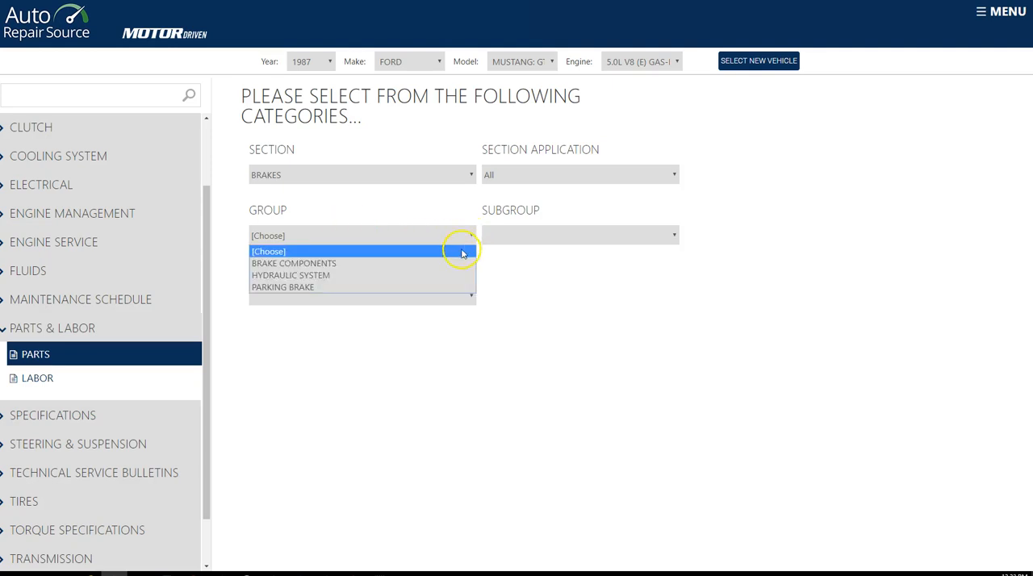
click(283, 288)
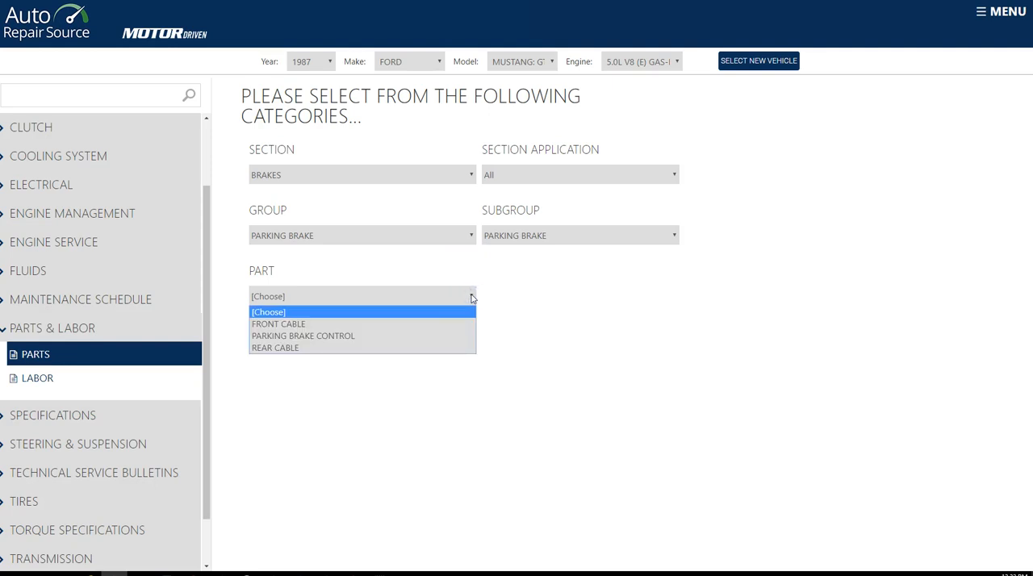
mouse_move(287, 348)
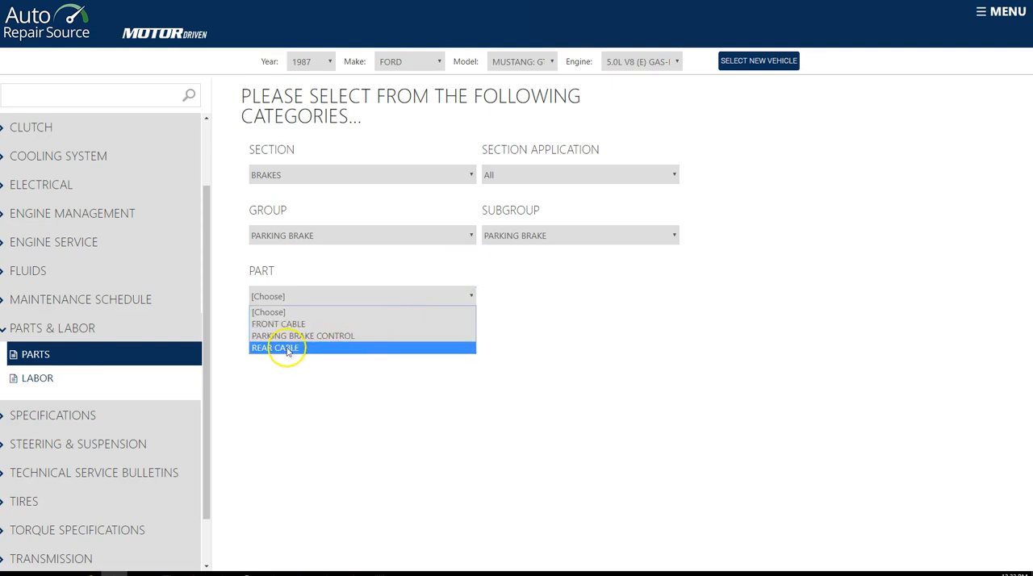
click(274, 347)
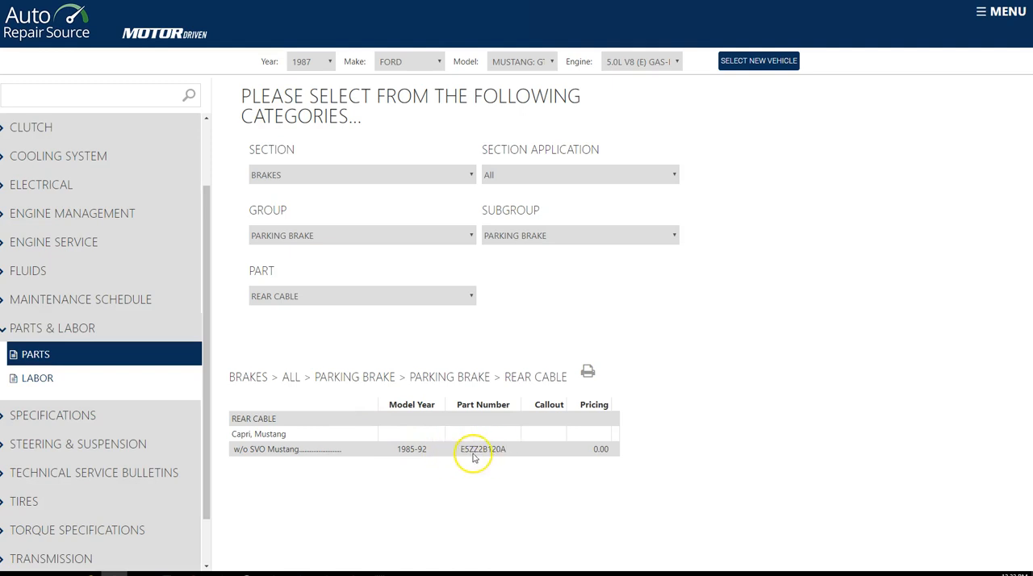
mouse_move(488, 456)
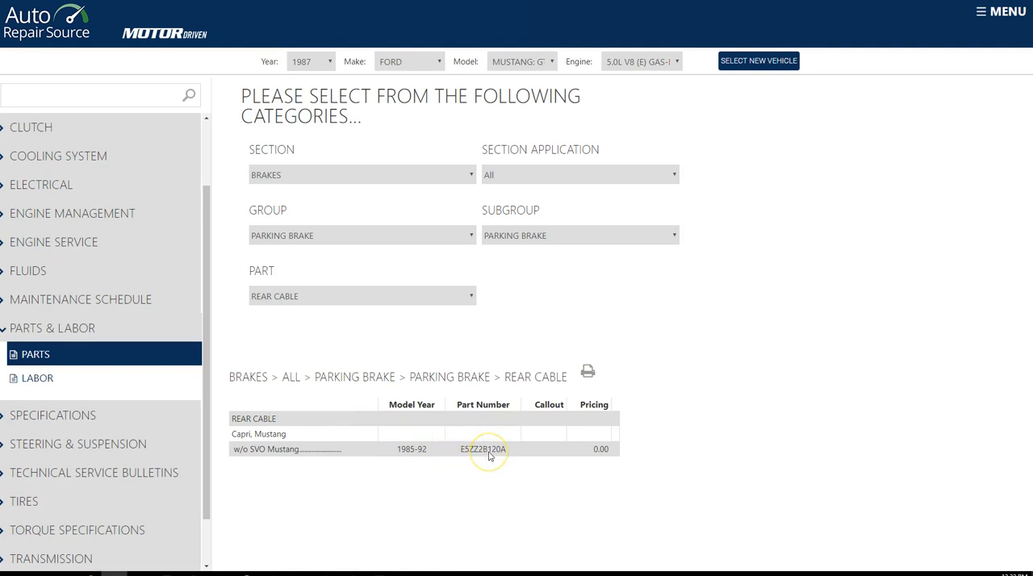
mouse_move(488, 456)
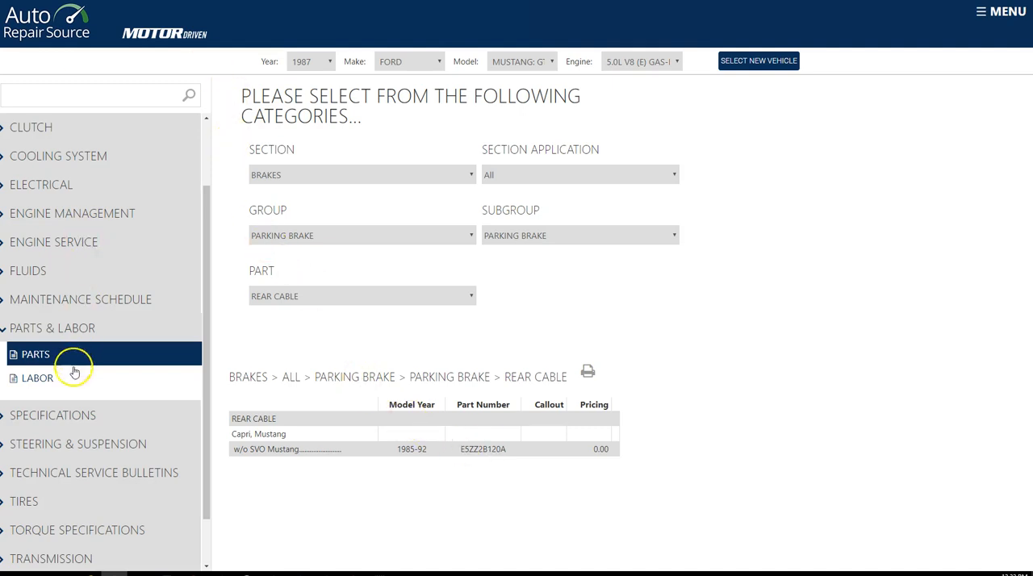
mouse_move(50, 415)
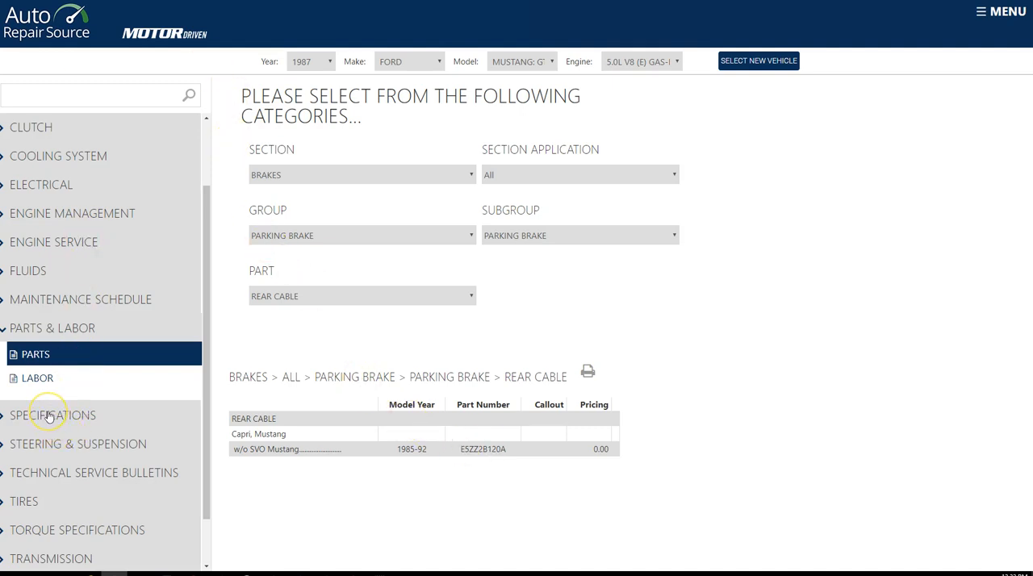
mouse_move(42, 489)
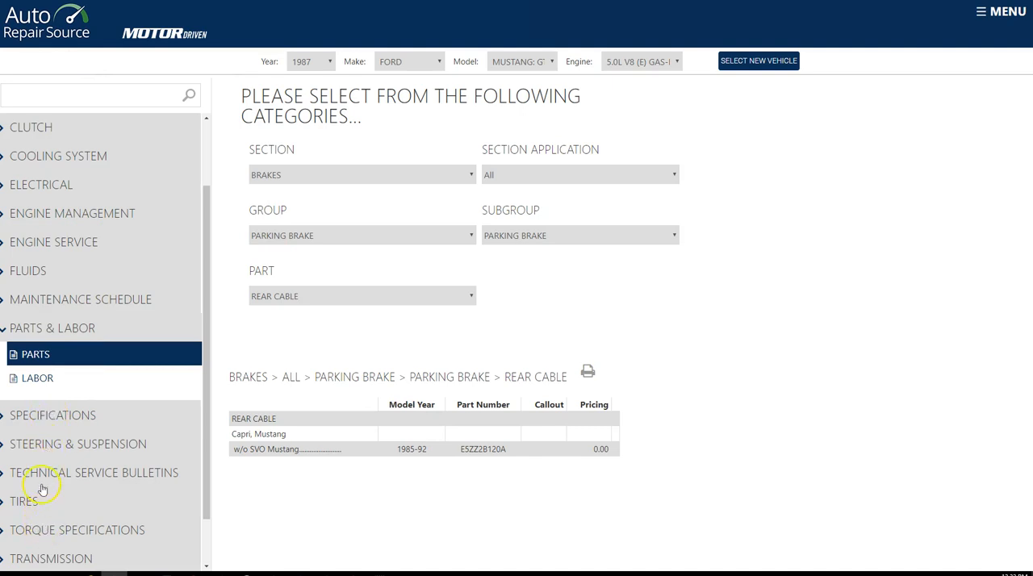
click(37, 378)
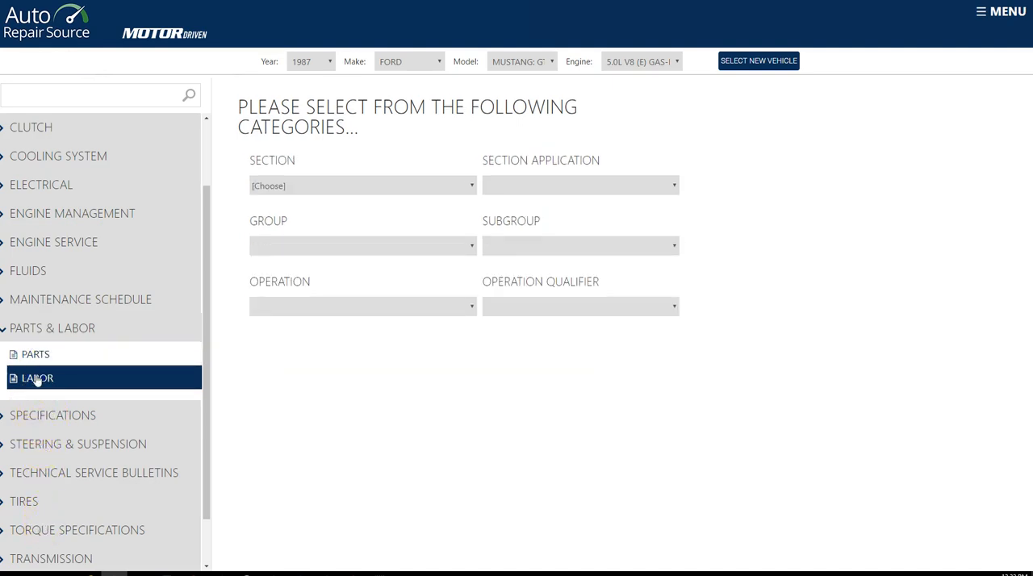
Set the labor section to BRAKES and group to PARKING BRAKE, then list operations.
click(362, 185)
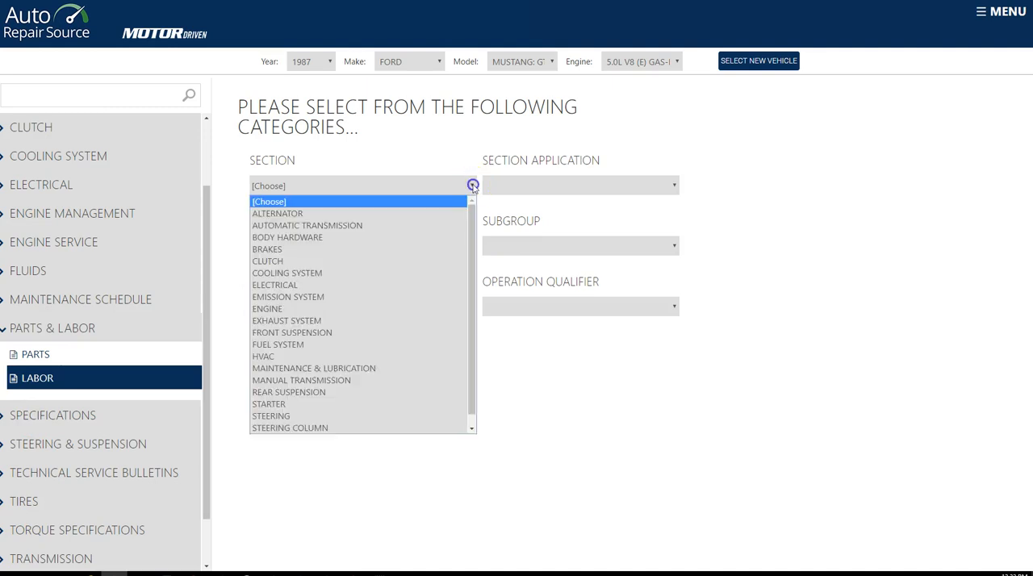
click(267, 248)
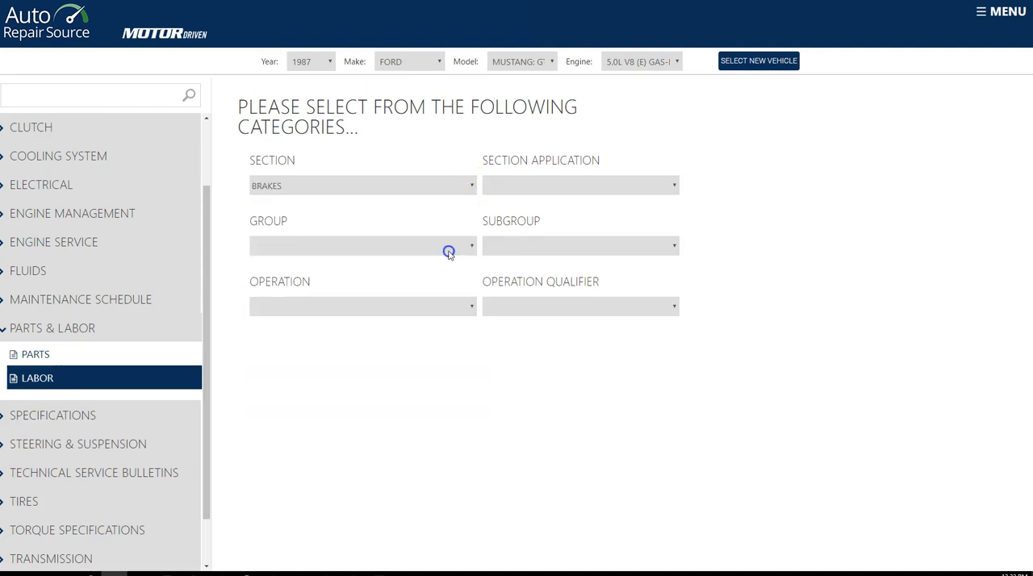
click(472, 245)
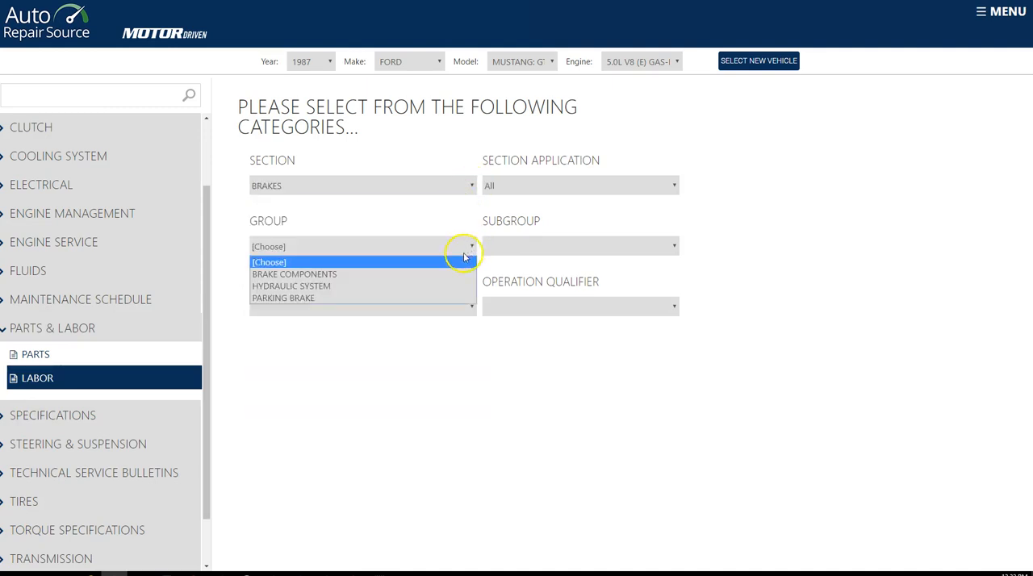
click(284, 297)
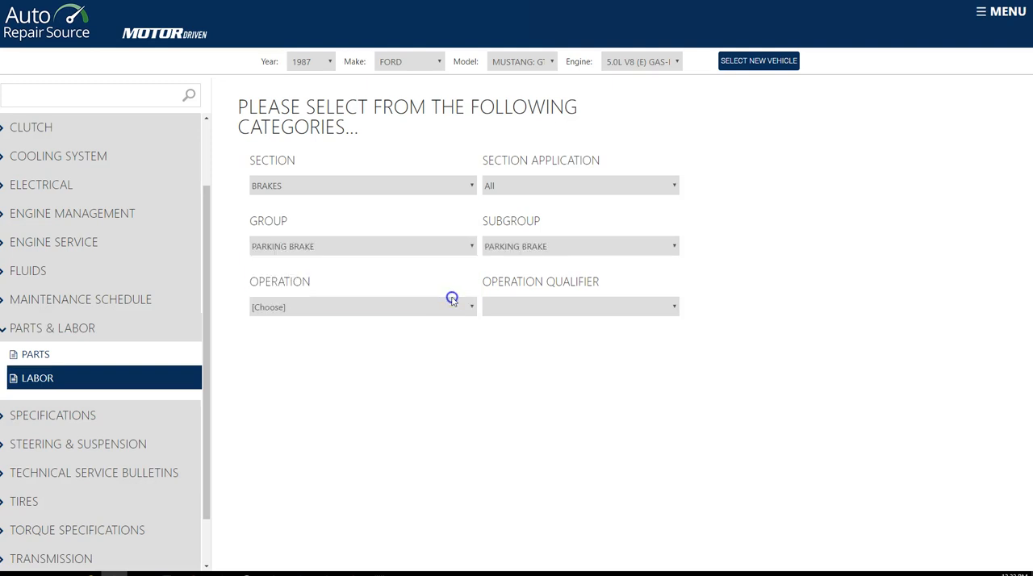
click(362, 307)
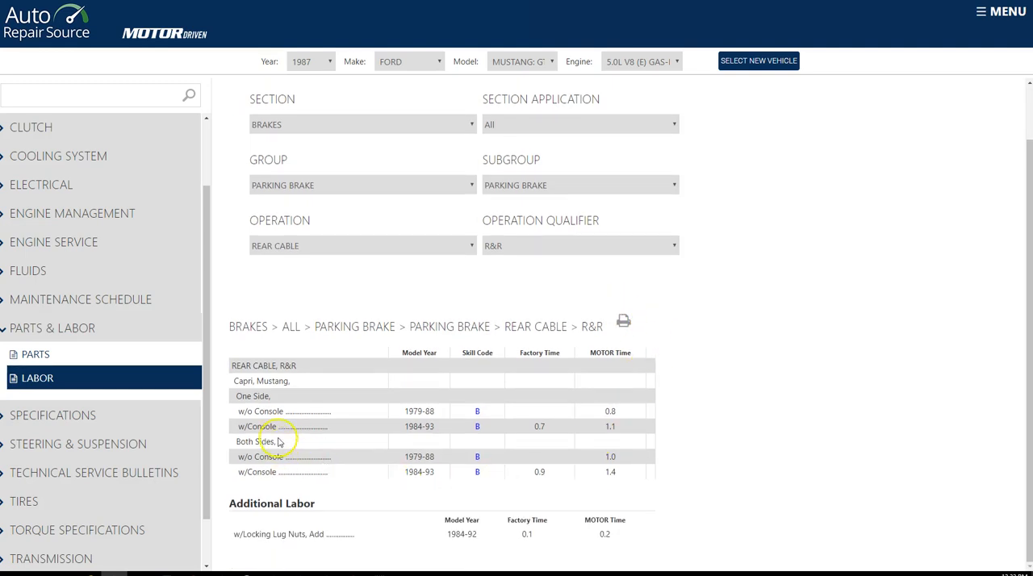
mouse_move(606, 421)
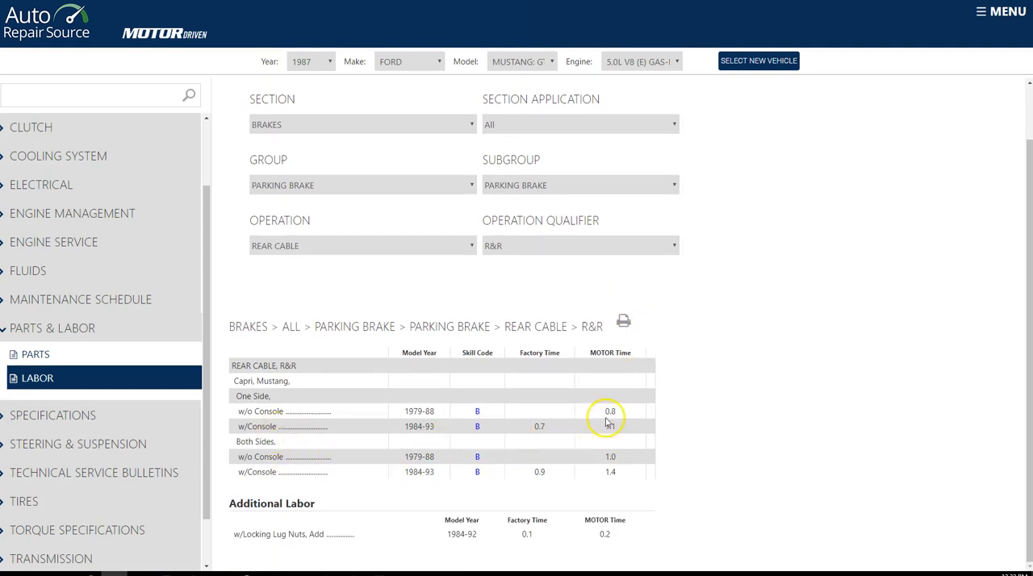
mouse_move(617, 362)
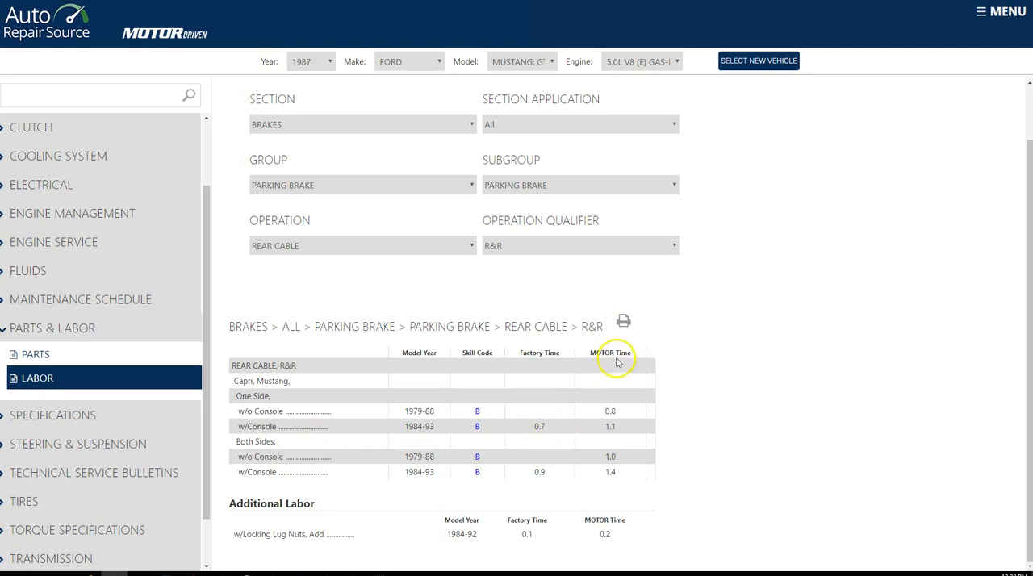
mouse_move(615, 468)
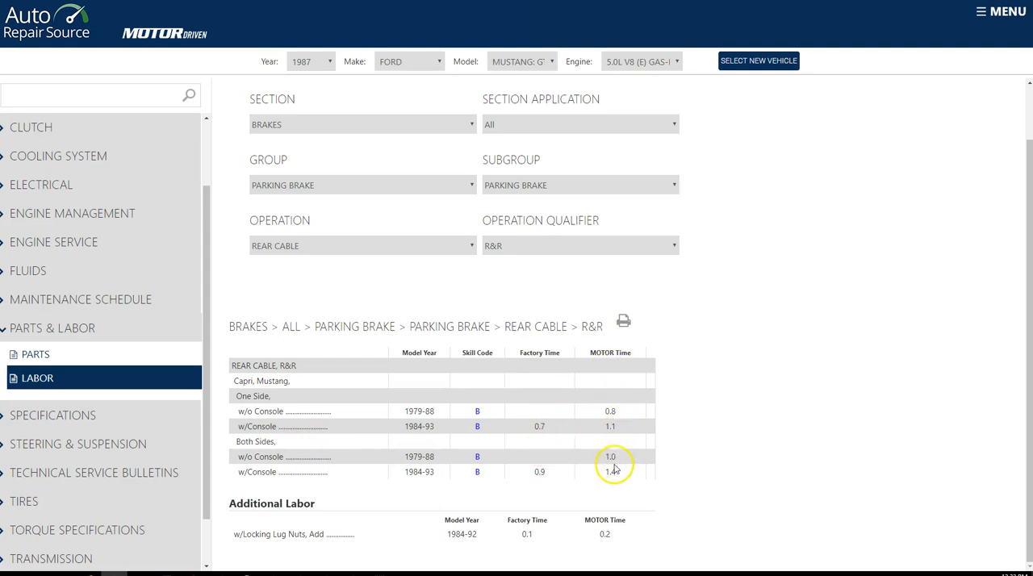
mouse_move(609, 452)
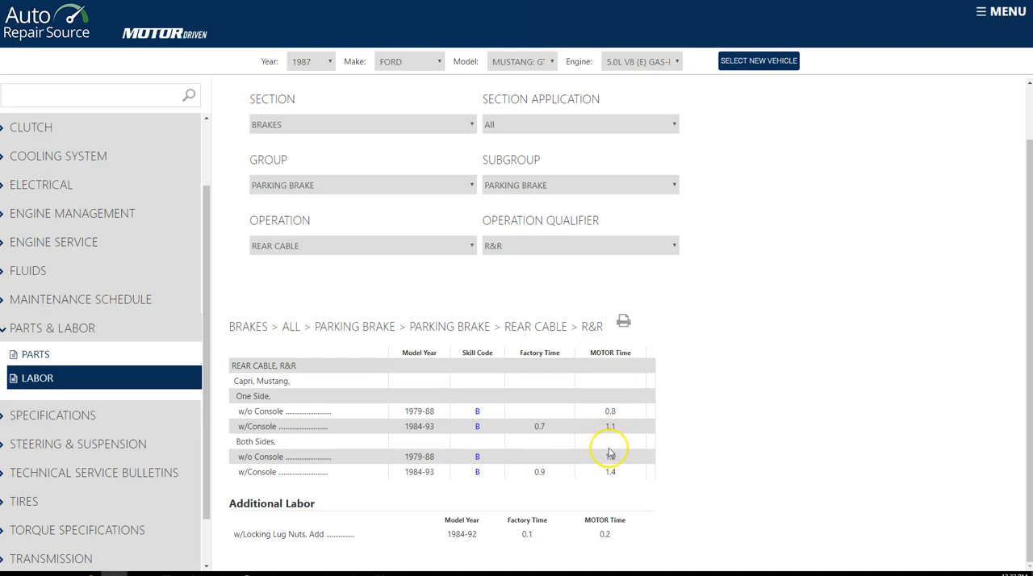
mouse_move(611, 478)
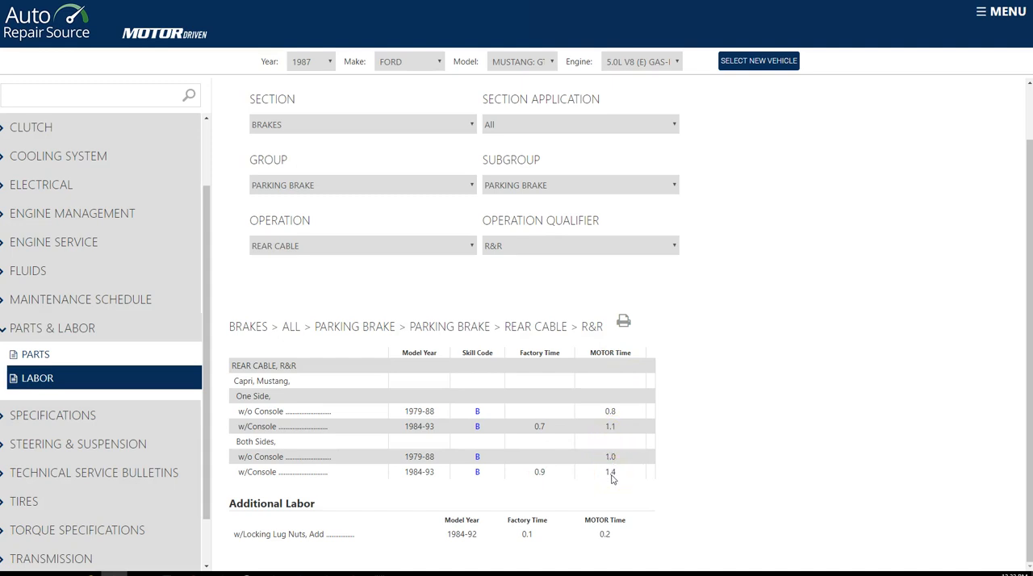
mouse_move(476, 412)
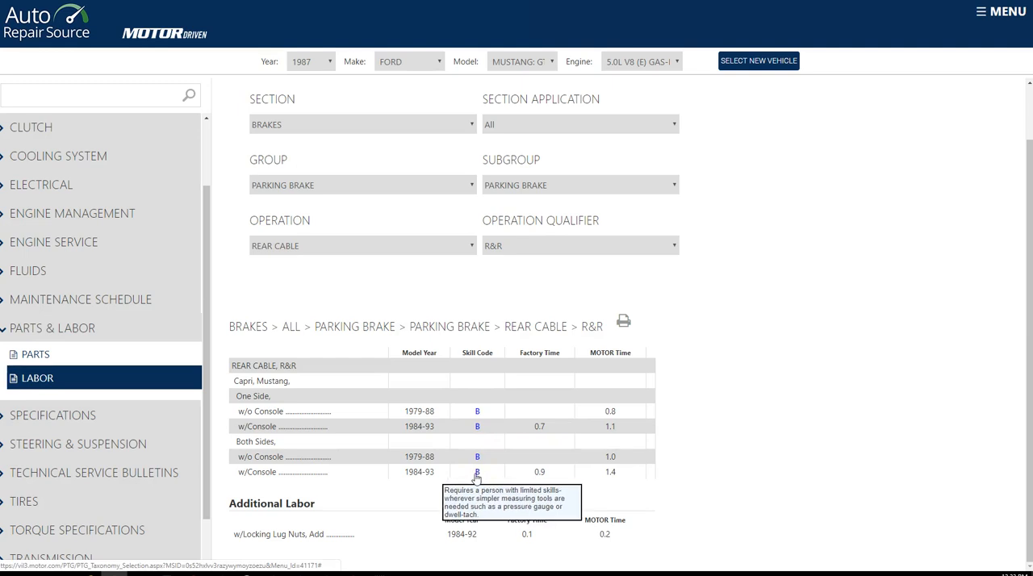
mouse_move(474, 472)
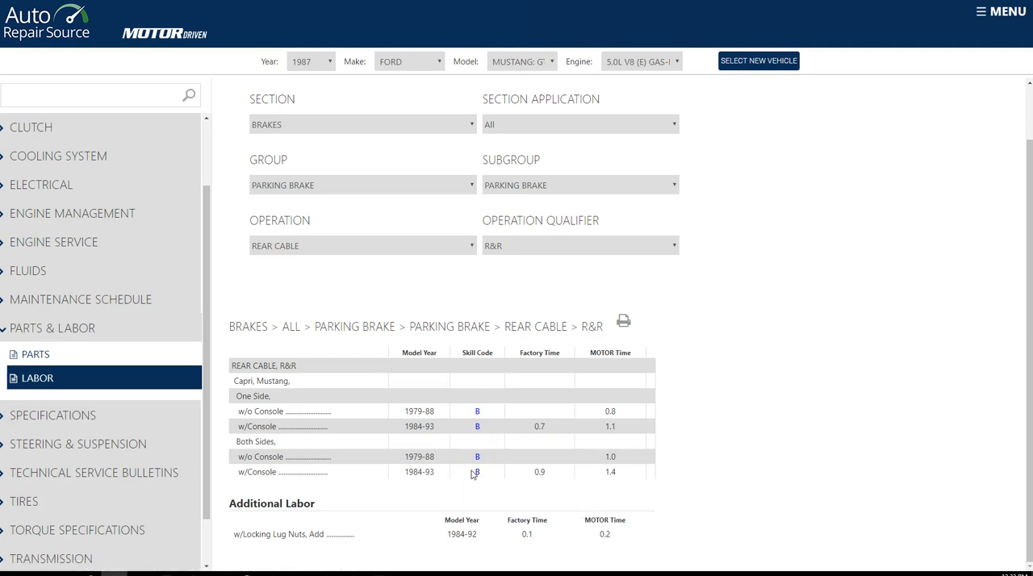
mouse_move(442, 333)
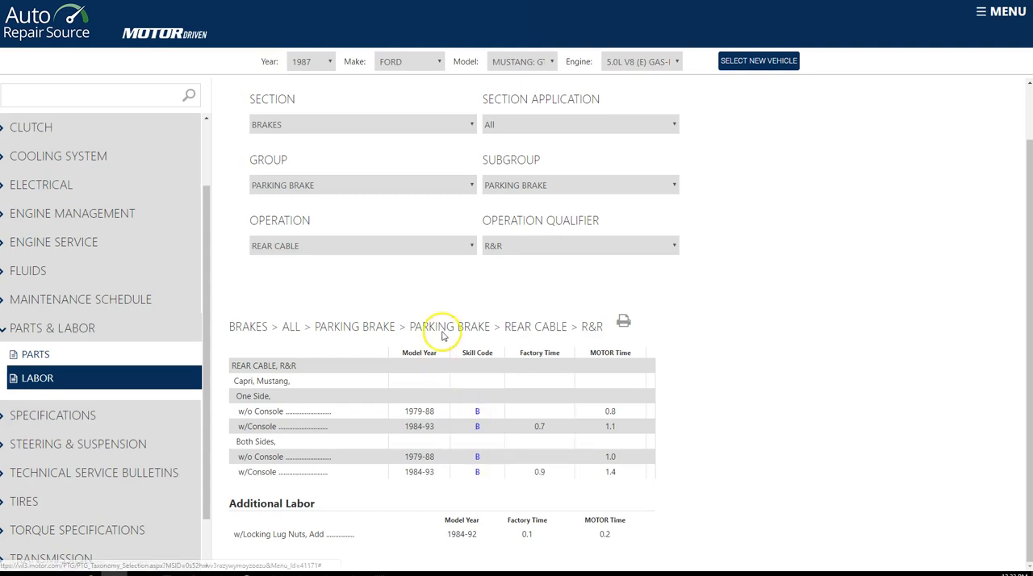
mouse_move(163, 360)
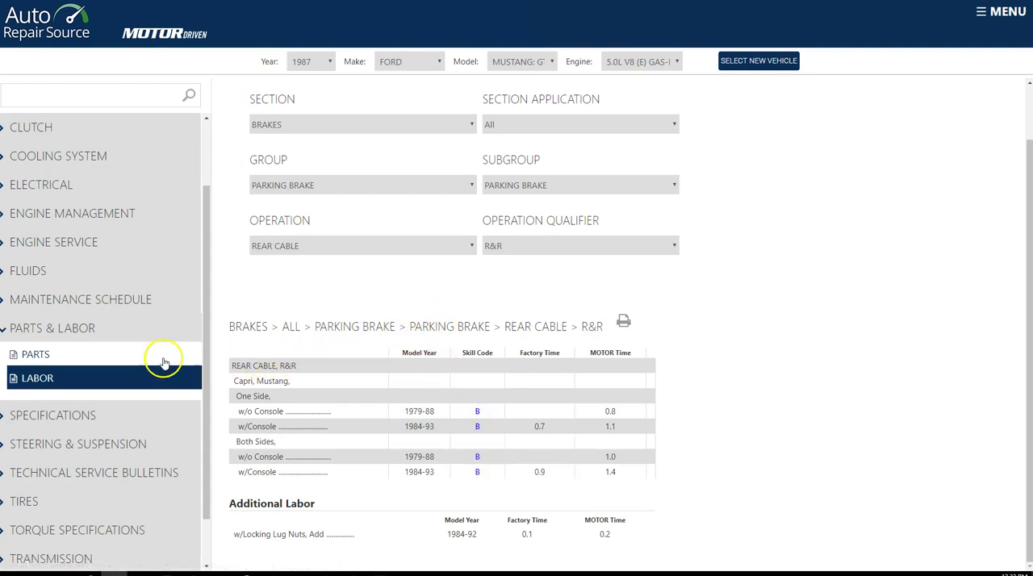
mouse_move(70, 419)
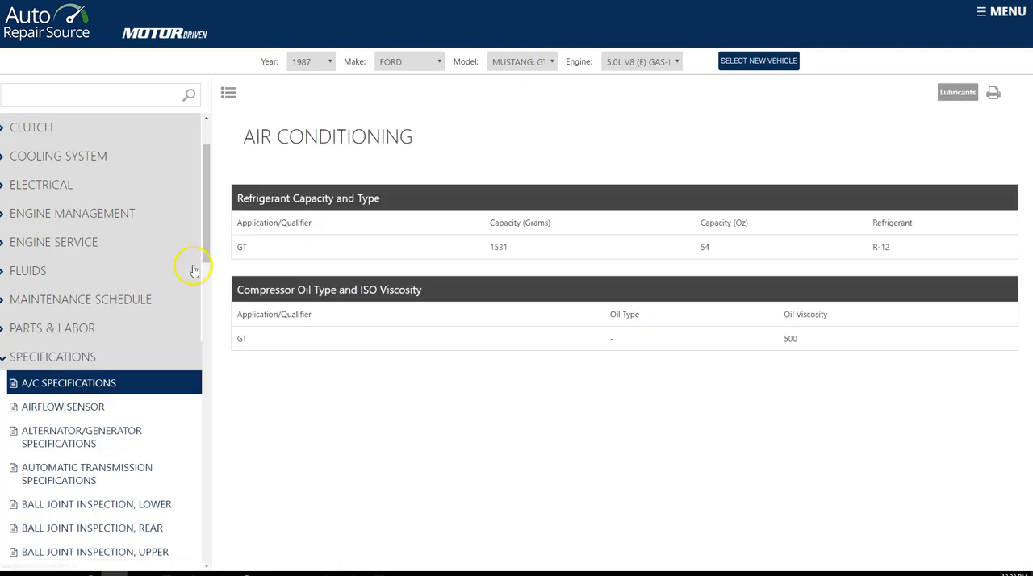
scroll(down, 3)
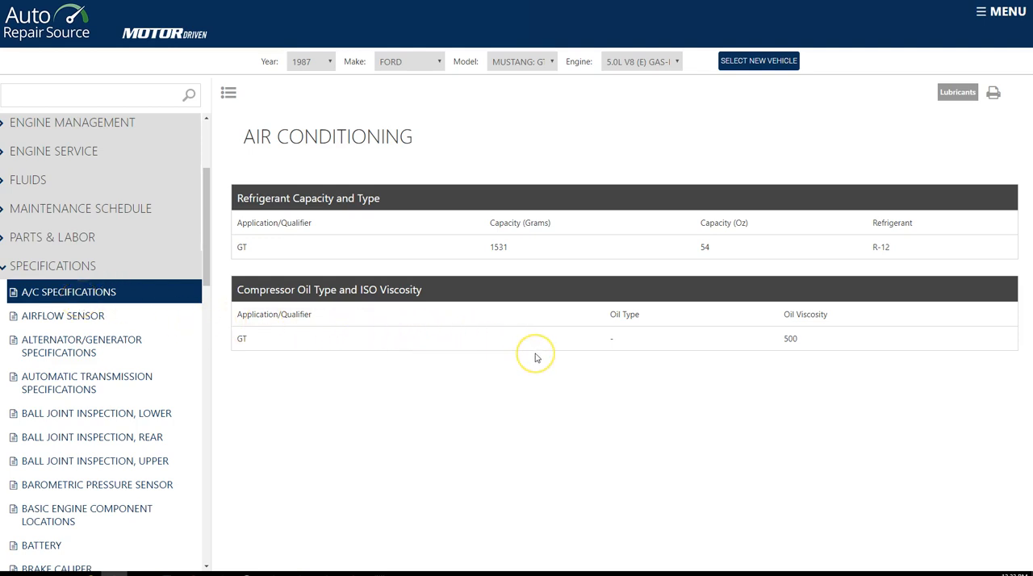
mouse_move(855, 279)
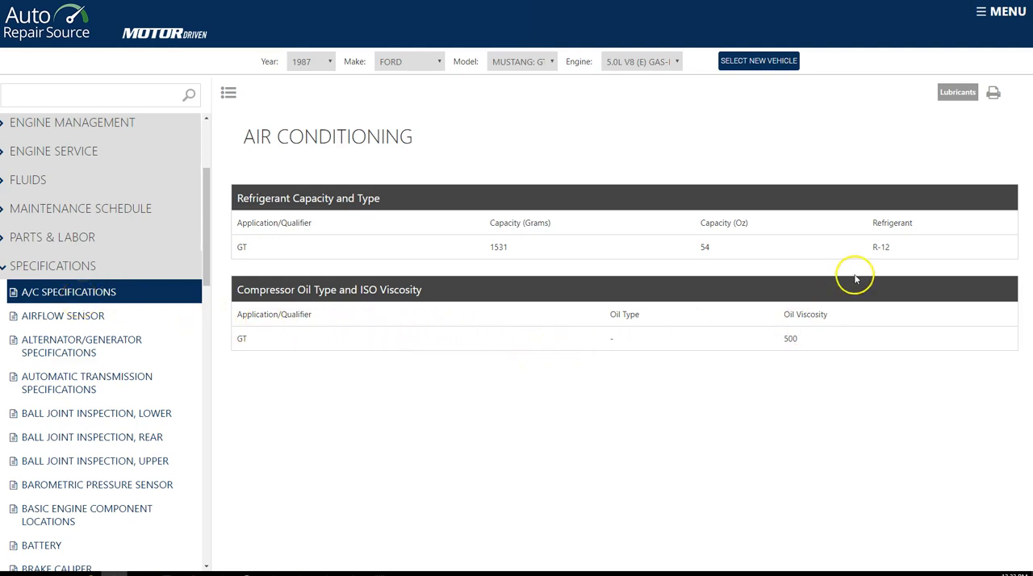
double_click(881, 247)
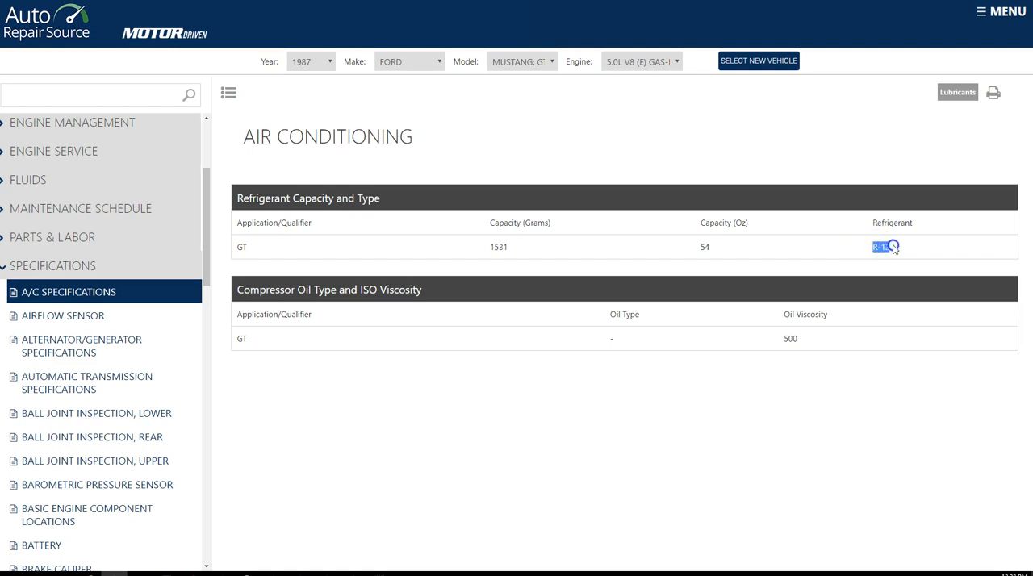
mouse_move(817, 315)
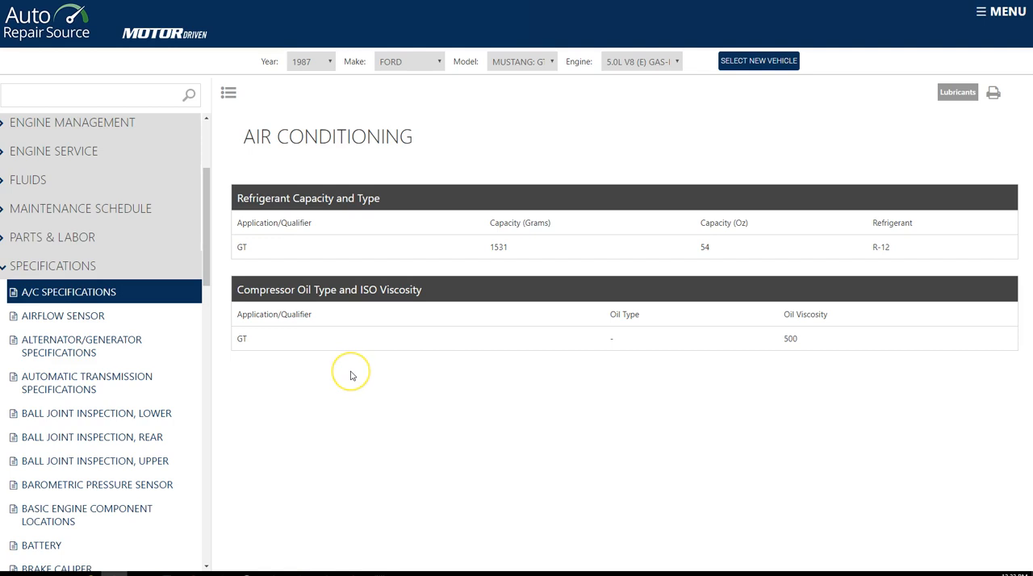
mouse_move(371, 331)
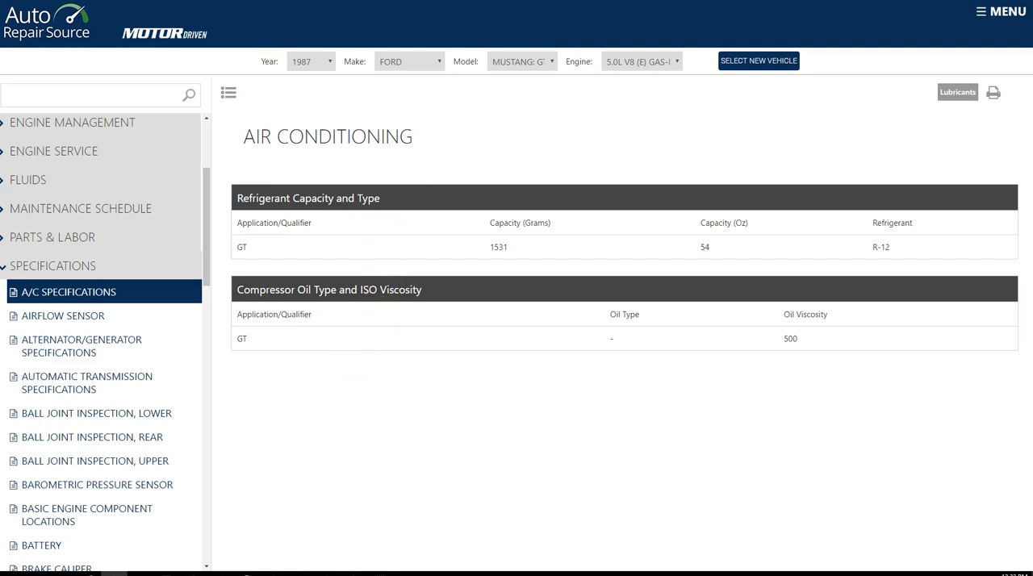
mouse_move(242, 104)
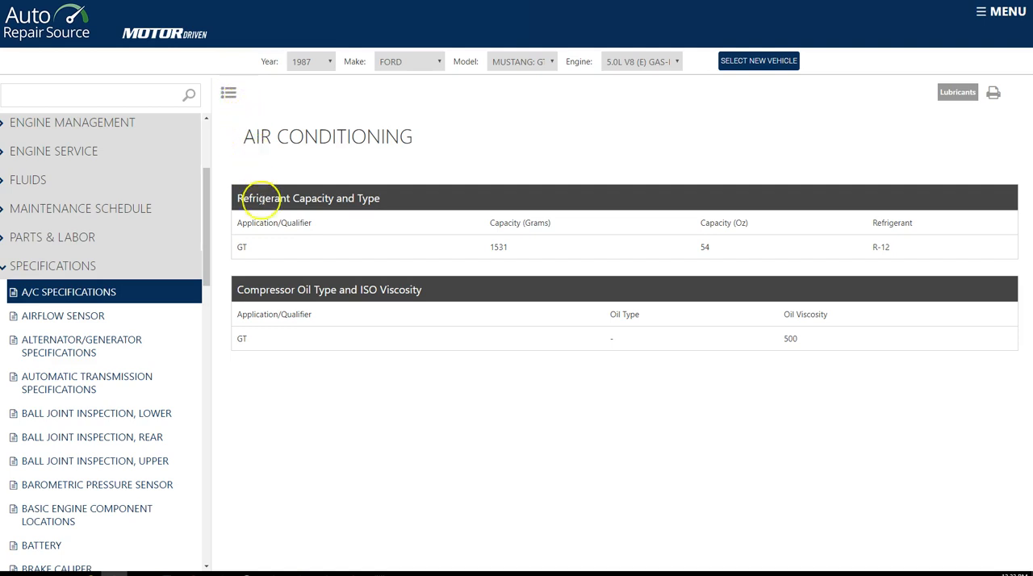
mouse_move(299, 354)
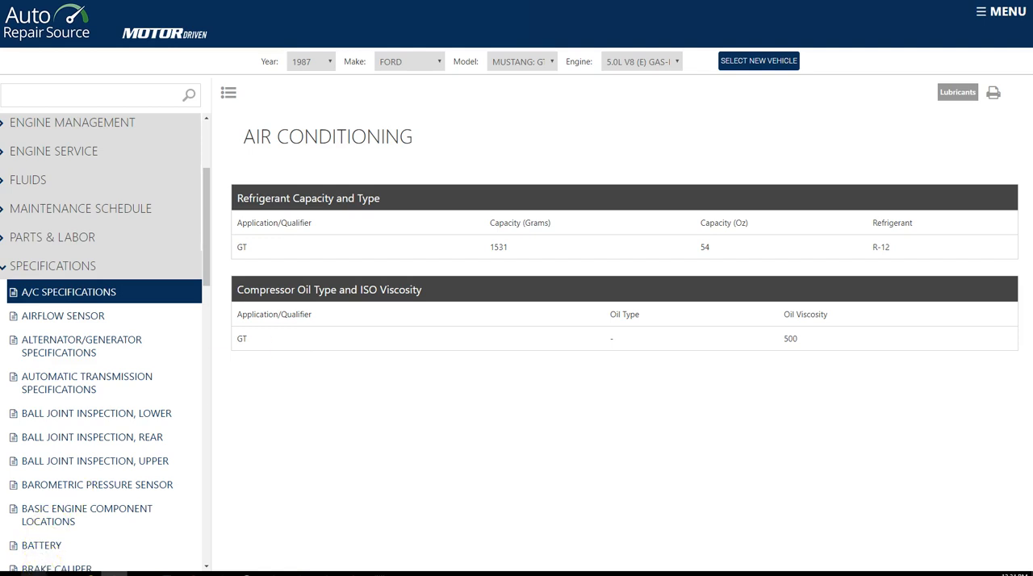
mouse_move(150, 390)
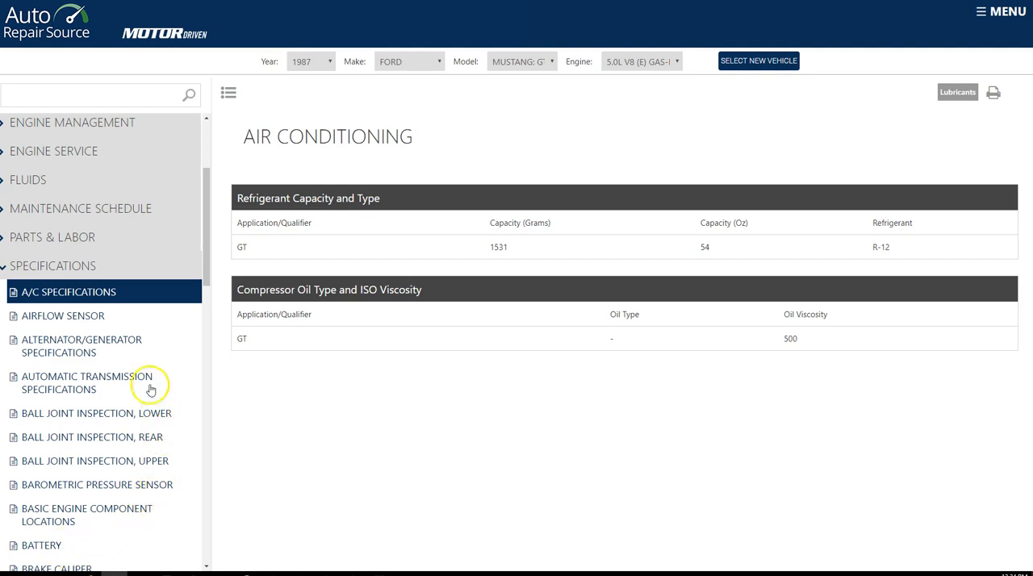